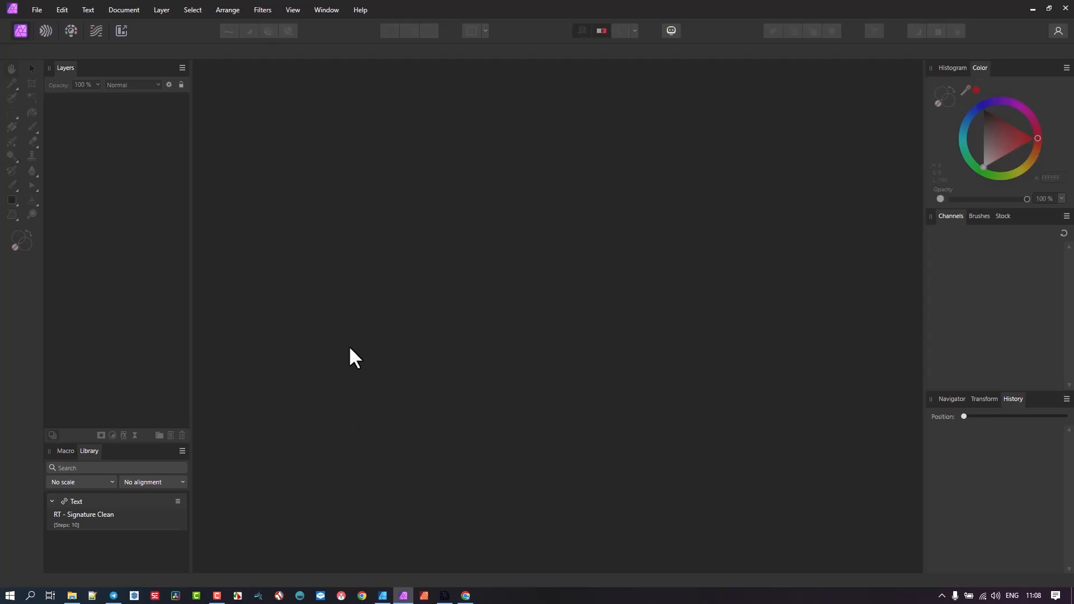
{"action": "mouse_move", "coordinate": [355, 333]}
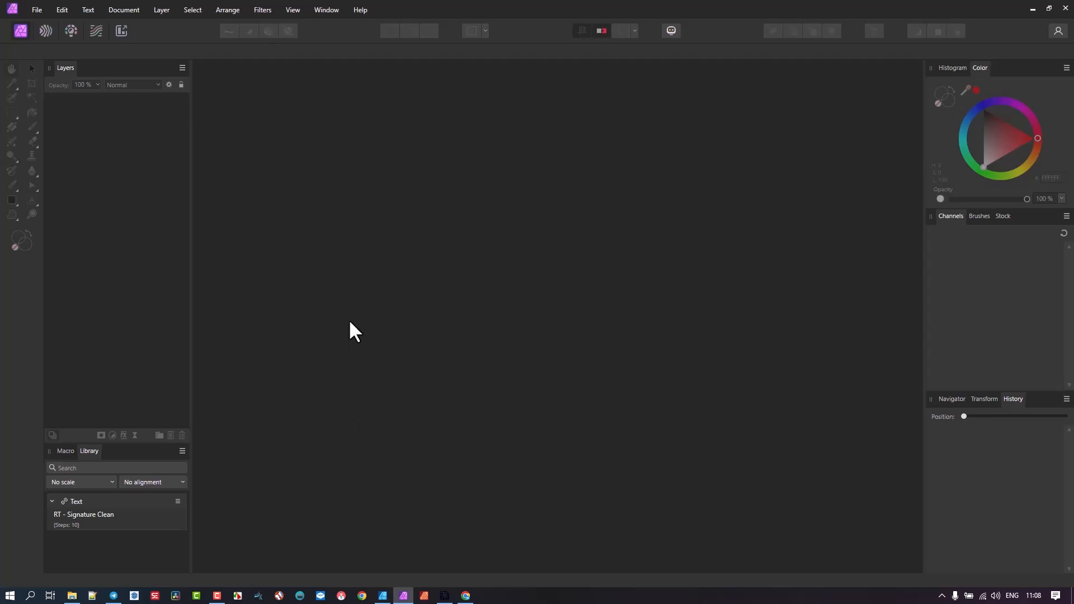
View the Affinity Photo 2 version splash, then filter the New dialog presets to Print
{"action": "left_click", "coordinate": [361, 10]}
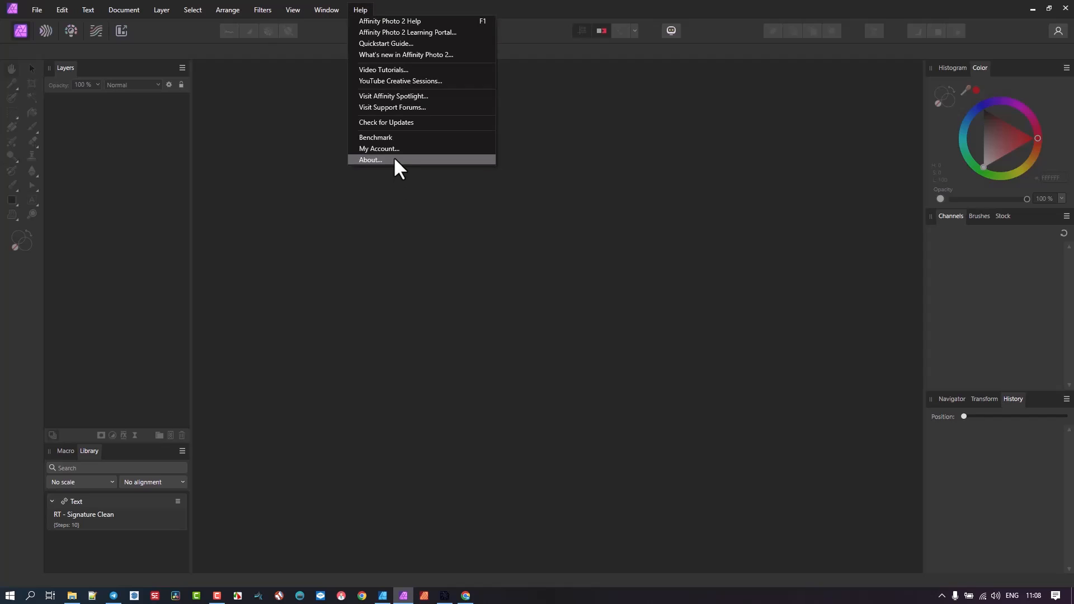
{"action": "left_click", "coordinate": [370, 161]}
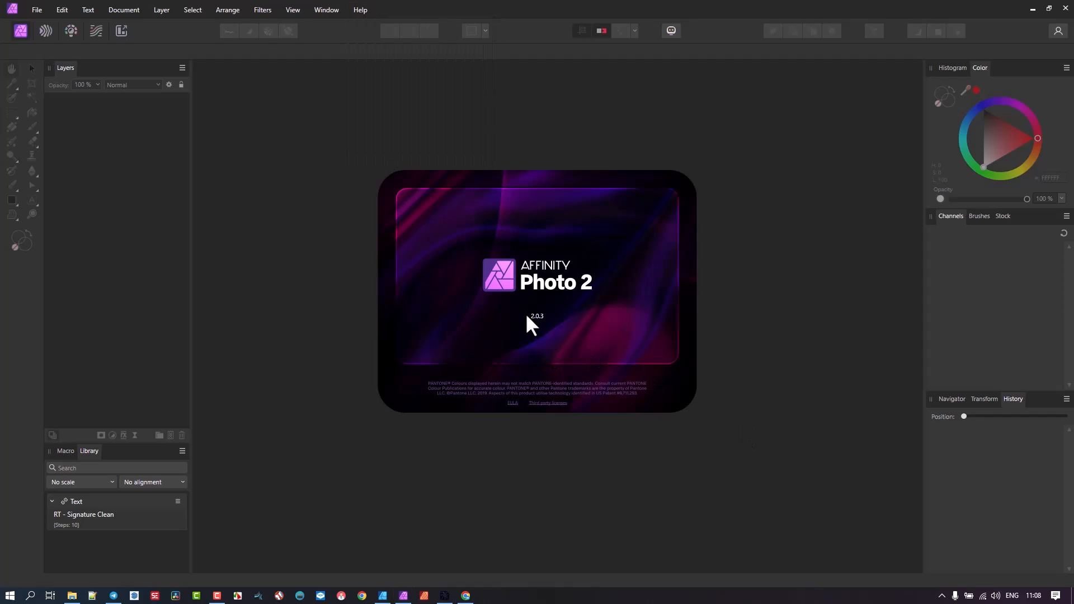
{"action": "mouse_move", "coordinate": [542, 332]}
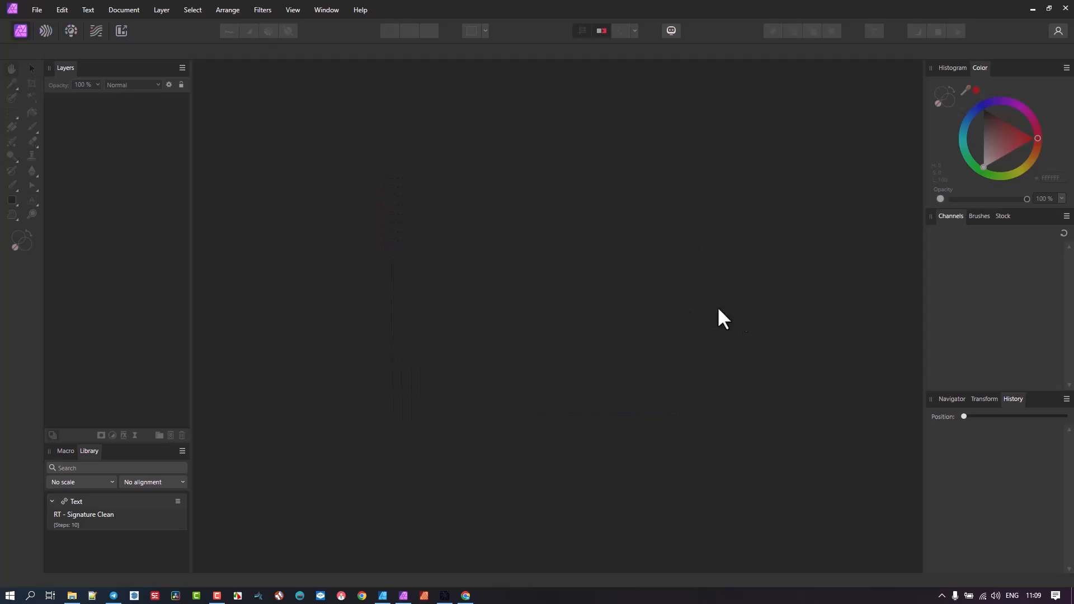
{"action": "mouse_move", "coordinate": [36, 10]}
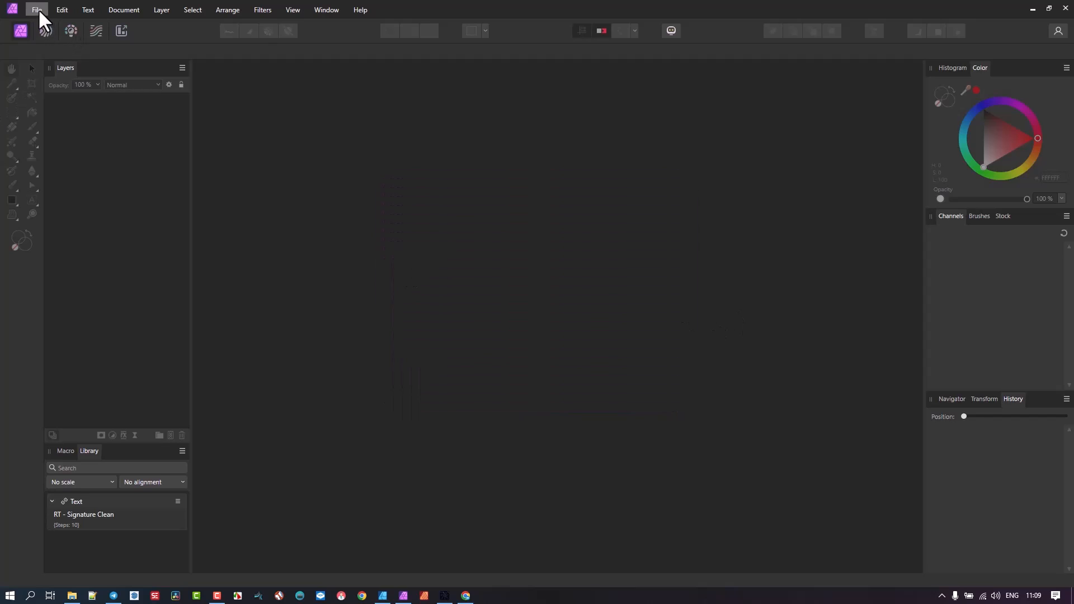
{"action": "mouse_move", "coordinate": [56, 45]}
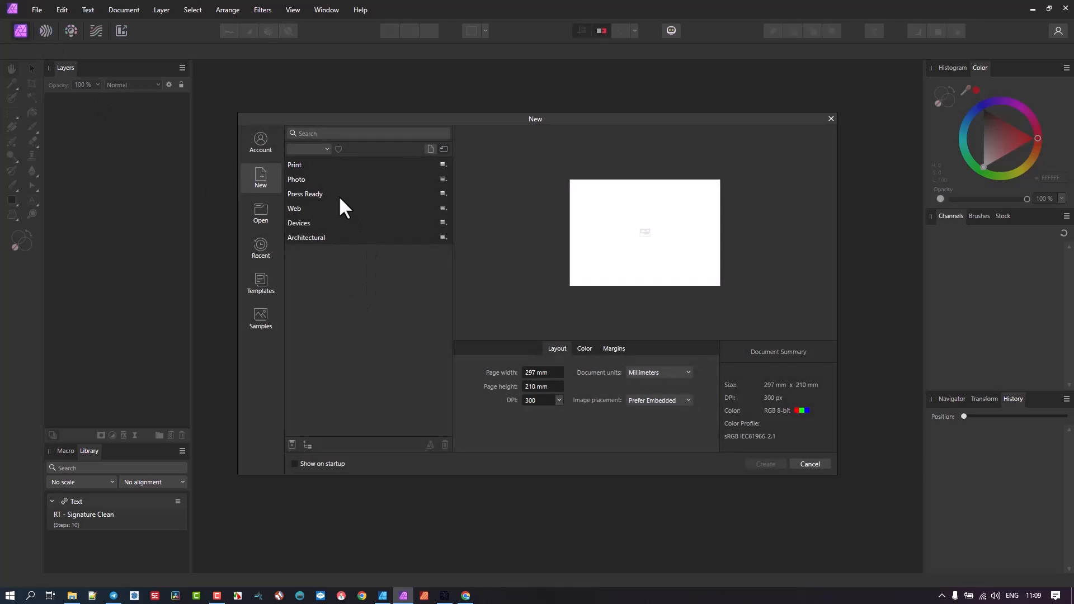
{"action": "mouse_move", "coordinate": [301, 242]}
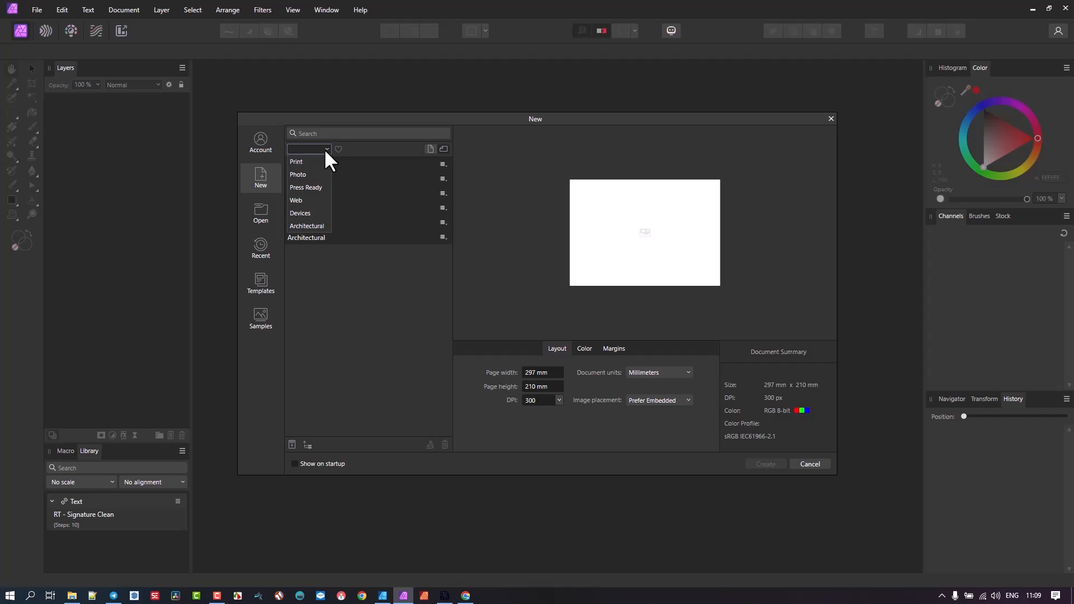
{"action": "left_click", "coordinate": [296, 161]}
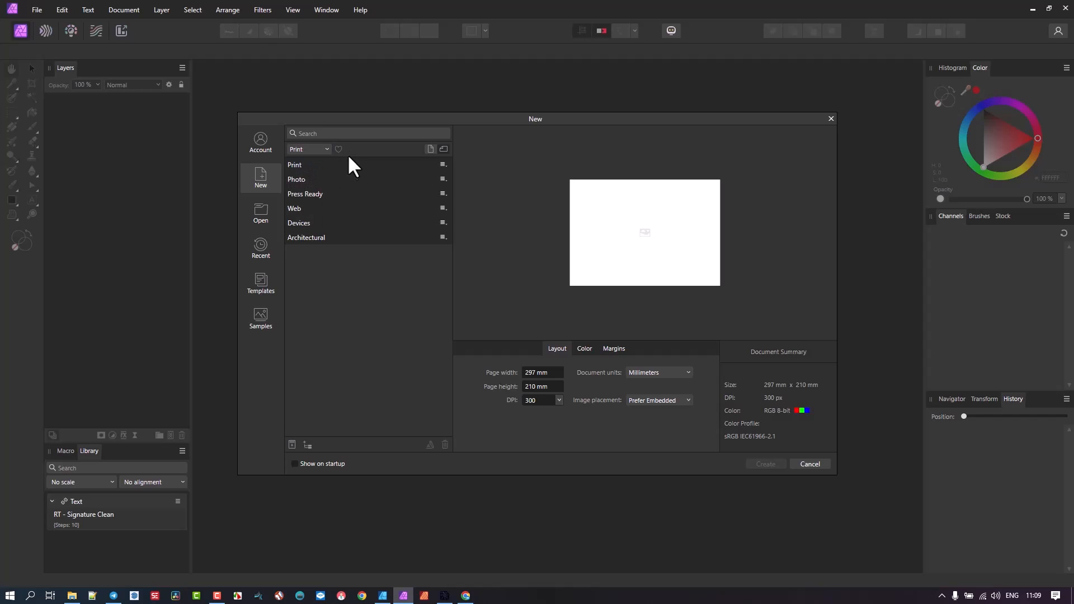
{"action": "mouse_move", "coordinate": [336, 234]}
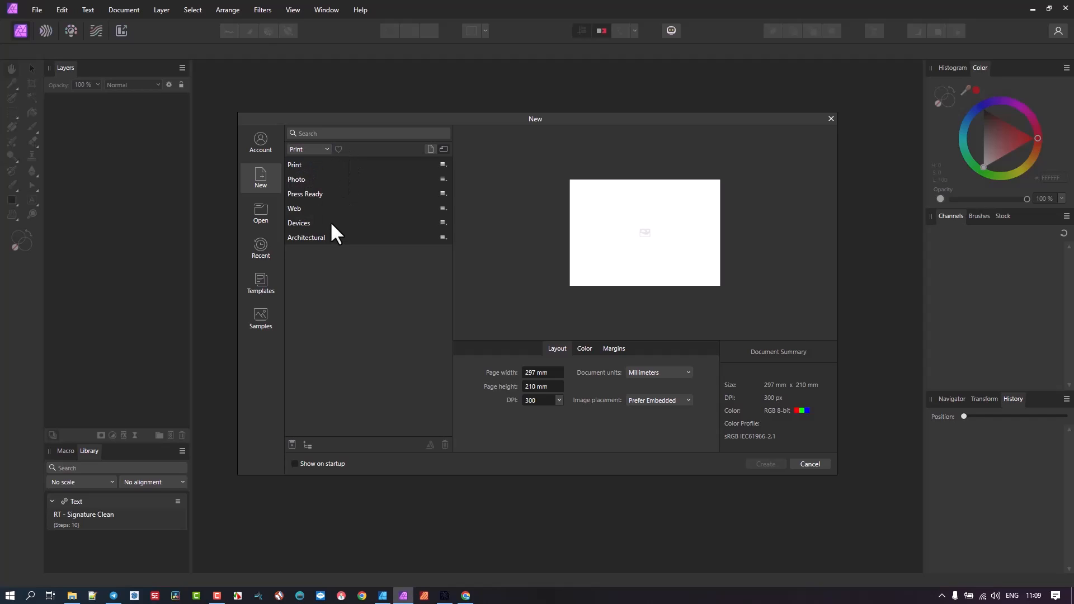
{"action": "mouse_move", "coordinate": [770, 473]}
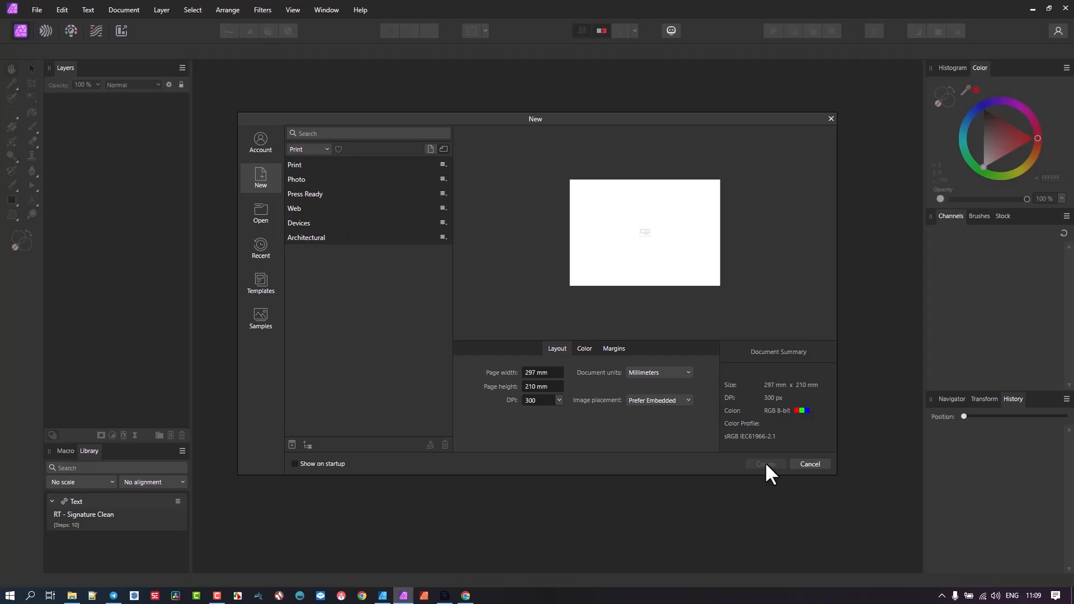
{"action": "mouse_move", "coordinate": [772, 476]}
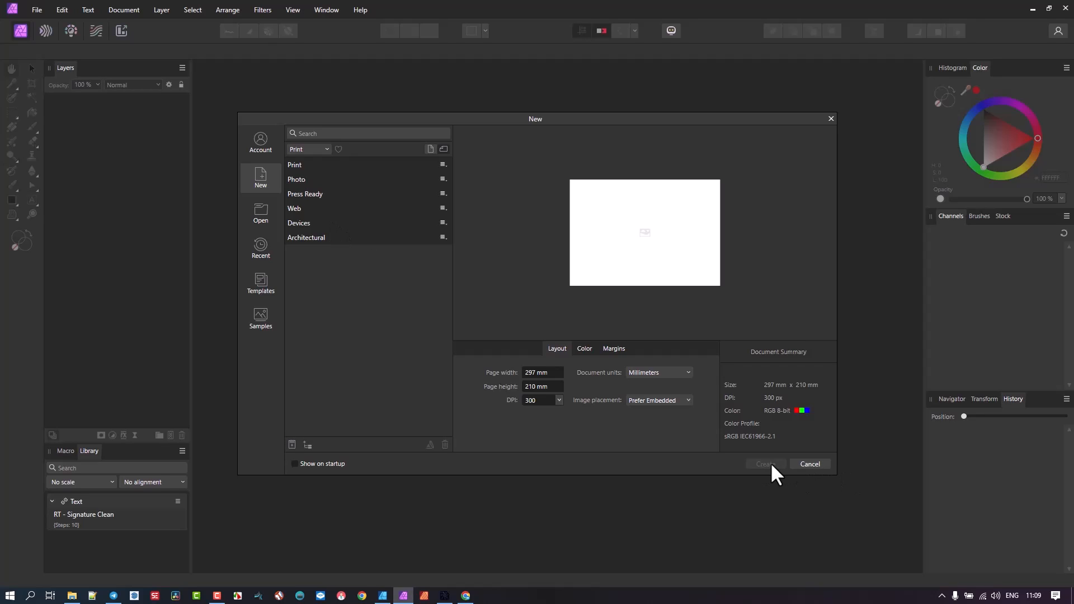
{"action": "mouse_move", "coordinate": [347, 183]}
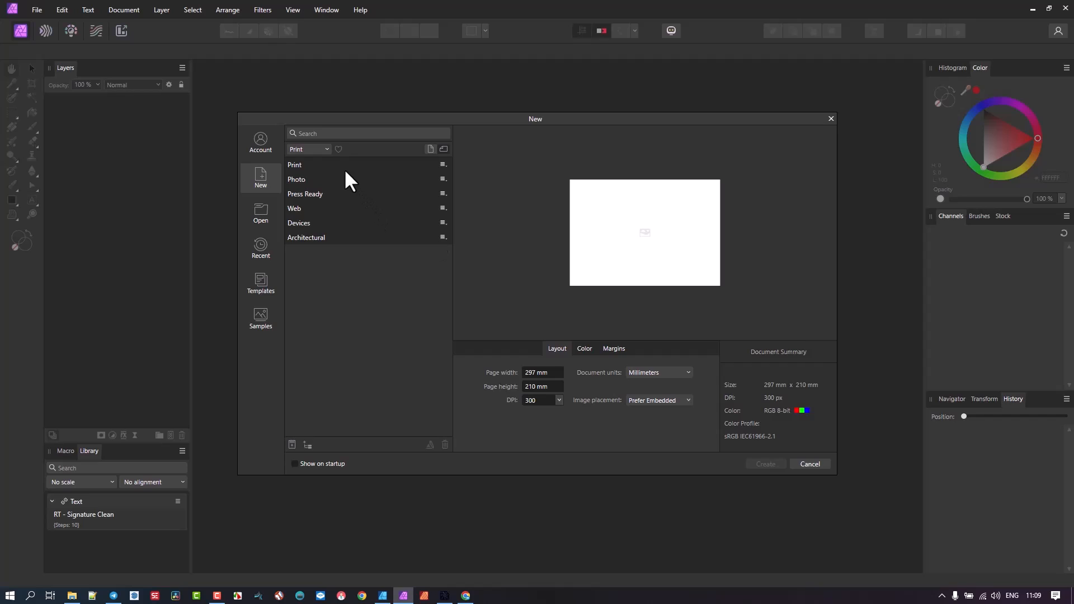
{"action": "mouse_move", "coordinate": [299, 183]}
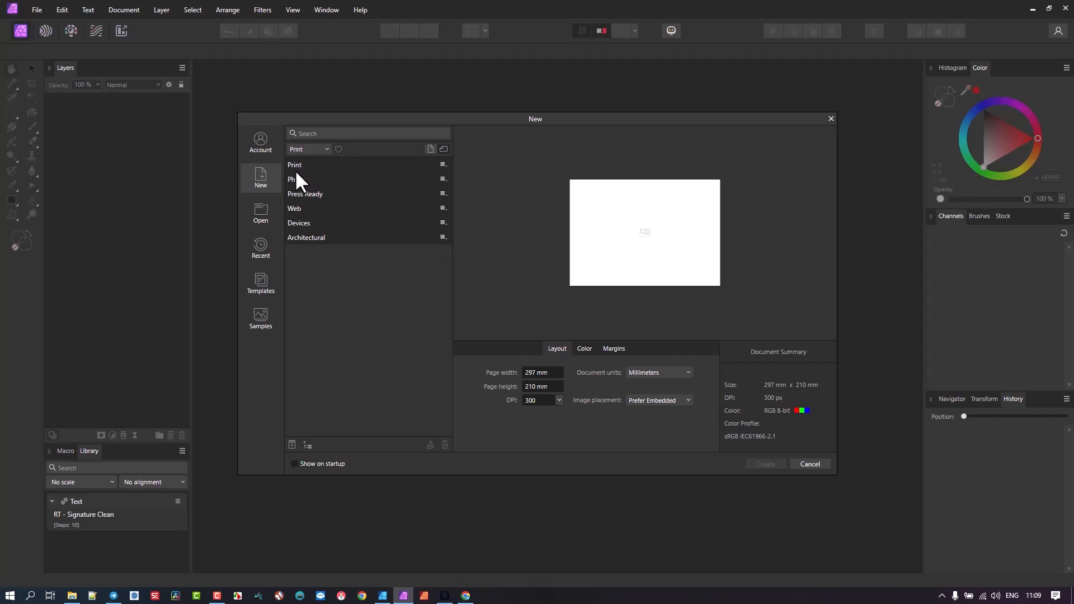
{"action": "mouse_move", "coordinate": [684, 249]}
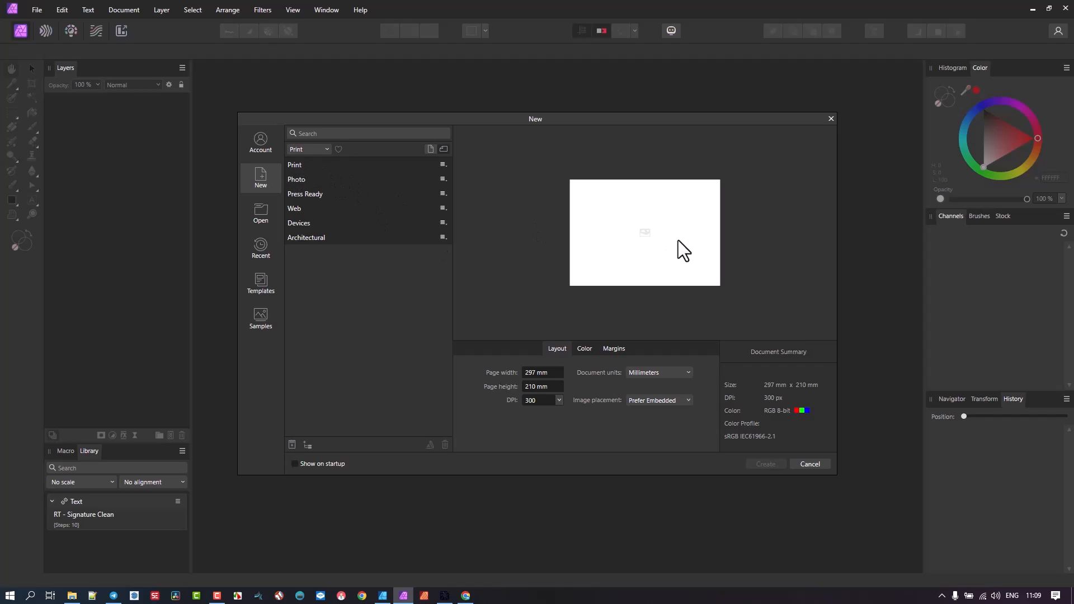
{"action": "mouse_move", "coordinate": [562, 353]}
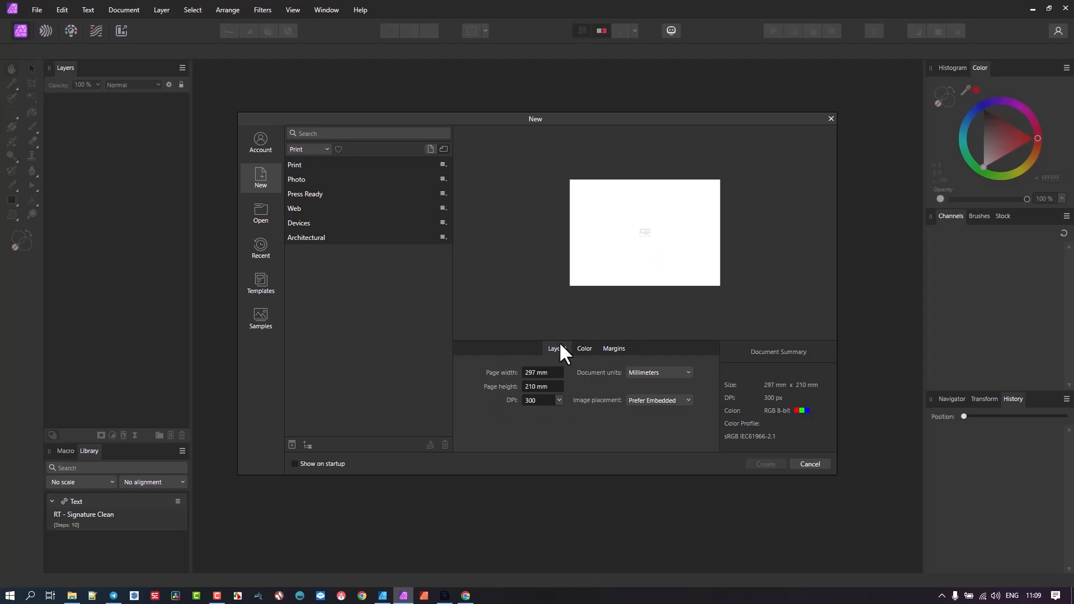
{"action": "mouse_move", "coordinate": [437, 277]}
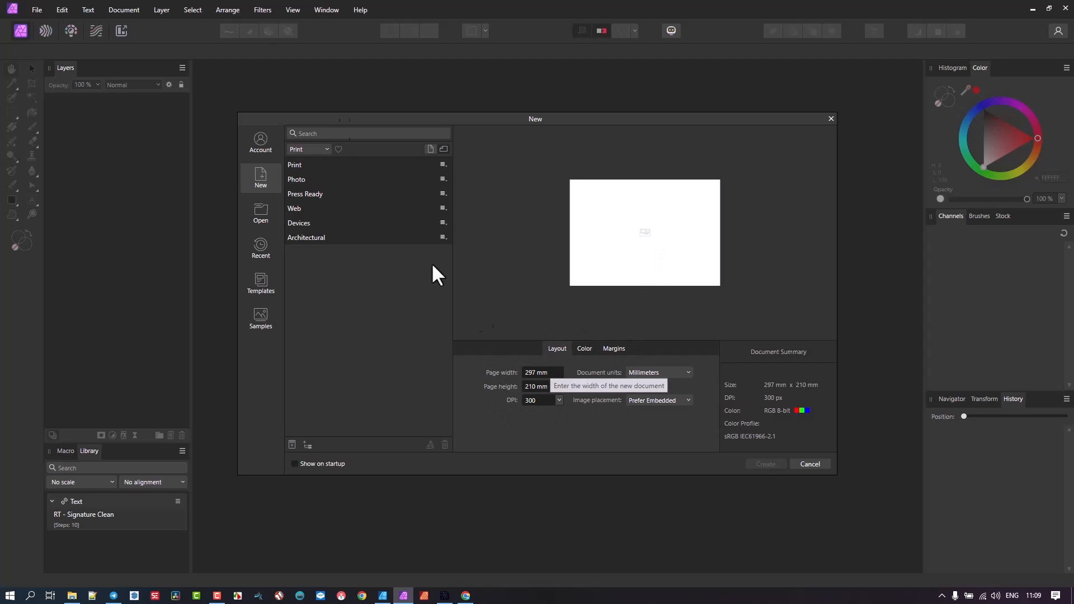
{"action": "mouse_move", "coordinate": [302, 172]}
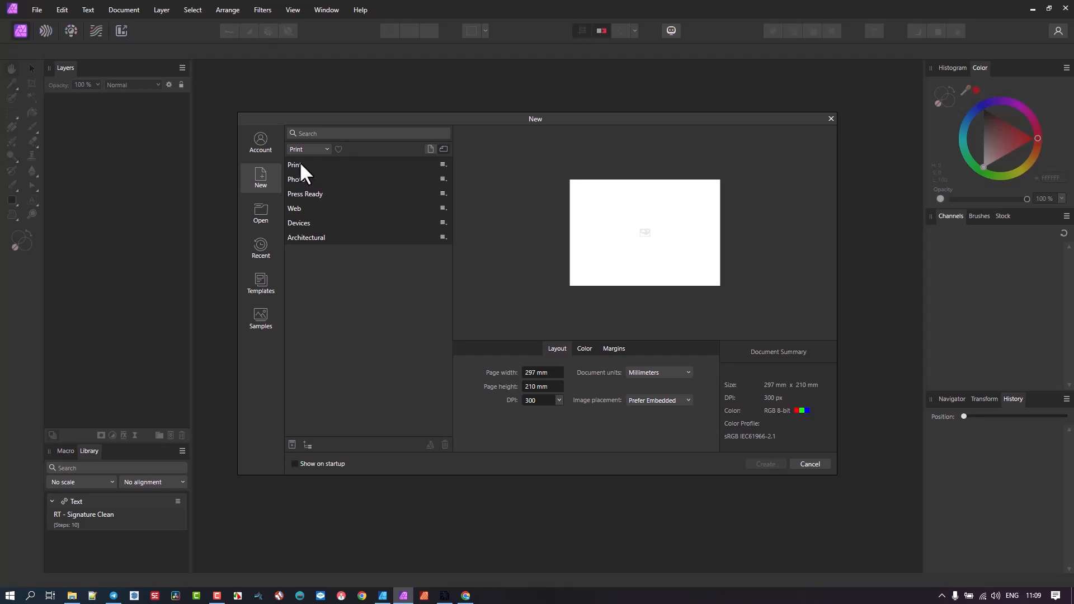
{"action": "mouse_move", "coordinate": [334, 317]}
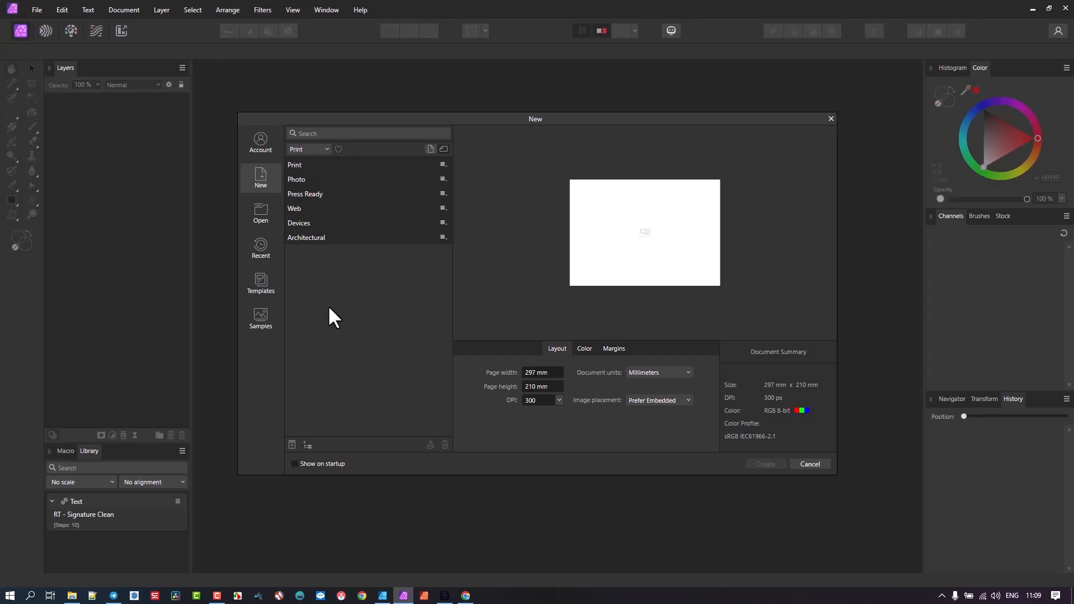
{"action": "mouse_move", "coordinate": [307, 445]}
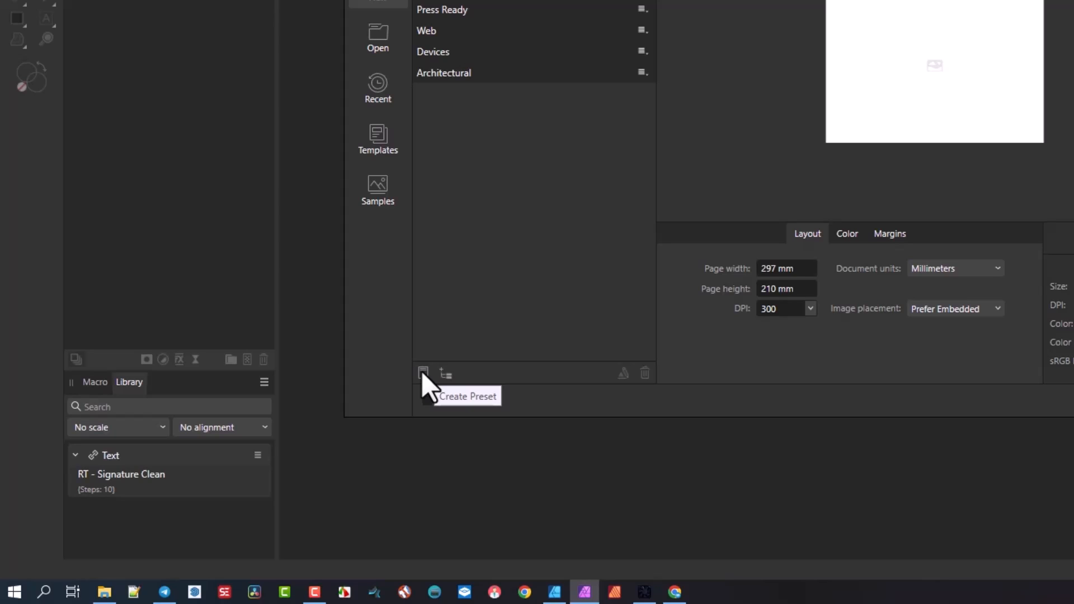
{"action": "mouse_move", "coordinate": [447, 374]}
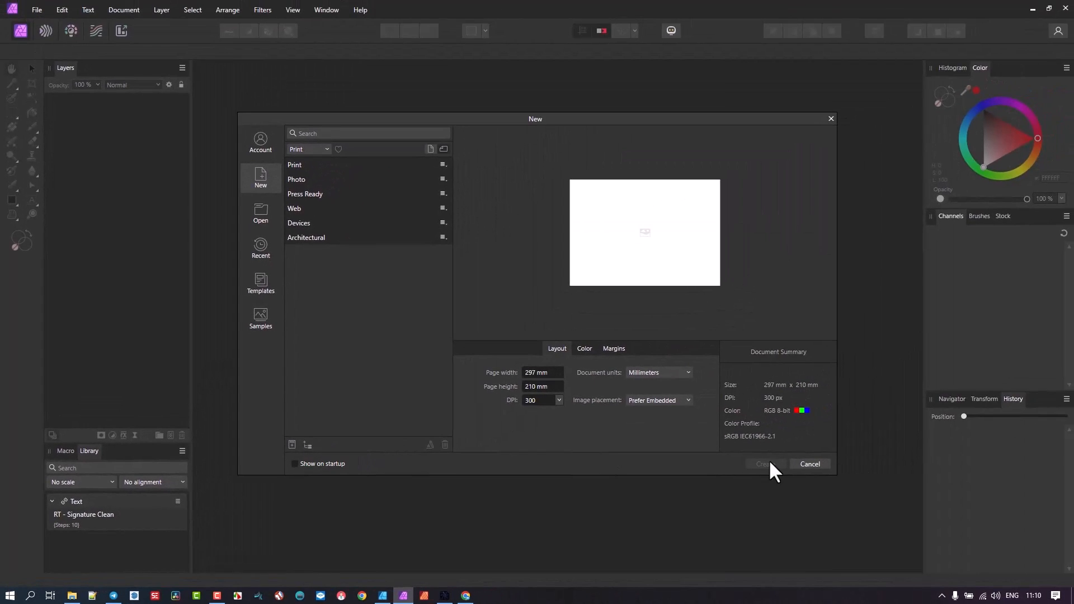
{"action": "mouse_move", "coordinate": [778, 474]}
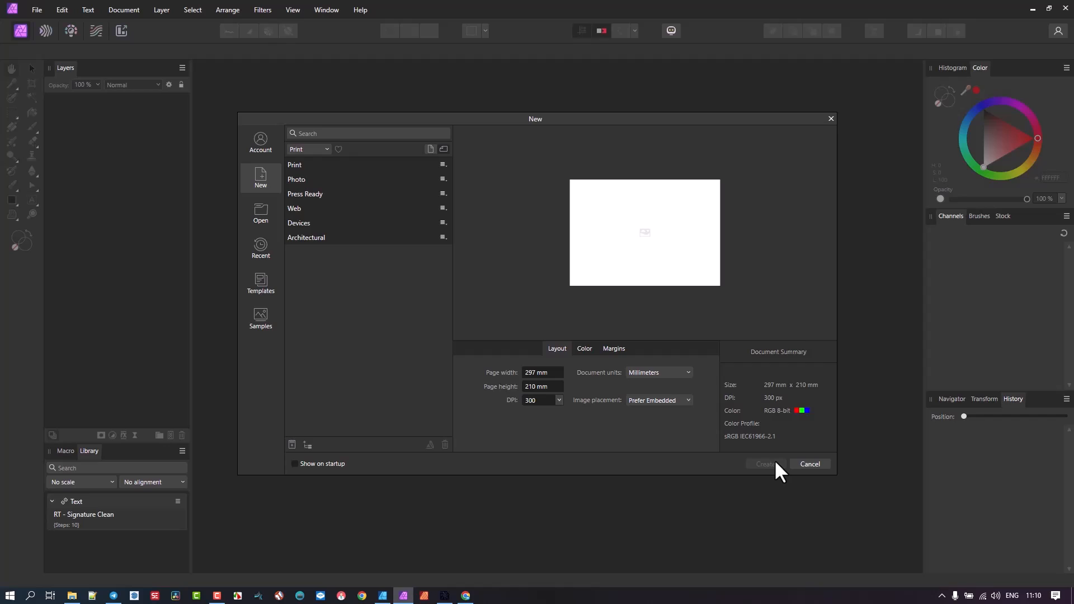
{"action": "mouse_move", "coordinate": [35, 10]}
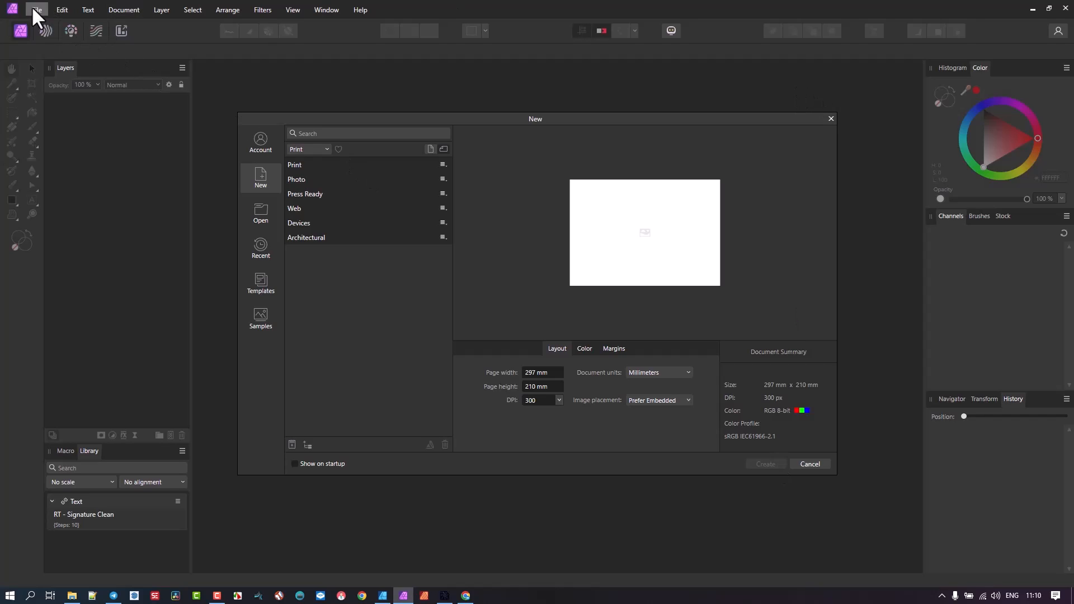
{"action": "mouse_move", "coordinate": [303, 449]}
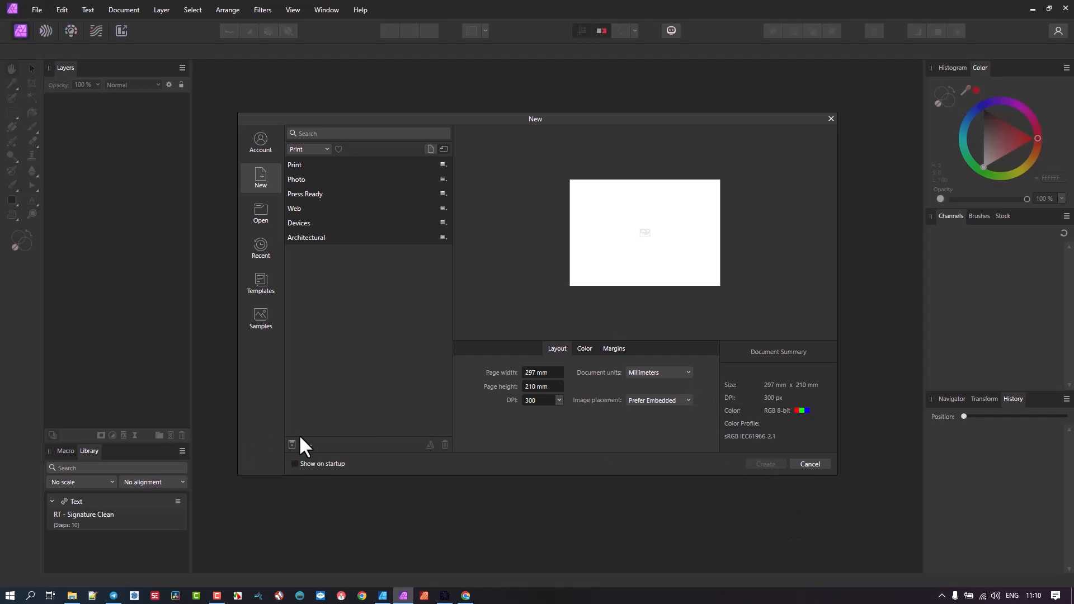
Add a new preset category named WE below Architectural
{"action": "left_click", "coordinate": [291, 445]}
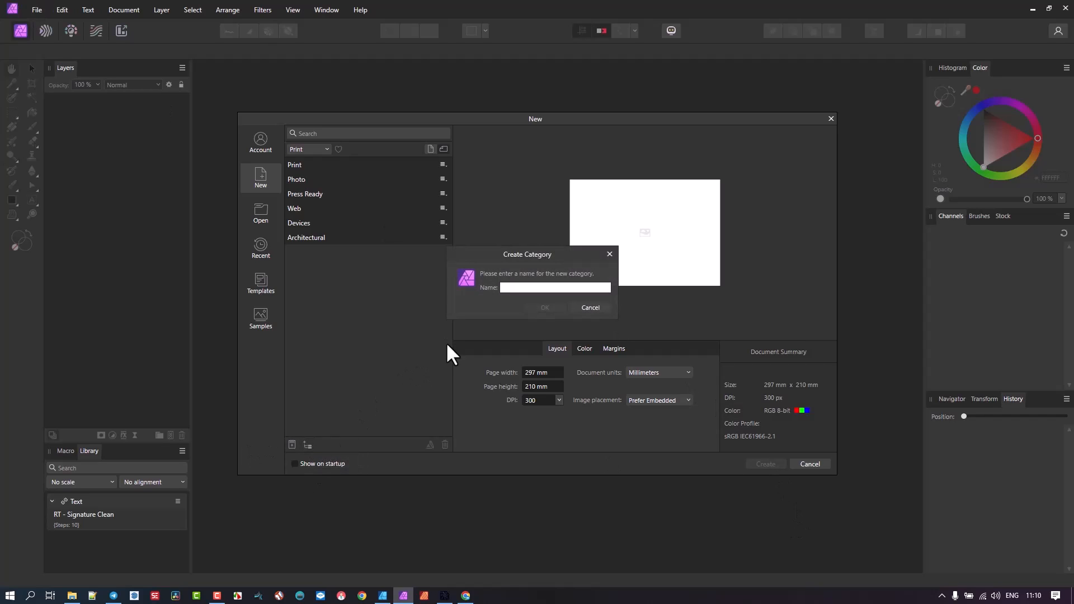
{"action": "type", "text": "WE"}
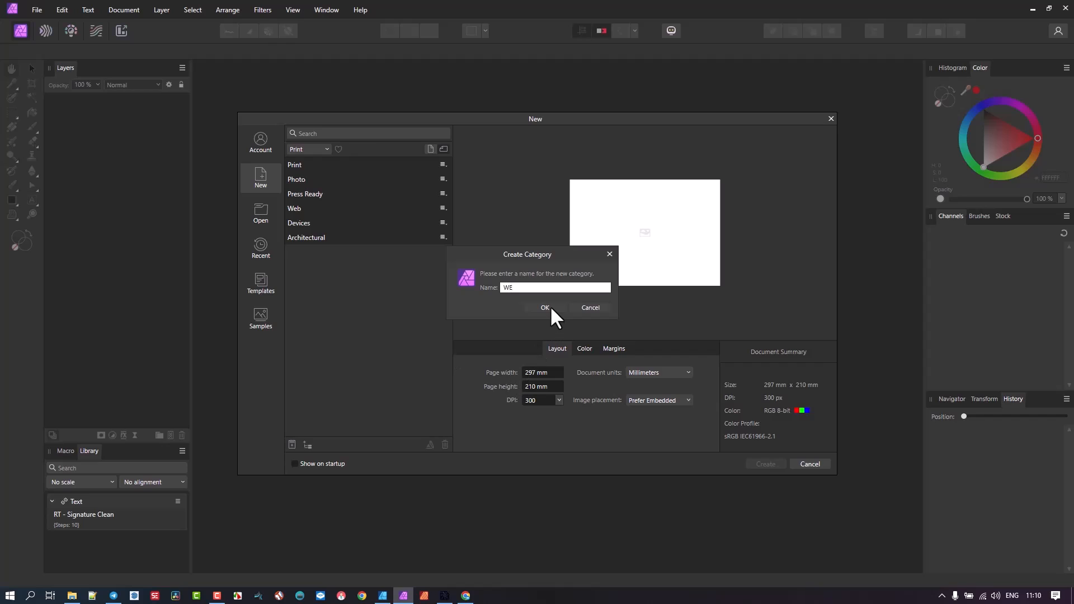
{"action": "left_click", "coordinate": [545, 308]}
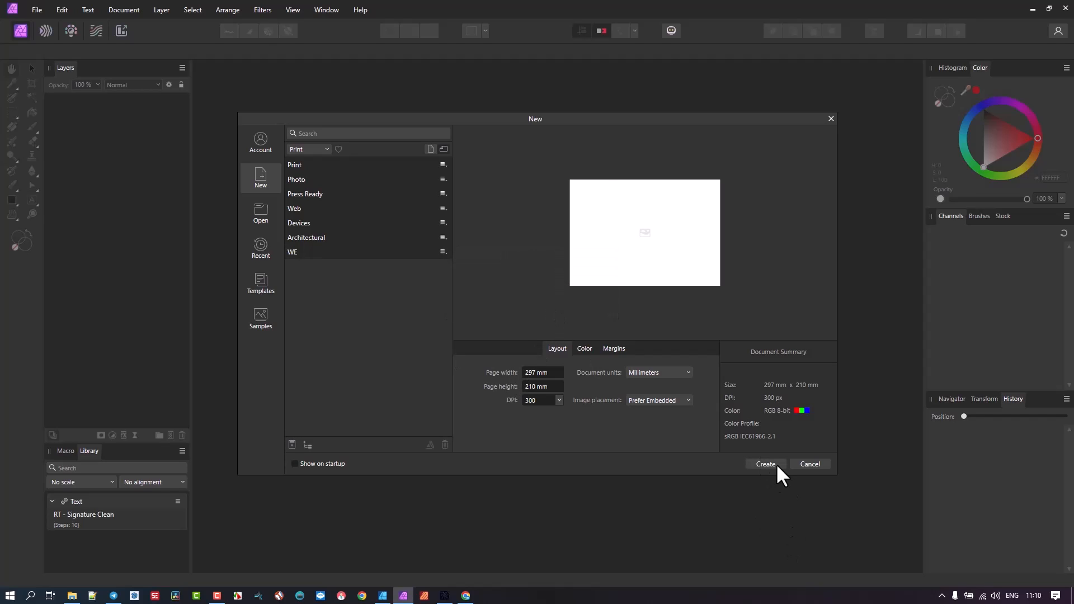
{"action": "mouse_move", "coordinate": [576, 377]}
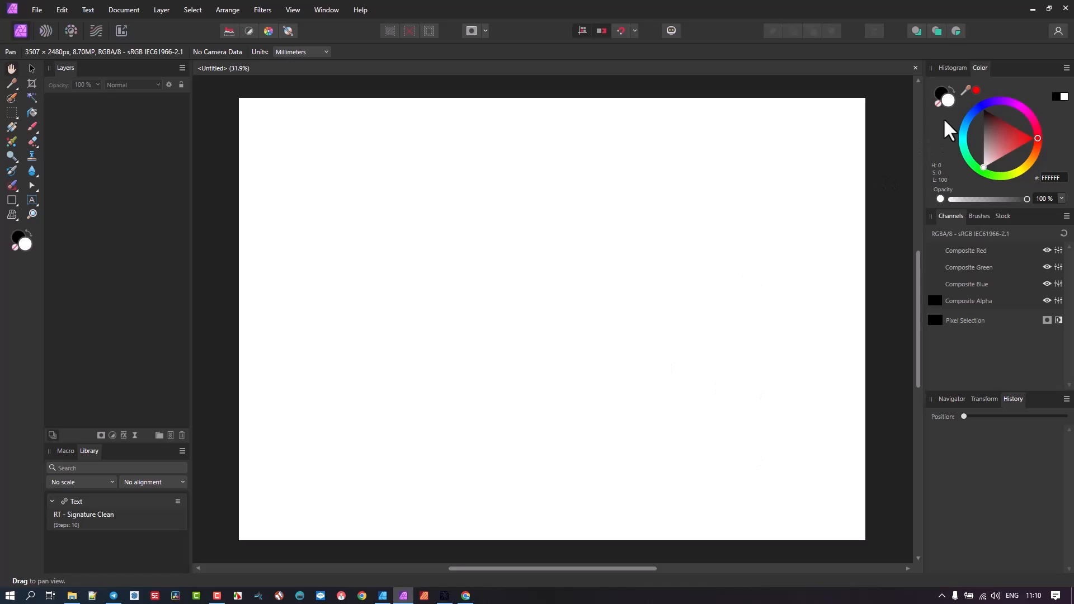
{"action": "left_click", "coordinate": [36, 10]}
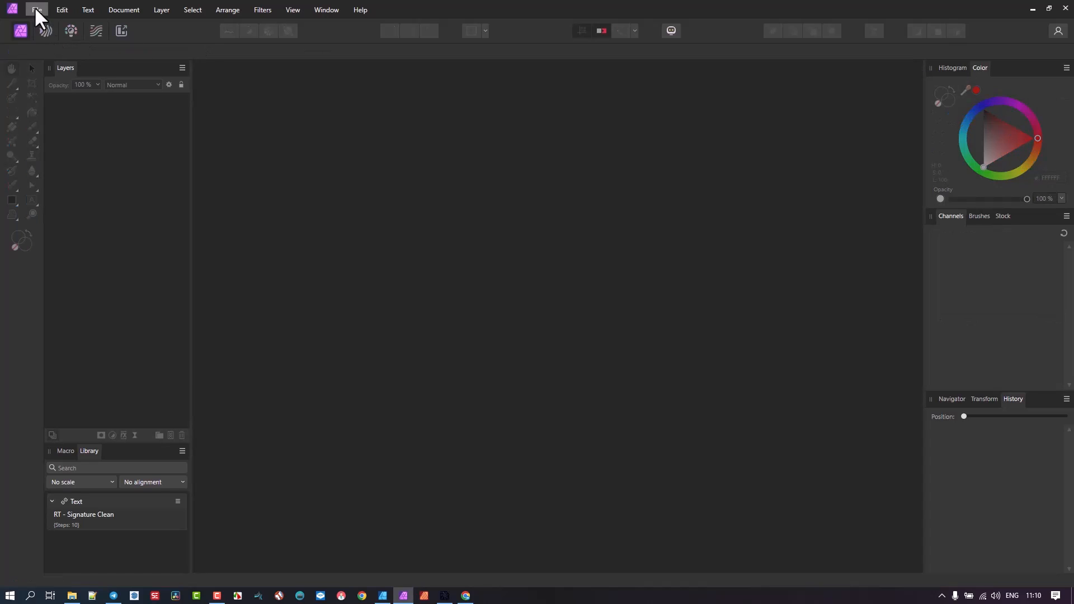
{"action": "left_click", "coordinate": [36, 10]}
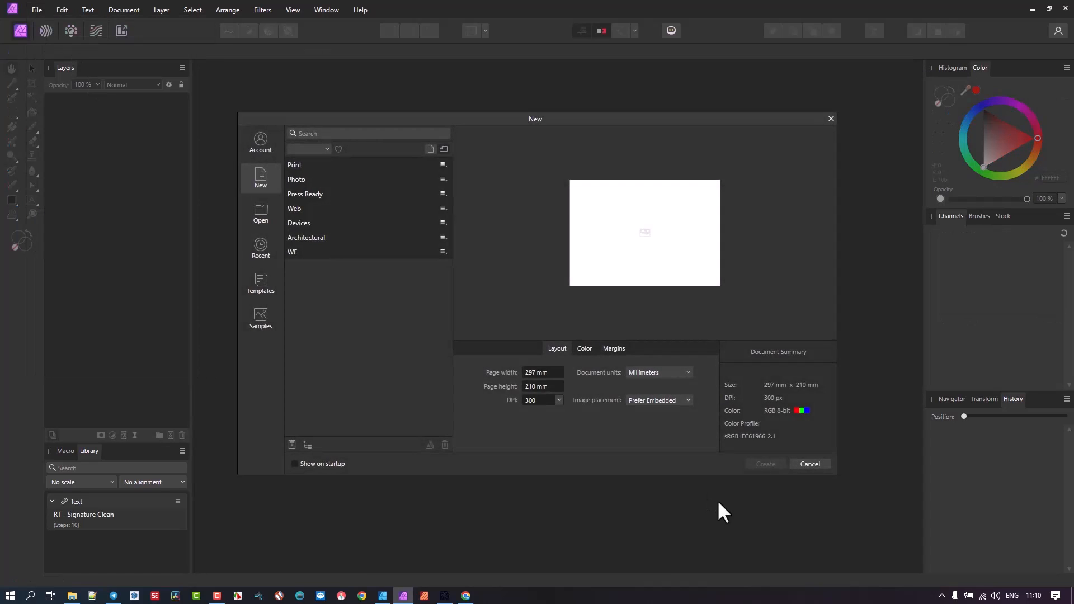
{"action": "mouse_move", "coordinate": [660, 512]}
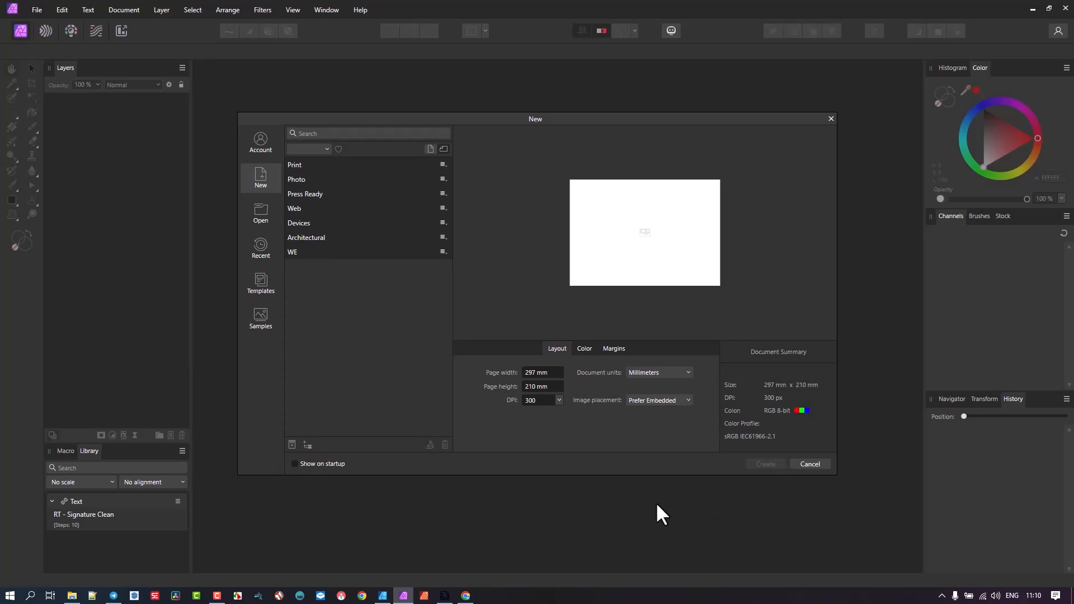
{"action": "mouse_move", "coordinate": [777, 478]}
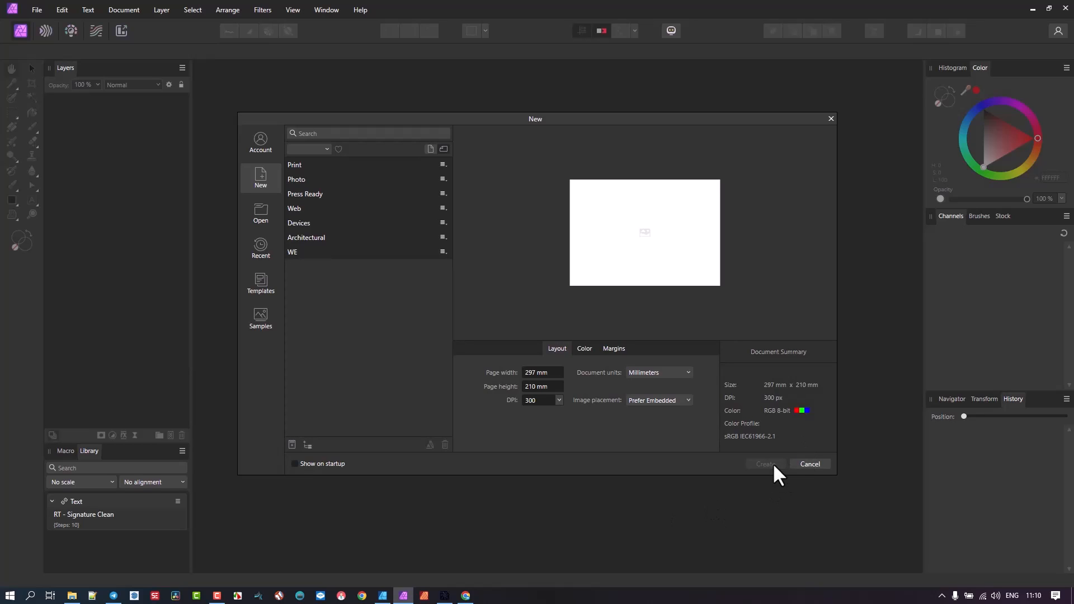
{"action": "mouse_move", "coordinate": [356, 453]}
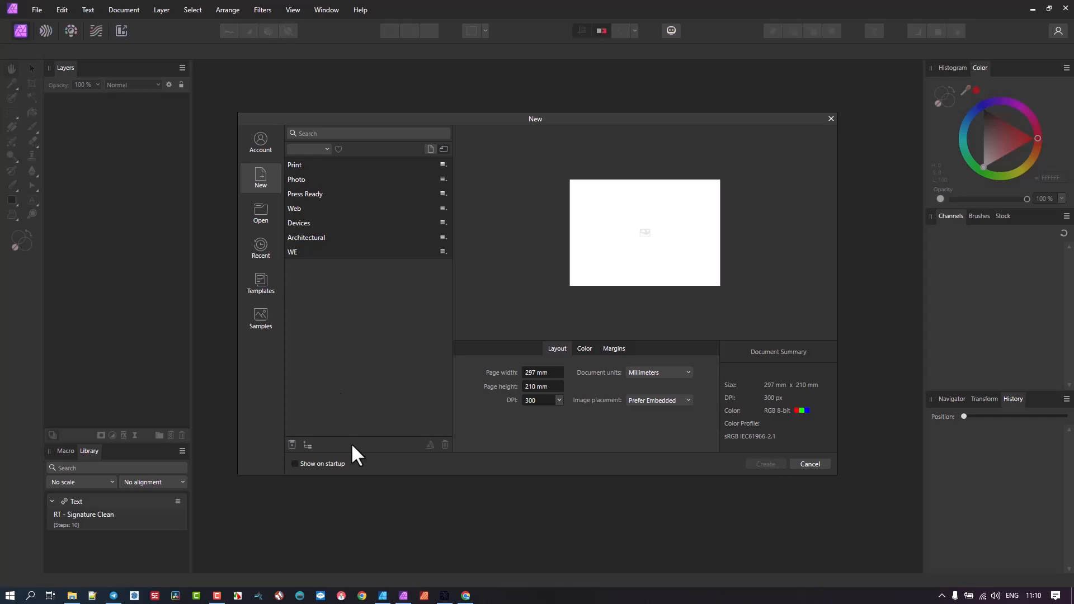
{"action": "mouse_move", "coordinate": [583, 432]}
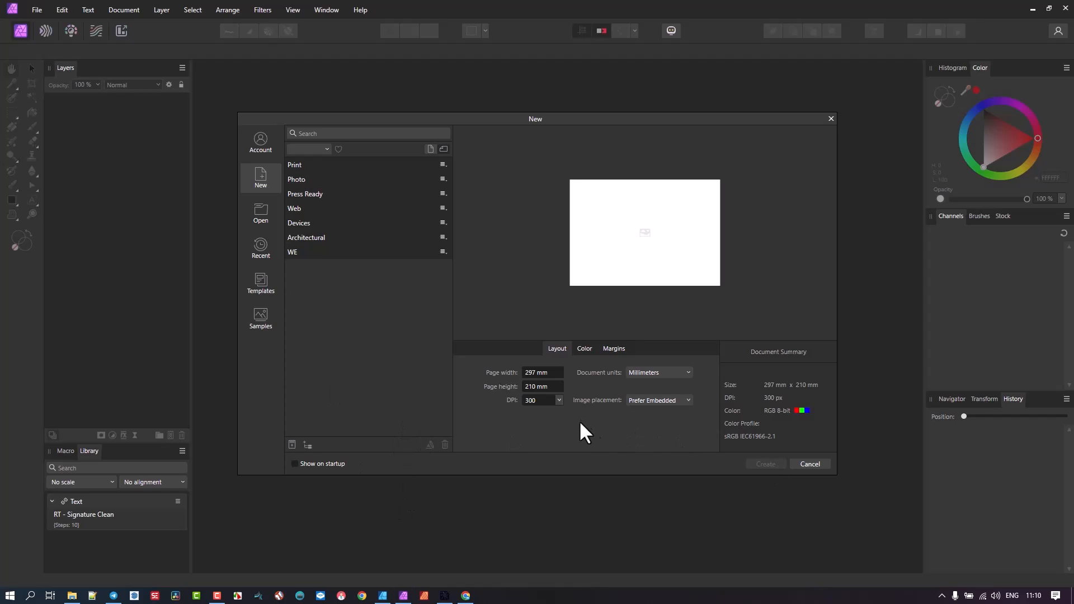
{"action": "mouse_move", "coordinate": [392, 460]}
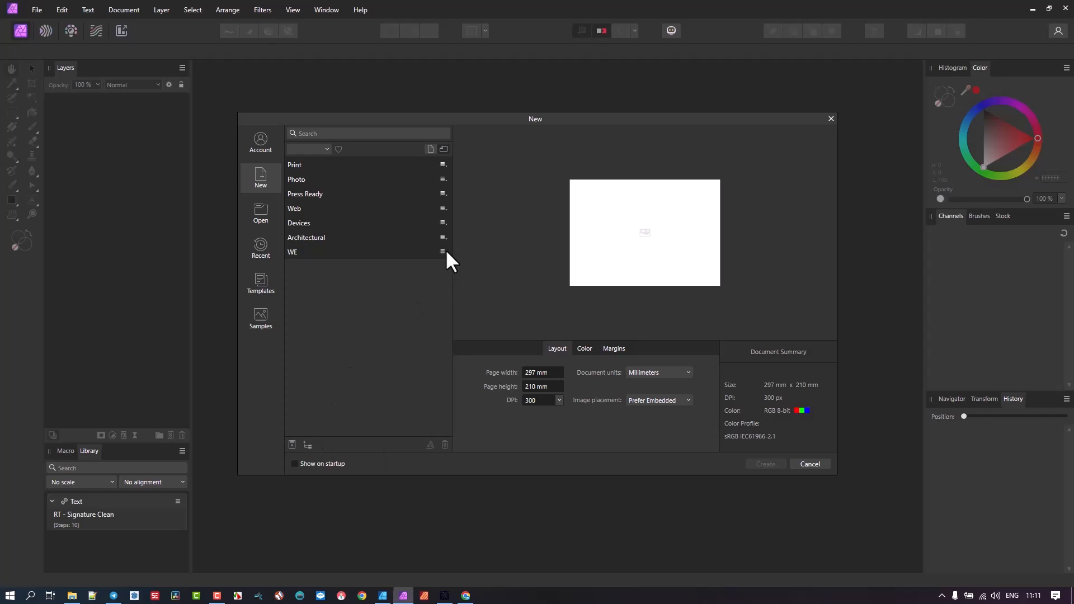
Delete the custom WE category, confirming the permanent removal
{"action": "left_click", "coordinate": [443, 252]}
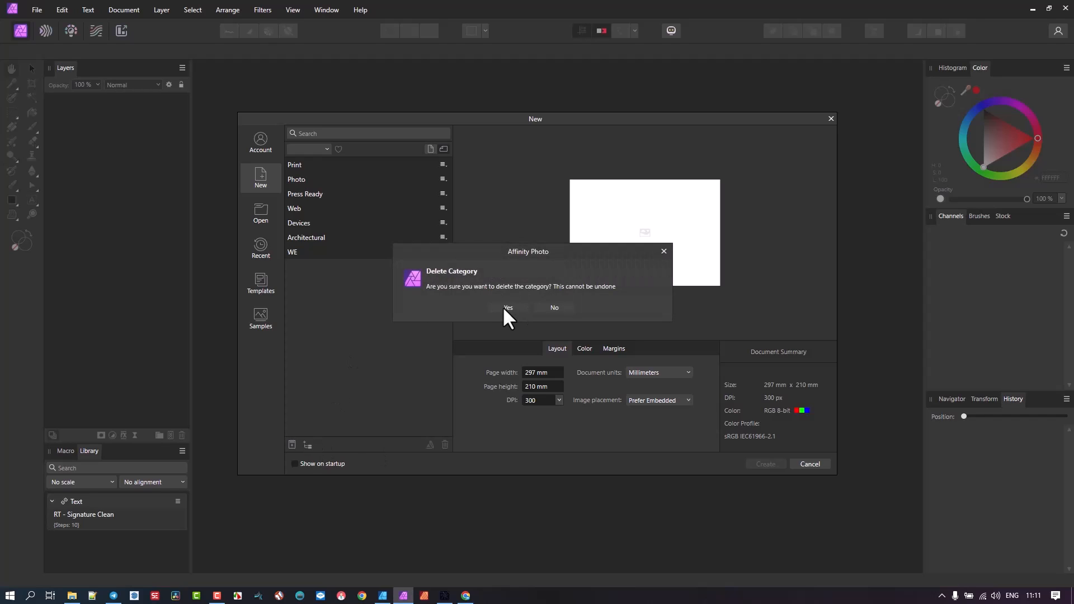
{"action": "left_click", "coordinate": [508, 308]}
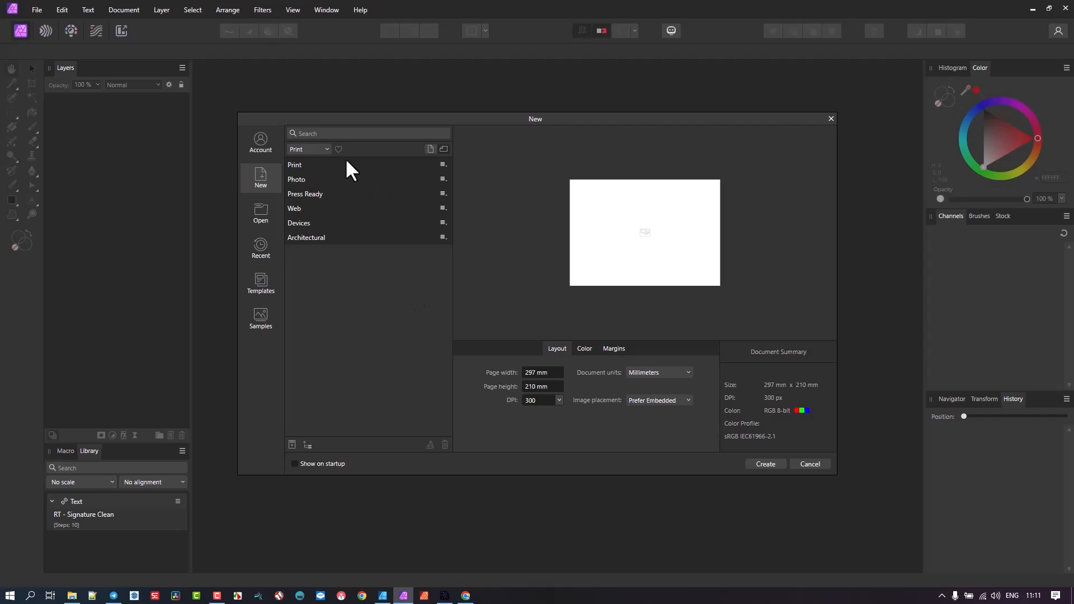
{"action": "mouse_move", "coordinate": [335, 221]}
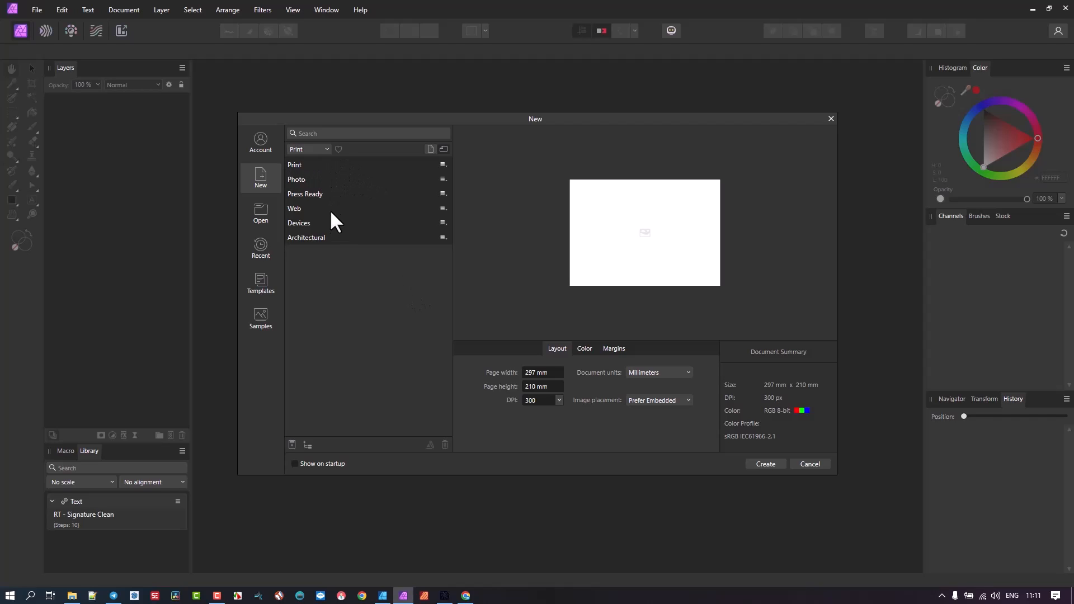
{"action": "mouse_move", "coordinate": [355, 238]}
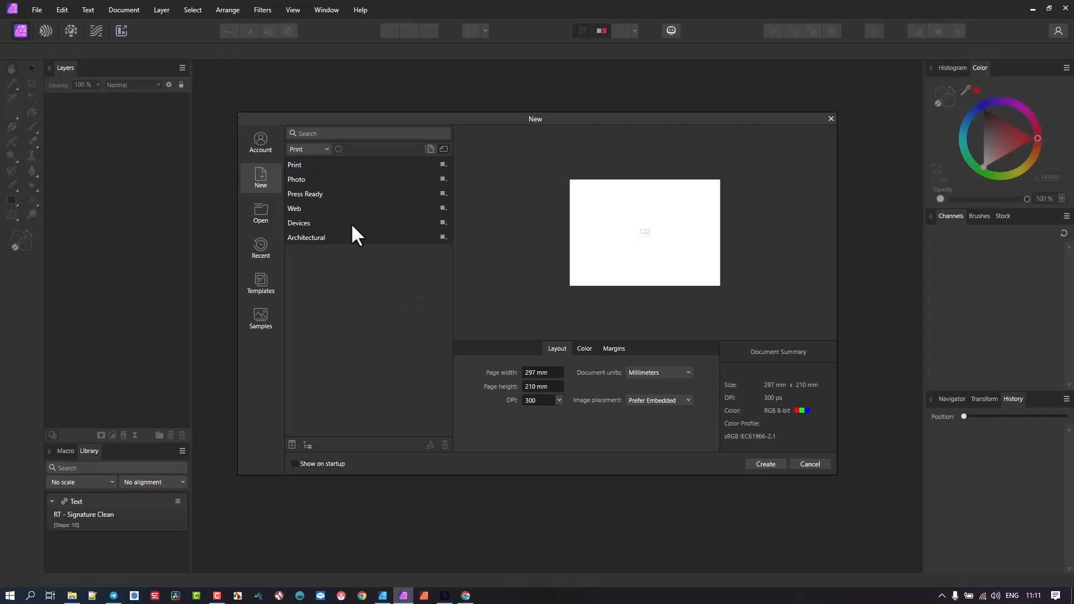
{"action": "mouse_move", "coordinate": [361, 248]}
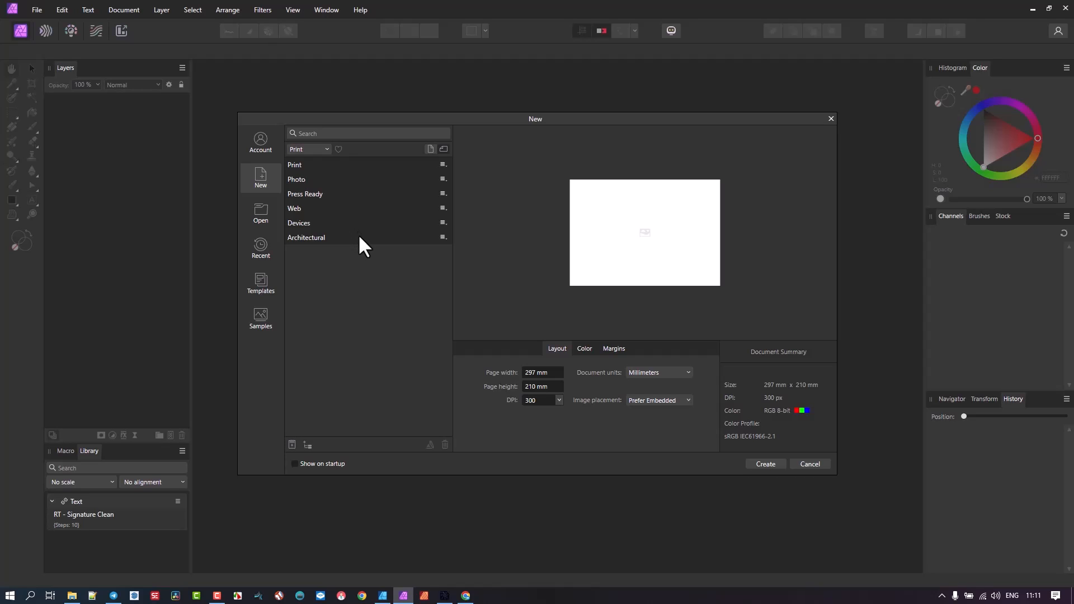
Browse from the user folder into .affinity and then its Common subfolder
{"action": "left_click", "coordinate": [71, 595]}
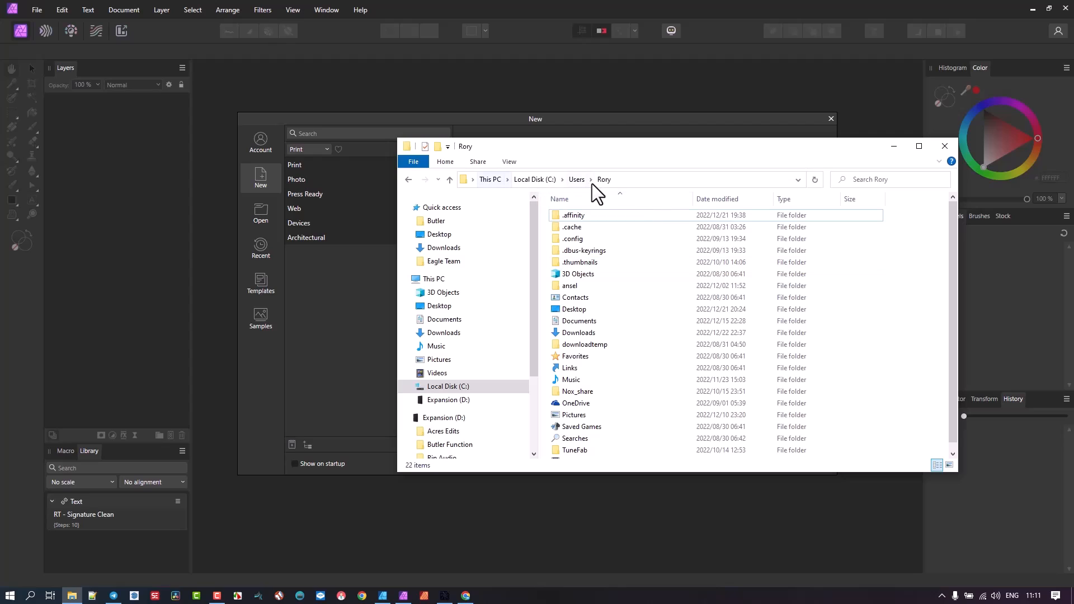
{"action": "mouse_move", "coordinate": [636, 194]}
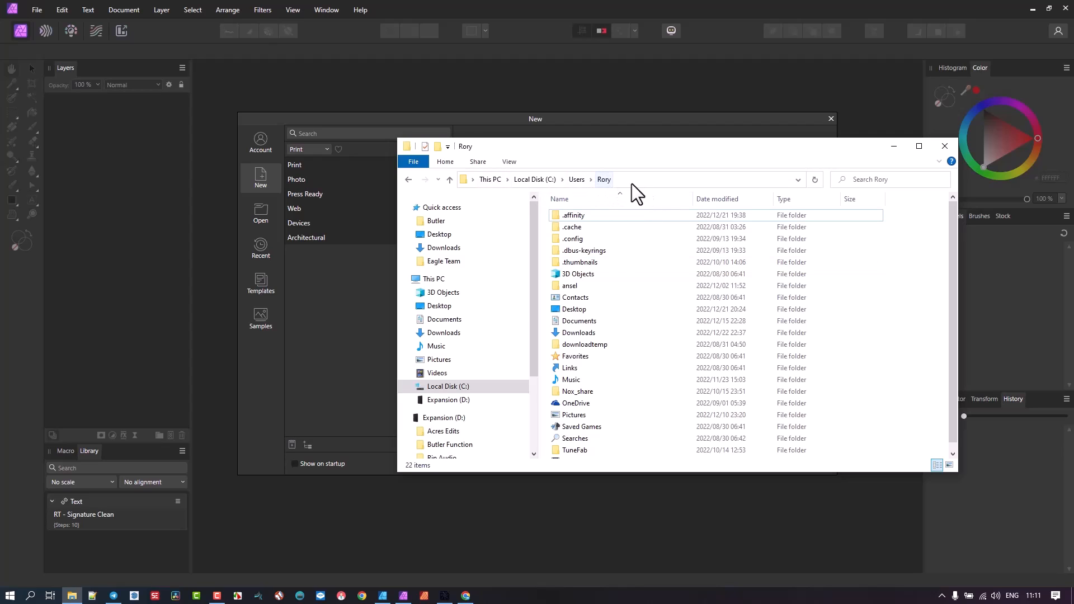
{"action": "mouse_move", "coordinate": [608, 193]}
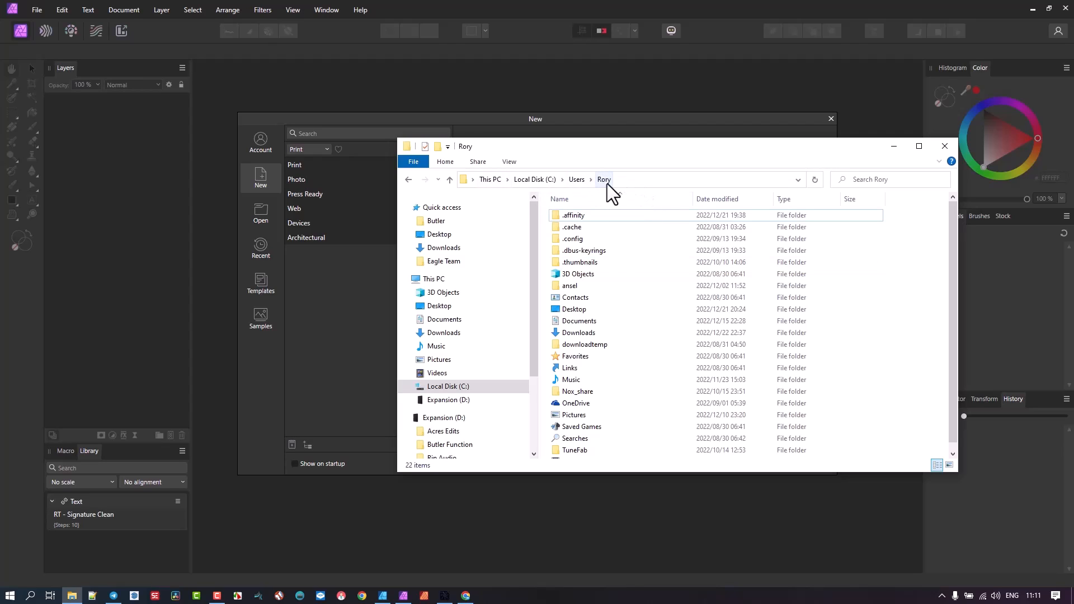
{"action": "left_click", "coordinate": [571, 215]}
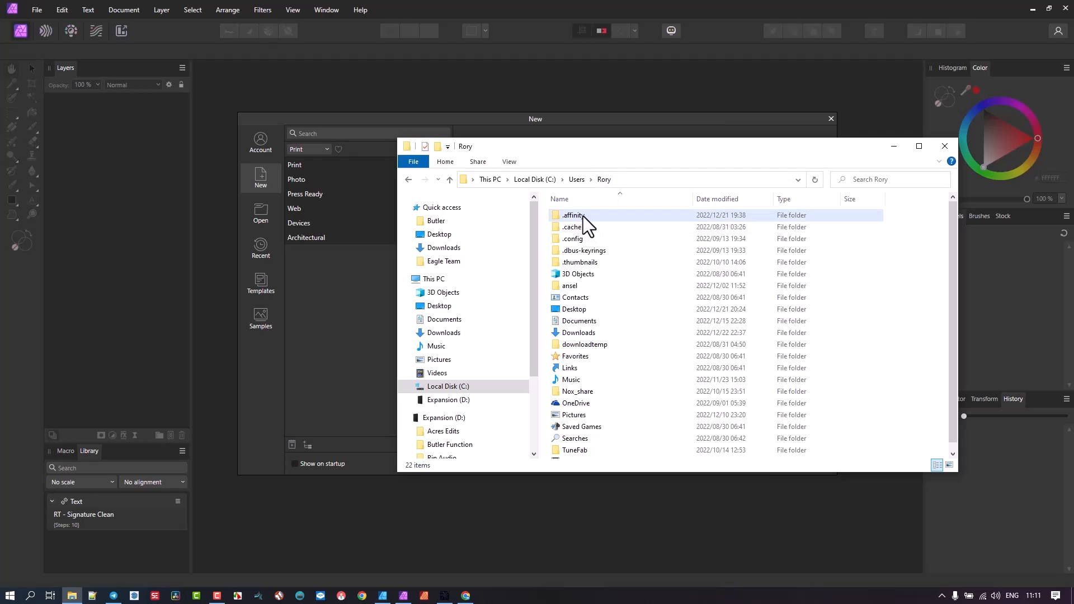
{"action": "double_click", "coordinate": [573, 215]}
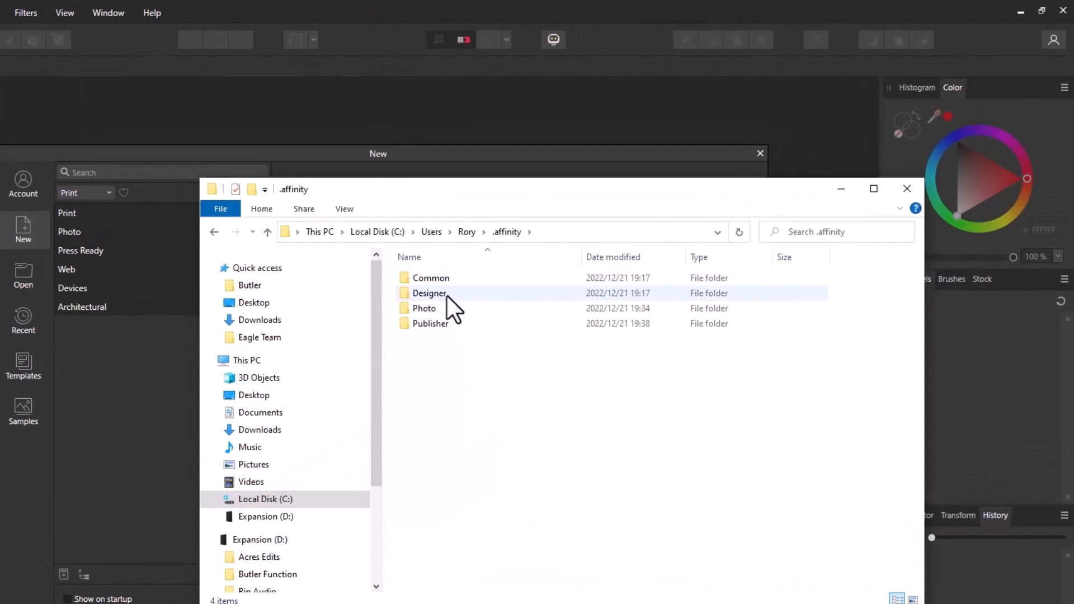
{"action": "mouse_move", "coordinate": [86, 294]}
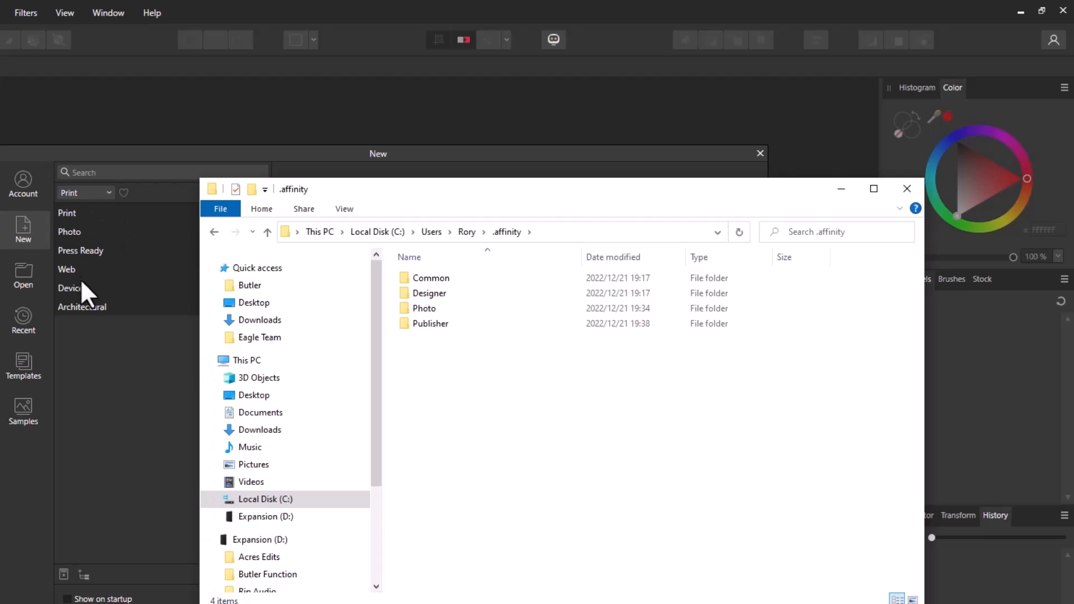
{"action": "mouse_move", "coordinate": [90, 216]}
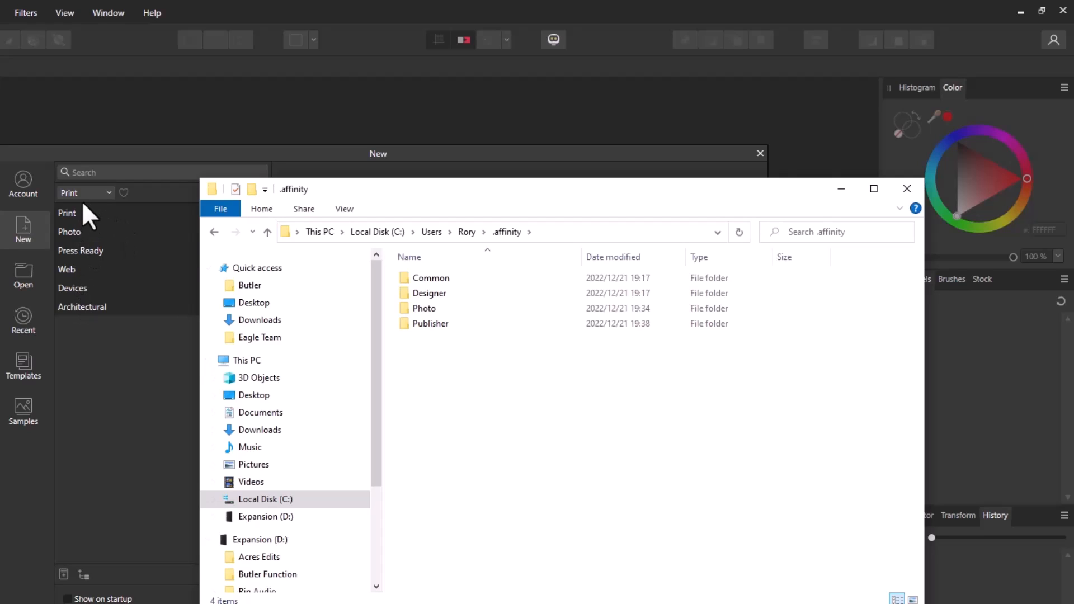
{"action": "mouse_move", "coordinate": [94, 258]}
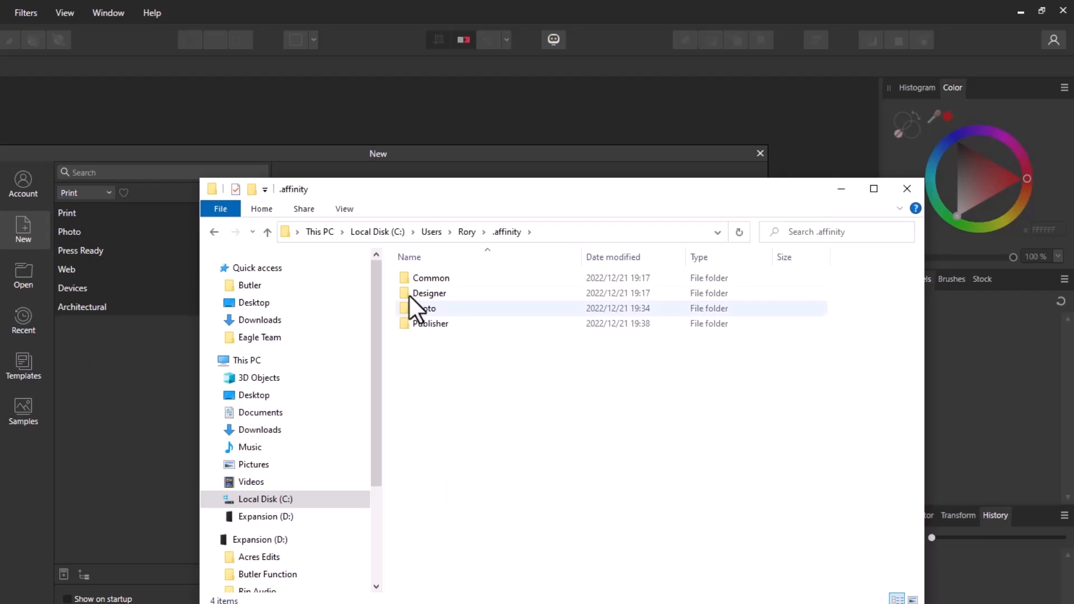
{"action": "mouse_move", "coordinate": [430, 278]}
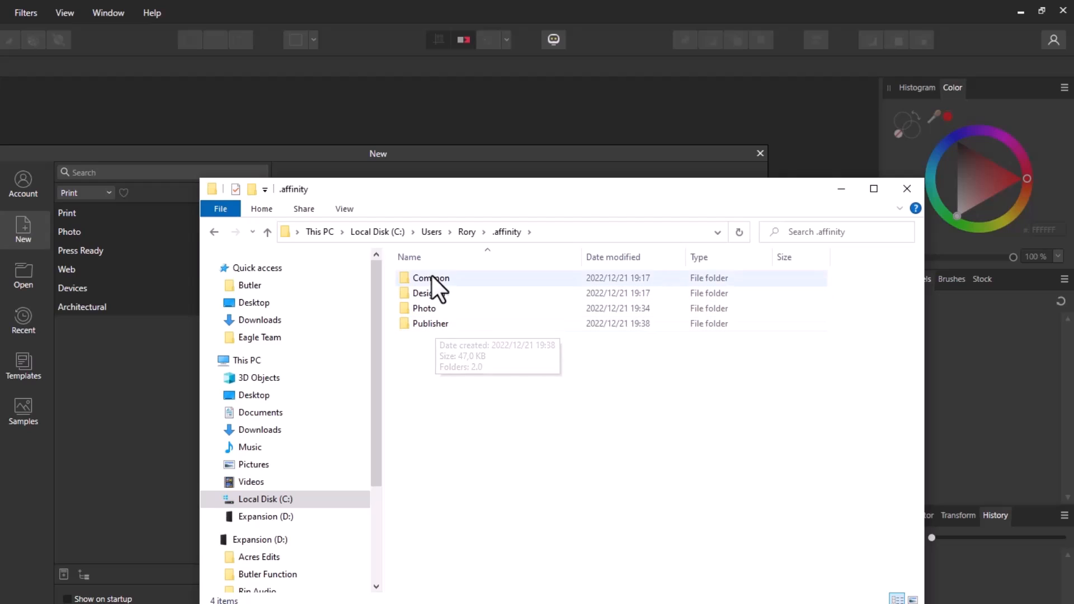
{"action": "mouse_move", "coordinate": [429, 281]}
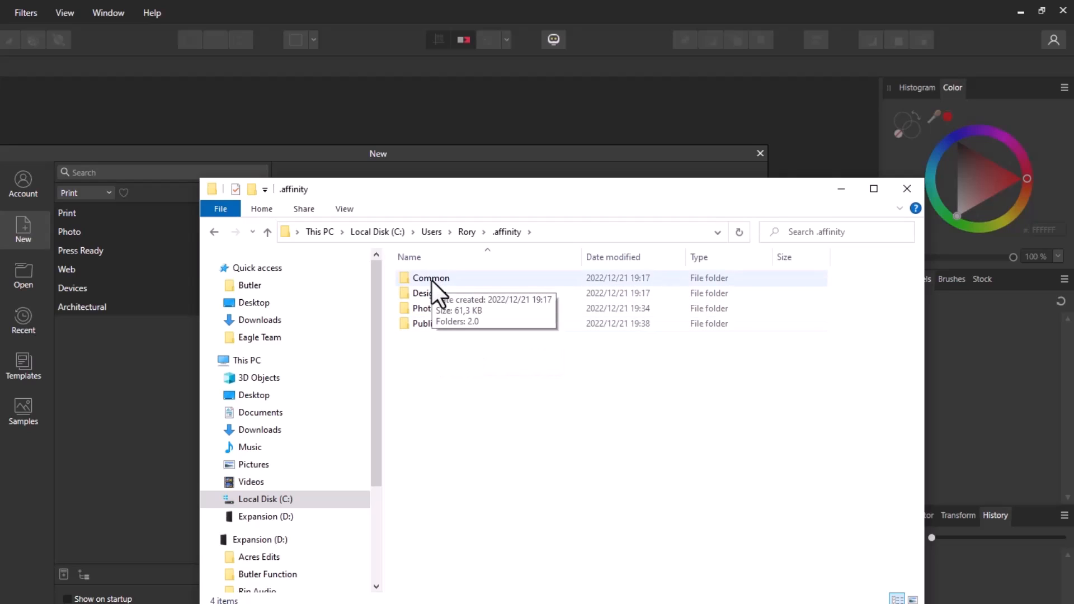
{"action": "double_click", "coordinate": [431, 278]}
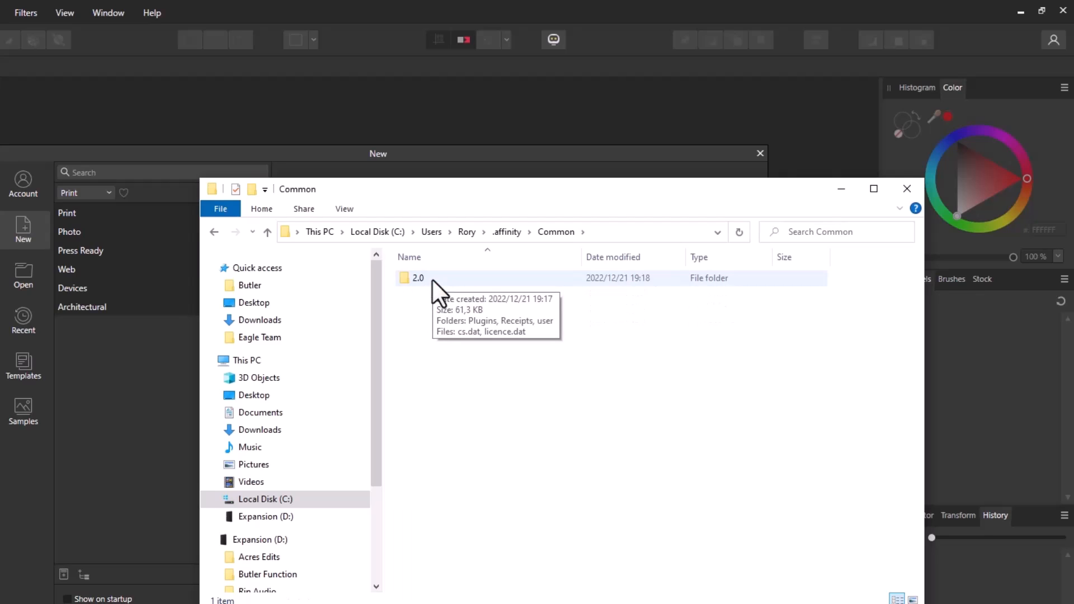
Go into 2.0 > user, select doc_presets.propcol, then return to the New dialog
{"action": "double_click", "coordinate": [418, 278]}
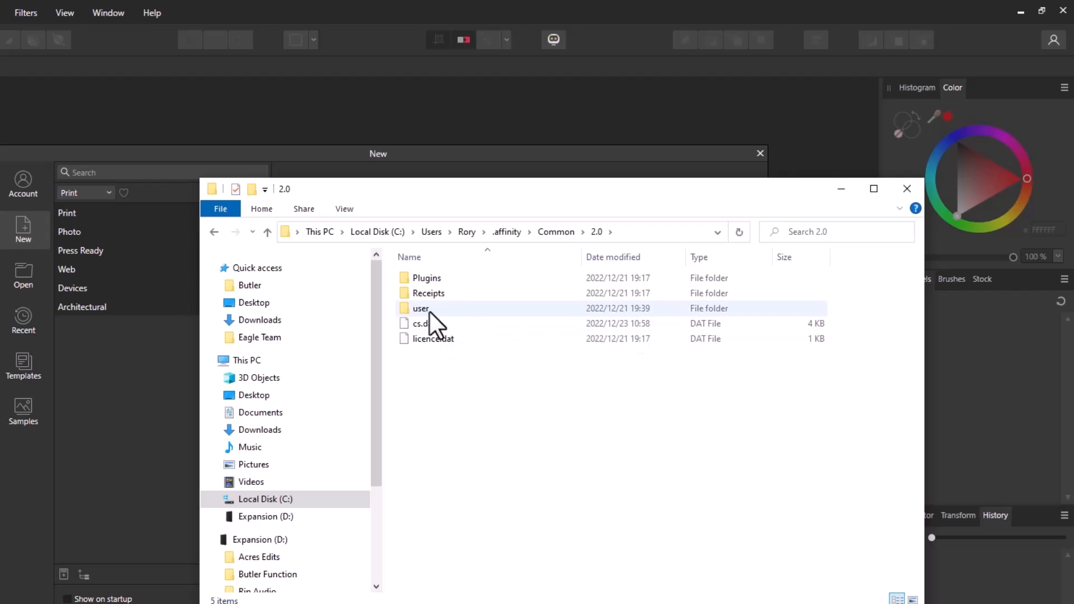
{"action": "double_click", "coordinate": [420, 308]}
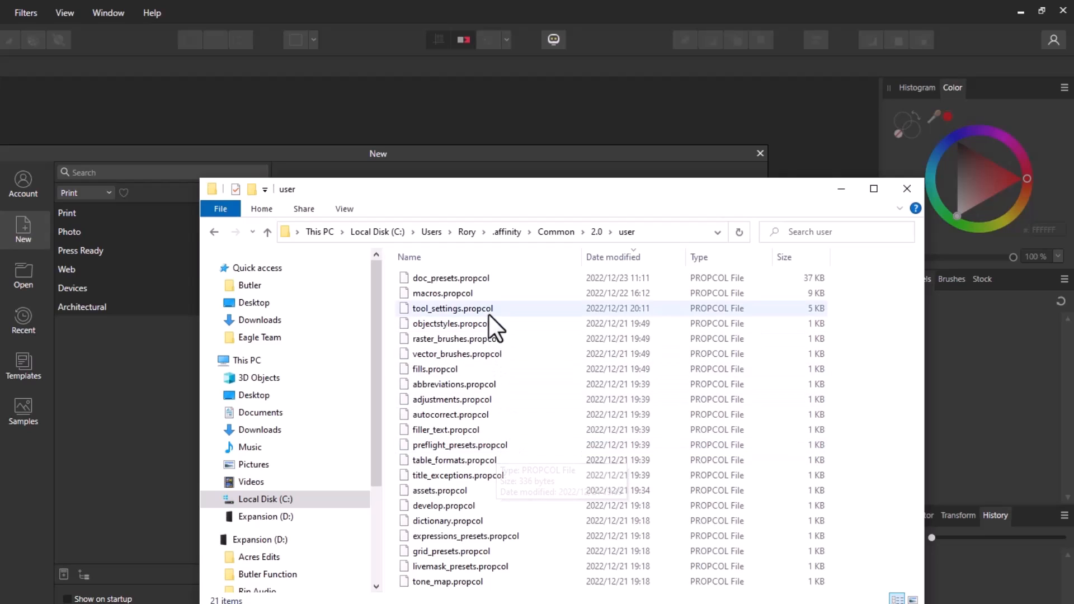
{"action": "mouse_move", "coordinate": [503, 343]}
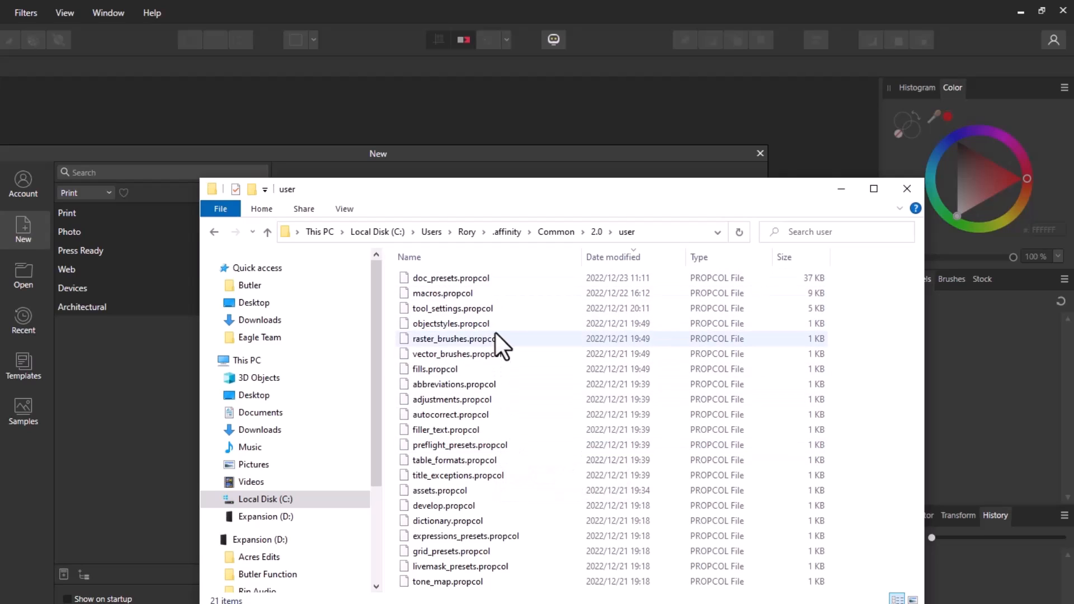
{"action": "mouse_move", "coordinate": [200, 381]}
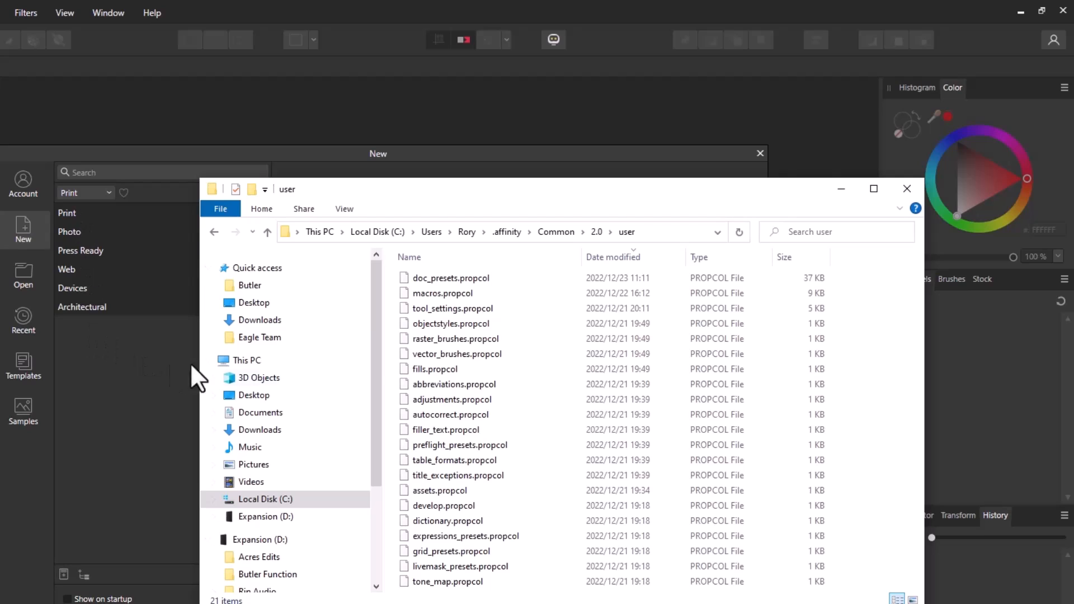
{"action": "mouse_move", "coordinate": [477, 293]}
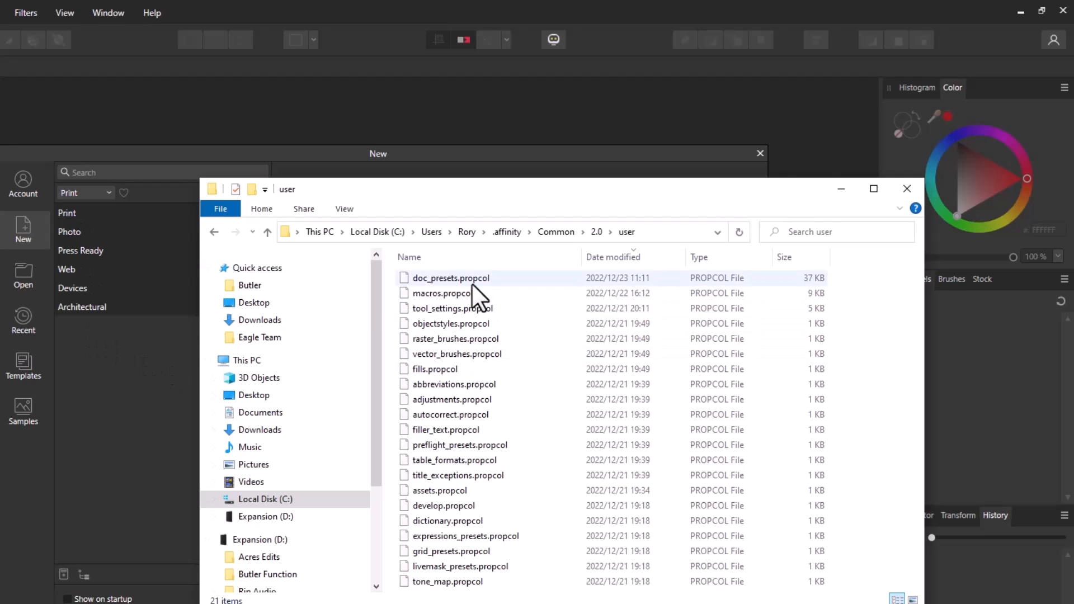
{"action": "mouse_move", "coordinate": [462, 281]}
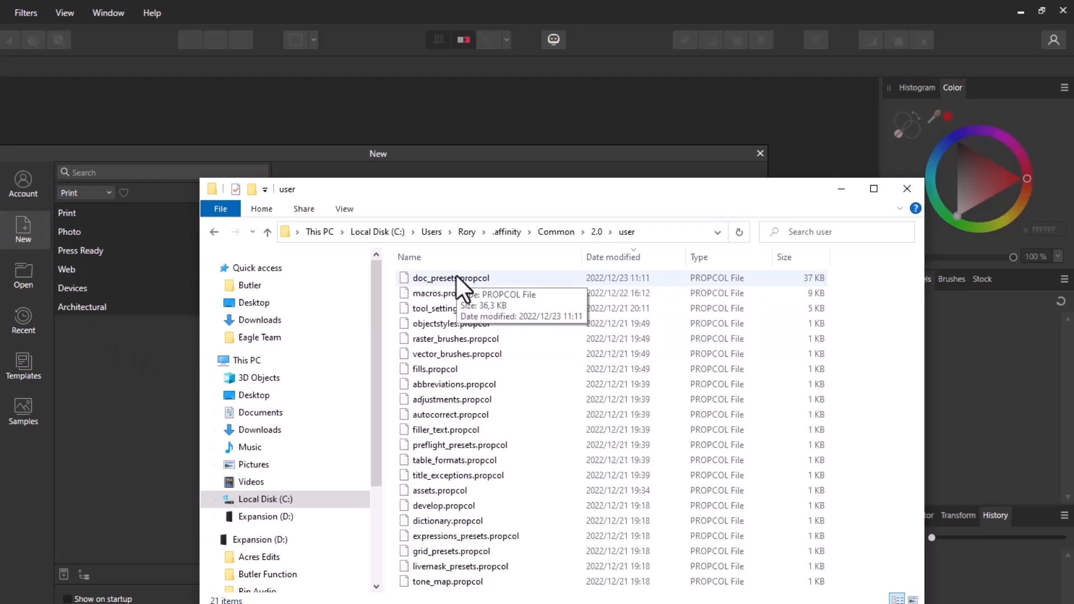
{"action": "mouse_move", "coordinate": [148, 194]}
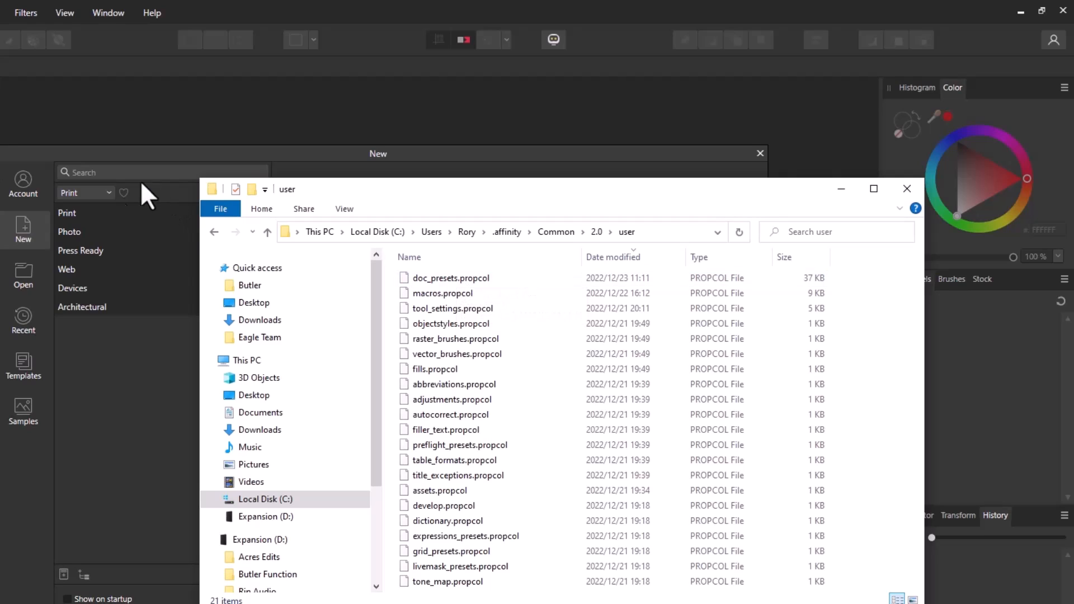
{"action": "mouse_move", "coordinate": [84, 229]}
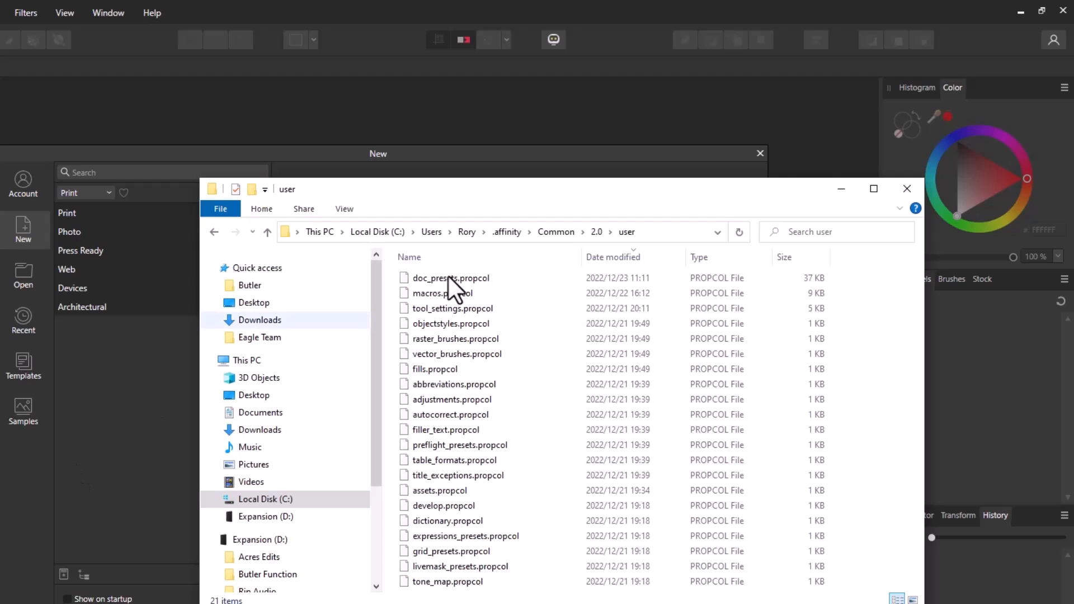
{"action": "left_click", "coordinate": [450, 278]}
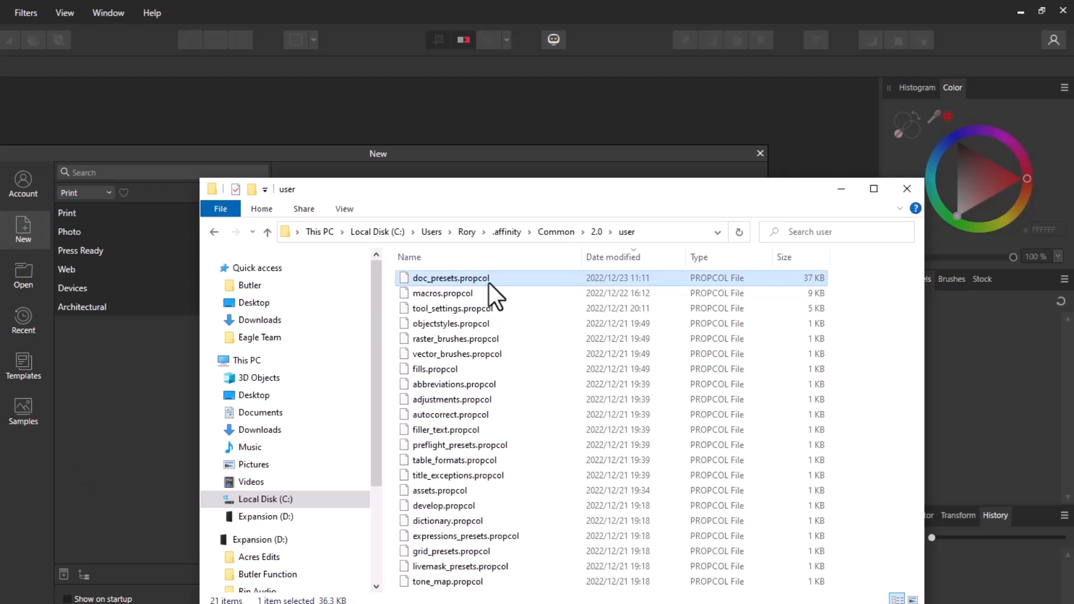
{"action": "mouse_move", "coordinate": [168, 258]}
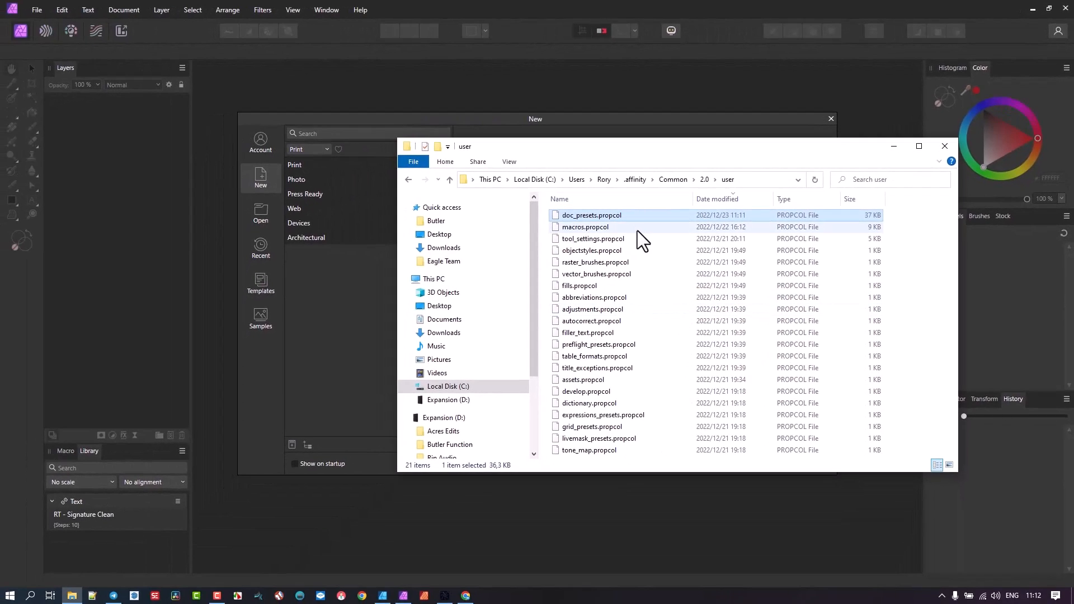
{"action": "mouse_move", "coordinate": [605, 219]}
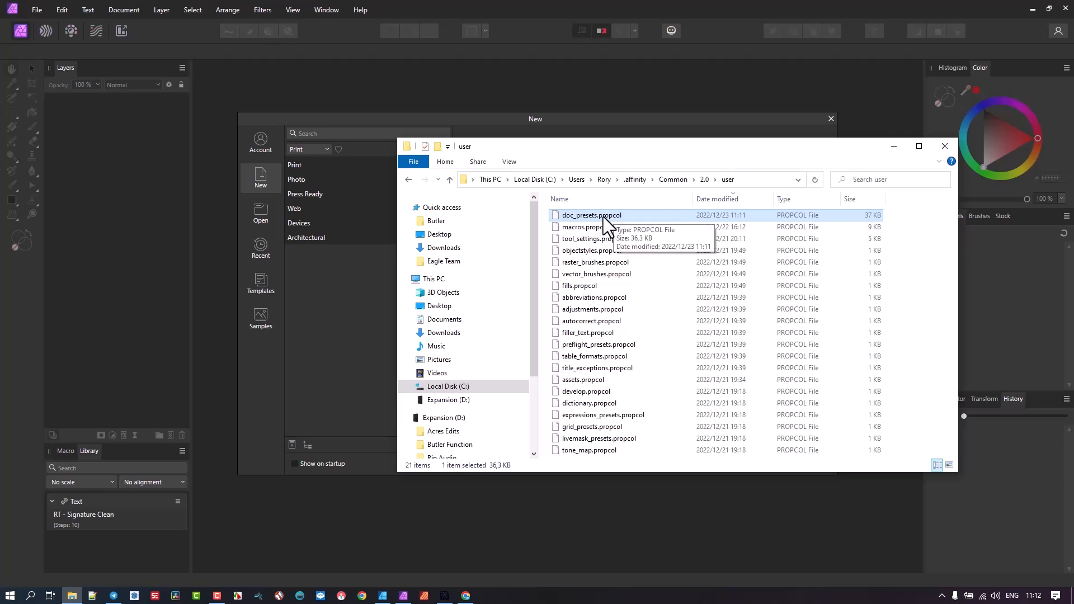
{"action": "mouse_move", "coordinate": [312, 291]}
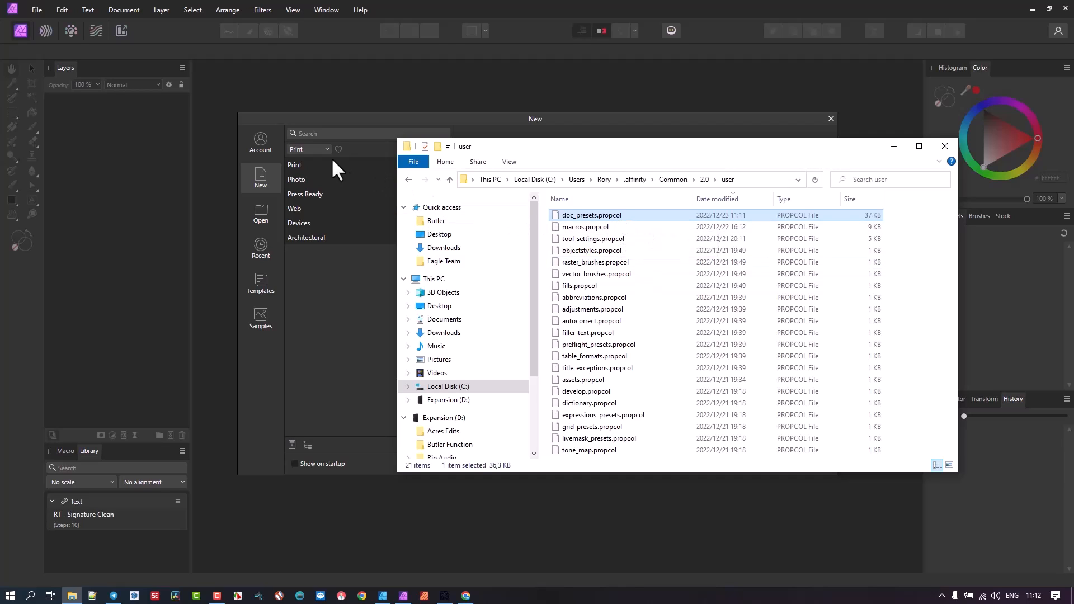
{"action": "mouse_move", "coordinate": [994, 246]}
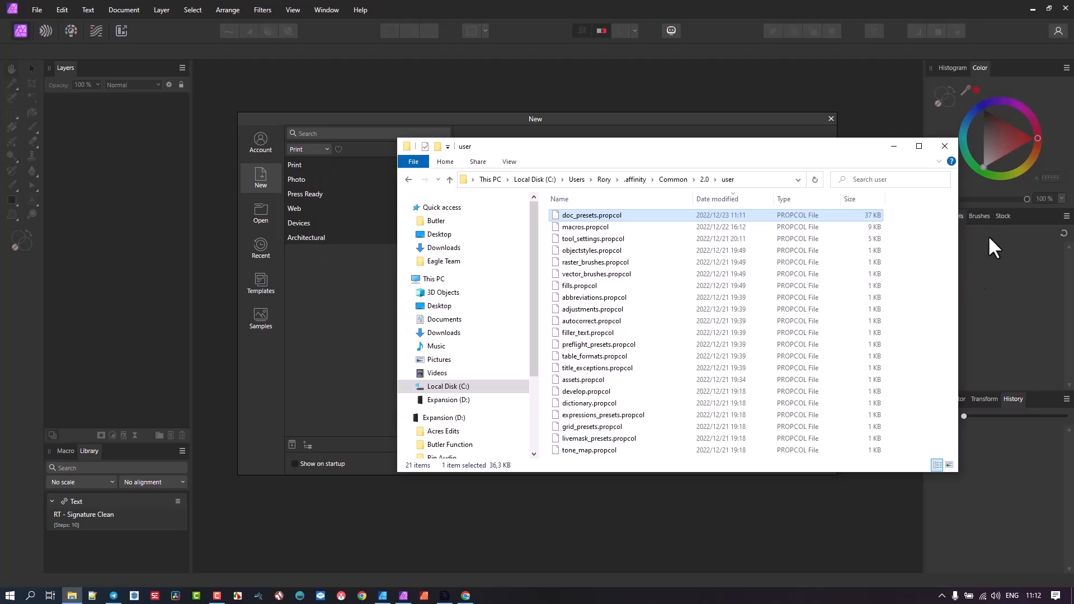
{"action": "left_click", "coordinate": [945, 145]}
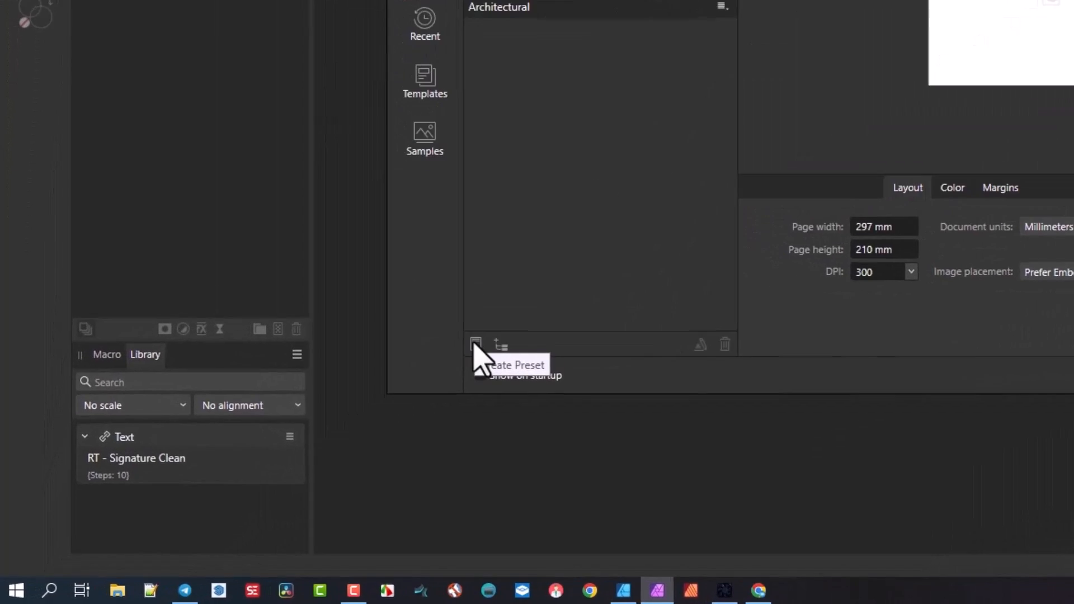
Save the current settings as preset RT - Web YT under Web with an icon, then close the dialog
{"action": "left_click", "coordinate": [475, 345]}
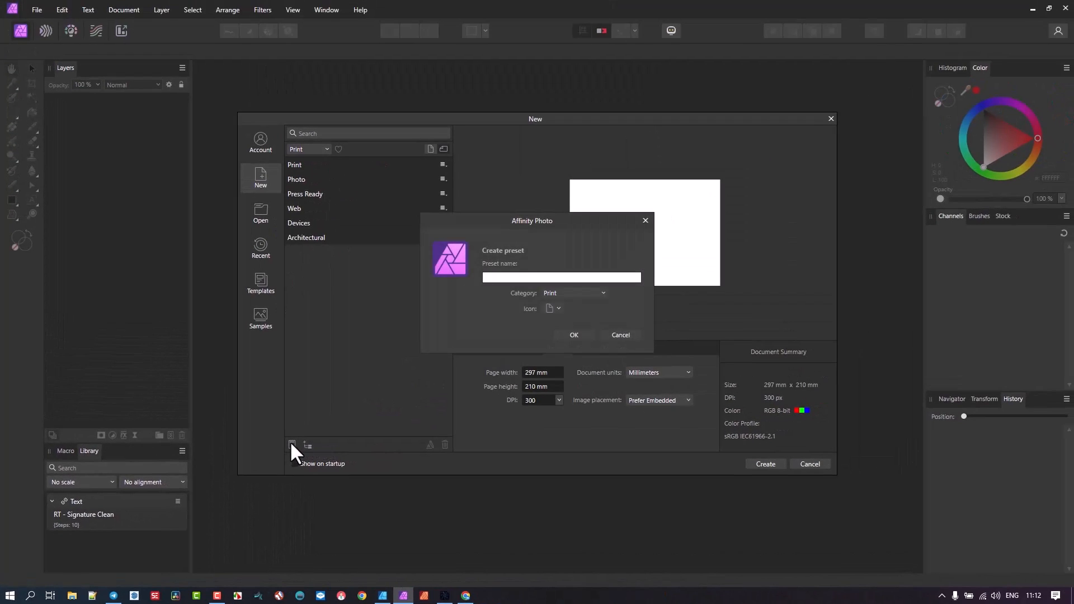
{"action": "mouse_move", "coordinate": [572, 267]}
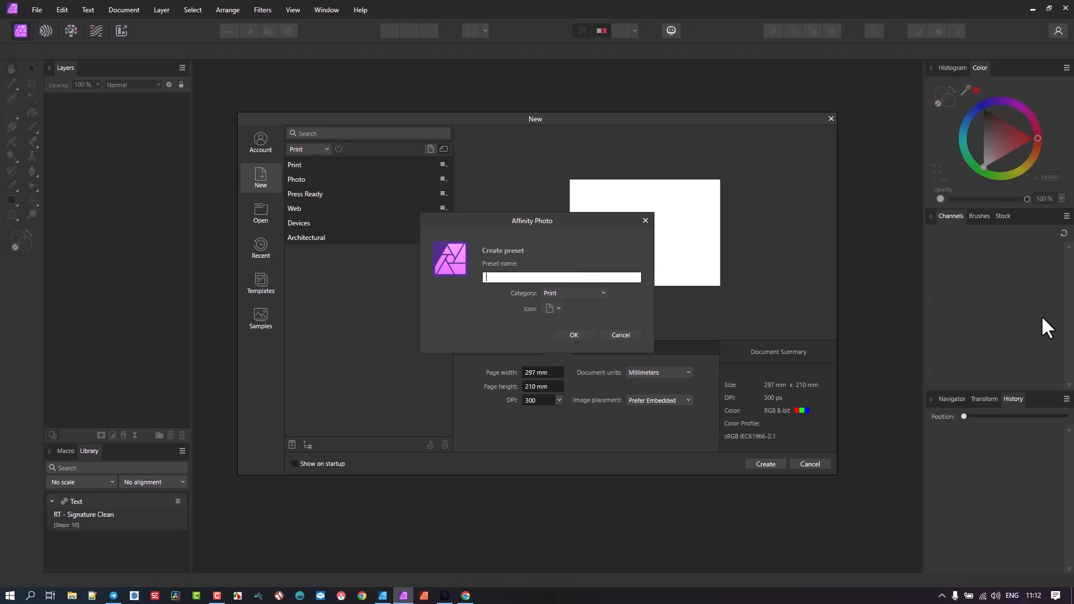
{"action": "mouse_move", "coordinate": [267, 259]}
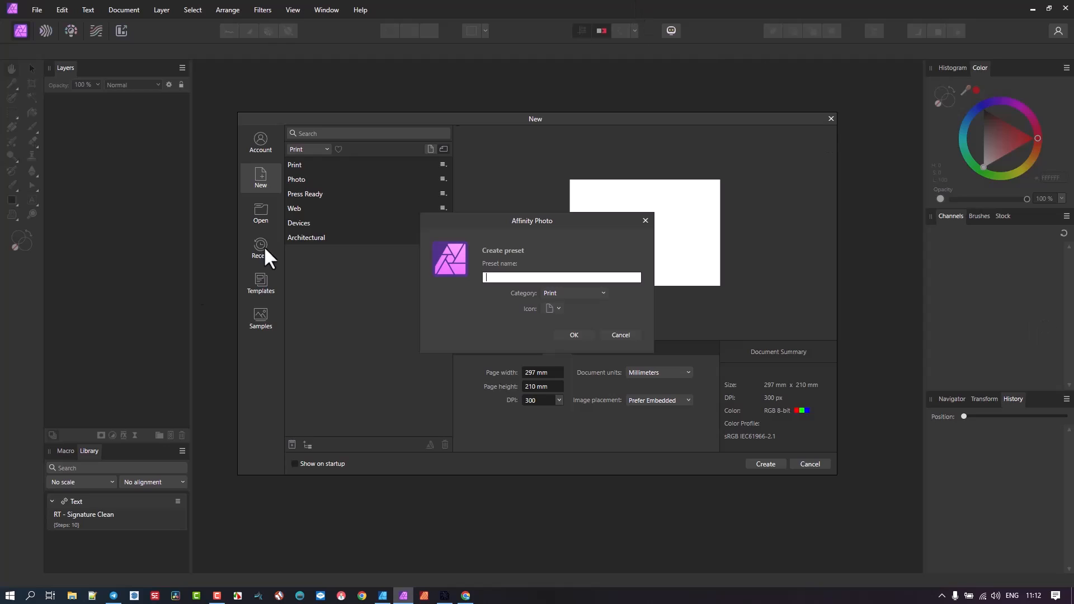
{"action": "mouse_move", "coordinate": [300, 176]}
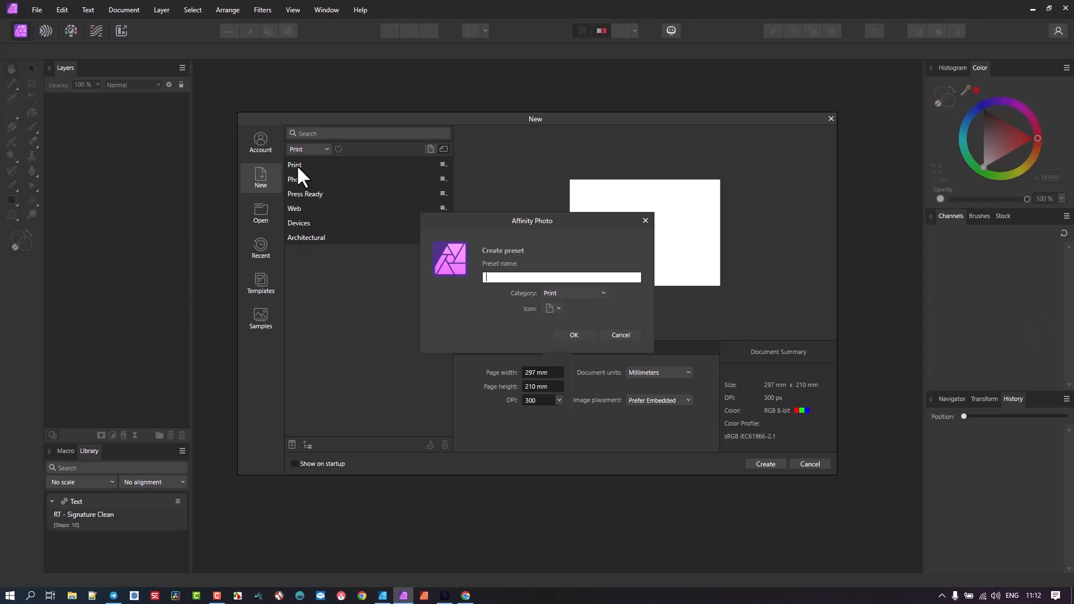
{"action": "mouse_move", "coordinate": [506, 277]}
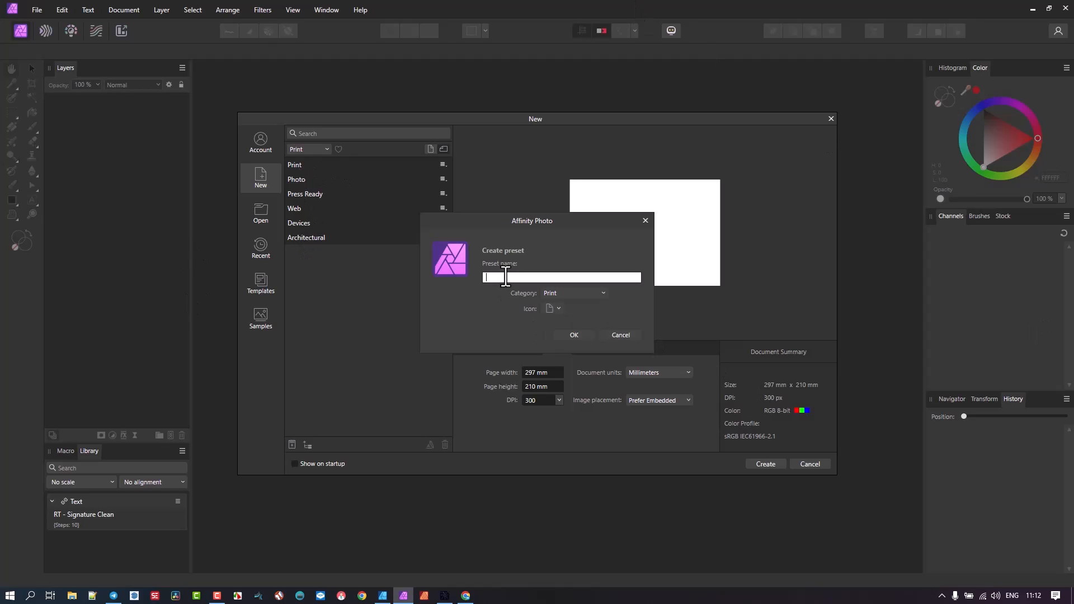
{"action": "type", "text": "RT - Web YT"}
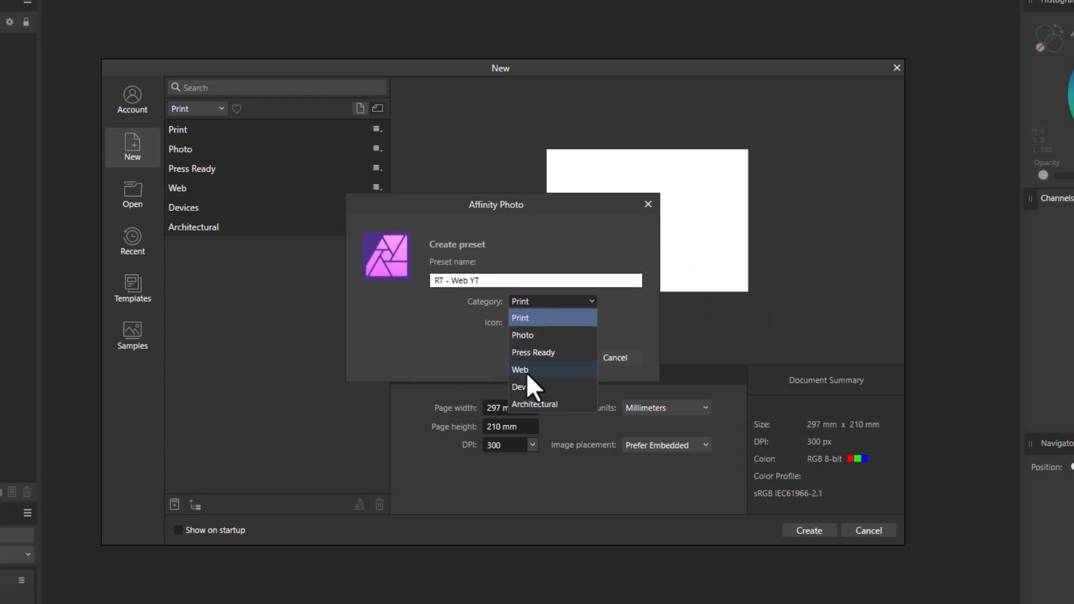
{"action": "left_click", "coordinate": [520, 369]}
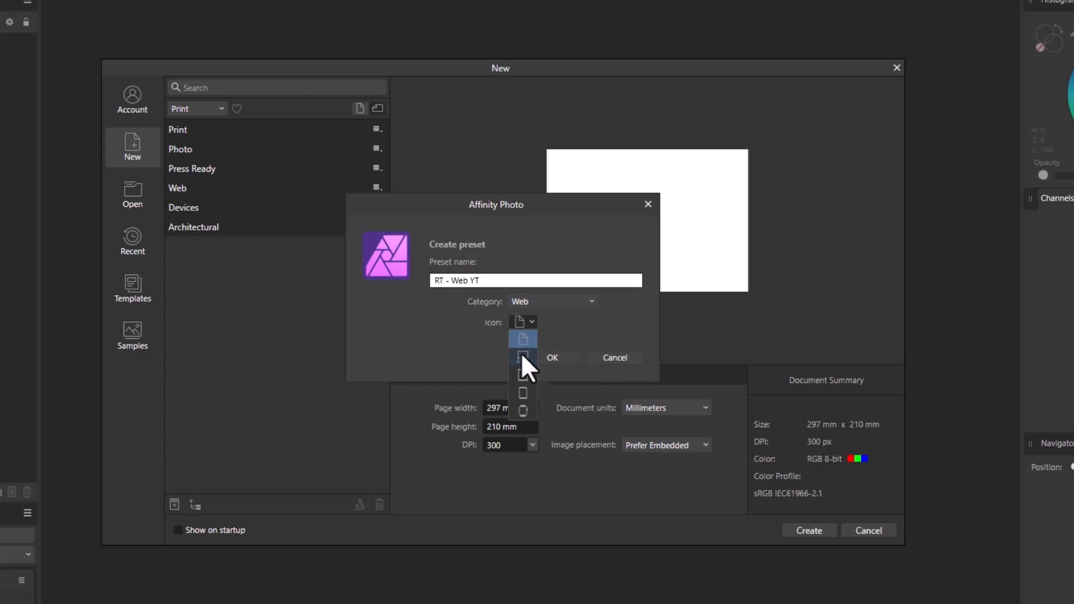
{"action": "left_click", "coordinate": [552, 357]}
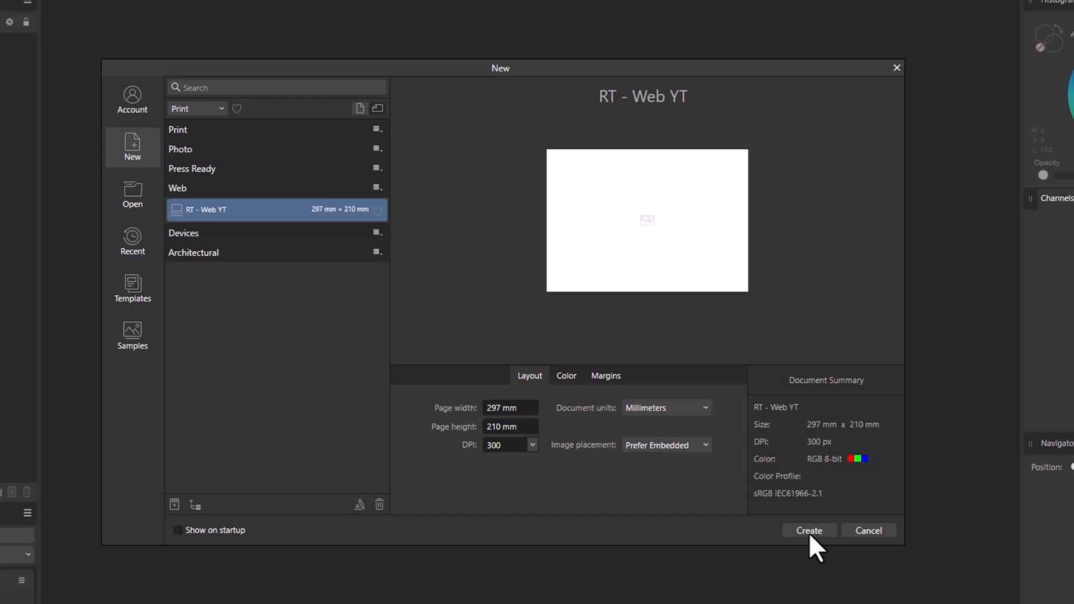
{"action": "left_click", "coordinate": [808, 531]}
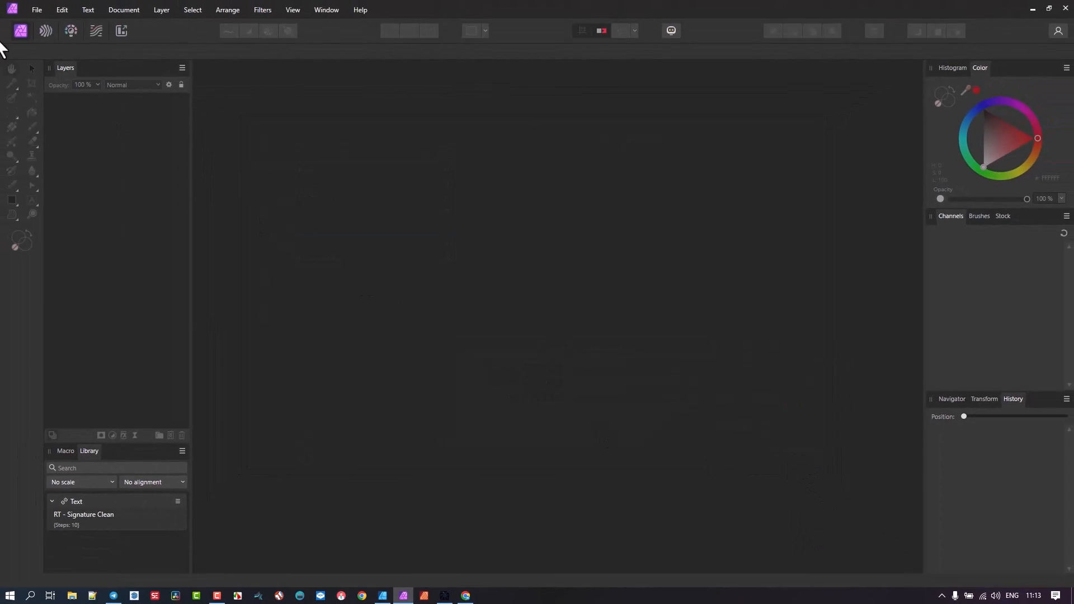
Reopen File > New and start creating another preset from the current settings
{"action": "left_click", "coordinate": [35, 10]}
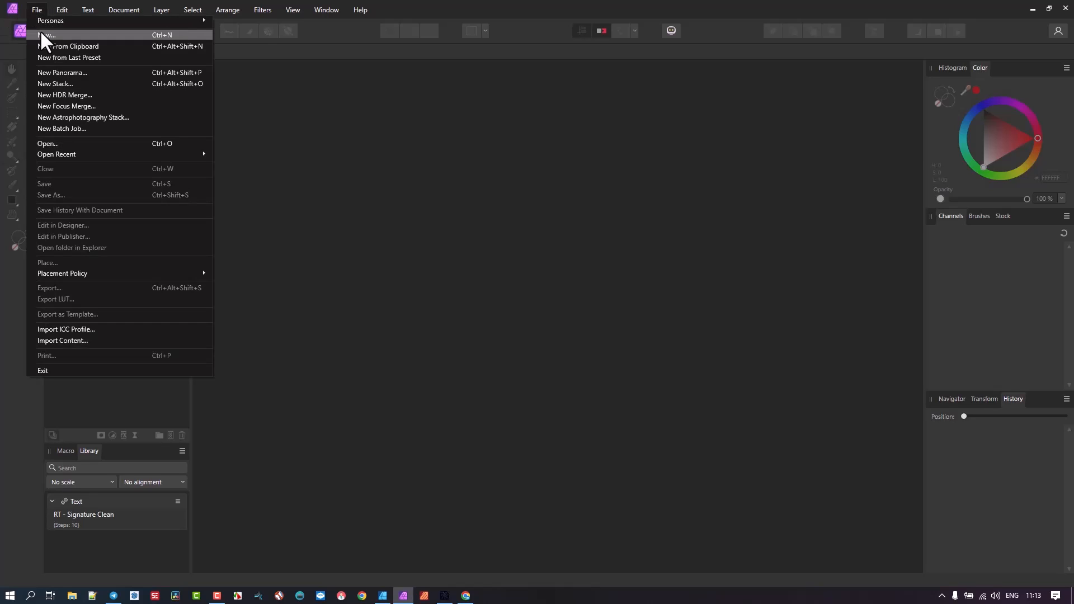
{"action": "left_click", "coordinate": [48, 35]}
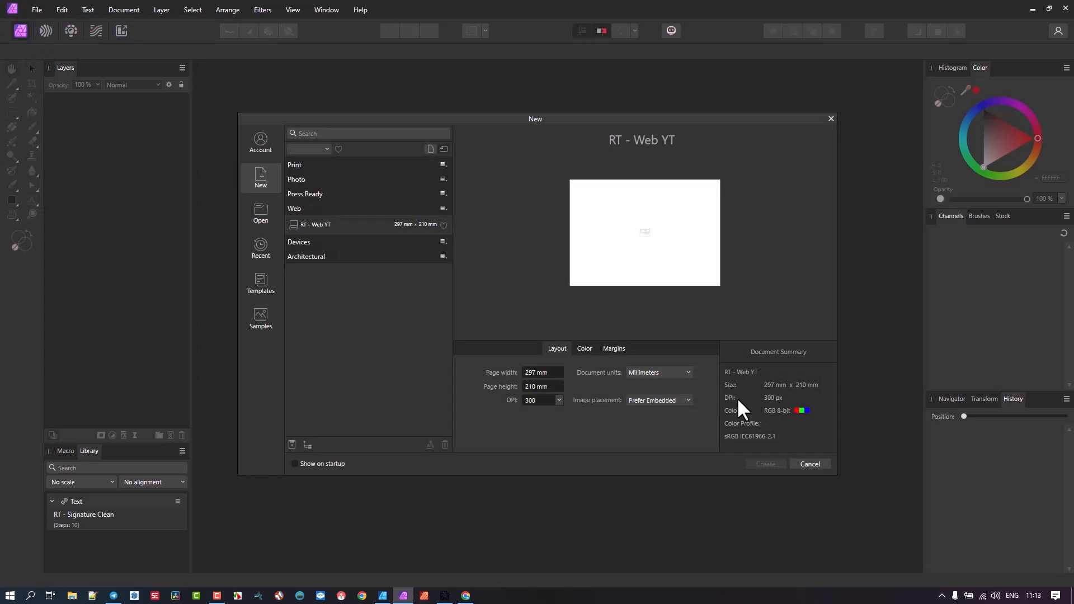
{"action": "mouse_move", "coordinate": [414, 233]}
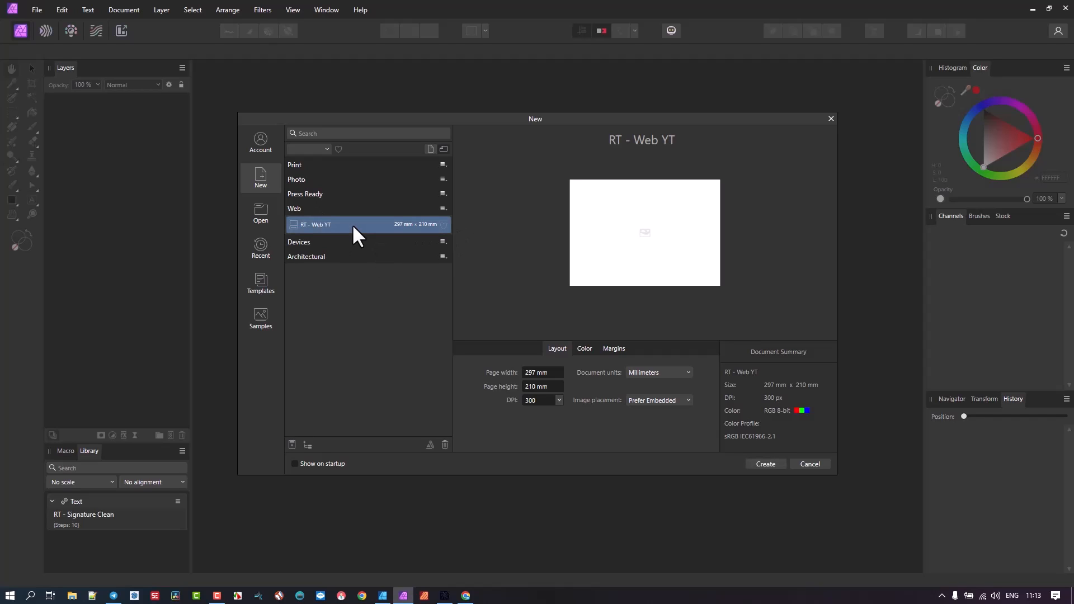
{"action": "mouse_move", "coordinate": [767, 477]}
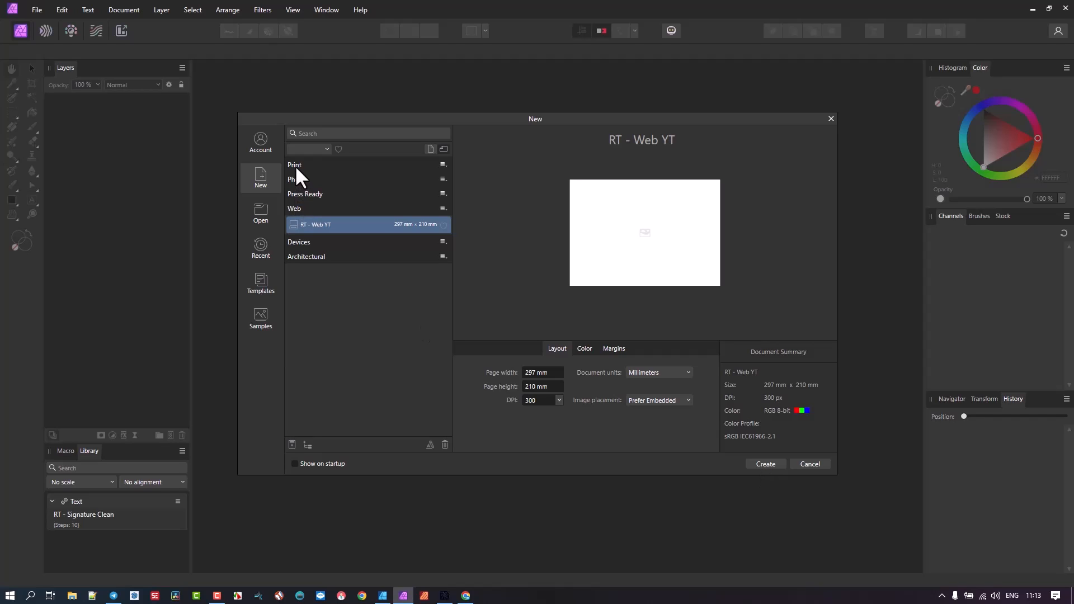
{"action": "mouse_move", "coordinate": [371, 280]}
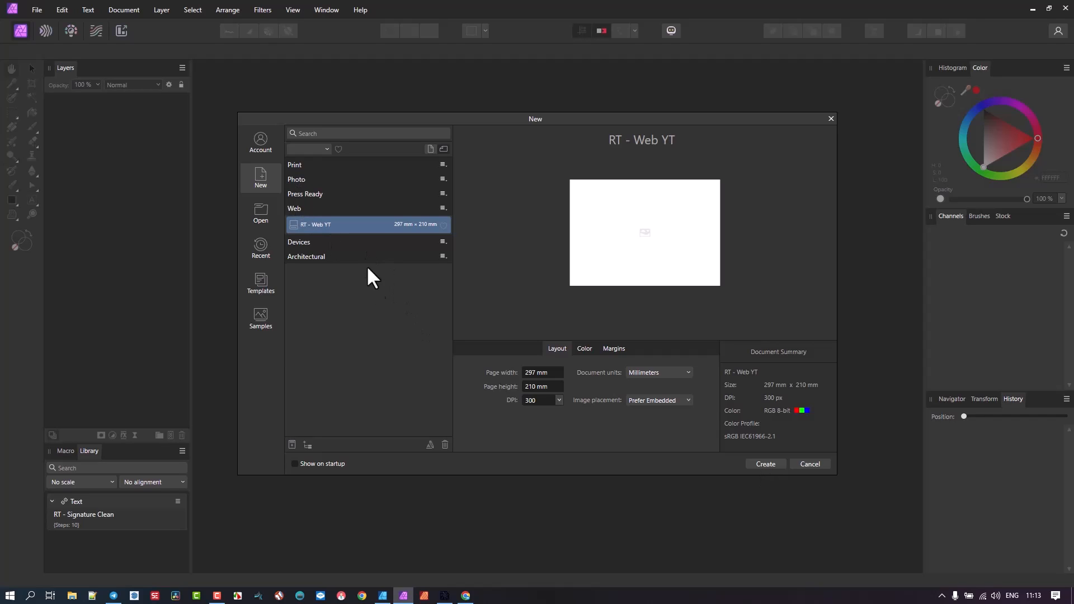
{"action": "left_click", "coordinate": [291, 444]}
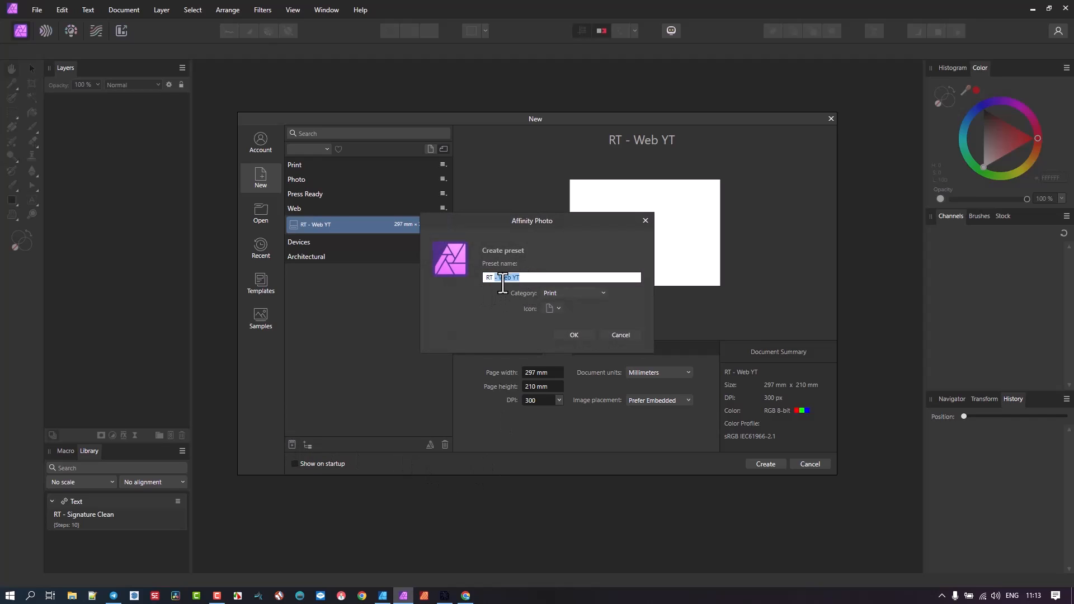
Name the preset RT - A4 Page, save it under Print, and review its Margins settings
{"action": "type", "text": "RT - A4"}
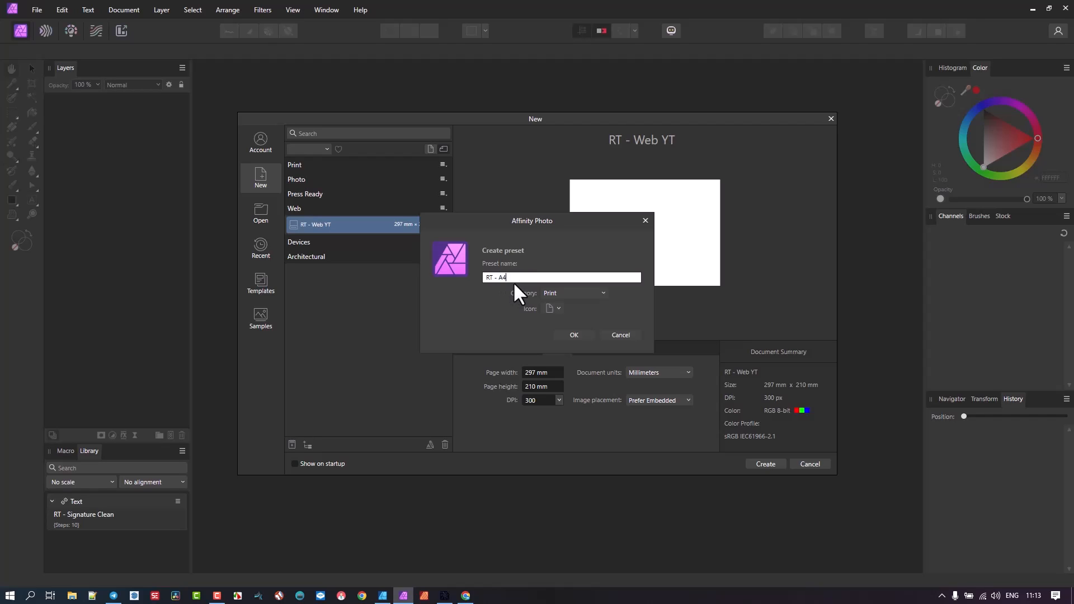
{"action": "type", "text": "Page"}
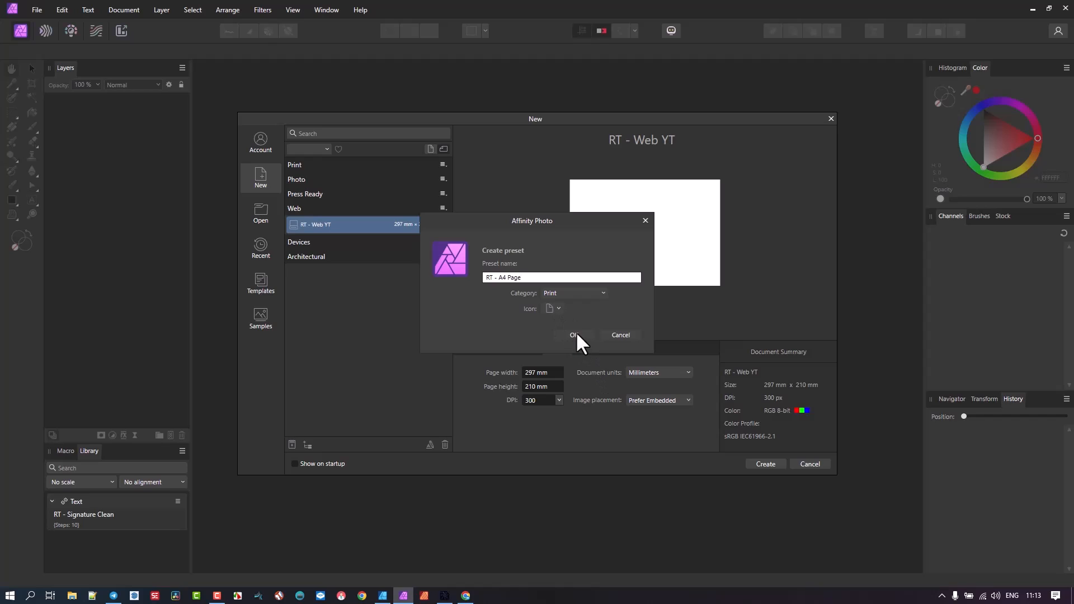
{"action": "left_click", "coordinate": [574, 335]}
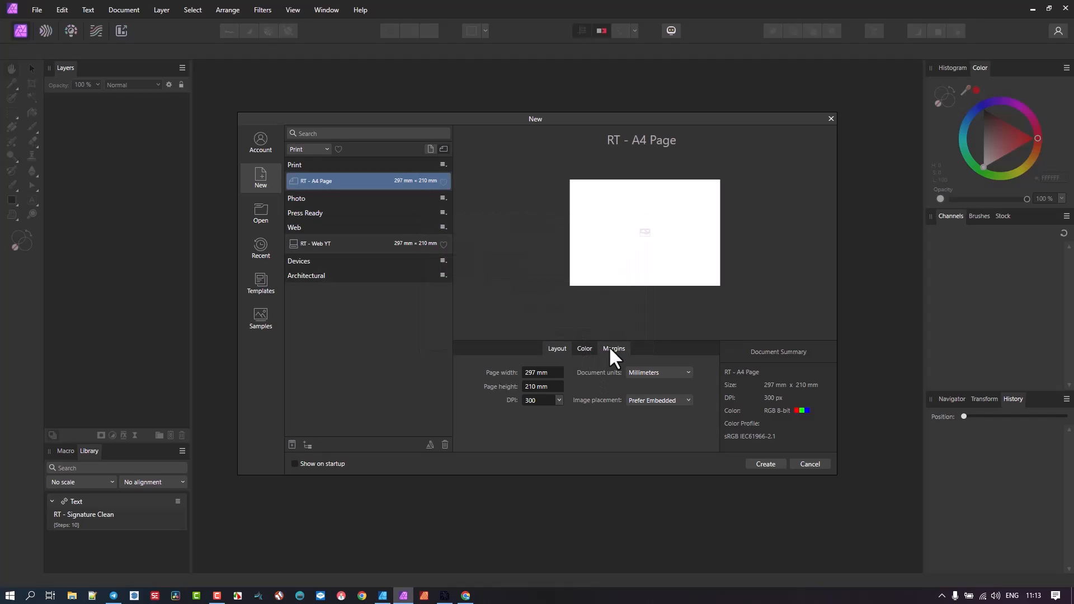
{"action": "left_click", "coordinate": [614, 348]}
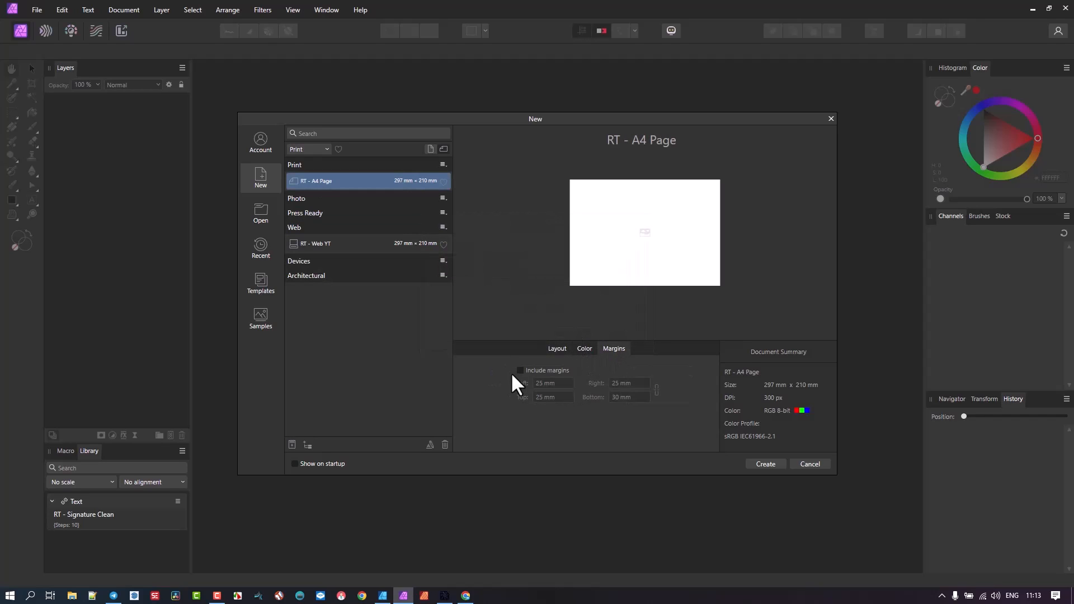
{"action": "left_click", "coordinate": [557, 348]}
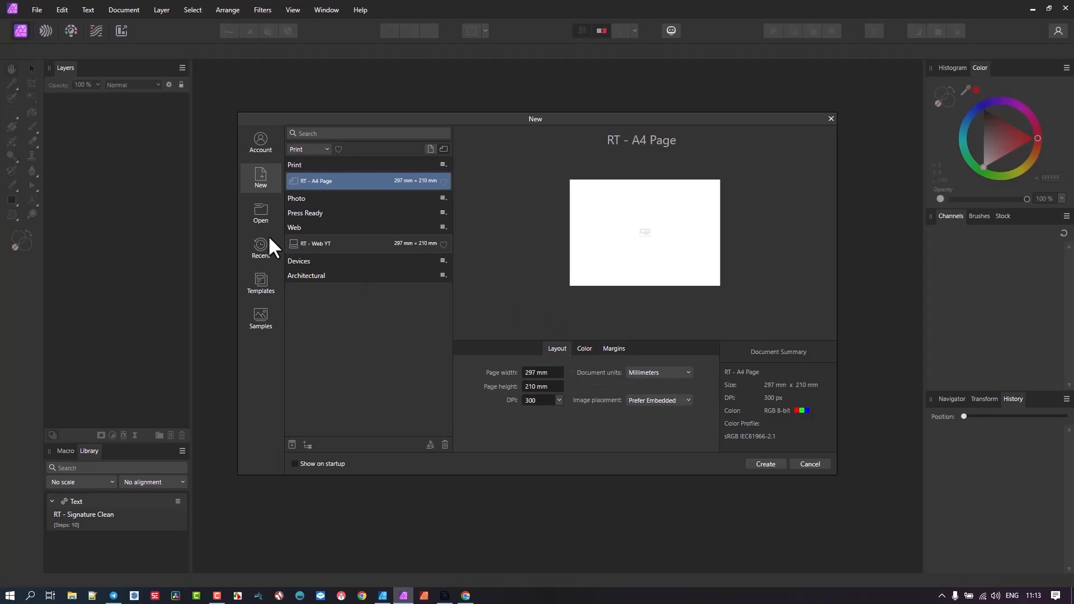
{"action": "mouse_move", "coordinate": [567, 363]}
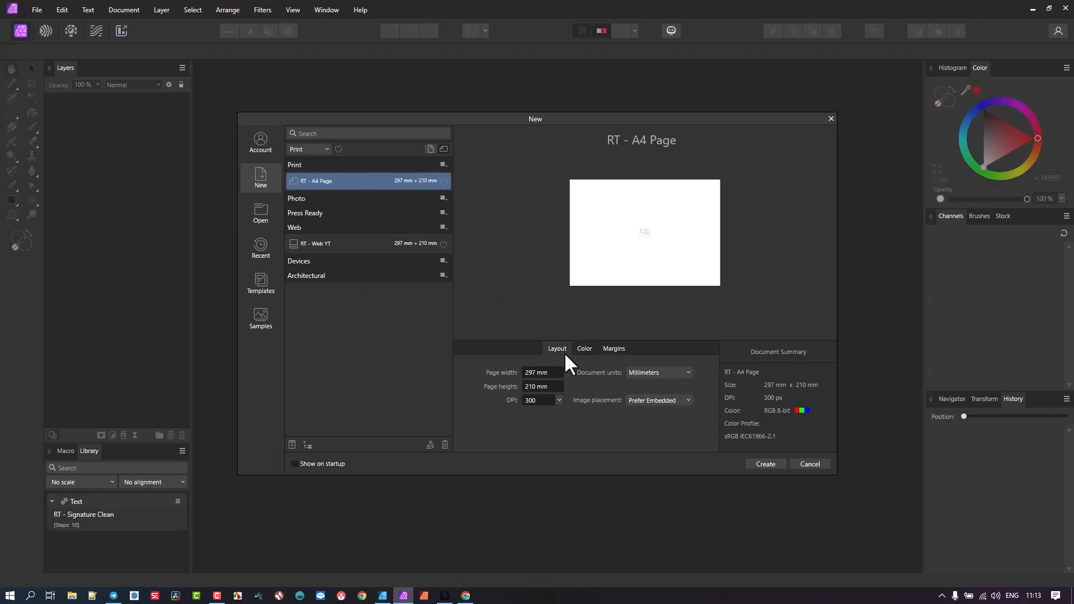
{"action": "mouse_move", "coordinate": [816, 472]}
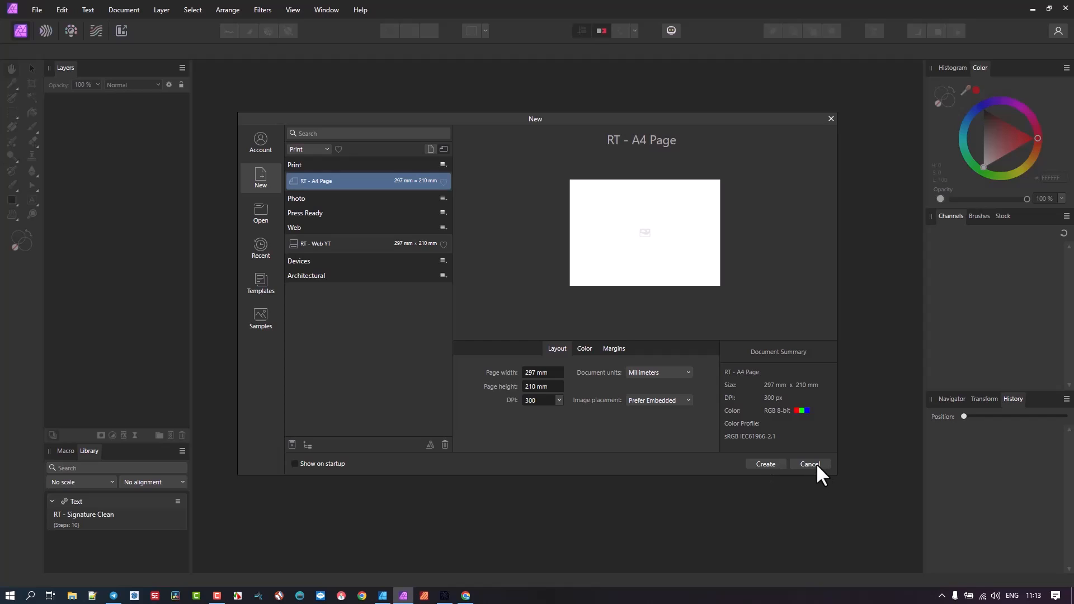
Reopen the New dialog, try RT - Web YT, then settle on the RT - A4 Page preset
{"action": "left_click", "coordinate": [37, 10]}
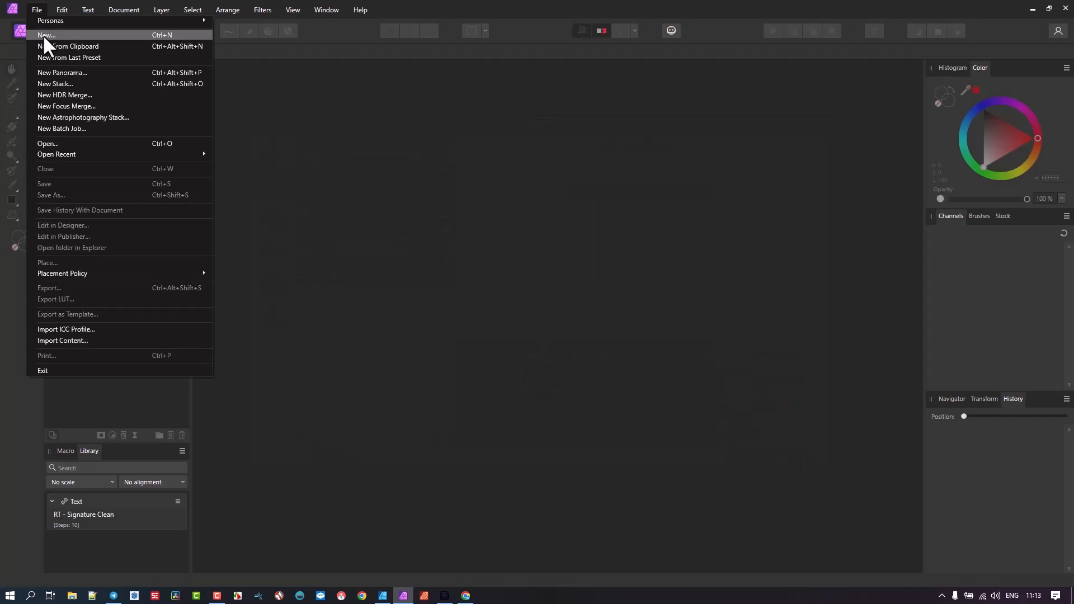
{"action": "left_click", "coordinate": [46, 35]}
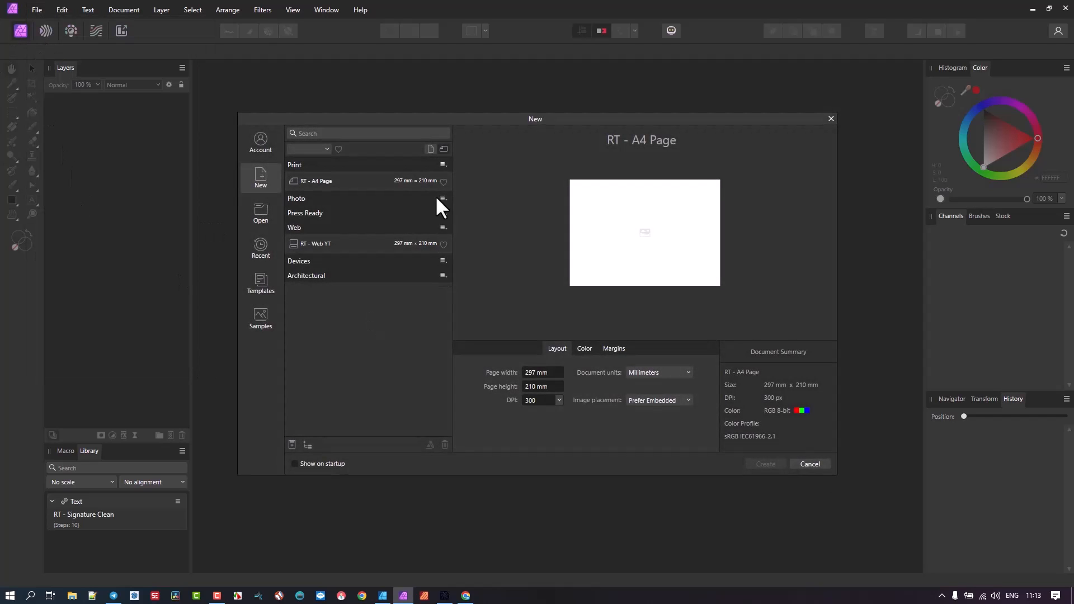
{"action": "left_click", "coordinate": [362, 181]}
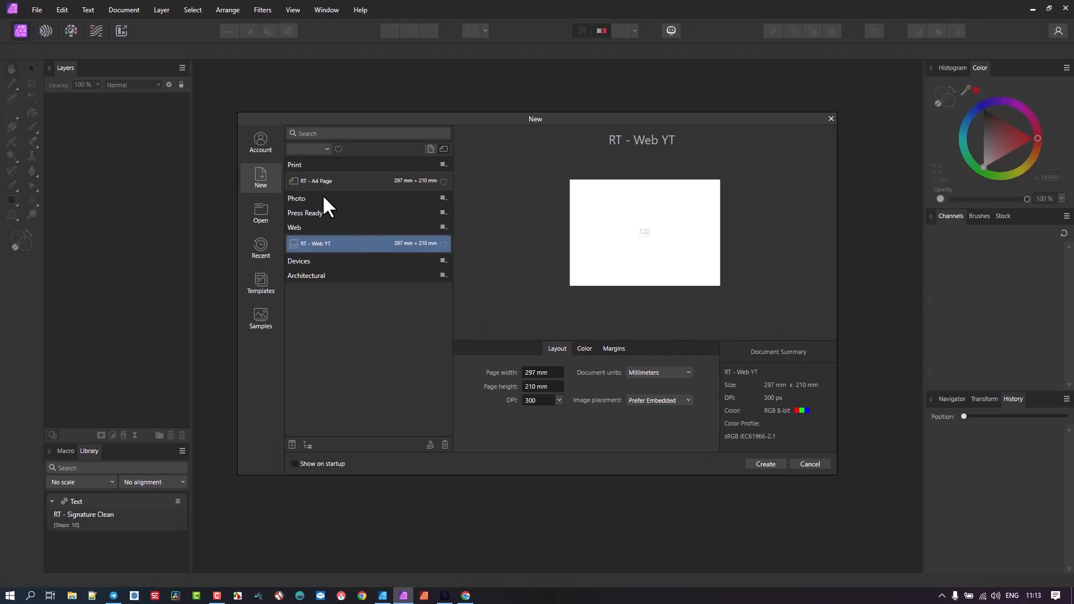
{"action": "mouse_move", "coordinate": [310, 170]}
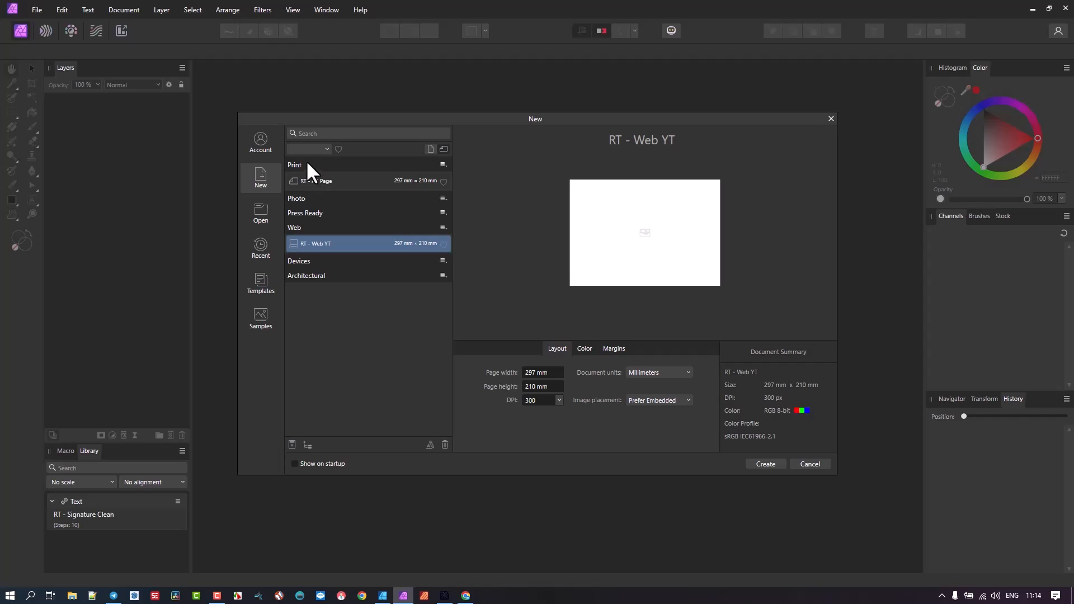
{"action": "mouse_move", "coordinate": [300, 206]}
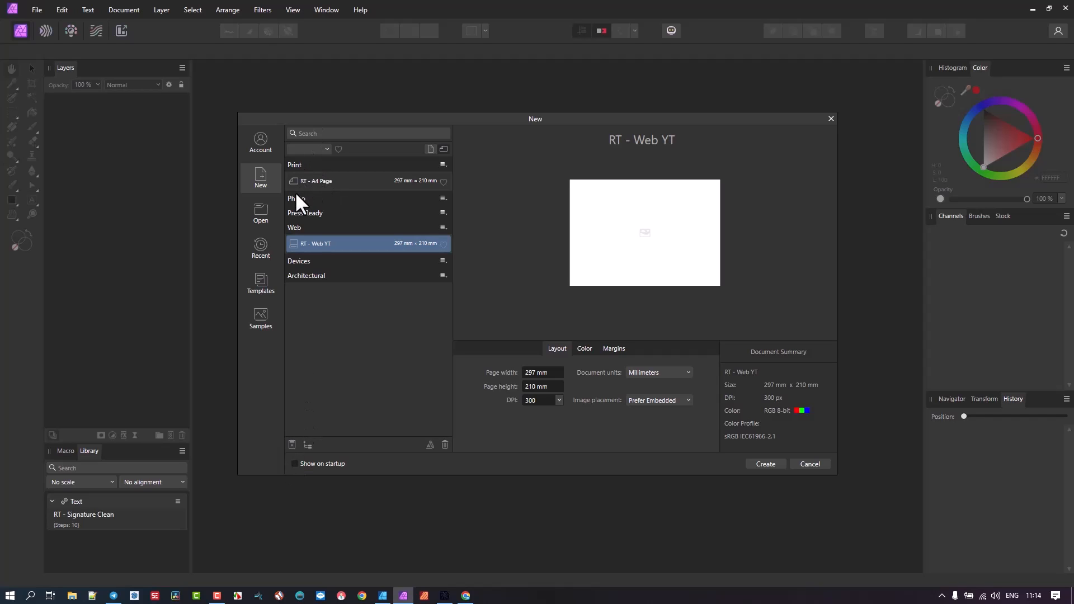
{"action": "mouse_move", "coordinate": [322, 220]}
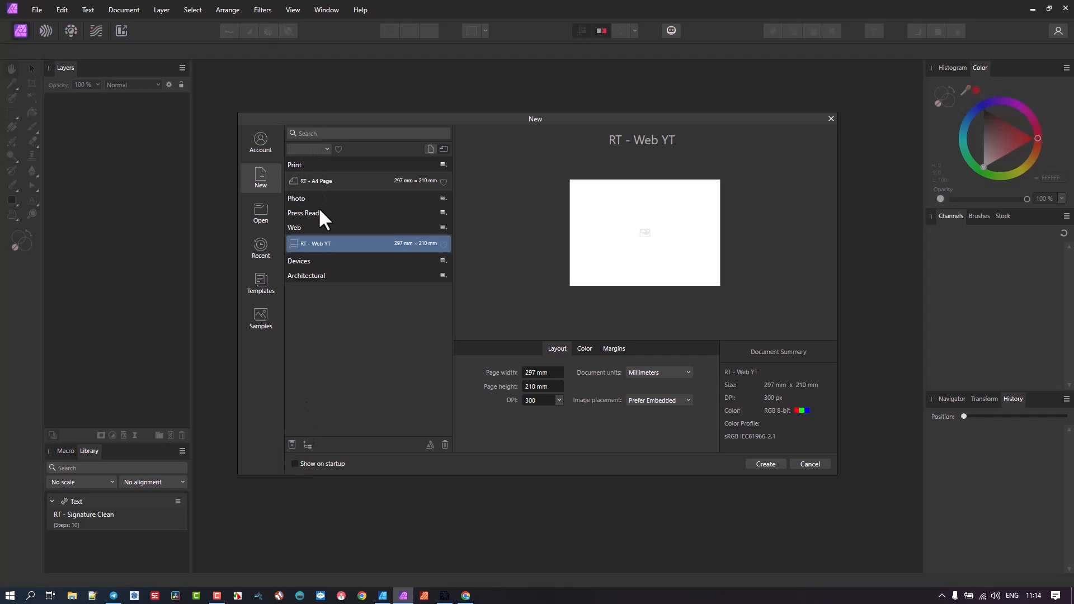
{"action": "mouse_move", "coordinate": [334, 212]}
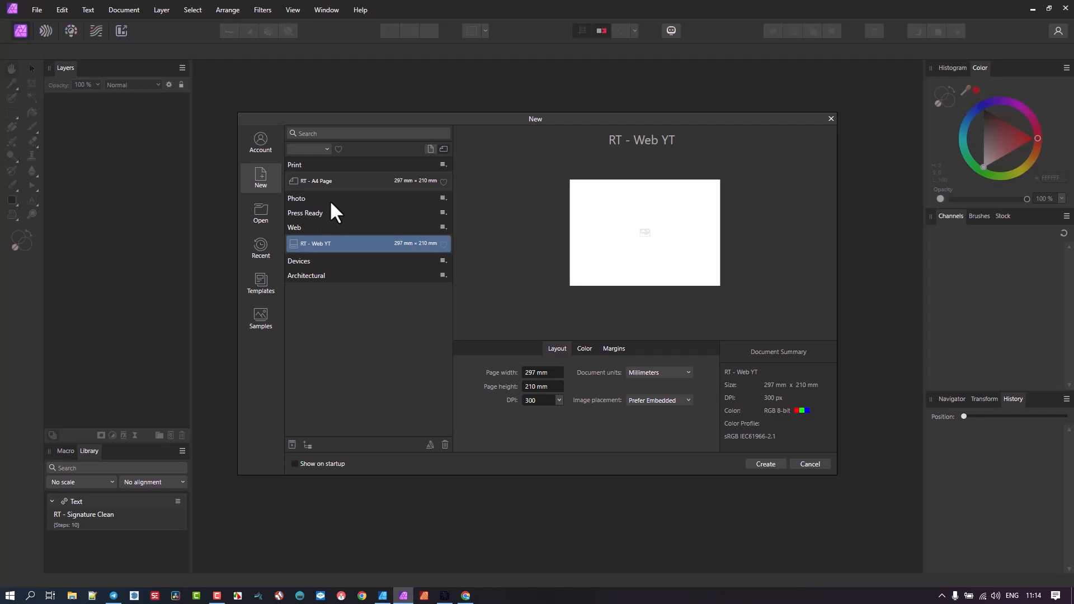
{"action": "mouse_move", "coordinate": [345, 192]}
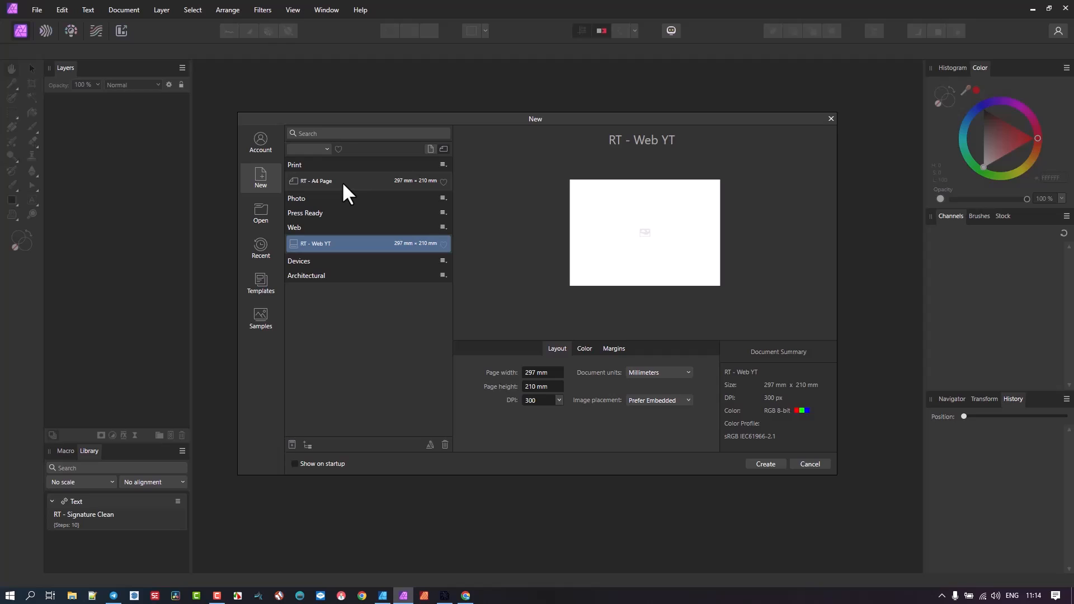
{"action": "left_click", "coordinate": [316, 180]}
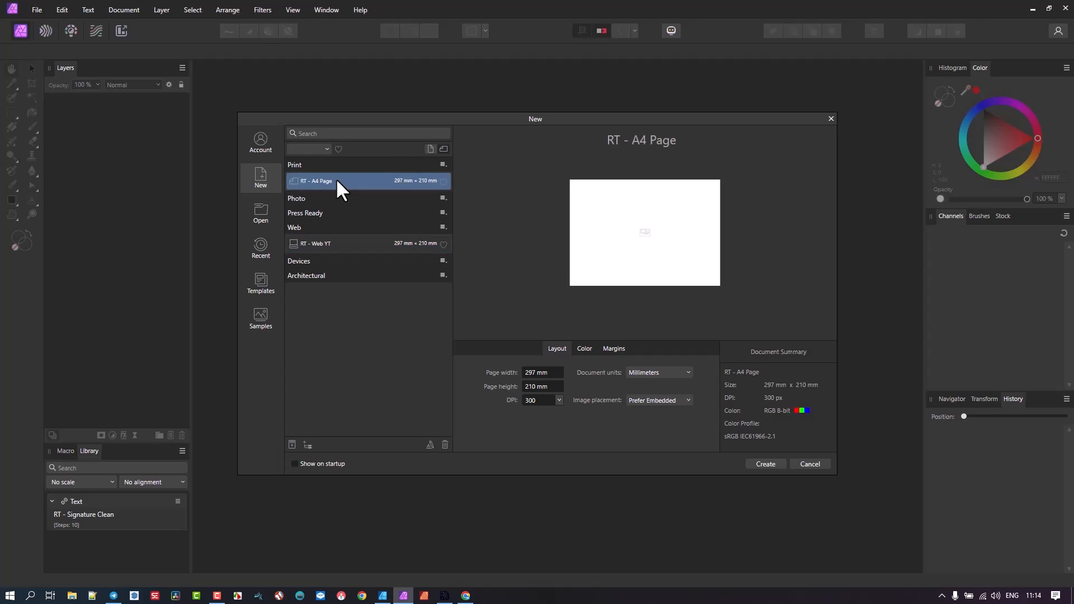
{"action": "mouse_move", "coordinate": [437, 164]}
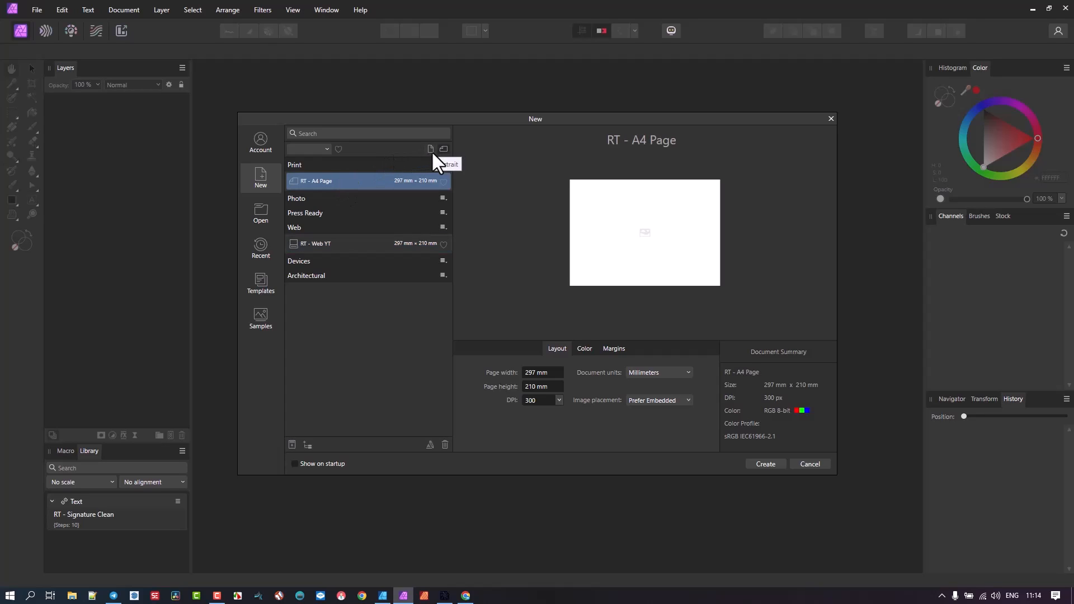
{"action": "mouse_move", "coordinate": [432, 162]}
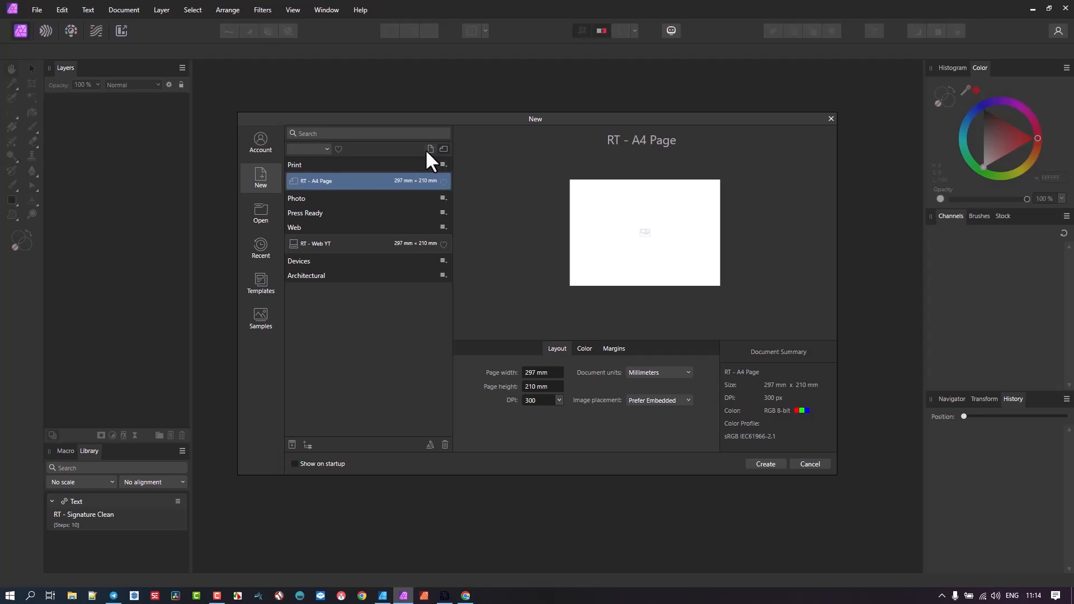
{"action": "mouse_move", "coordinate": [444, 149]}
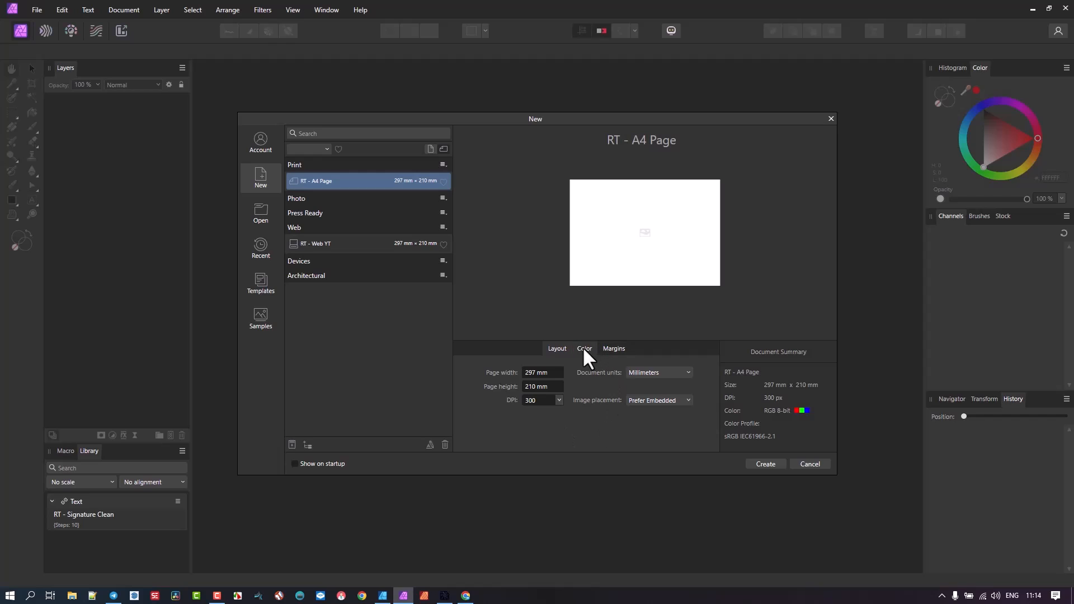
Enable Include margins for the RT - A4 Page document, then return to the File commands
{"action": "left_click", "coordinate": [612, 348]}
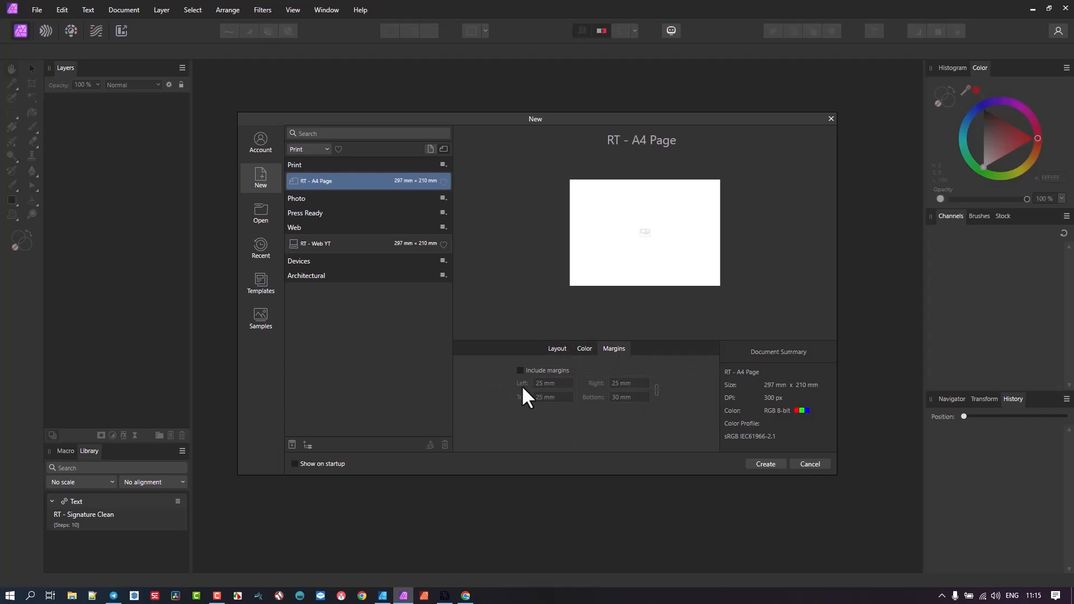
{"action": "mouse_move", "coordinate": [304, 185]}
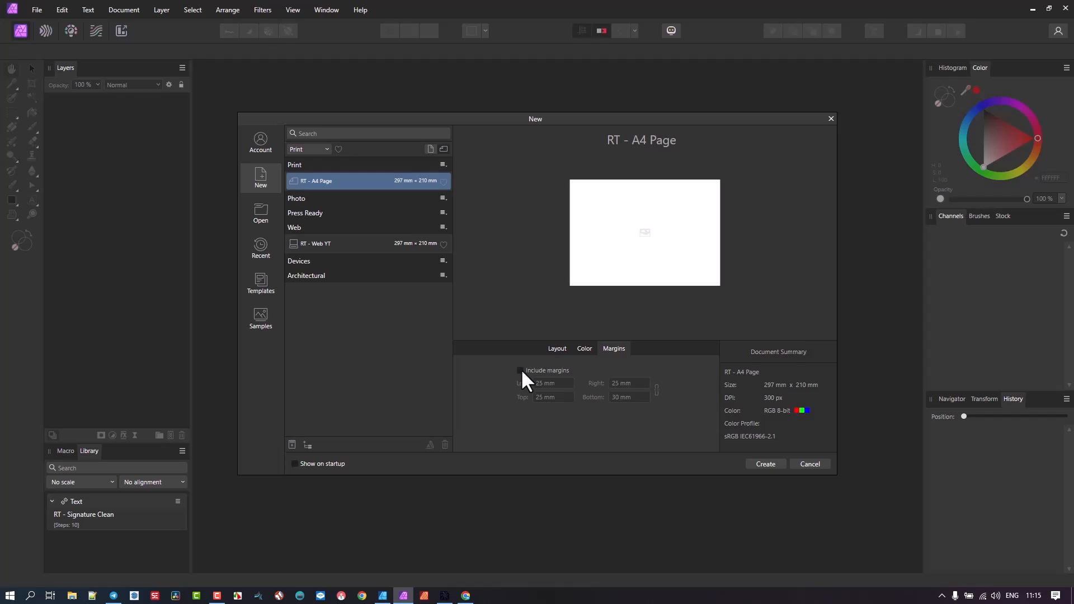
{"action": "left_click", "coordinate": [520, 371]}
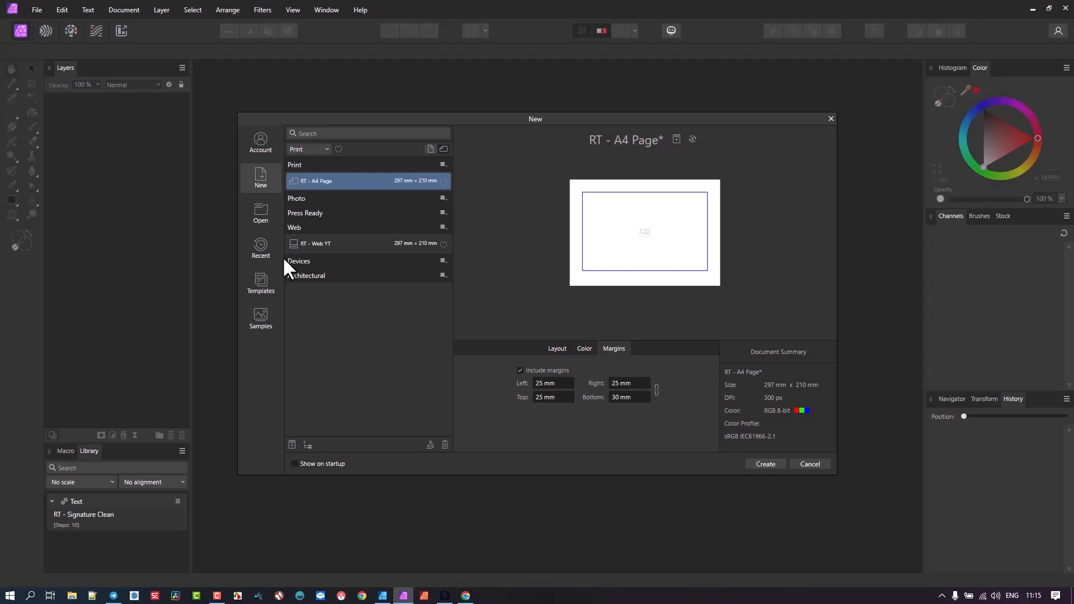
{"action": "right_click", "coordinate": [430, 181]}
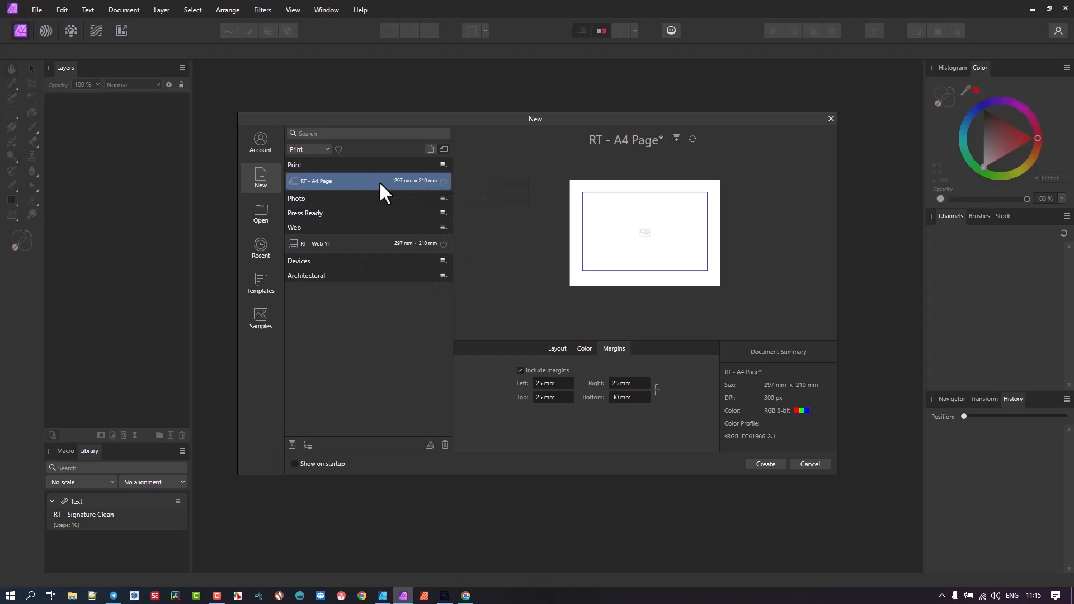
{"action": "mouse_move", "coordinate": [359, 186]}
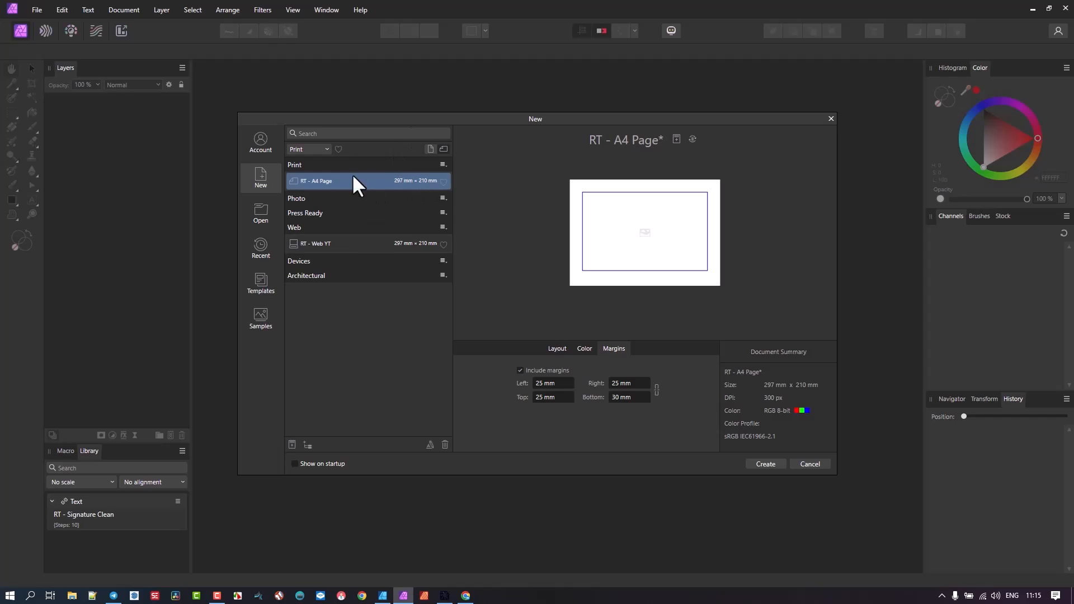
{"action": "mouse_move", "coordinate": [403, 212]}
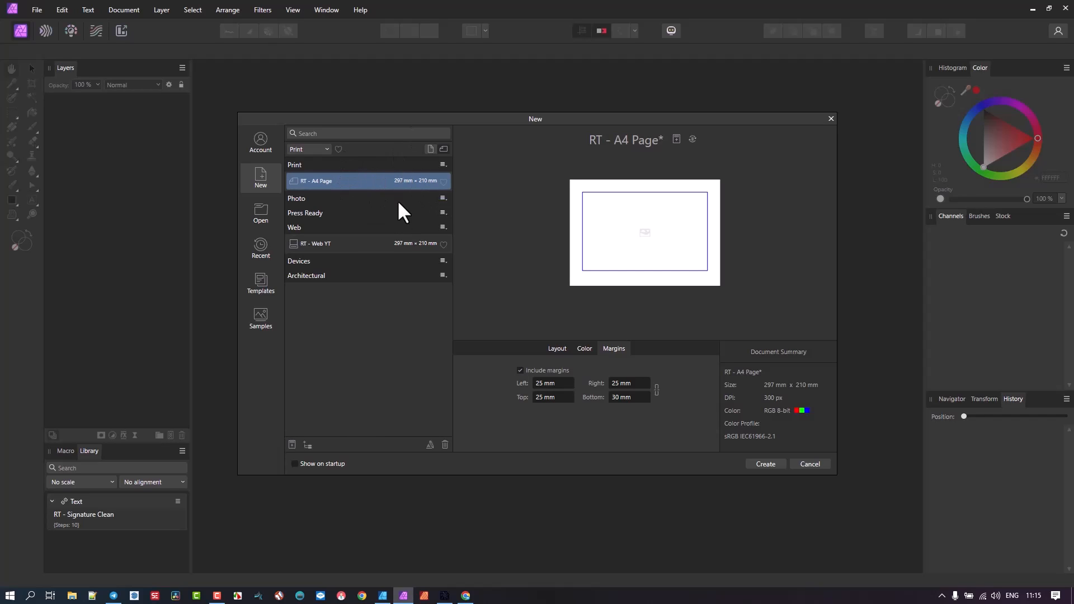
{"action": "mouse_move", "coordinate": [755, 472]}
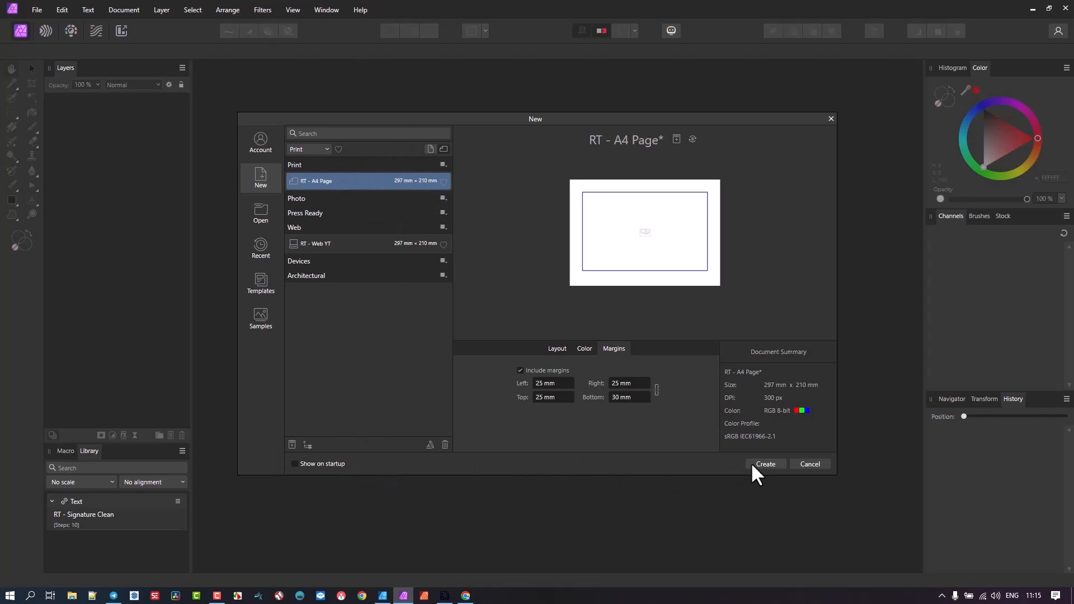
{"action": "mouse_move", "coordinate": [517, 362]}
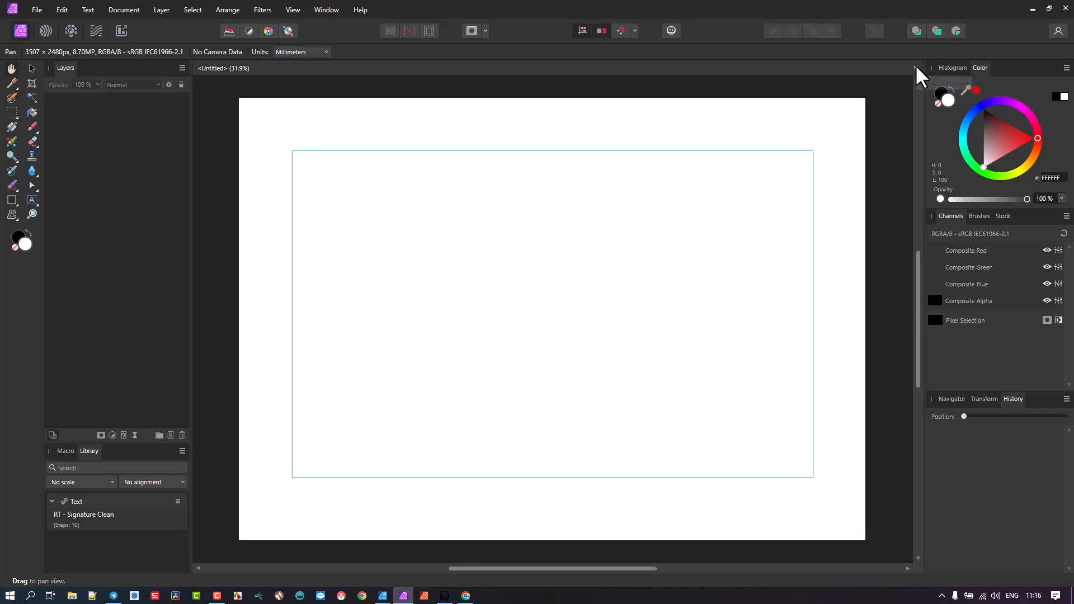
{"action": "left_click", "coordinate": [36, 10]}
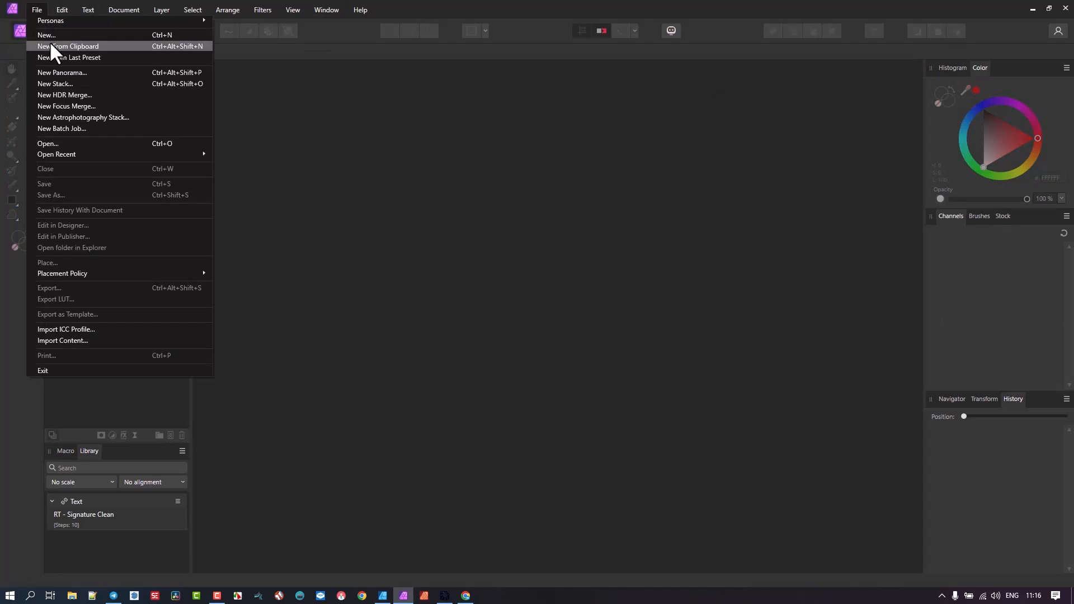
Enable Include margins and Transparent background for the RT - A4 Page preset in the New dialog
{"action": "left_click", "coordinate": [45, 35]}
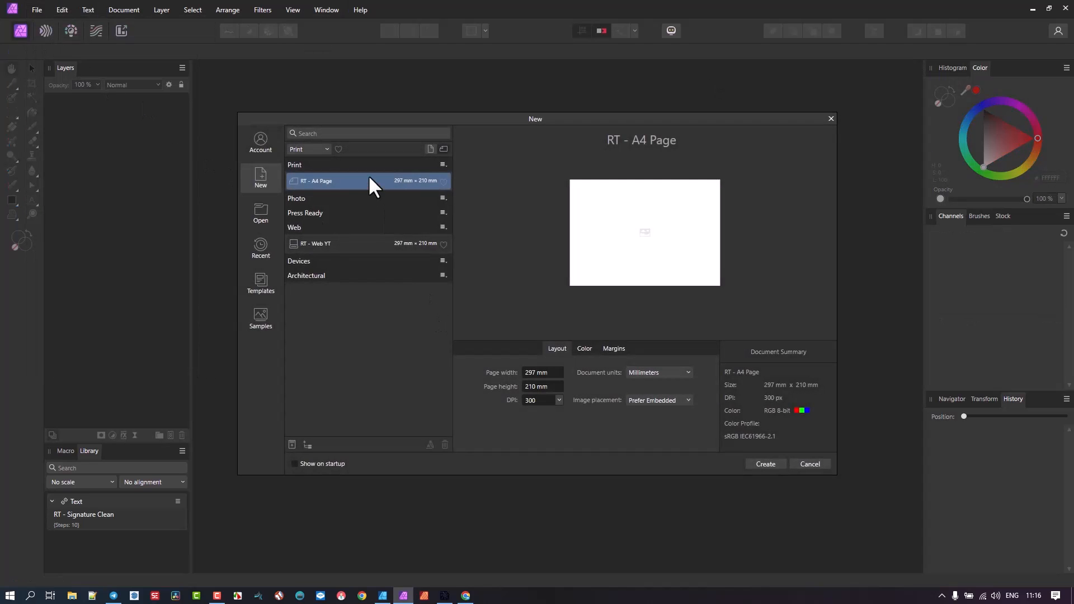
{"action": "left_click", "coordinate": [613, 349]}
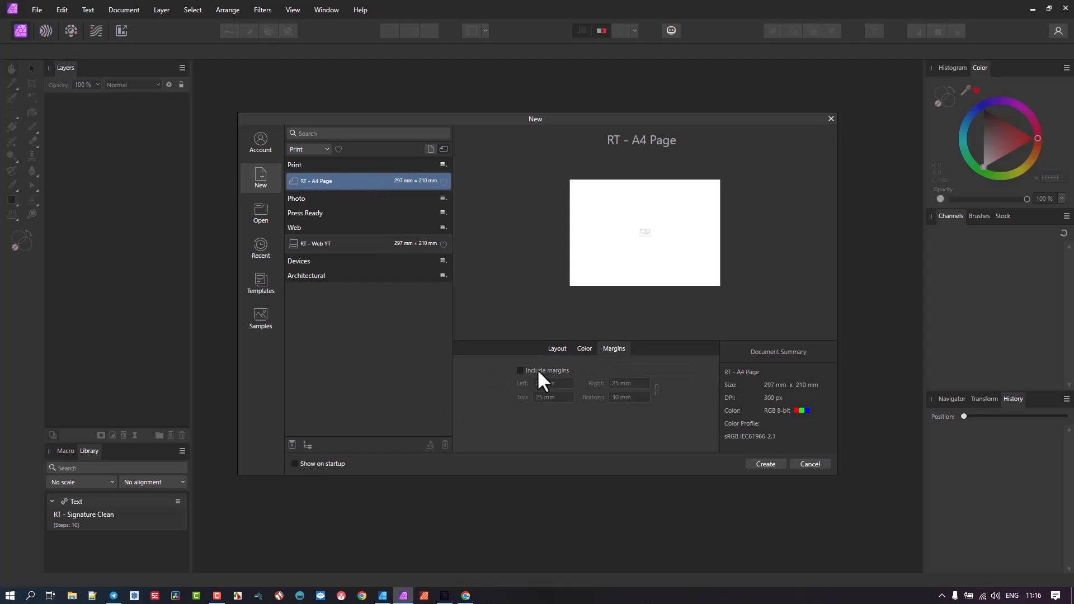
{"action": "mouse_move", "coordinate": [297, 442]}
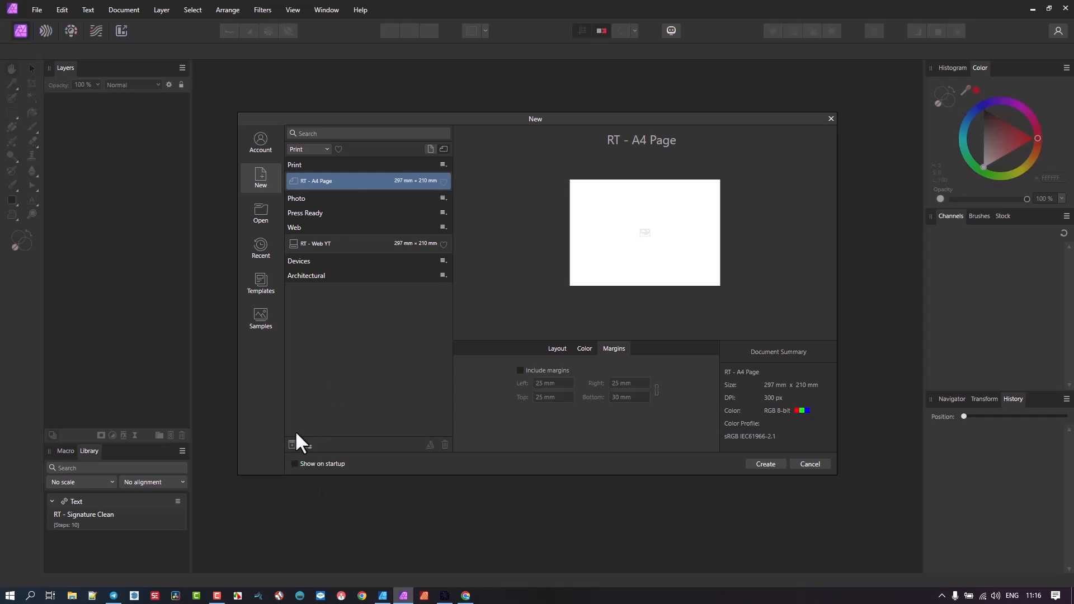
{"action": "mouse_move", "coordinate": [370, 381]}
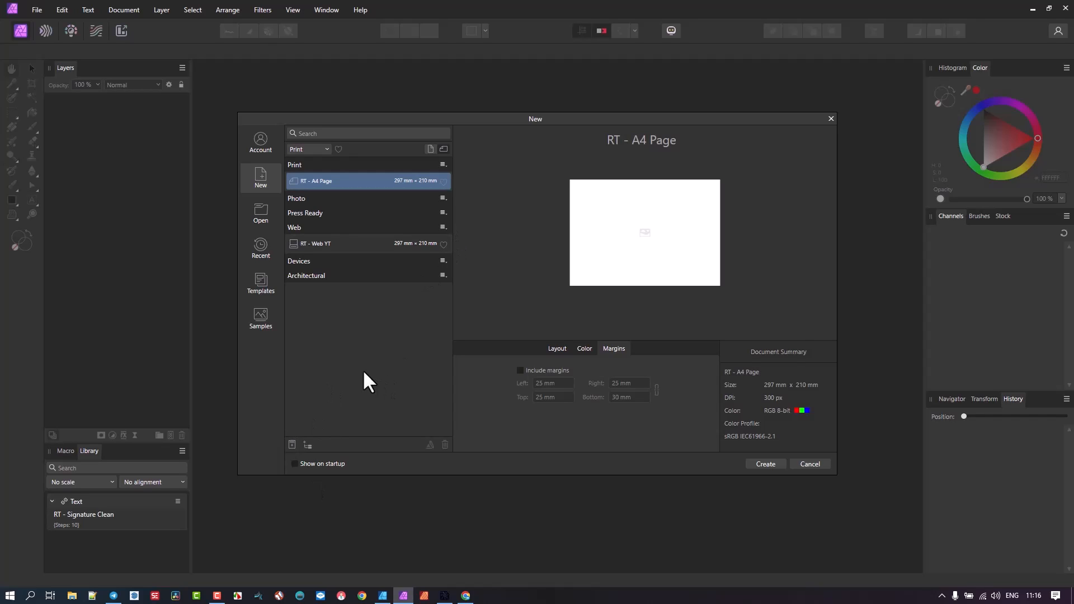
{"action": "mouse_move", "coordinate": [419, 379]}
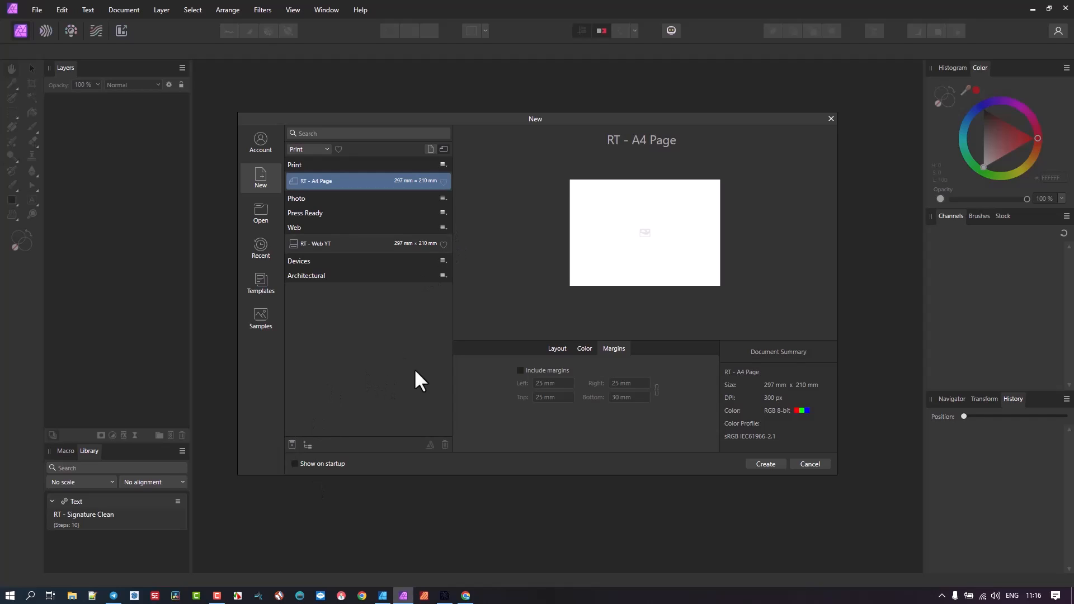
{"action": "mouse_move", "coordinate": [596, 377]}
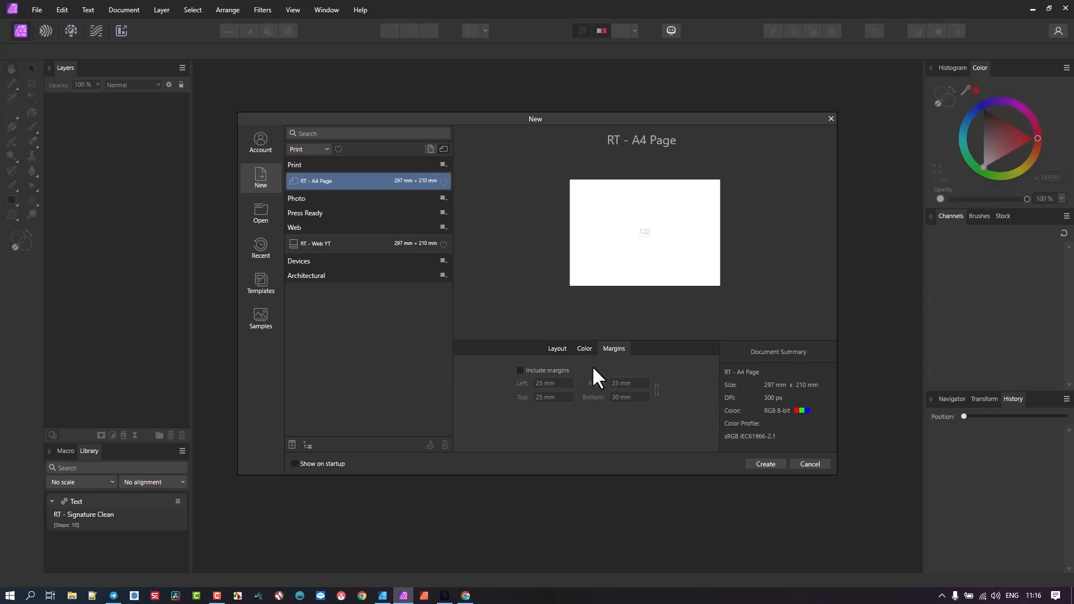
{"action": "mouse_move", "coordinate": [517, 382]}
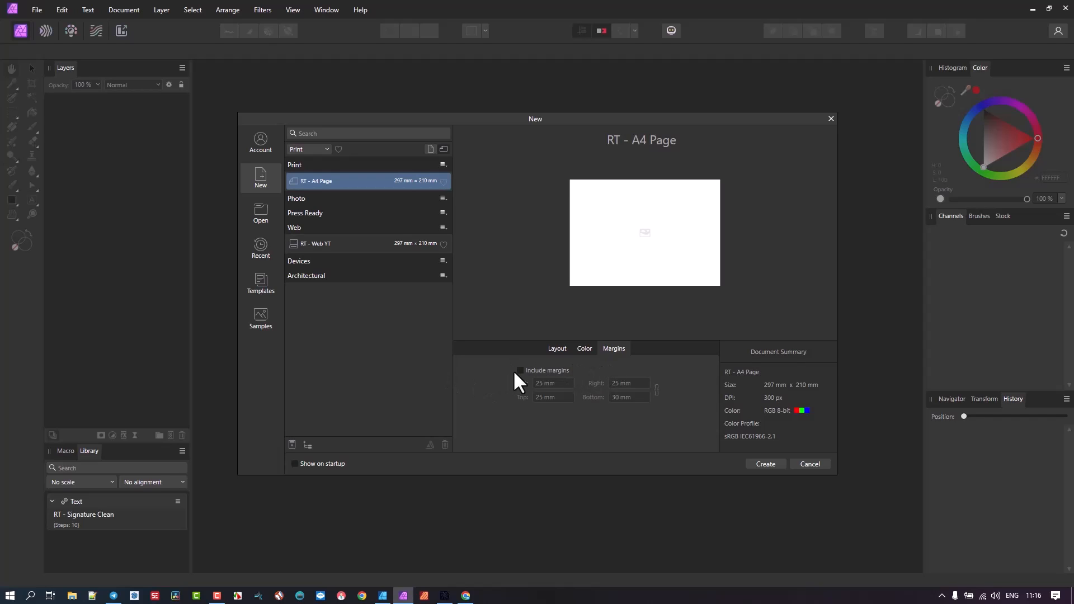
{"action": "left_click", "coordinate": [520, 371]}
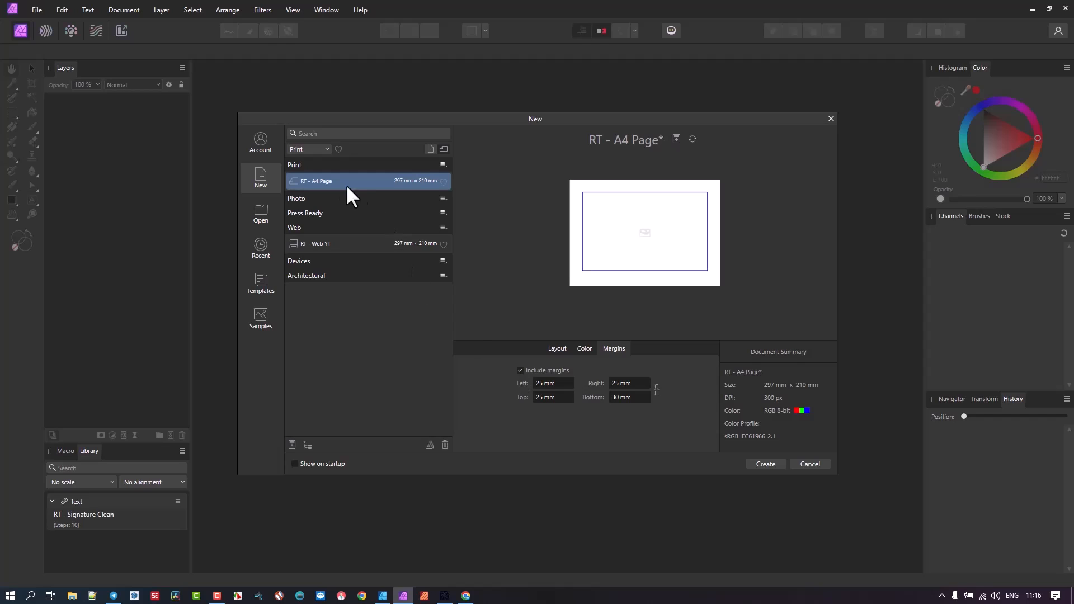
{"action": "mouse_move", "coordinate": [584, 349]}
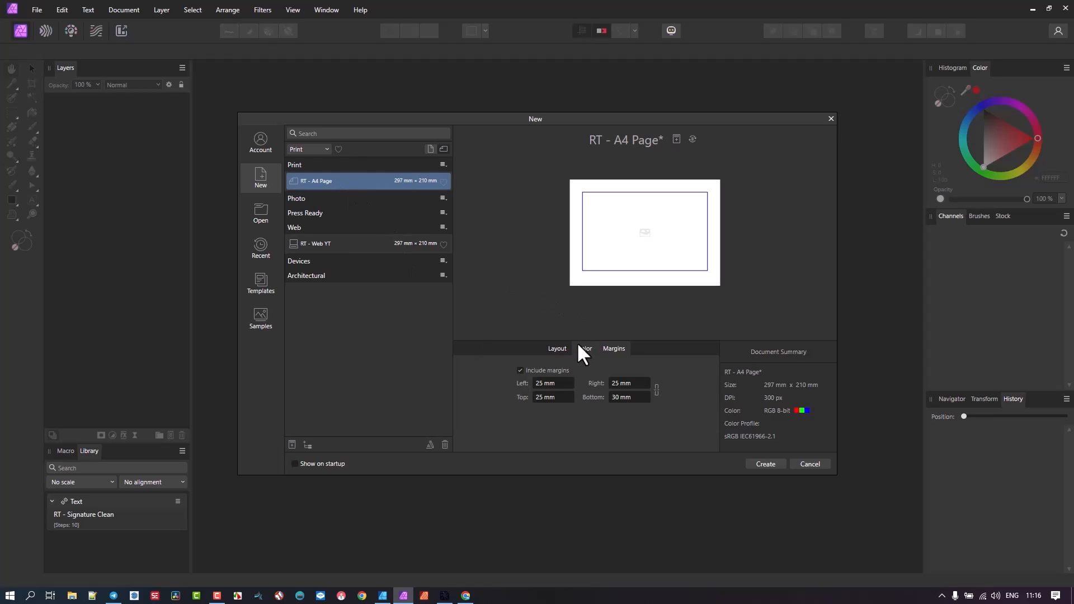
{"action": "left_click", "coordinate": [585, 349]}
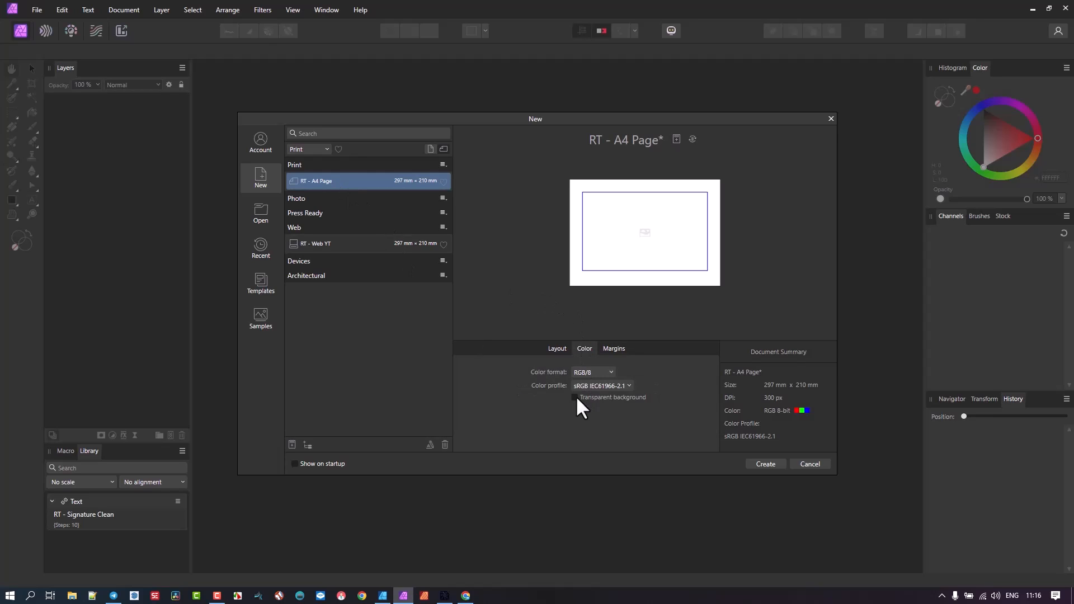
{"action": "left_click", "coordinate": [575, 397]}
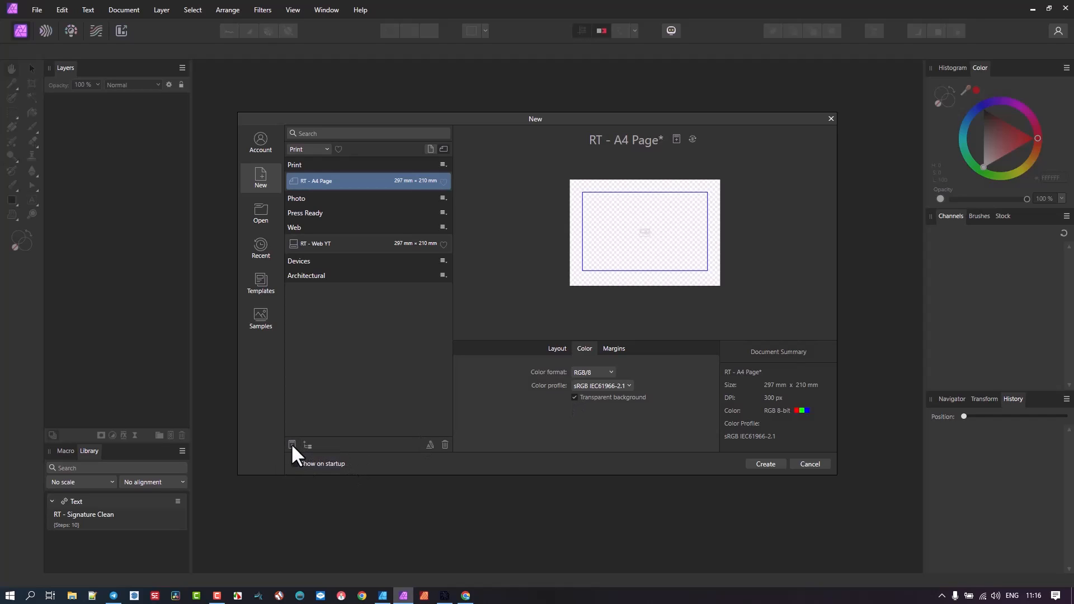
Save the settings as a second RT - A4 Page preset under Print and select it
{"action": "left_click", "coordinate": [291, 446]}
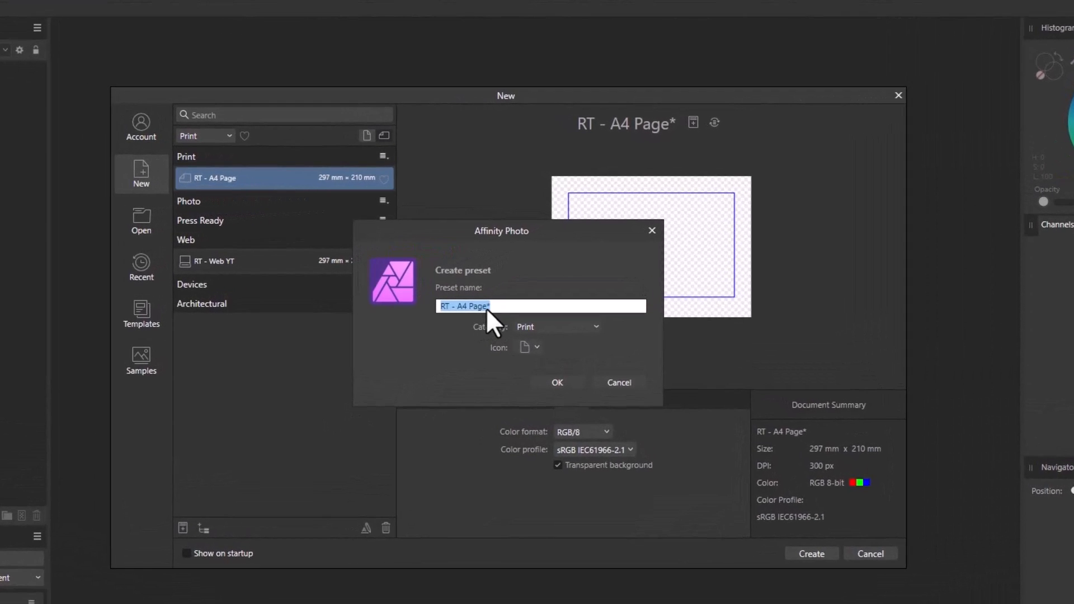
{"action": "mouse_move", "coordinate": [203, 191]}
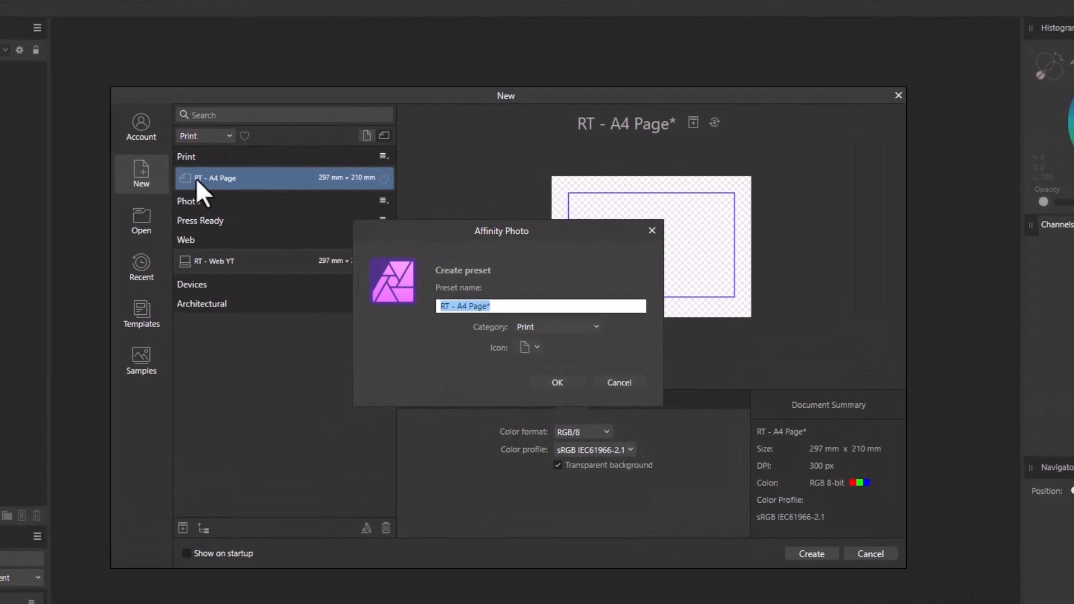
{"action": "mouse_move", "coordinate": [499, 306]}
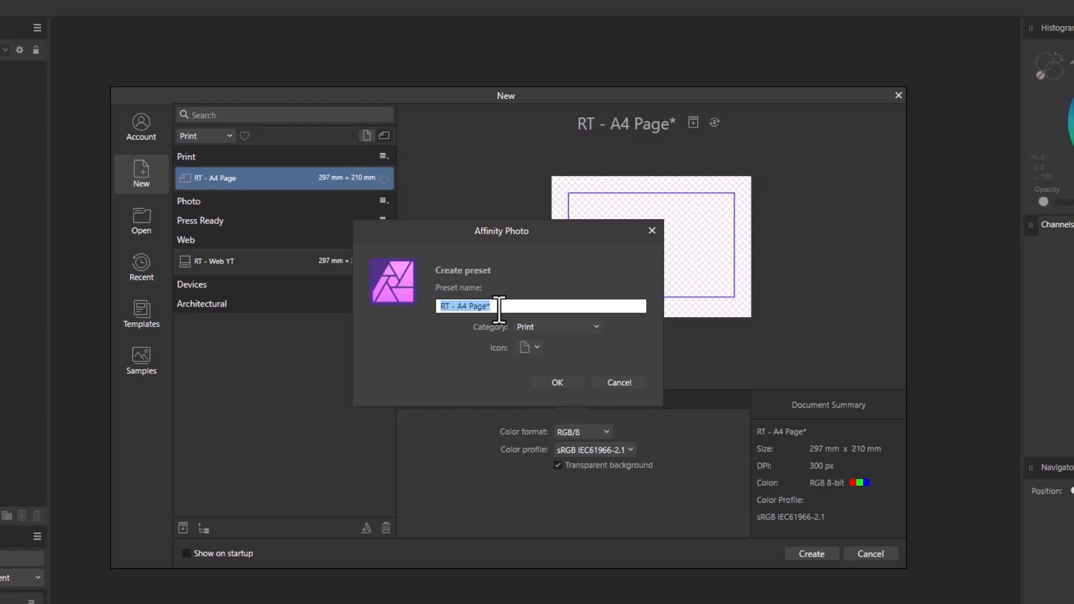
{"action": "key", "text": "Backspace"}
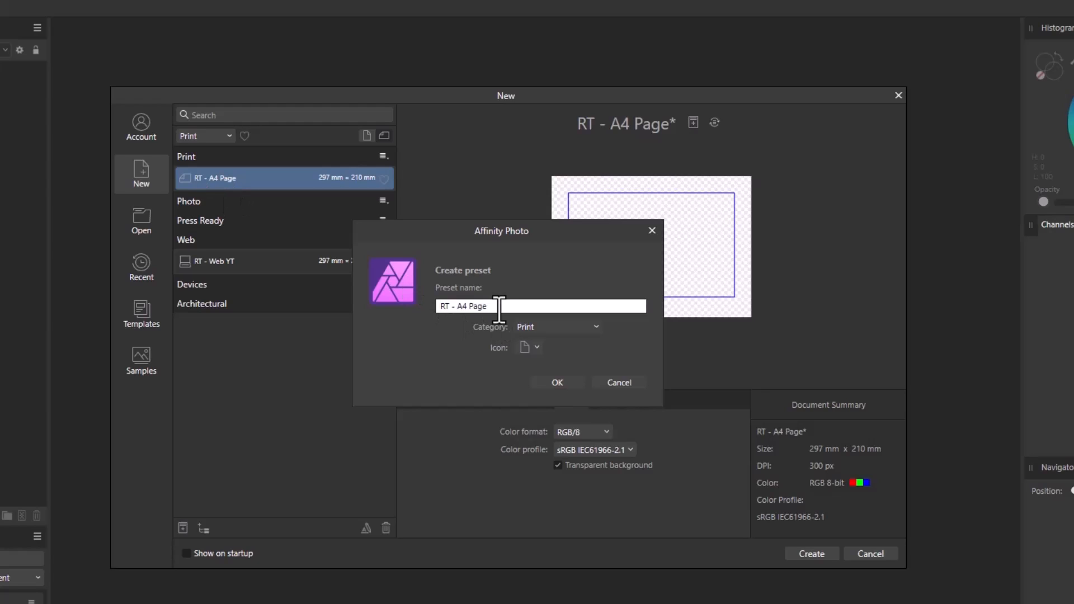
{"action": "mouse_move", "coordinate": [557, 383]}
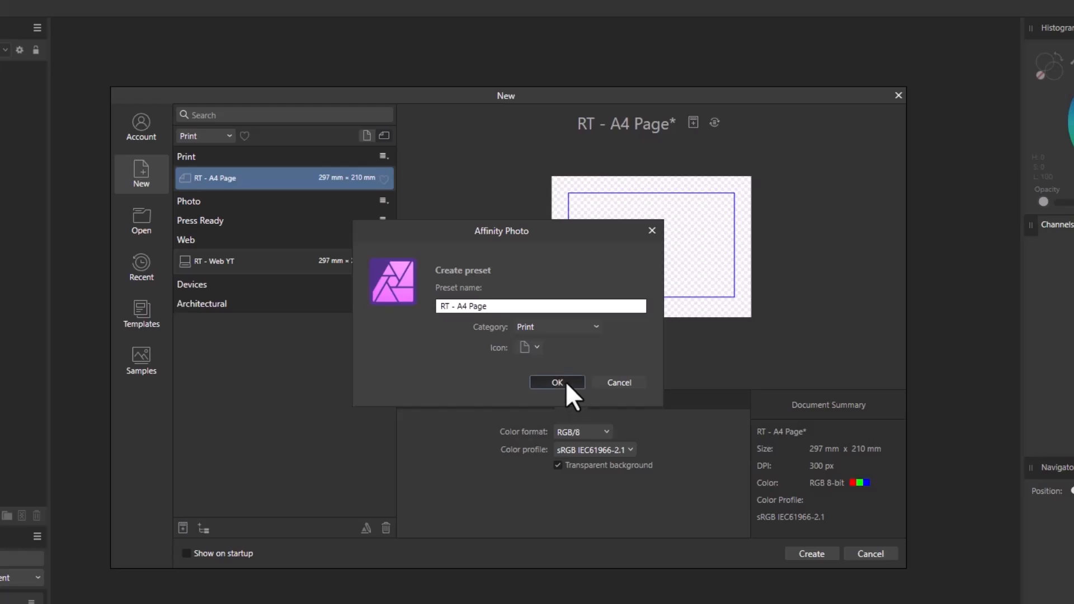
{"action": "left_click", "coordinate": [556, 383]}
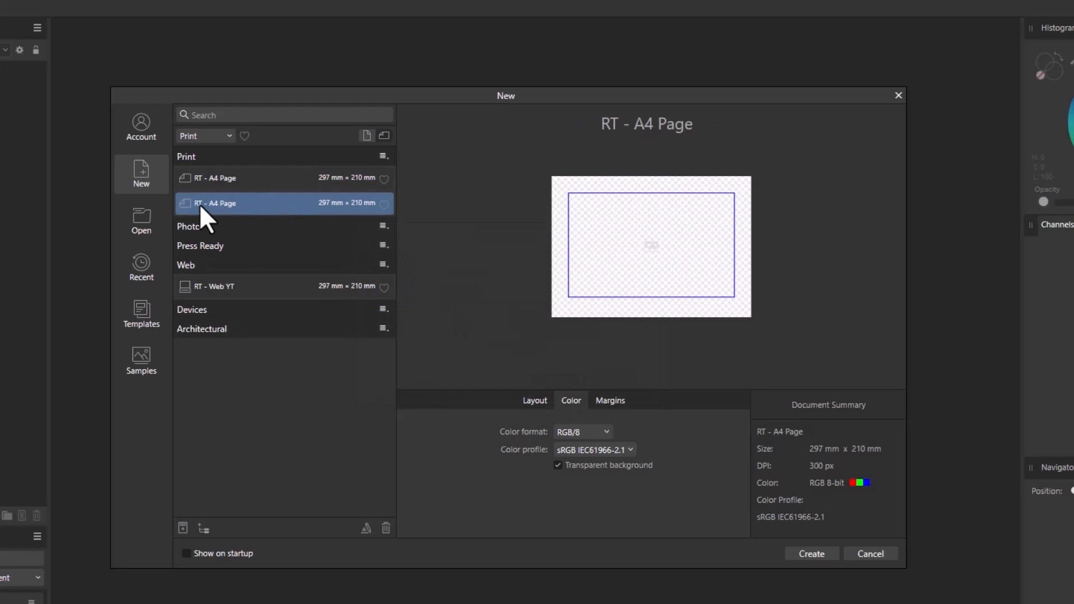
Delete the older RT - A4 Page duplicate via the bin icon, confirming the Delete Preset prompt
{"action": "left_click", "coordinate": [233, 178]}
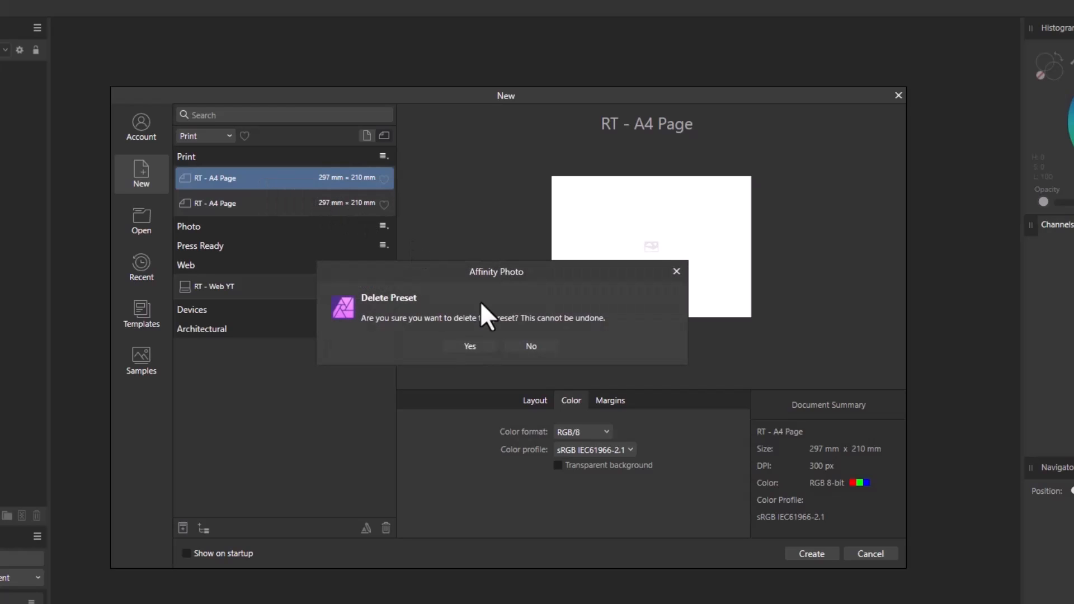
{"action": "left_click", "coordinate": [470, 345]}
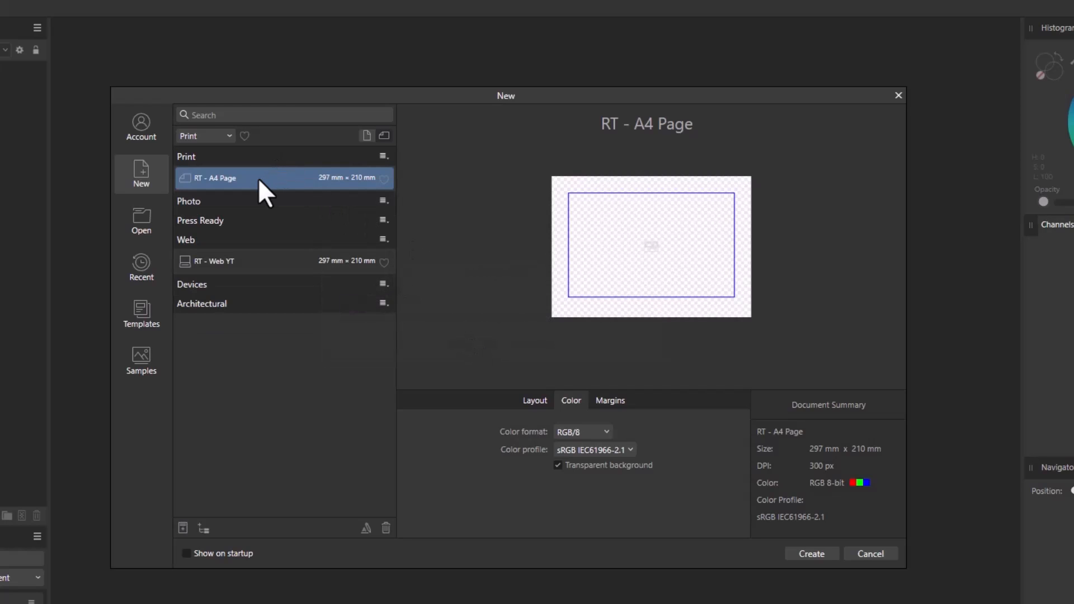
{"action": "mouse_move", "coordinate": [255, 200]}
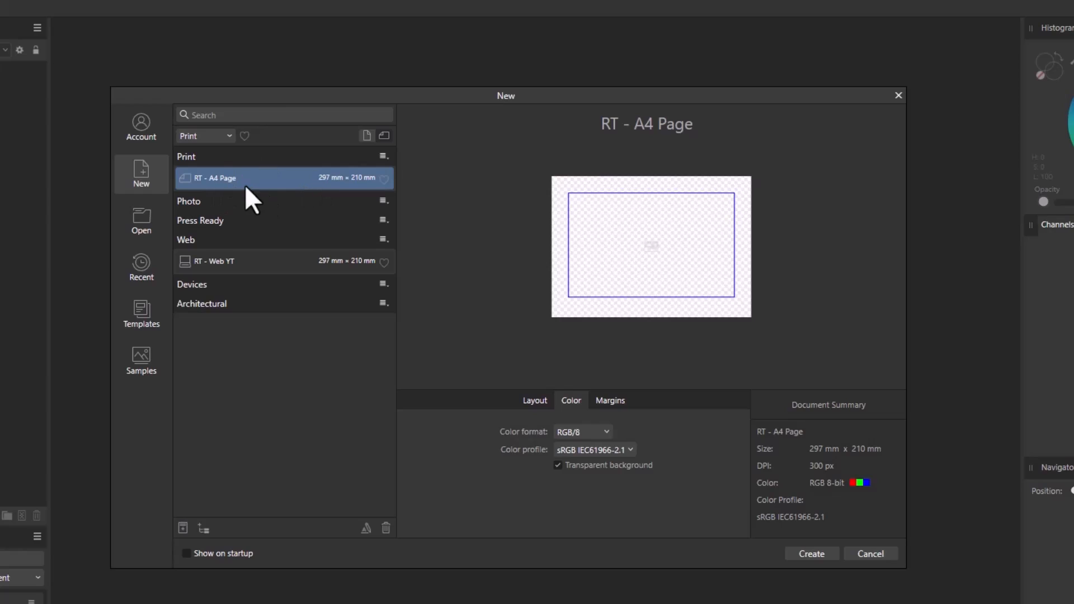
{"action": "mouse_move", "coordinate": [285, 206]}
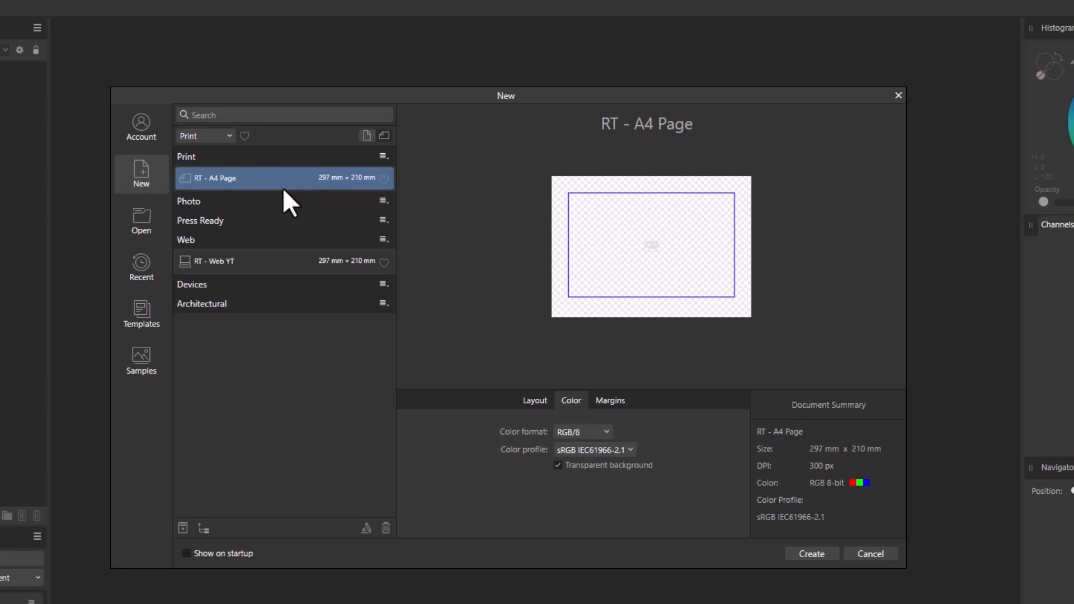
{"action": "mouse_move", "coordinate": [280, 199]}
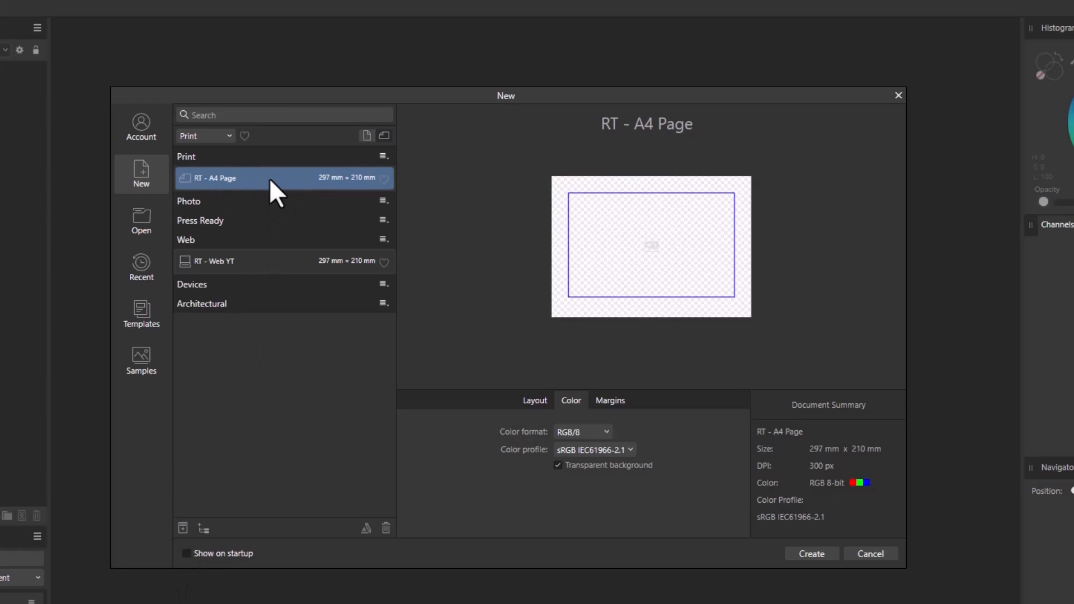
{"action": "mouse_move", "coordinate": [284, 203]}
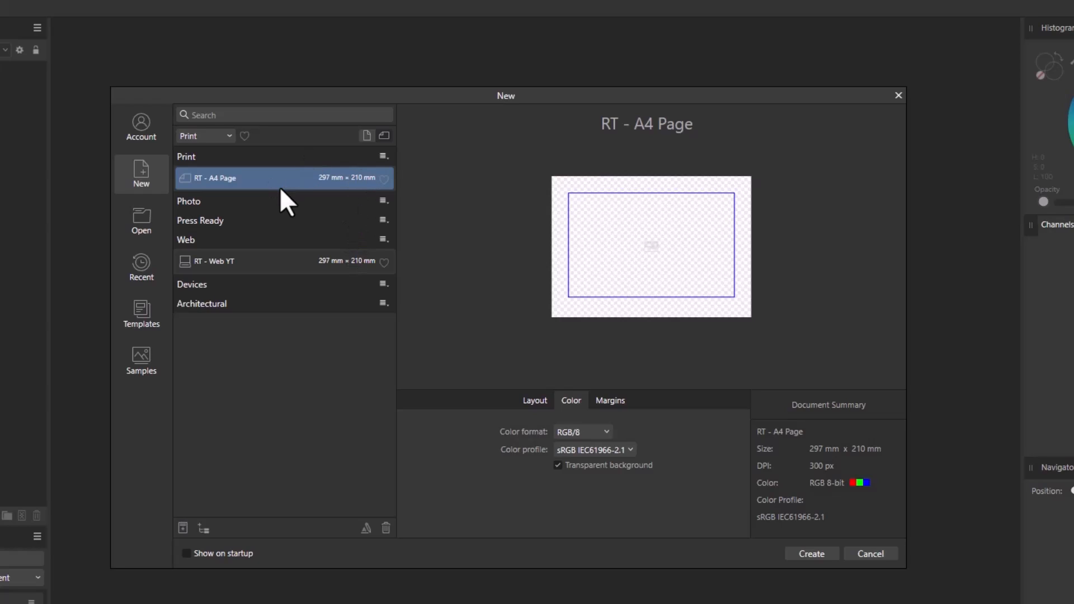
{"action": "mouse_move", "coordinate": [284, 216]}
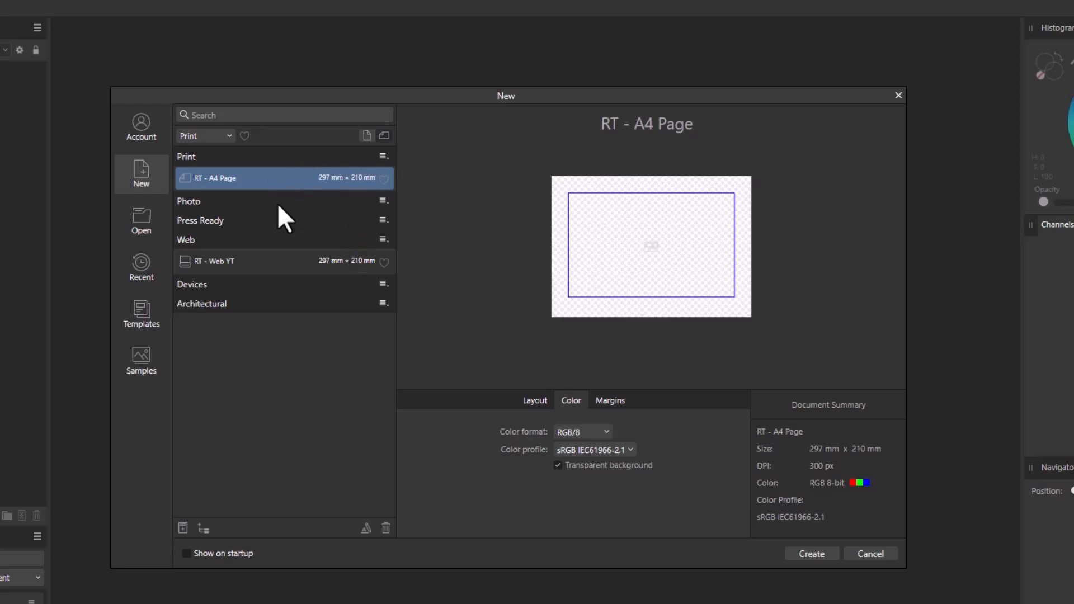
{"action": "mouse_move", "coordinate": [258, 188]}
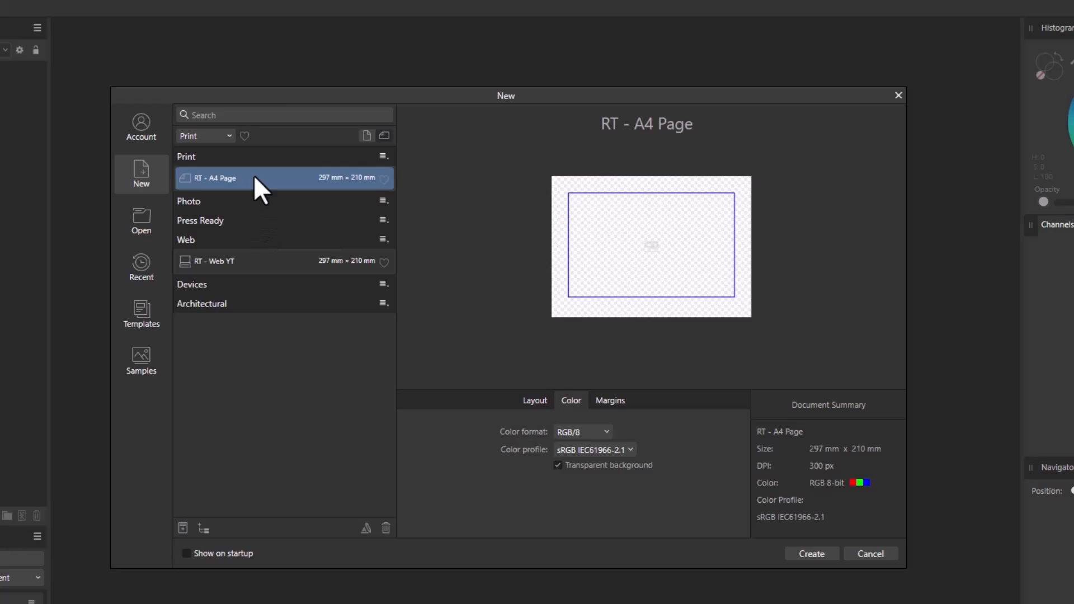
{"action": "mouse_move", "coordinate": [257, 206]}
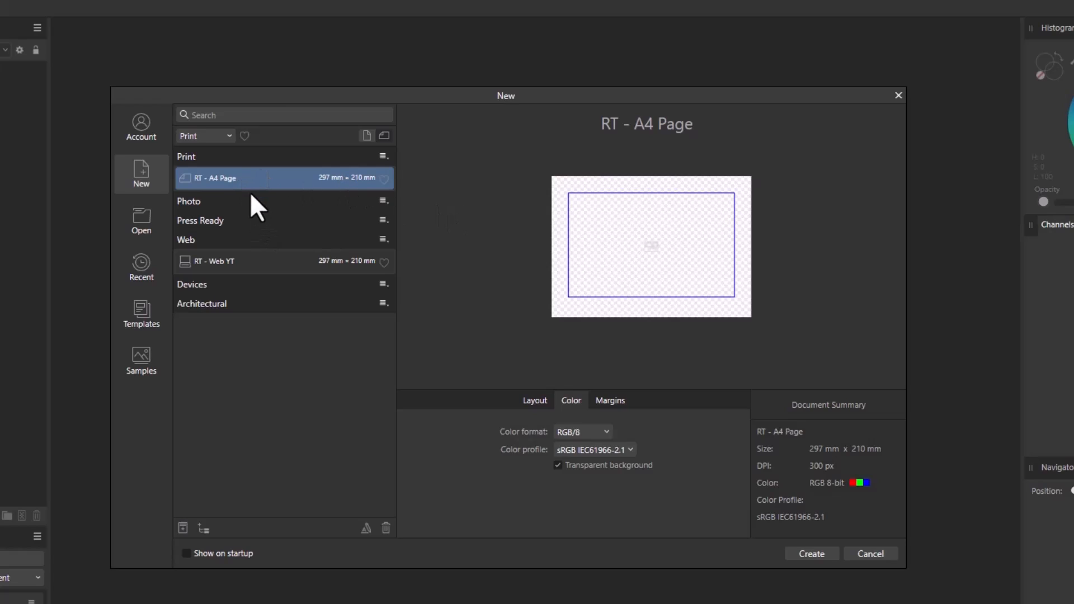
{"action": "mouse_move", "coordinate": [291, 193]}
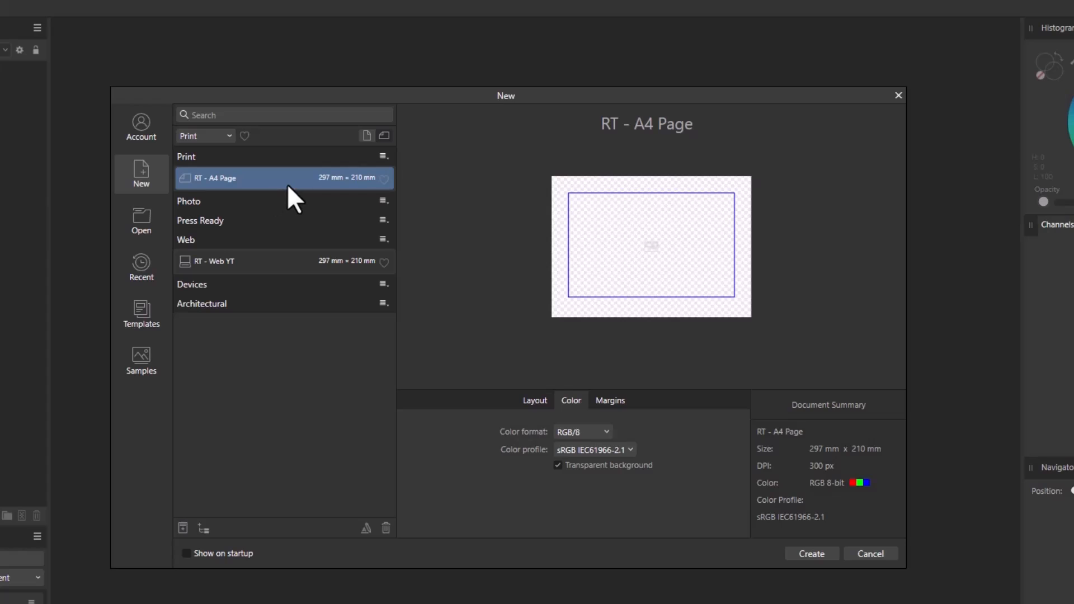
{"action": "mouse_move", "coordinate": [259, 194]}
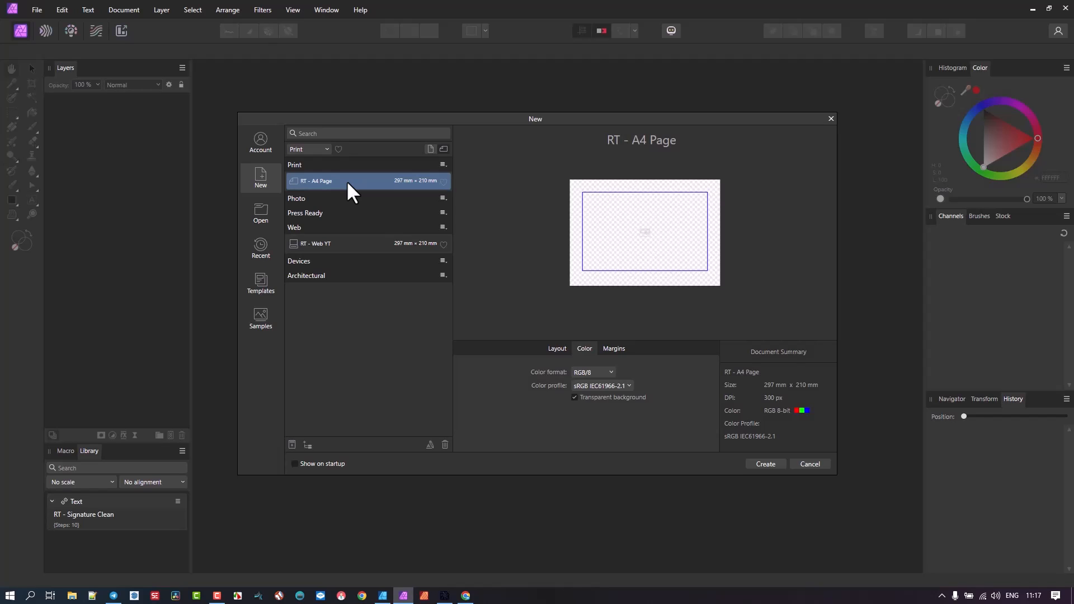
Reopen the New dialog, untick Include margins for RT - A4 Page, then cancel the dialog
{"action": "left_click", "coordinate": [764, 464]}
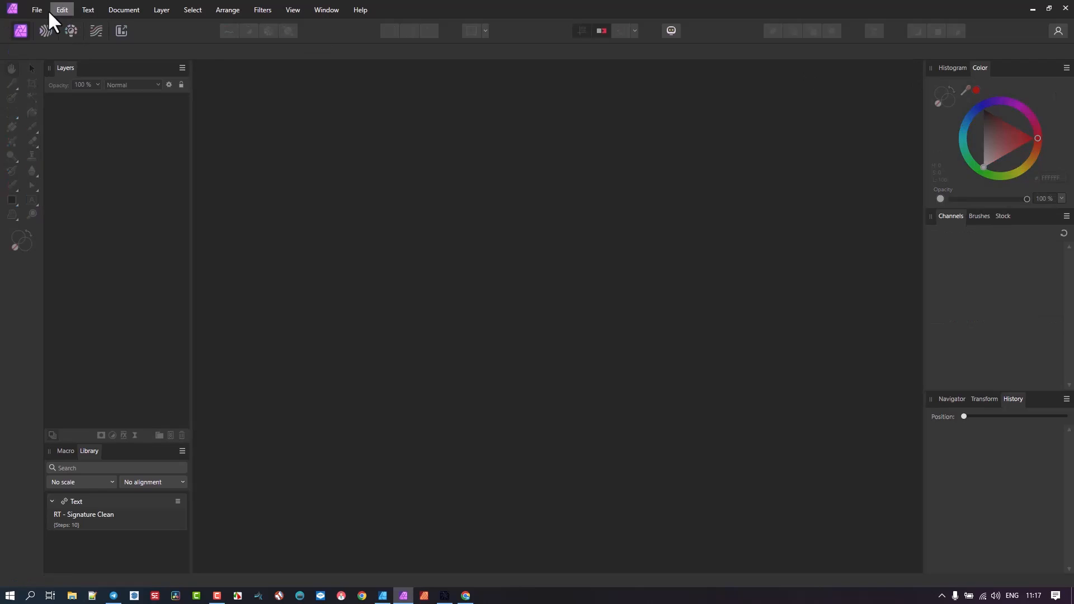
{"action": "left_click", "coordinate": [37, 10]}
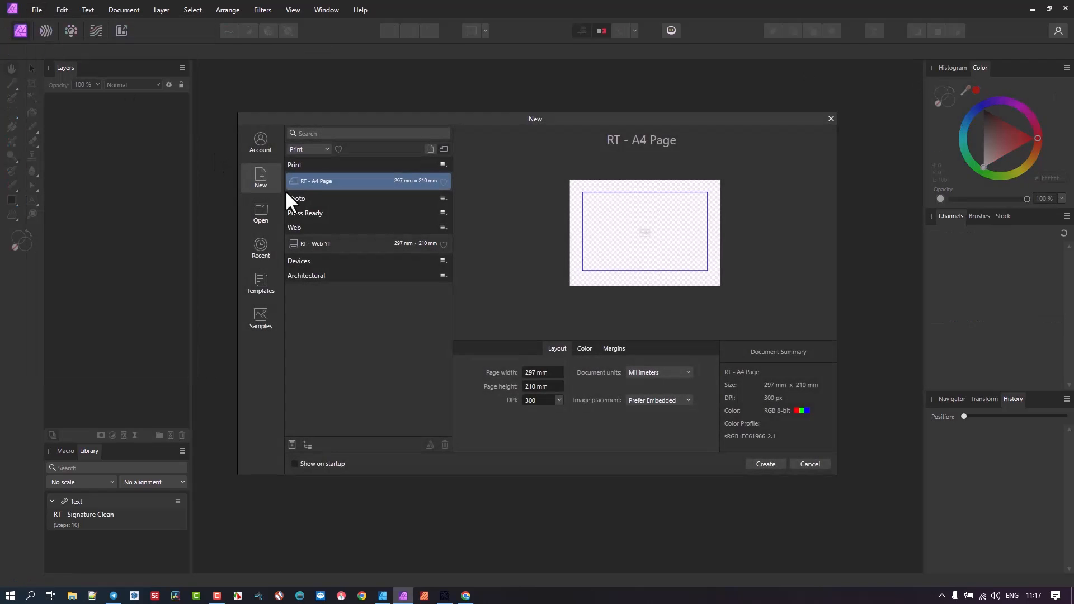
{"action": "left_click", "coordinate": [613, 348]}
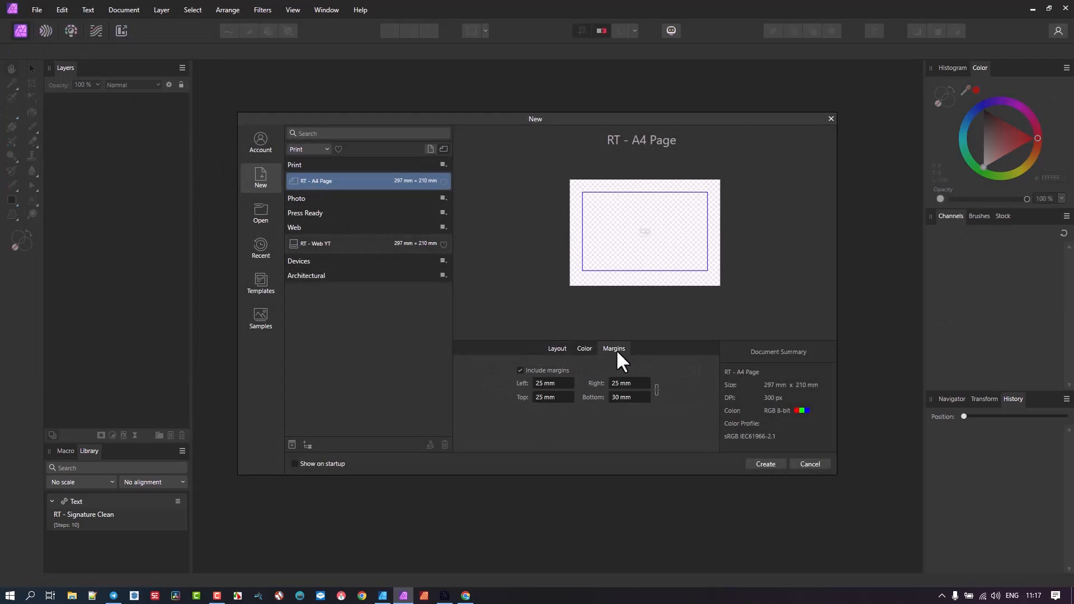
{"action": "left_click", "coordinate": [521, 370]}
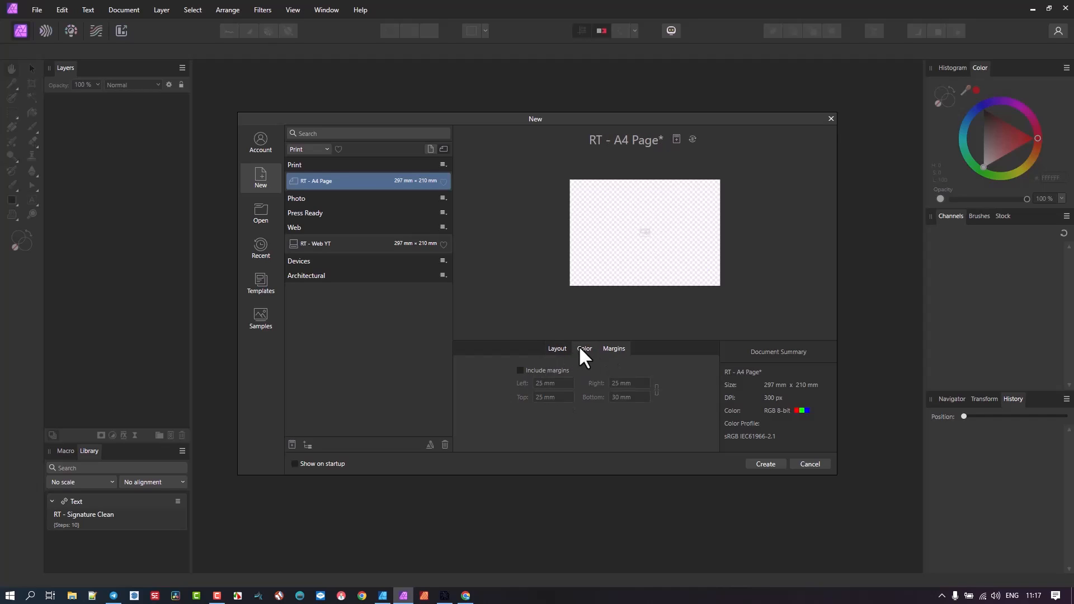
{"action": "left_click", "coordinate": [584, 349]}
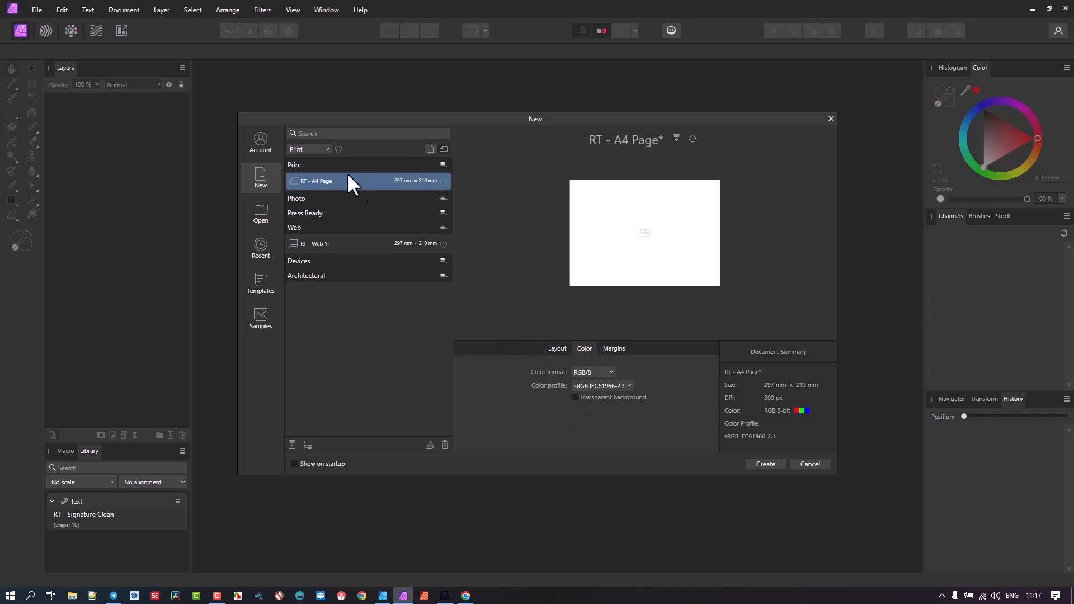
{"action": "left_click", "coordinate": [765, 464]}
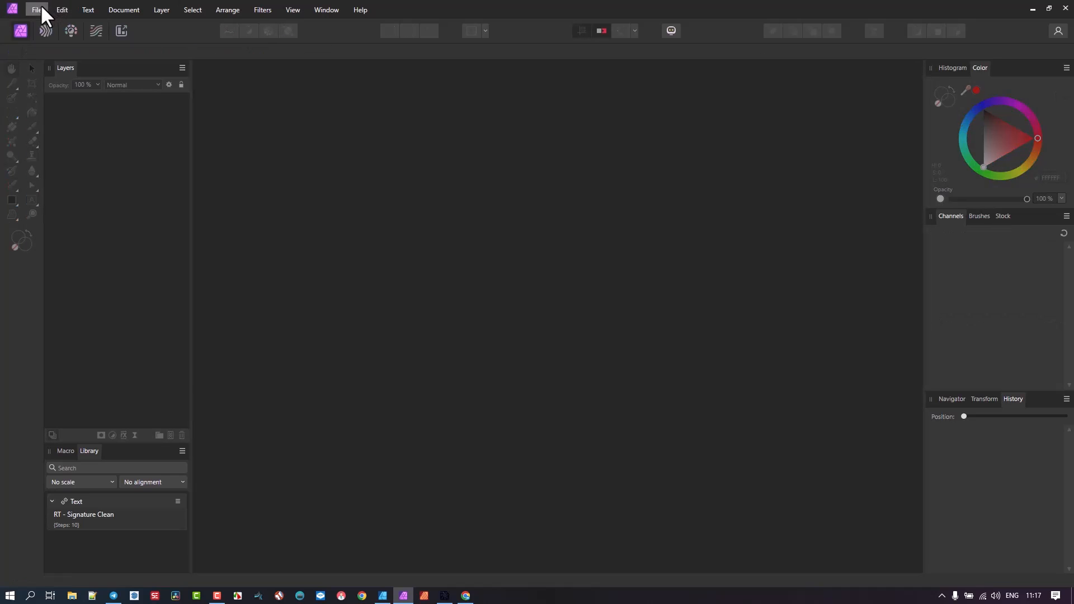
Reopen the New dialog and turn off the transparent background for RT - A4 Page
{"action": "left_click", "coordinate": [35, 10]}
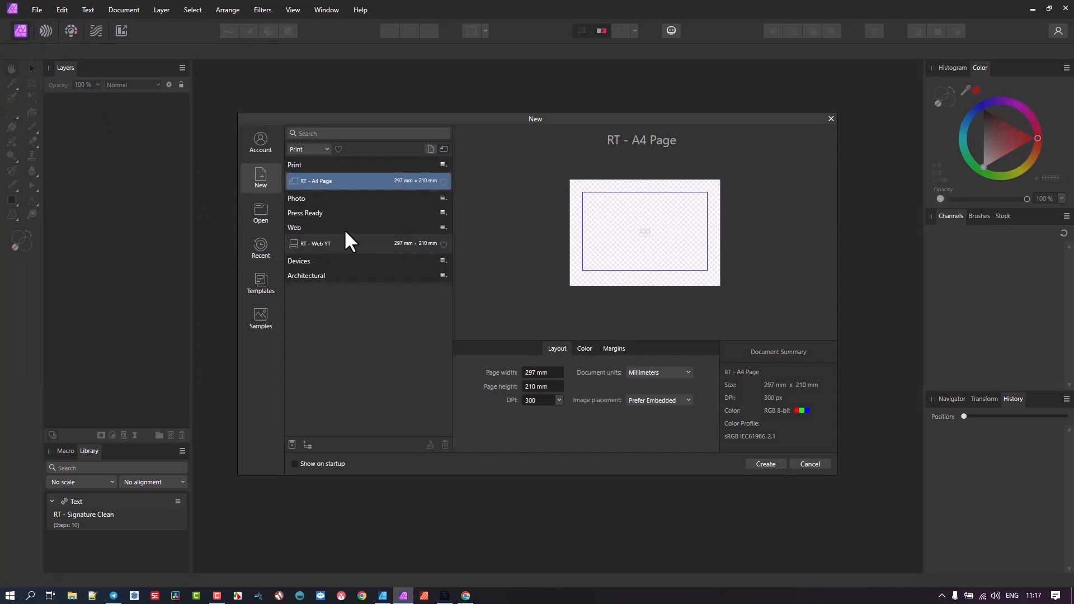
{"action": "left_click", "coordinate": [584, 348]}
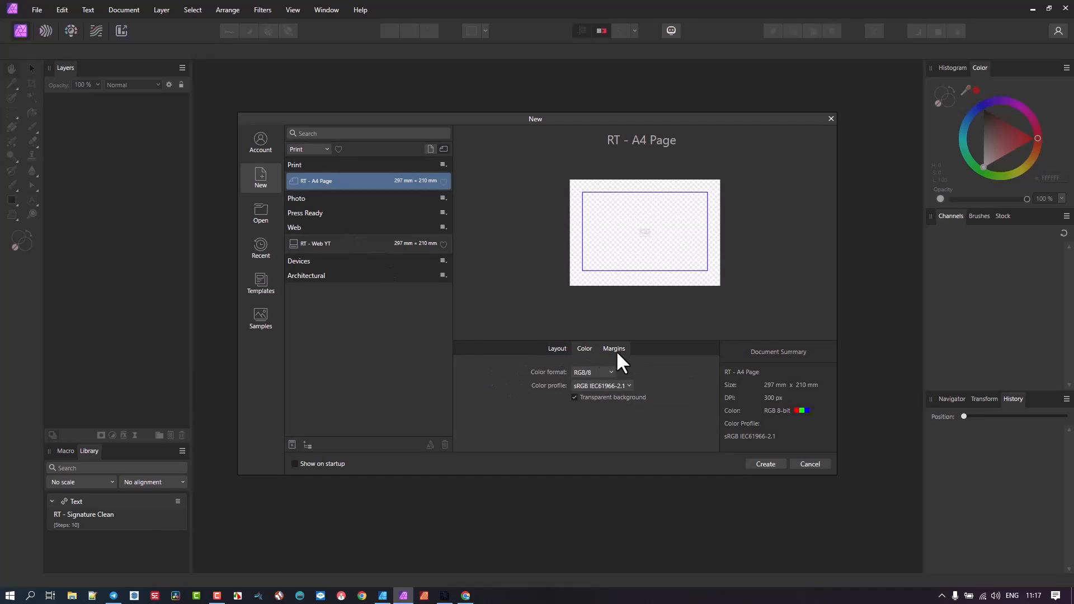
{"action": "left_click", "coordinate": [614, 348]}
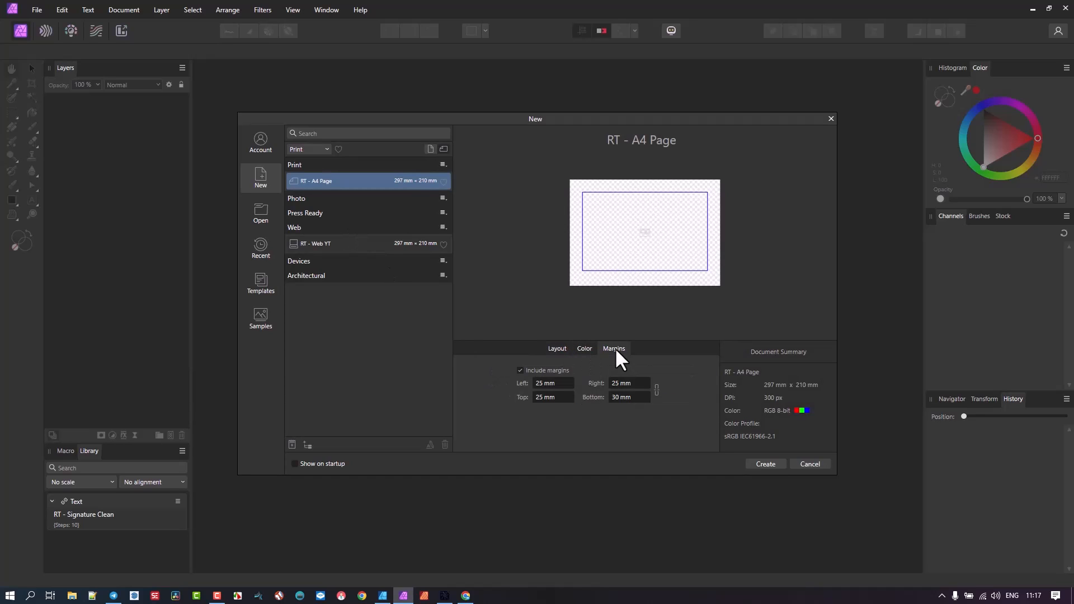
{"action": "mouse_move", "coordinate": [349, 268]}
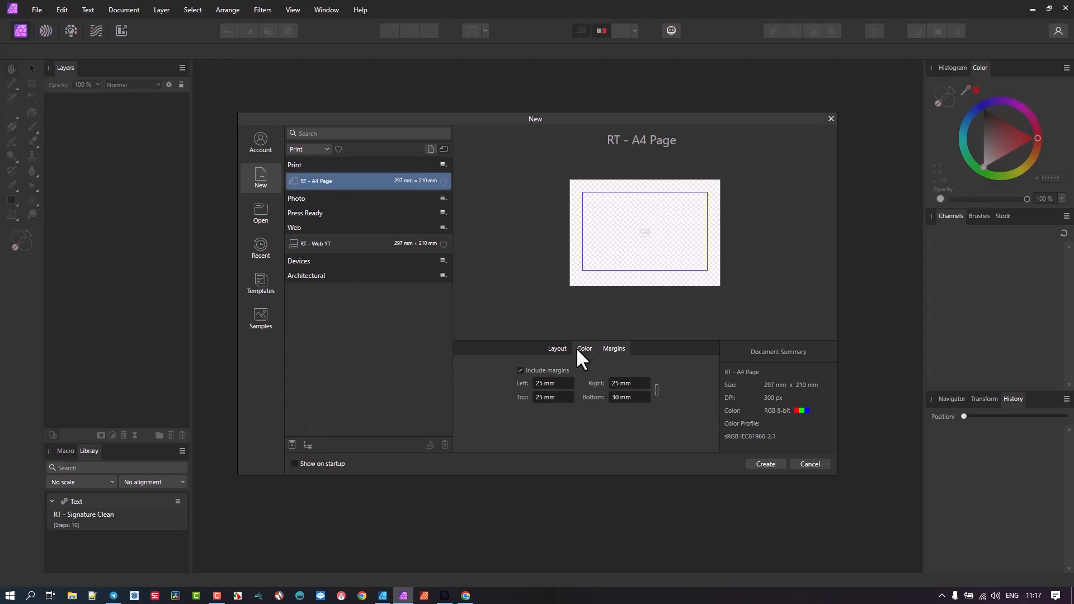
{"action": "left_click", "coordinate": [584, 348]}
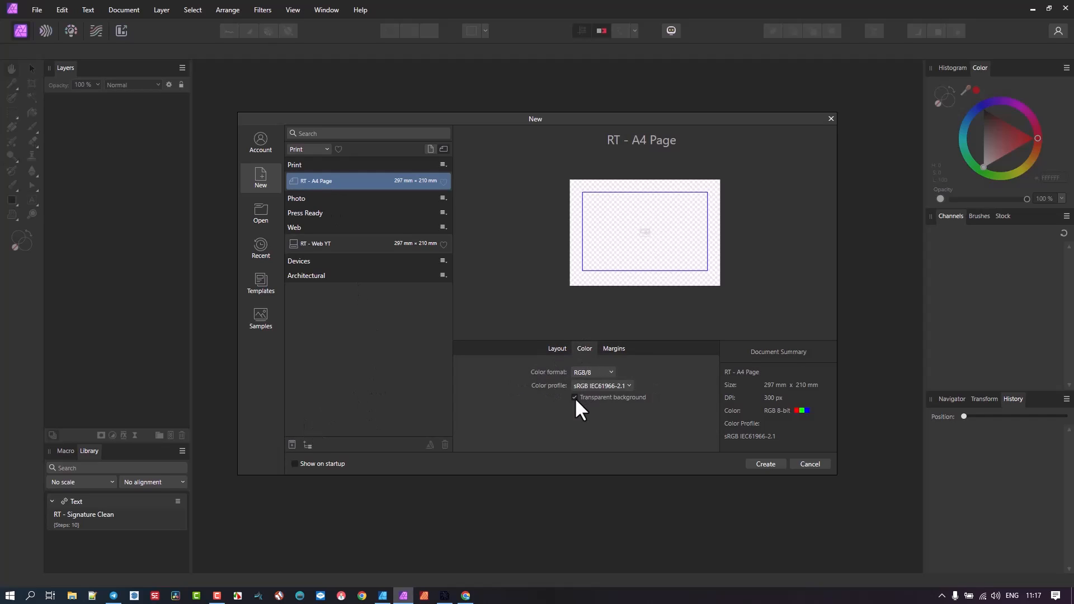
{"action": "left_click", "coordinate": [614, 349]}
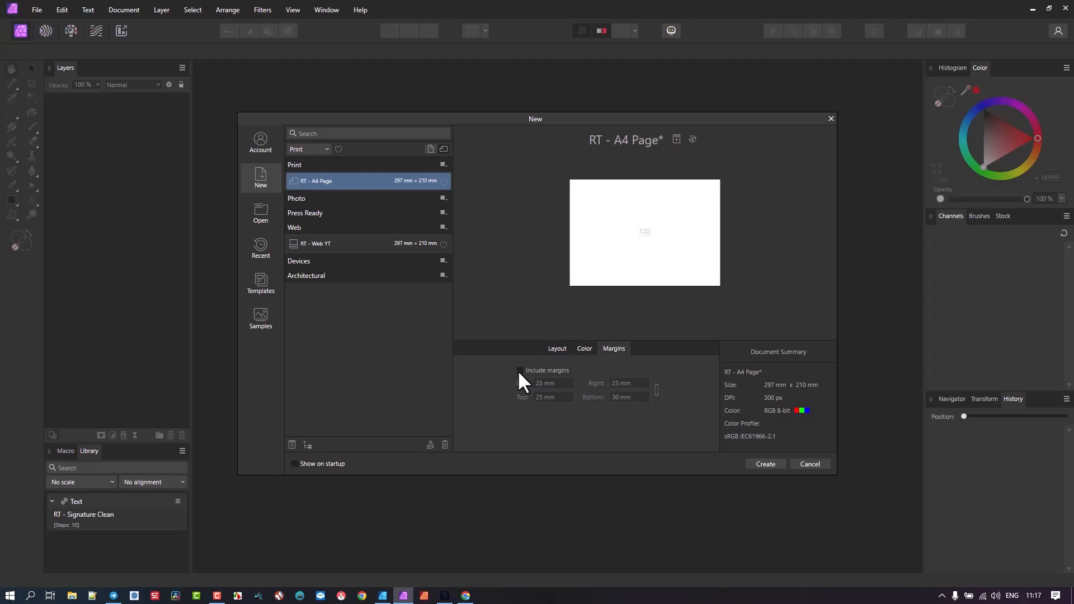
{"action": "mouse_move", "coordinate": [310, 216]}
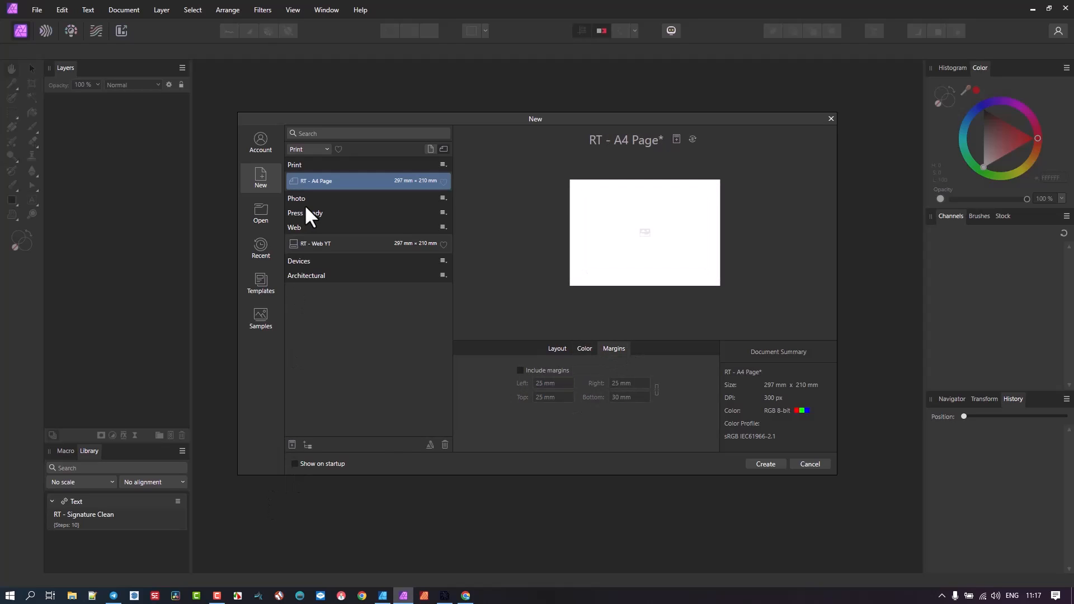
{"action": "mouse_move", "coordinate": [292, 445]}
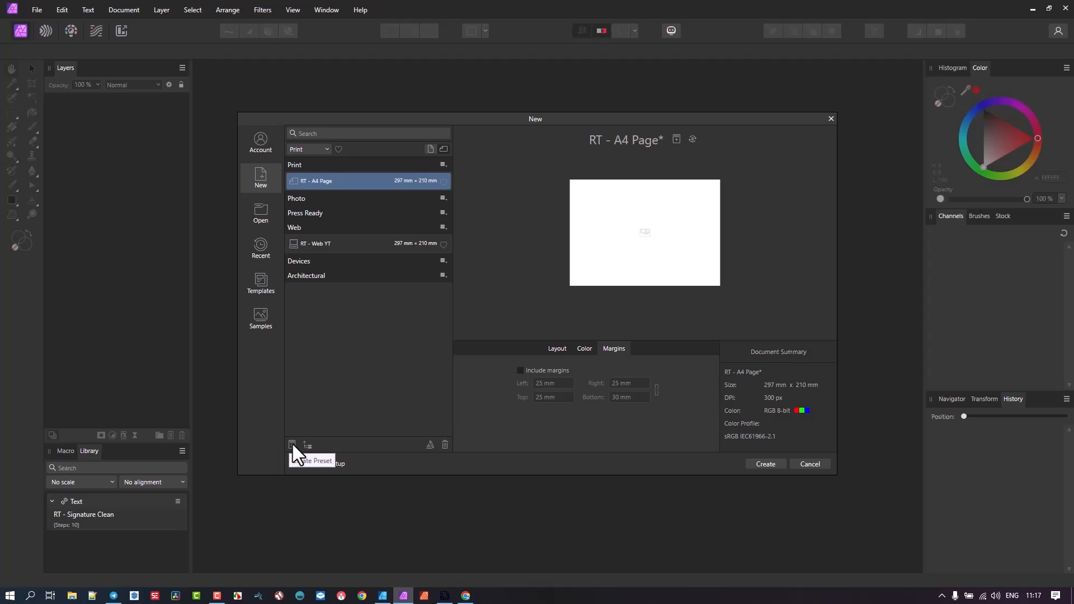
Save the settings as a new RT - A4 Page preset, replacing and renaming over the old one
{"action": "left_click", "coordinate": [292, 444]}
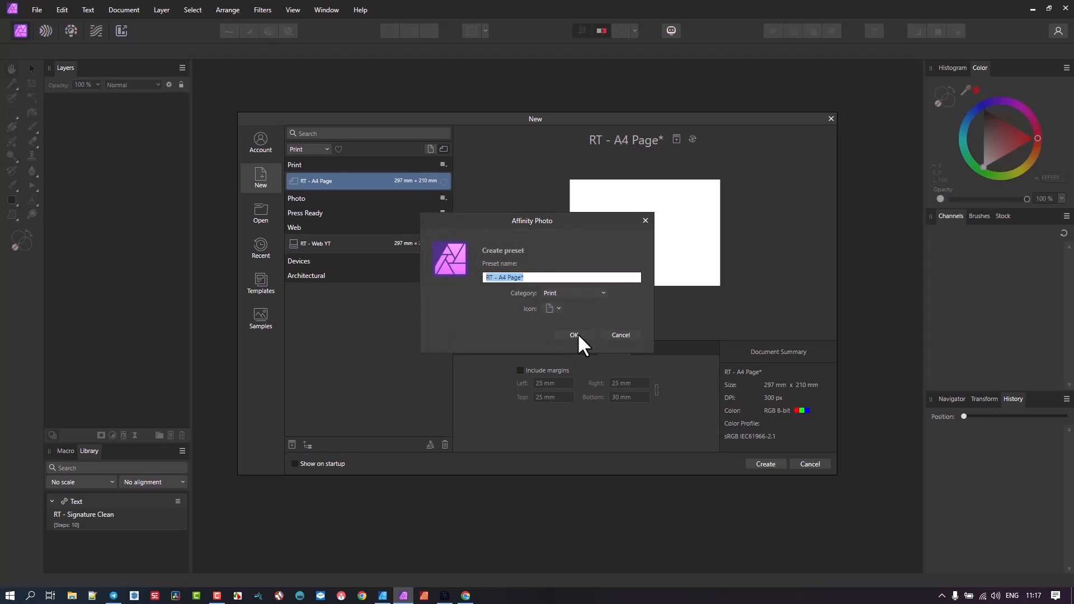
{"action": "left_click", "coordinate": [574, 335]}
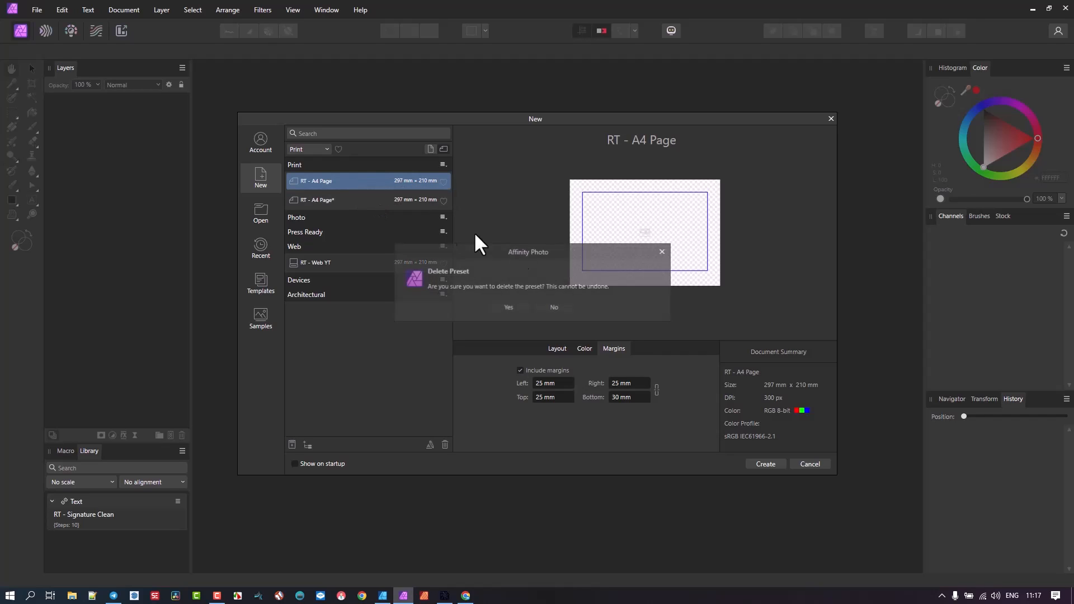
{"action": "left_click", "coordinate": [508, 306]}
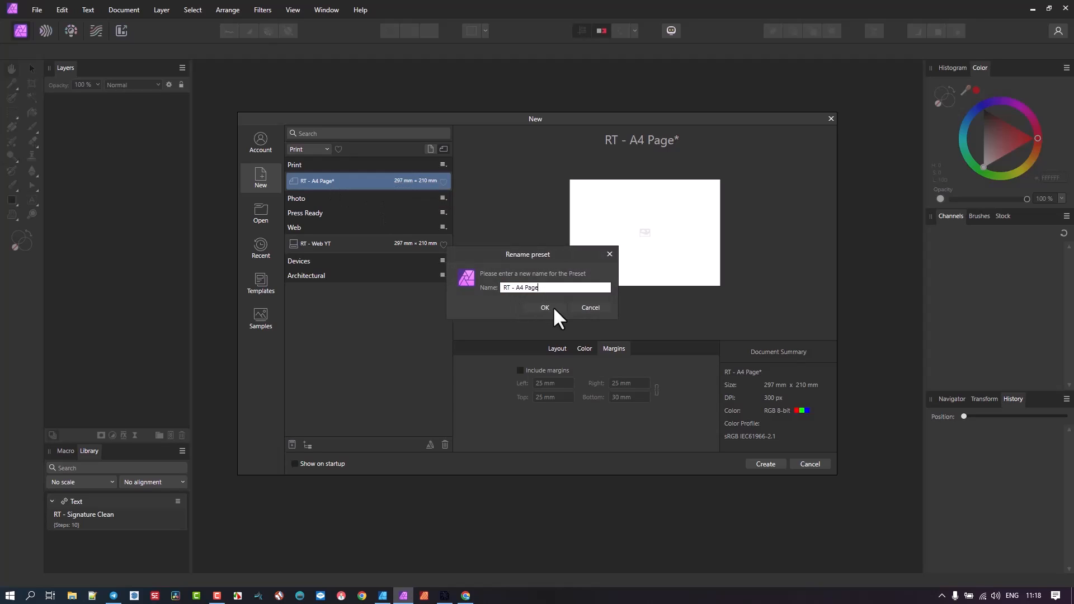
{"action": "left_click", "coordinate": [545, 308]}
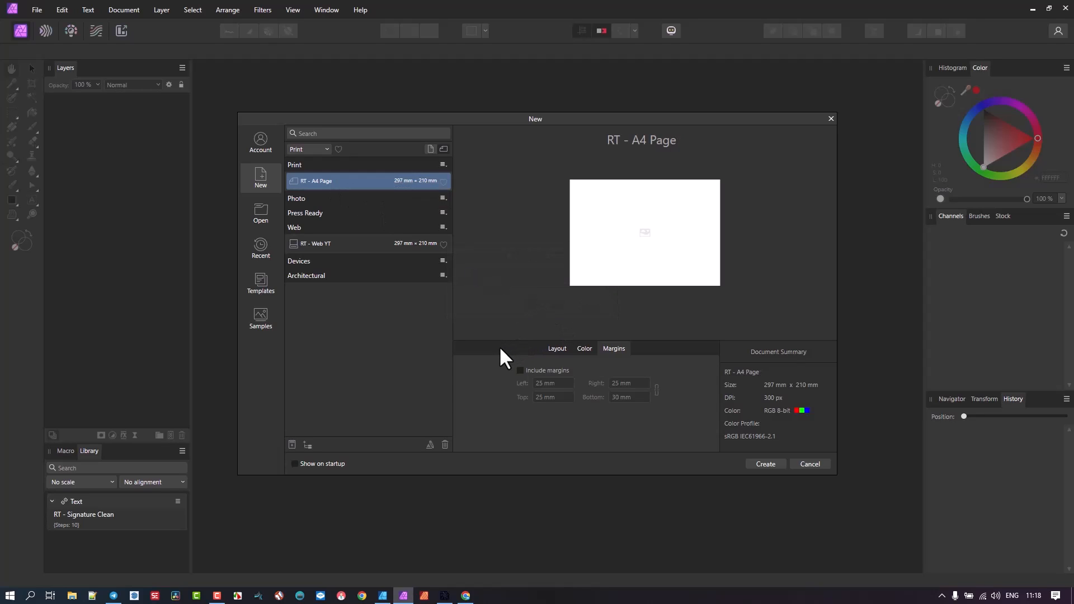
{"action": "mouse_move", "coordinate": [336, 191]}
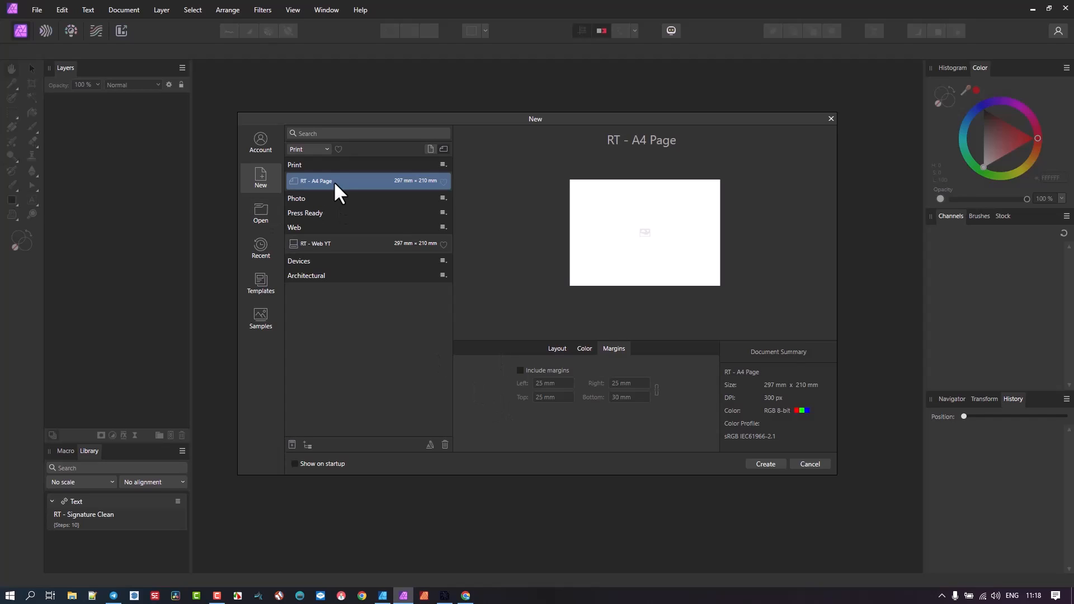
{"action": "mouse_move", "coordinate": [367, 249]}
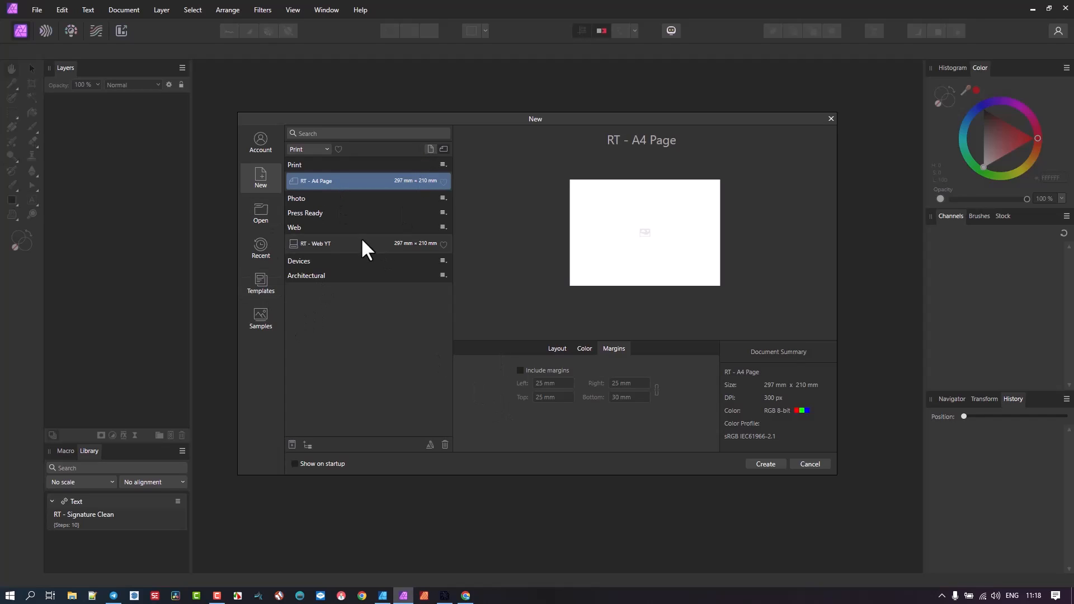
{"action": "mouse_move", "coordinate": [365, 247]}
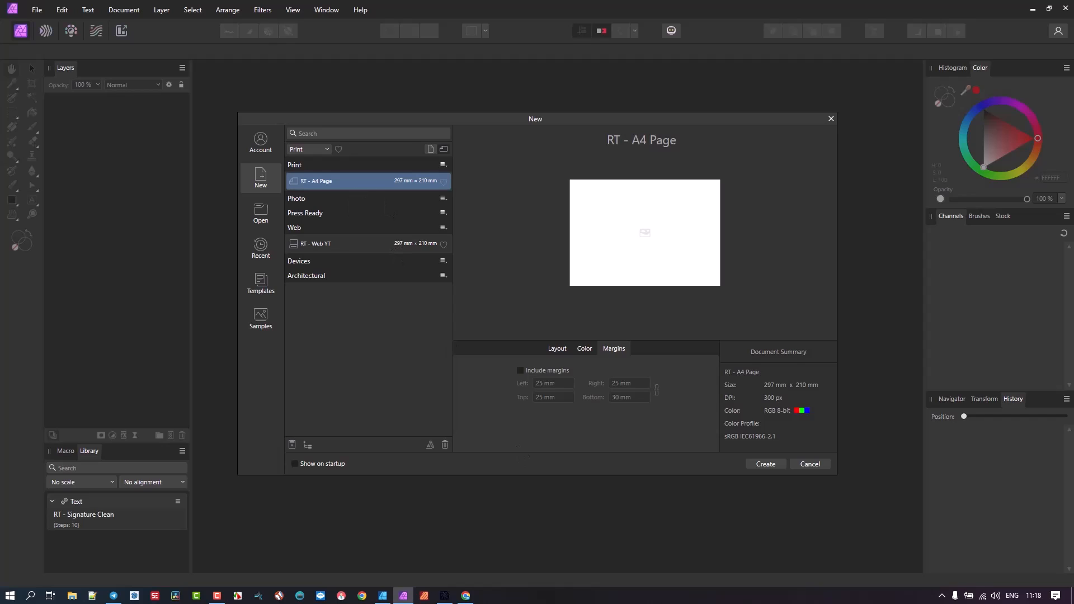
{"action": "mouse_move", "coordinate": [804, 470]}
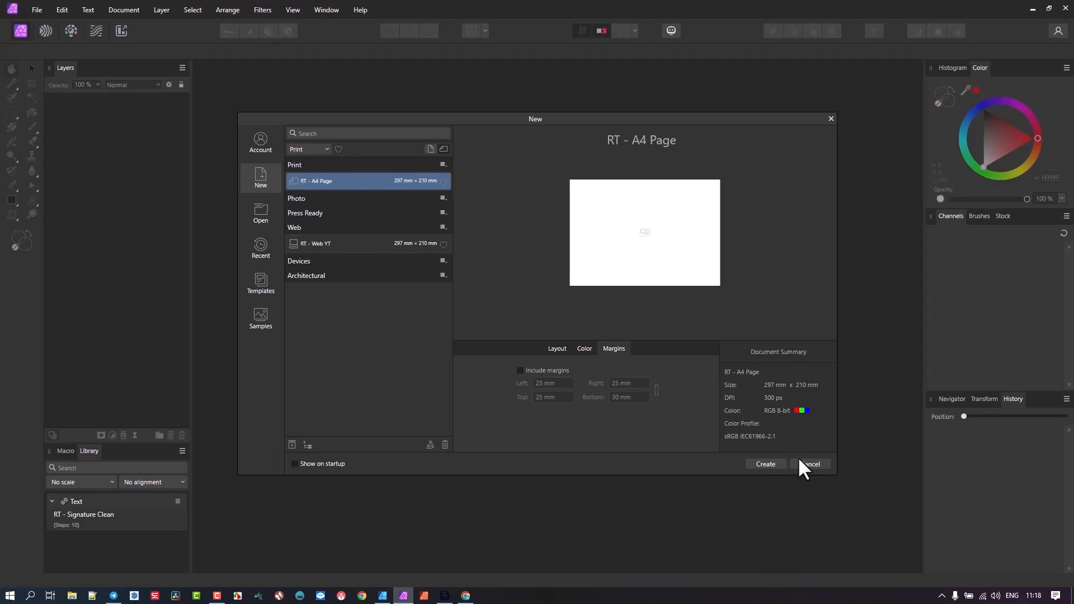
{"action": "mouse_move", "coordinate": [309, 206]}
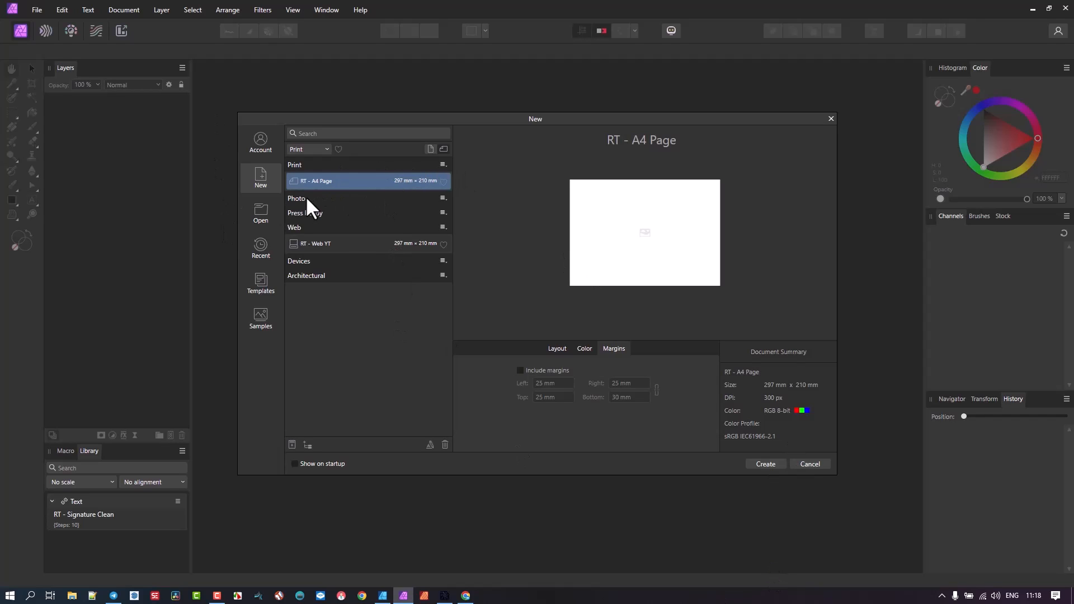
{"action": "mouse_move", "coordinate": [809, 463]}
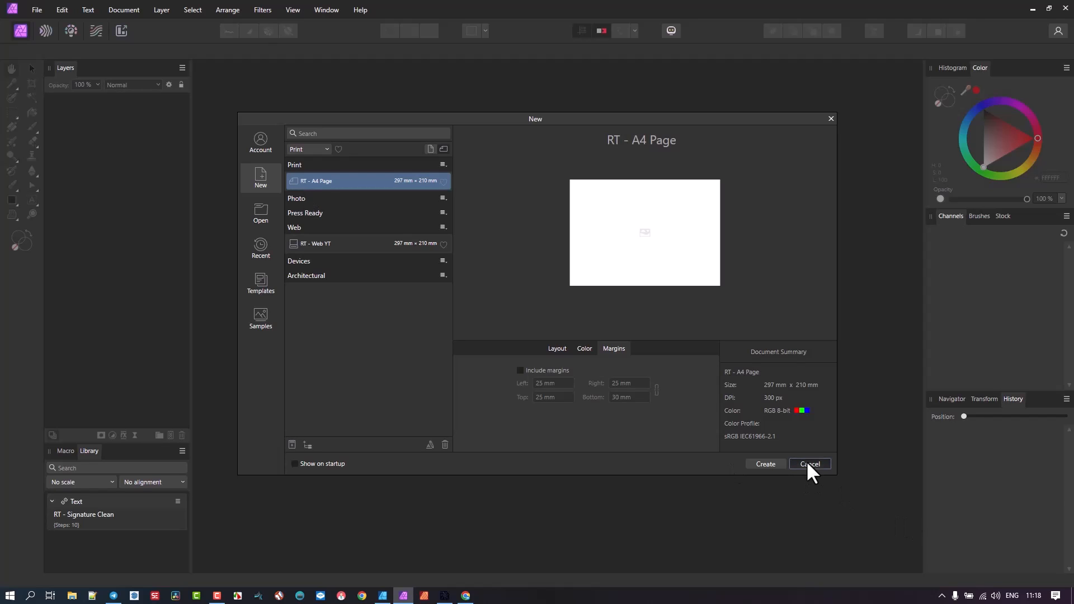
Cancel, reopen the New dialog and check the RT - A4 Page preset, then cancel again
{"action": "left_click", "coordinate": [811, 463]}
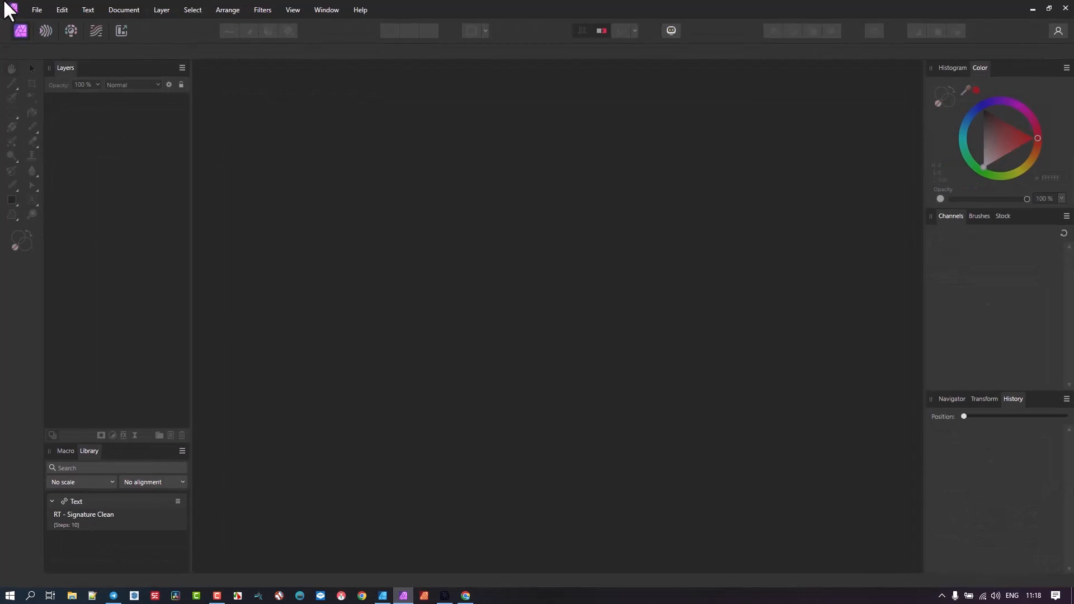
{"action": "left_click", "coordinate": [36, 10]}
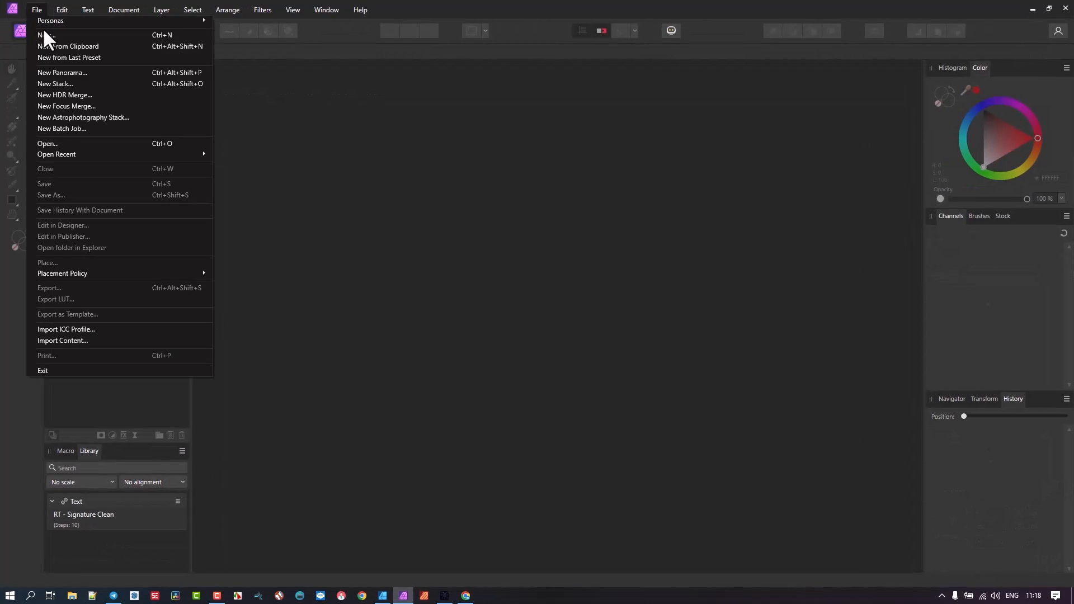
{"action": "left_click", "coordinate": [47, 34]}
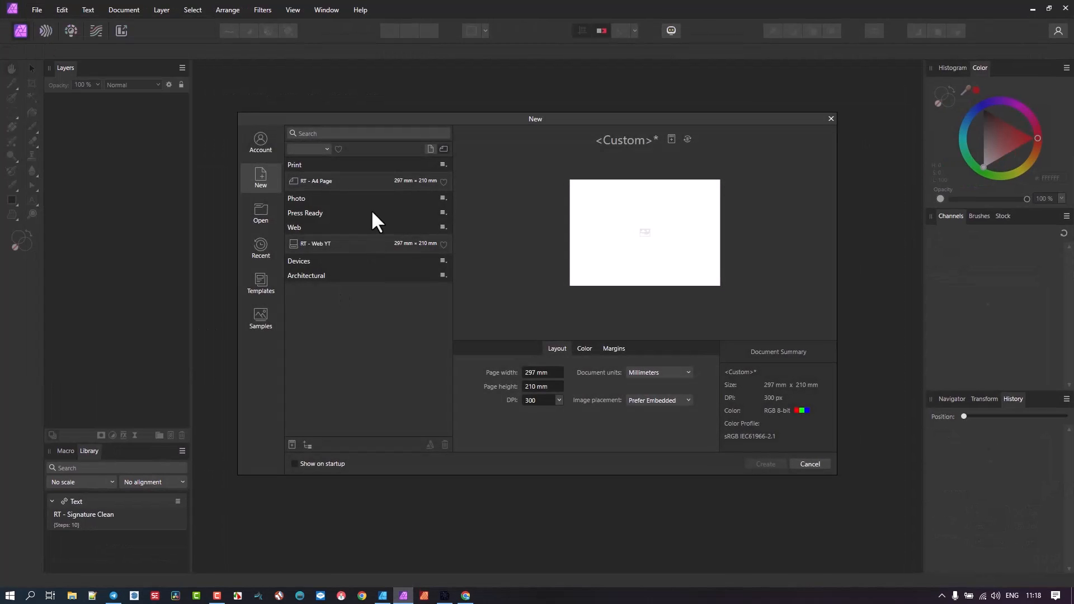
{"action": "left_click", "coordinate": [315, 181]}
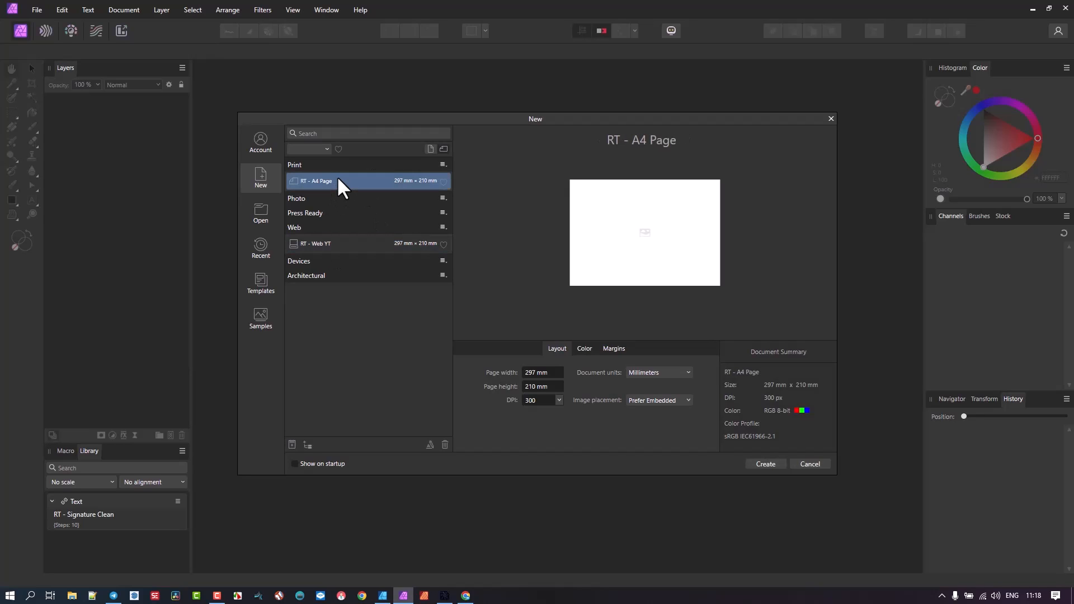
{"action": "mouse_move", "coordinate": [854, 485]}
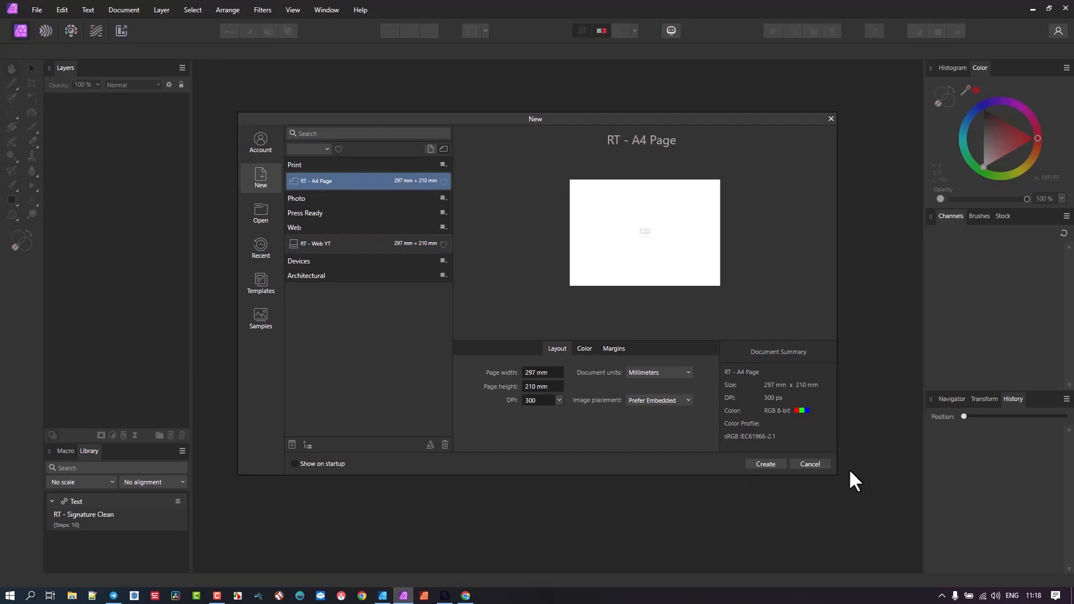
{"action": "left_click", "coordinate": [809, 463]}
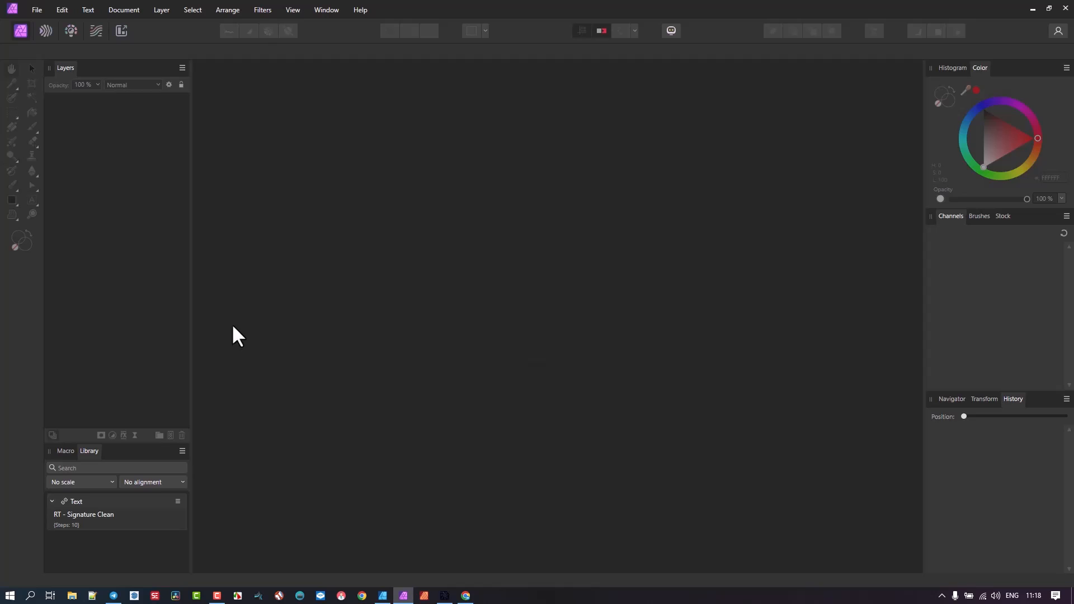
Reopen the New dialog, delete the RT - A4 Page preset and cancel without creating a document
{"action": "left_click", "coordinate": [35, 10]}
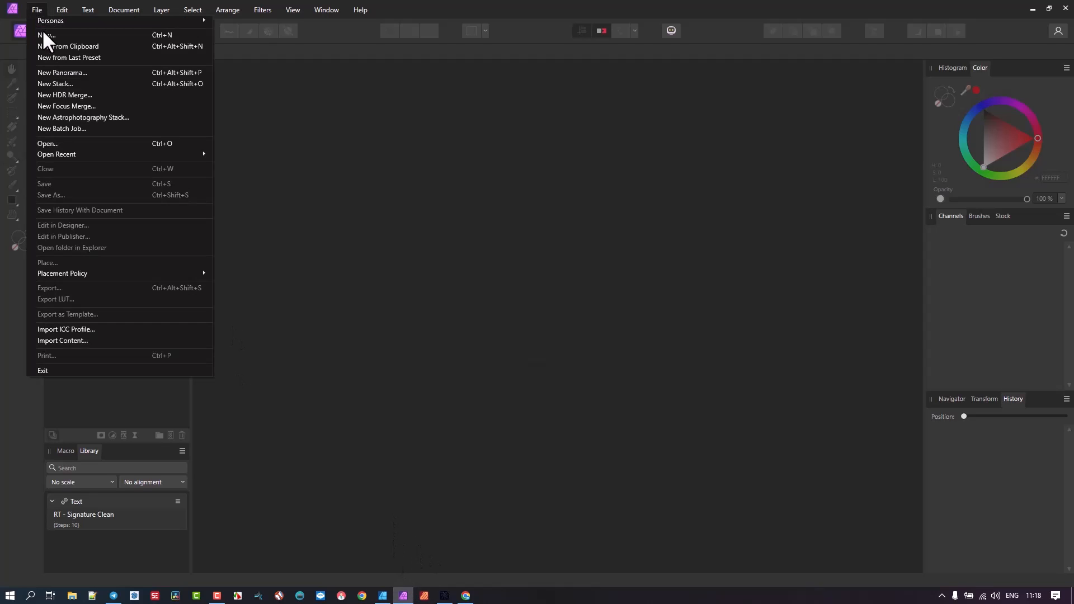
{"action": "left_click", "coordinate": [47, 34]}
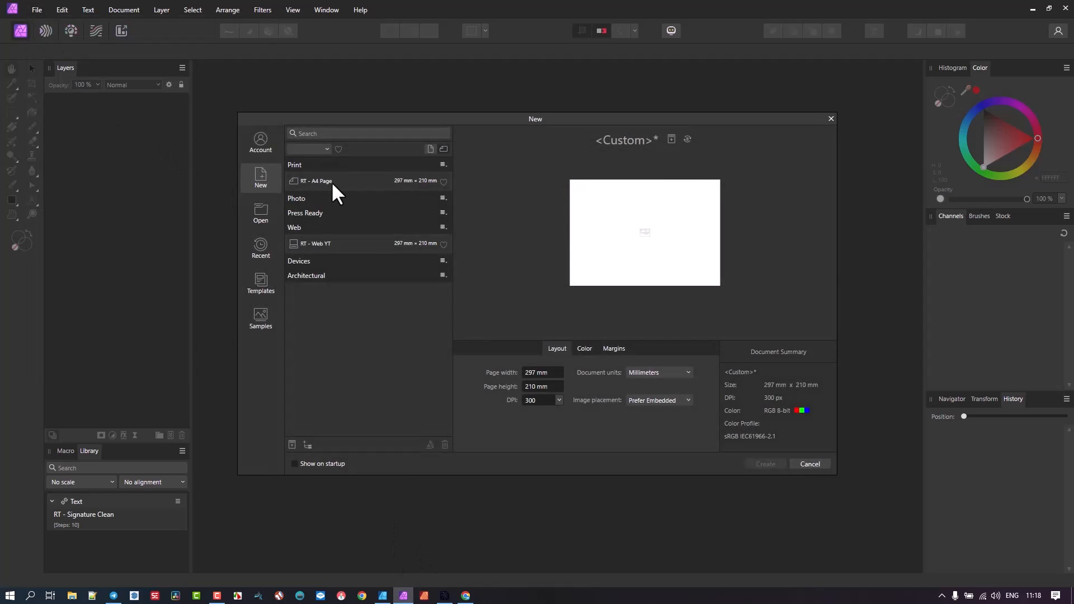
{"action": "left_click", "coordinate": [445, 444]}
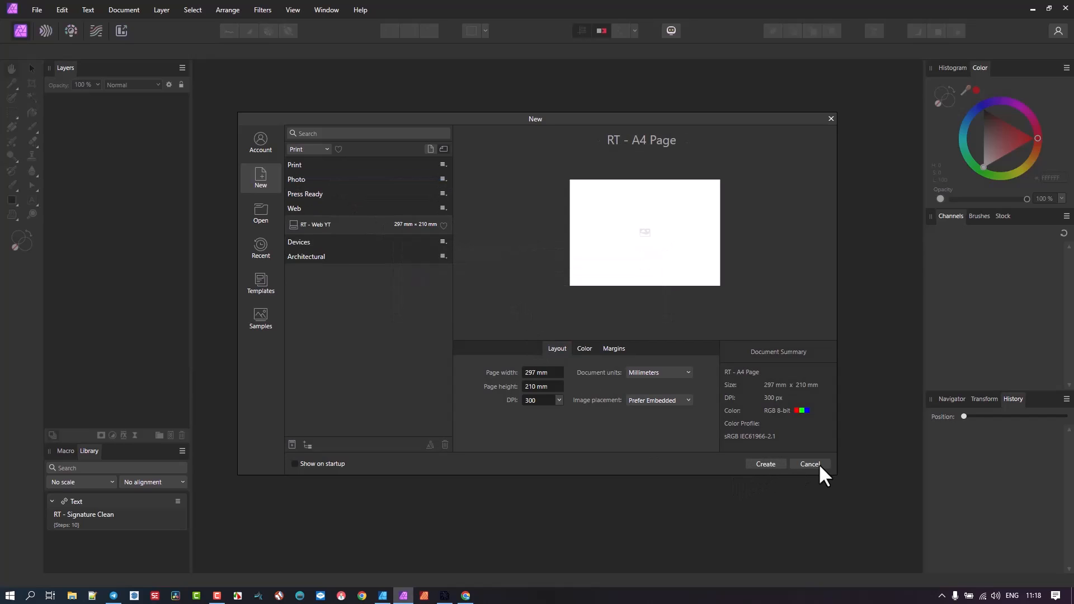
{"action": "left_click", "coordinate": [811, 463]}
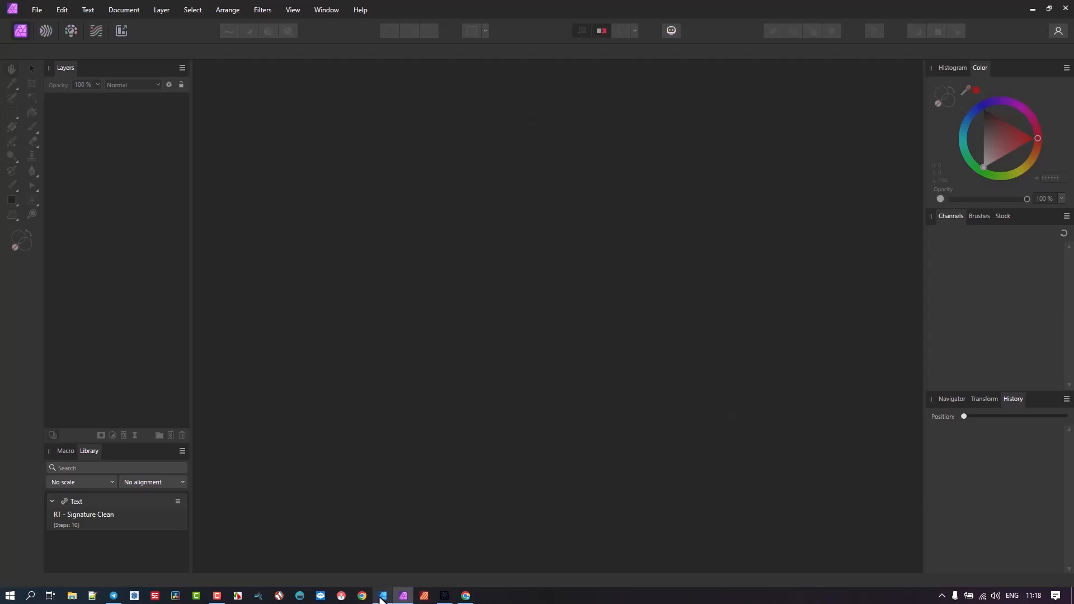
Switch to Affinity Designer 2, review its New dialog categories showing no RT presets, then cancel
{"action": "left_click", "coordinate": [36, 10]}
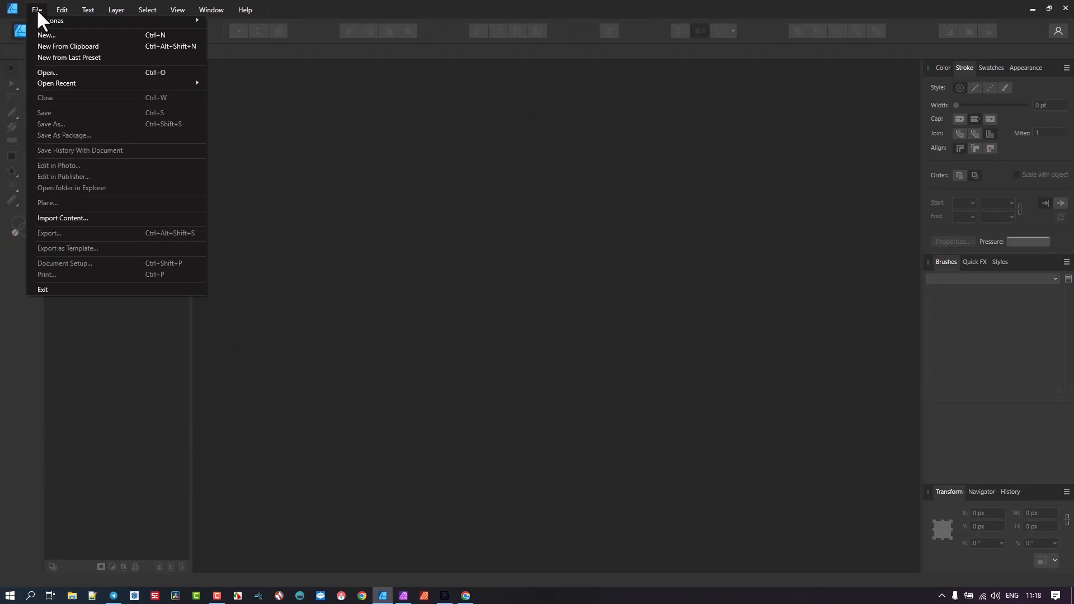
{"action": "left_click", "coordinate": [46, 34]}
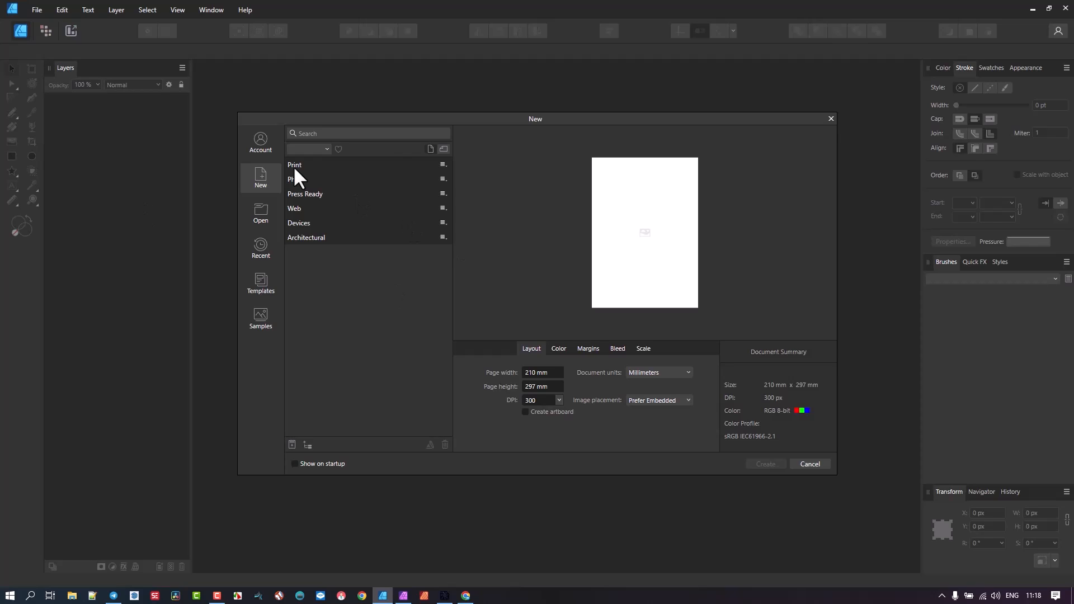
{"action": "mouse_move", "coordinate": [329, 136]}
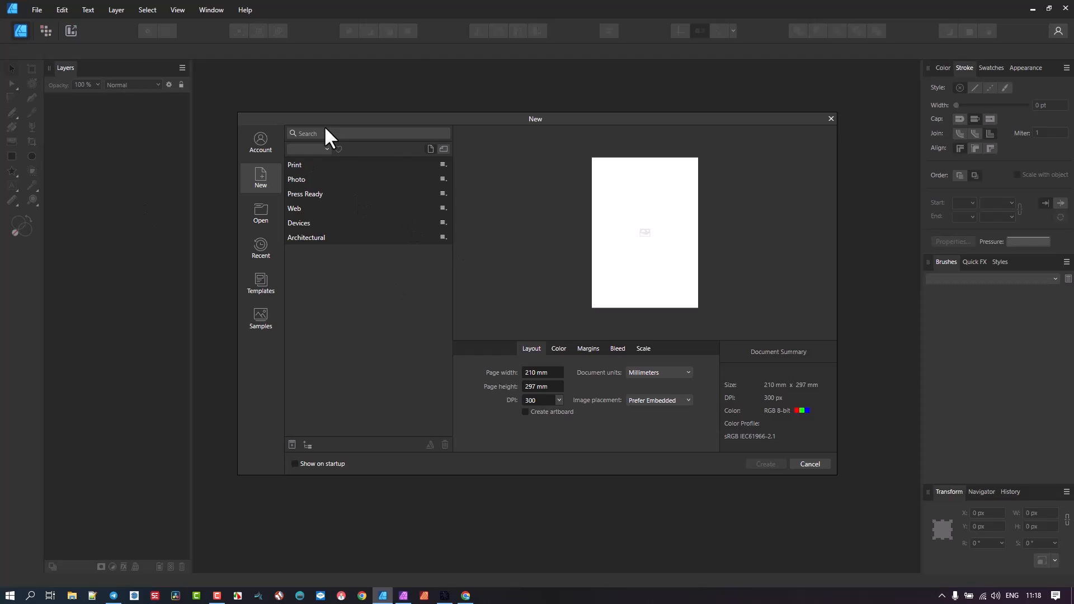
{"action": "left_click", "coordinate": [309, 149]}
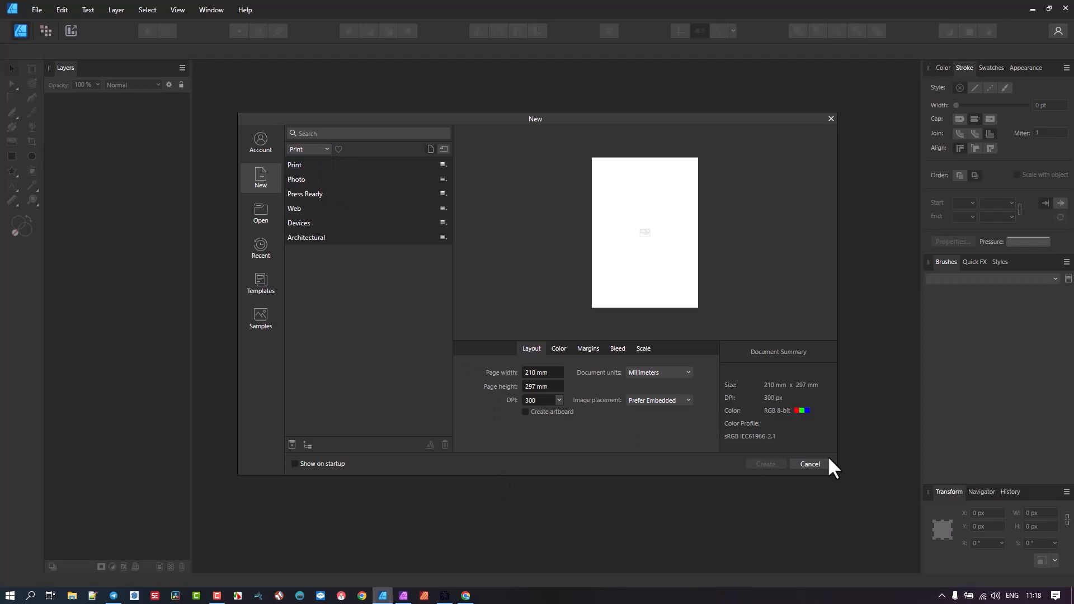
{"action": "left_click", "coordinate": [809, 463]}
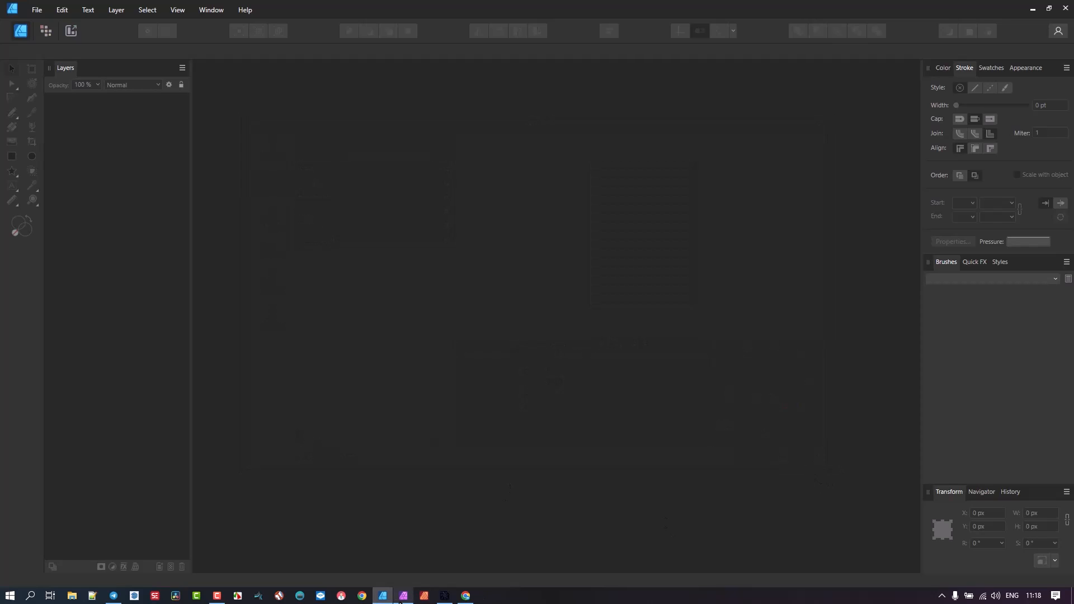
Switch to Affinity Photo 2, view the Web presets showing only RT - Web YT, then return to Designer
{"action": "left_click", "coordinate": [403, 595]}
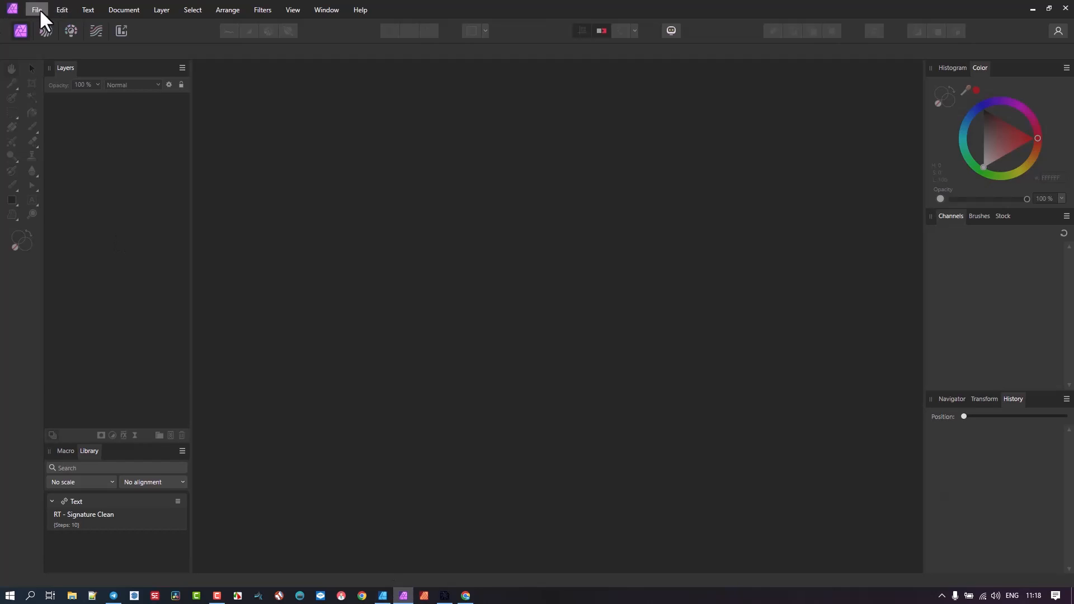
{"action": "left_click", "coordinate": [36, 10]}
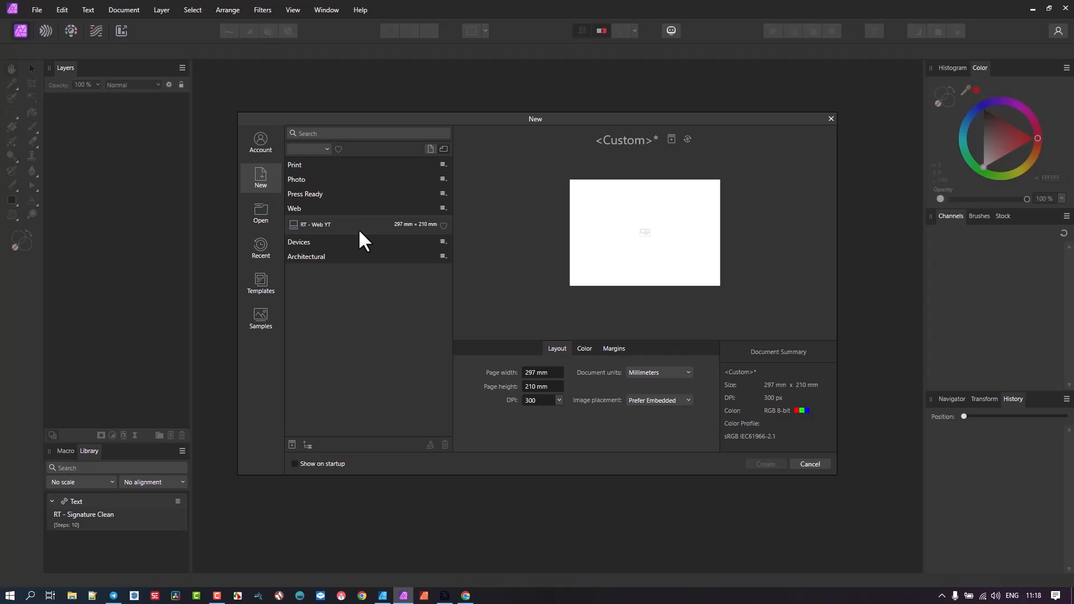
{"action": "mouse_move", "coordinate": [884, 521]}
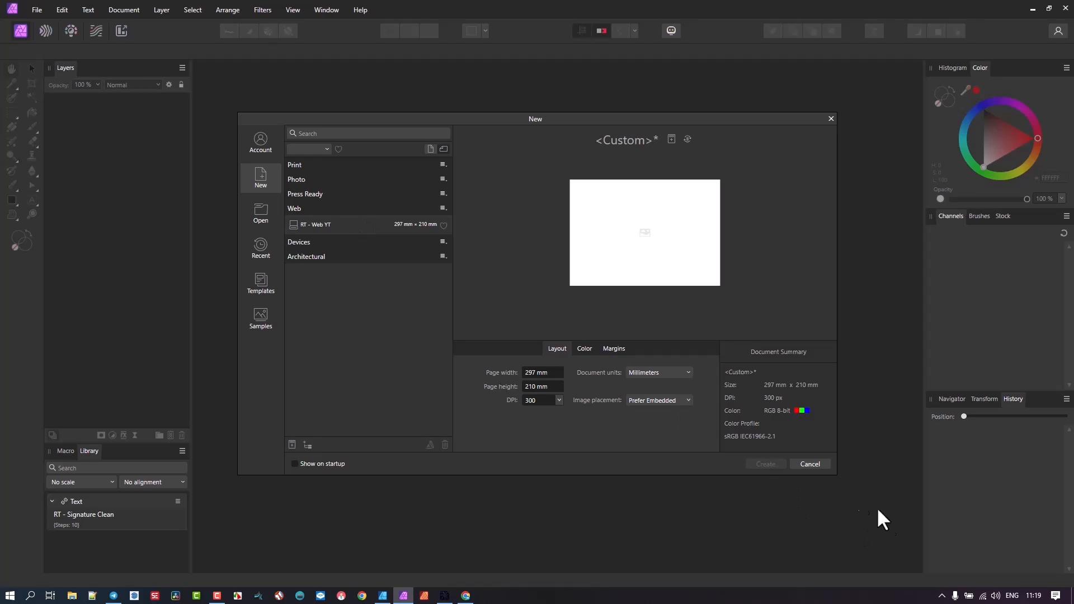
{"action": "left_click", "coordinate": [809, 464]}
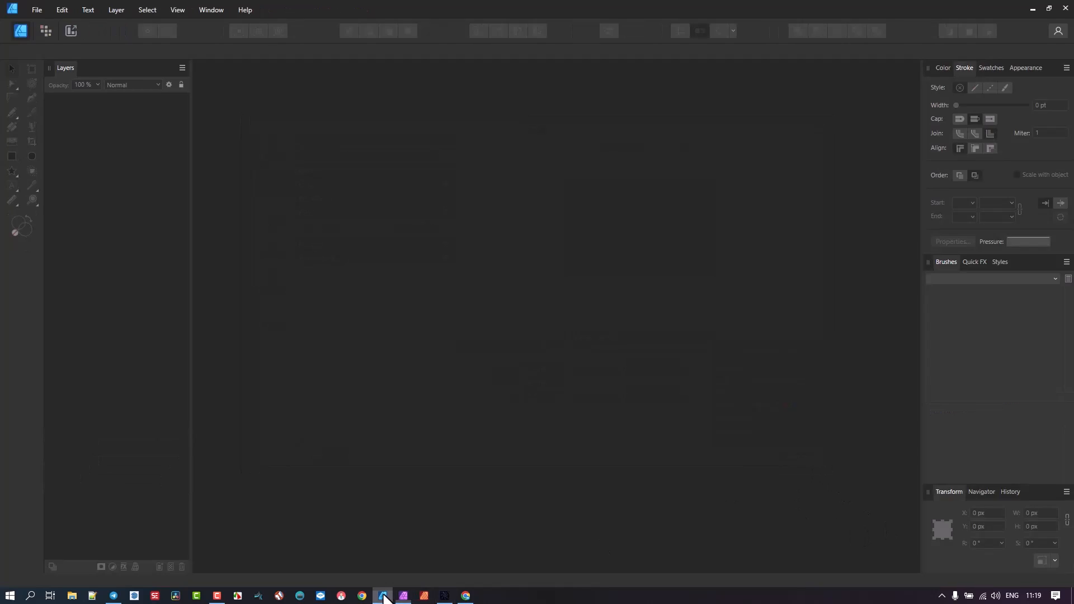
Check Designer's New dialog still lacks RT presets, then quit and relaunch Affinity Designer 2
{"action": "left_click", "coordinate": [36, 10]}
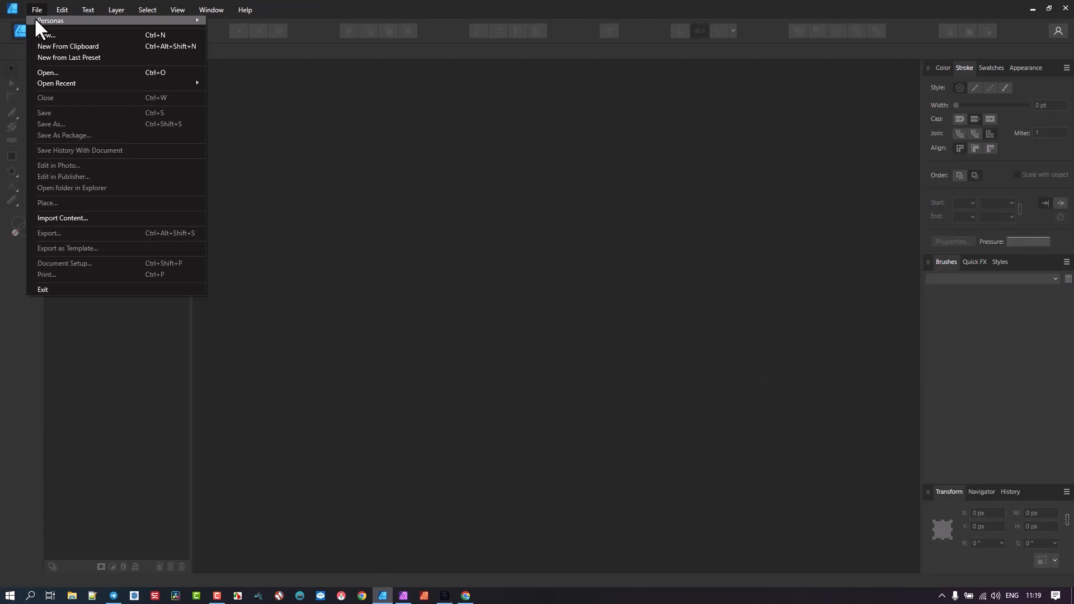
{"action": "left_click", "coordinate": [47, 35]}
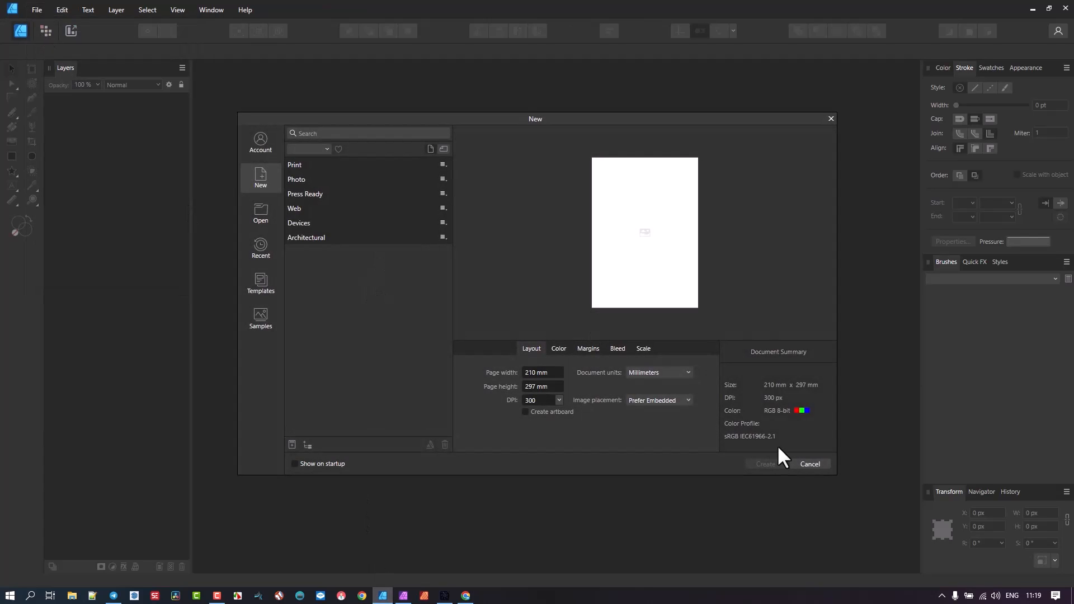
{"action": "left_click", "coordinate": [809, 464]}
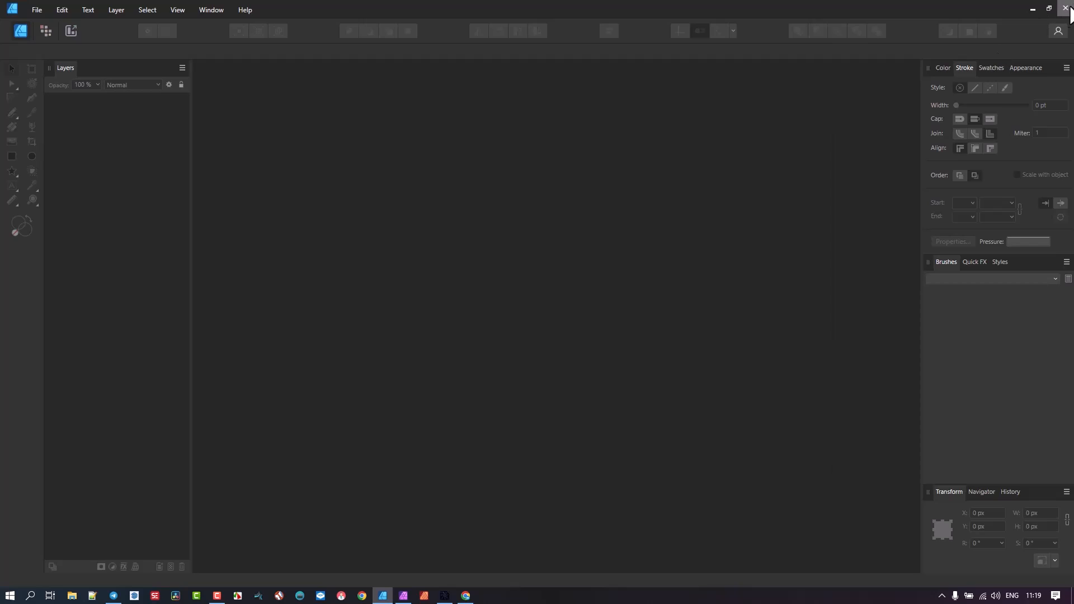
{"action": "left_click", "coordinate": [382, 595]}
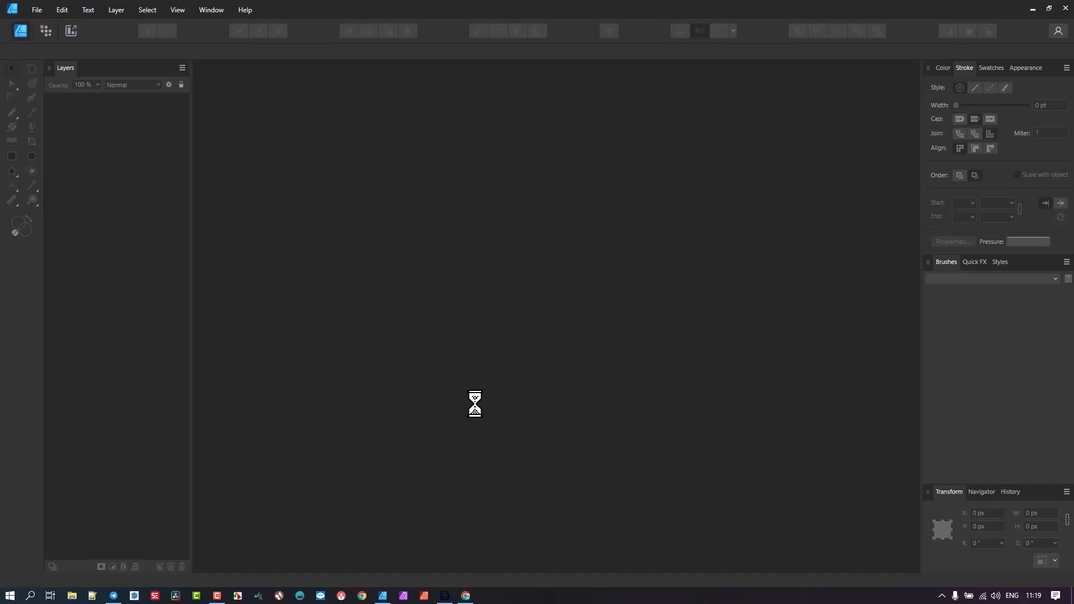
{"action": "mouse_move", "coordinate": [229, 117]}
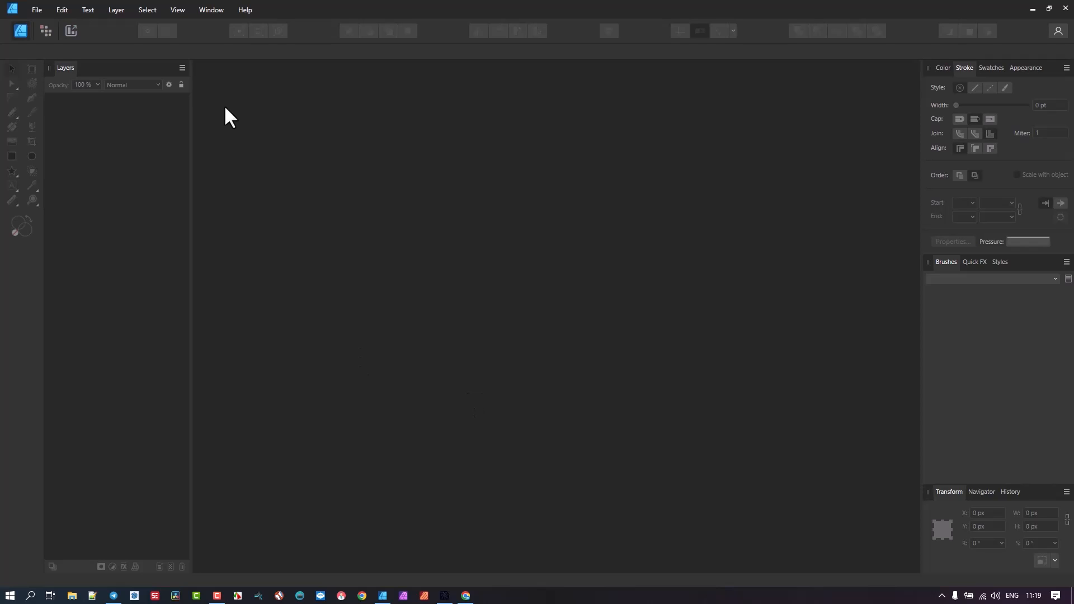
{"action": "left_click", "coordinate": [36, 10]}
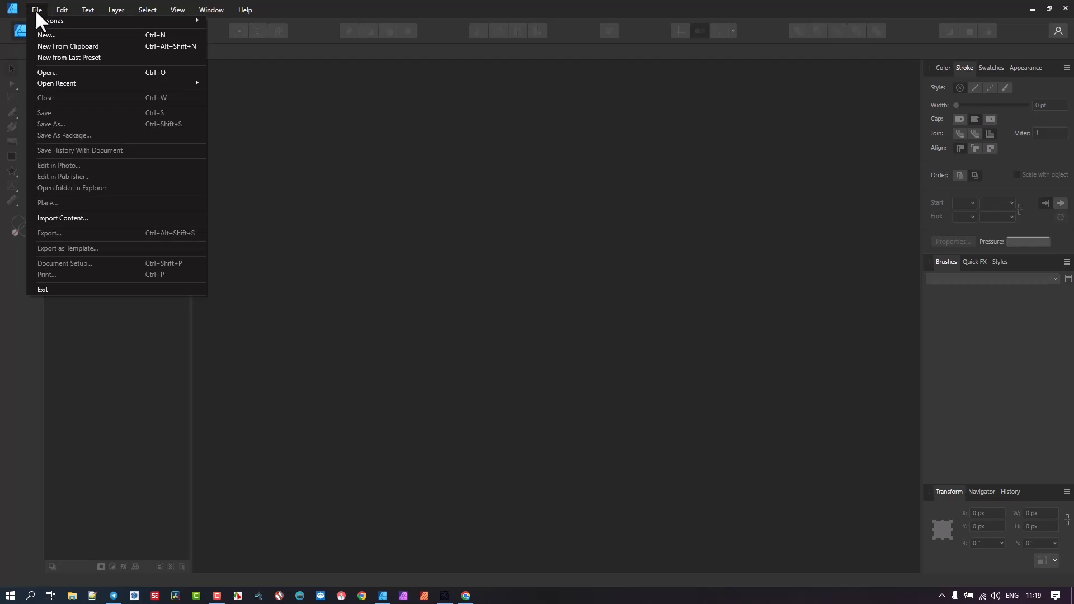
{"action": "mouse_move", "coordinate": [52, 35]}
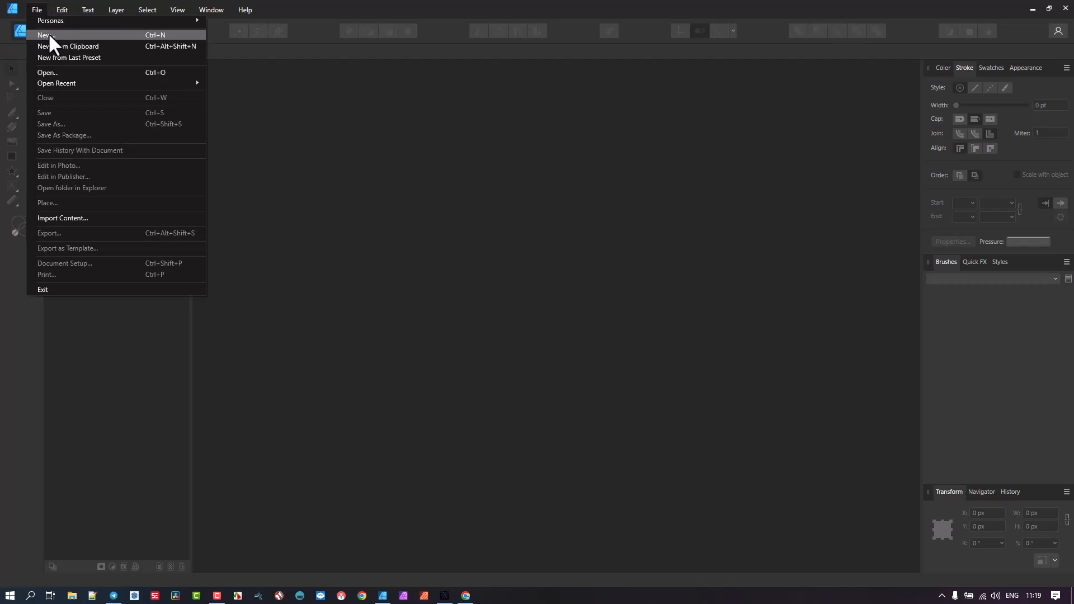
Bring up Designer's New dialog where RT - Web YT now appears under Web
{"action": "left_click", "coordinate": [45, 34]}
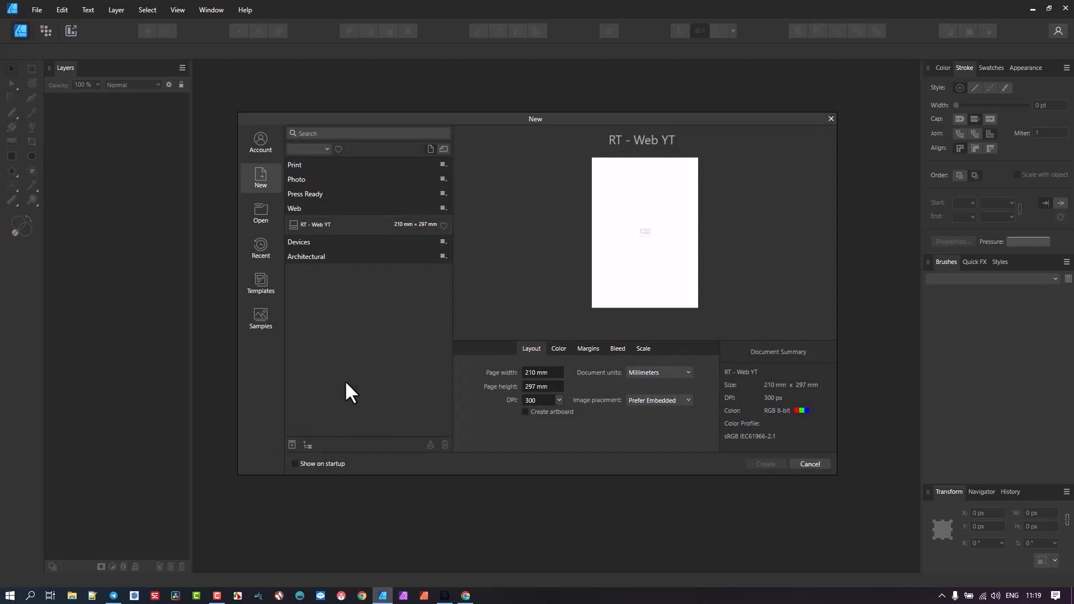
{"action": "mouse_move", "coordinate": [375, 240]}
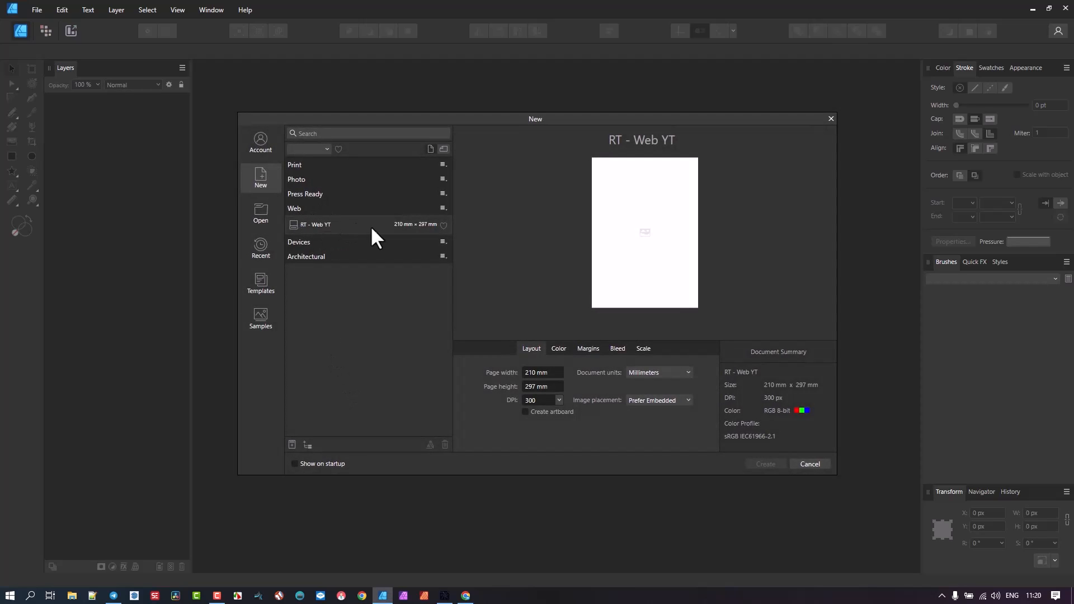
{"action": "mouse_move", "coordinate": [385, 236]}
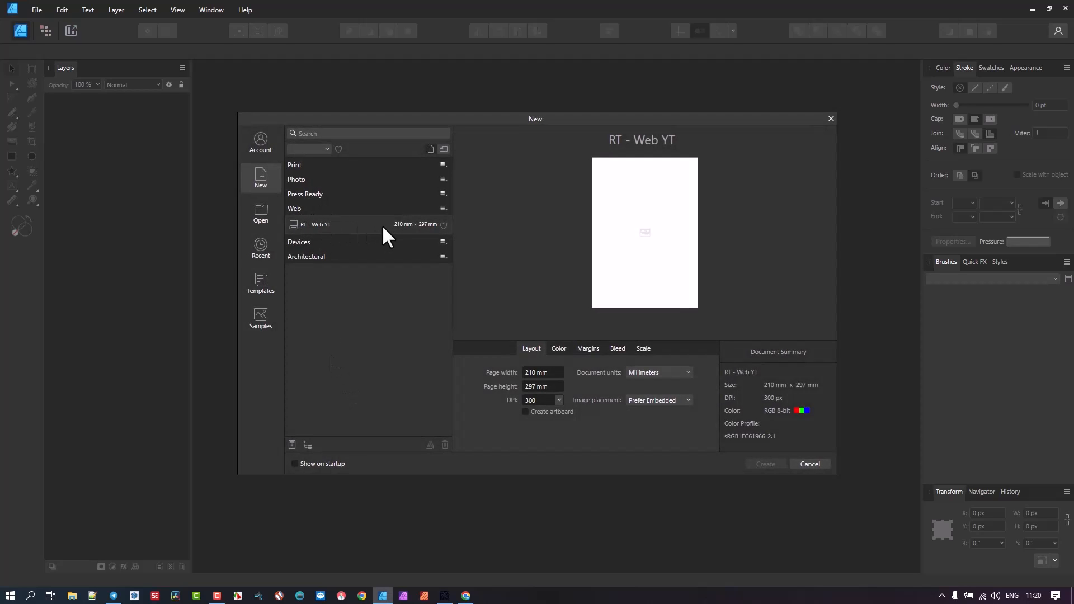
{"action": "mouse_move", "coordinate": [603, 375]}
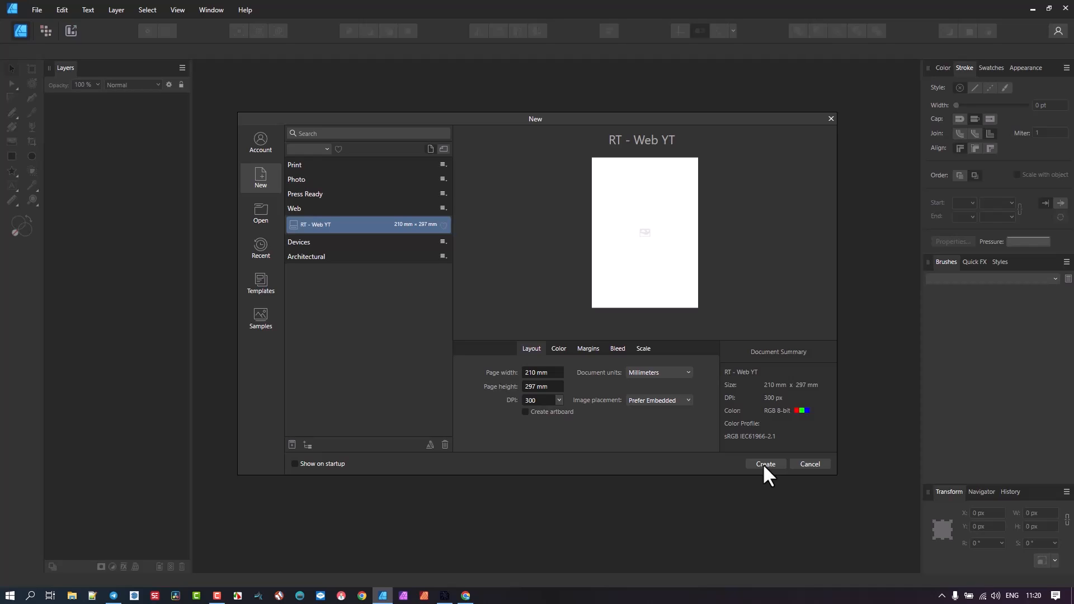
{"action": "mouse_move", "coordinate": [553, 226]}
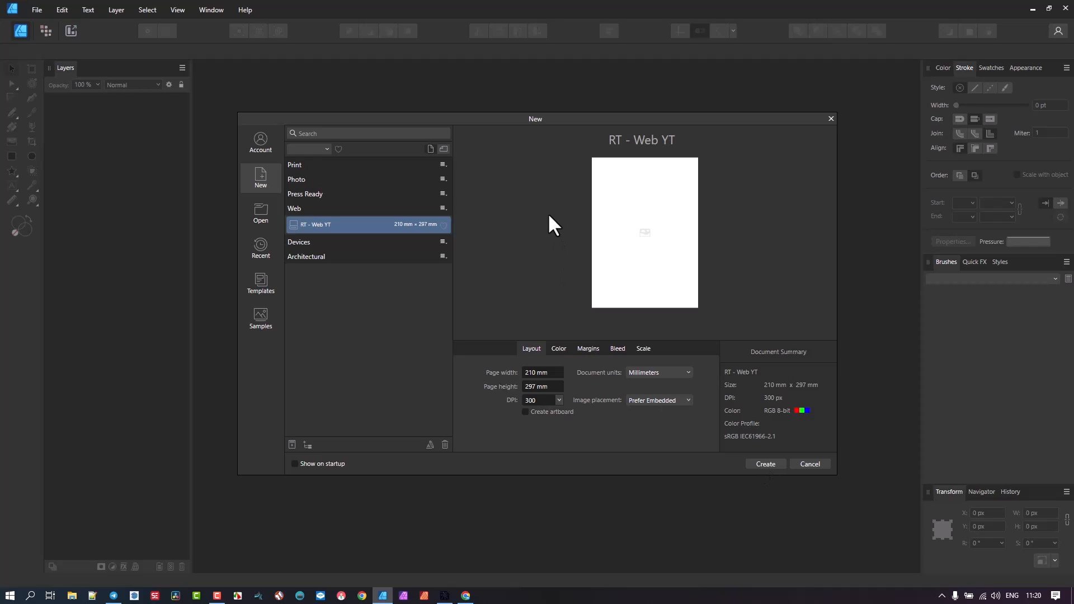
{"action": "mouse_move", "coordinate": [558, 348]}
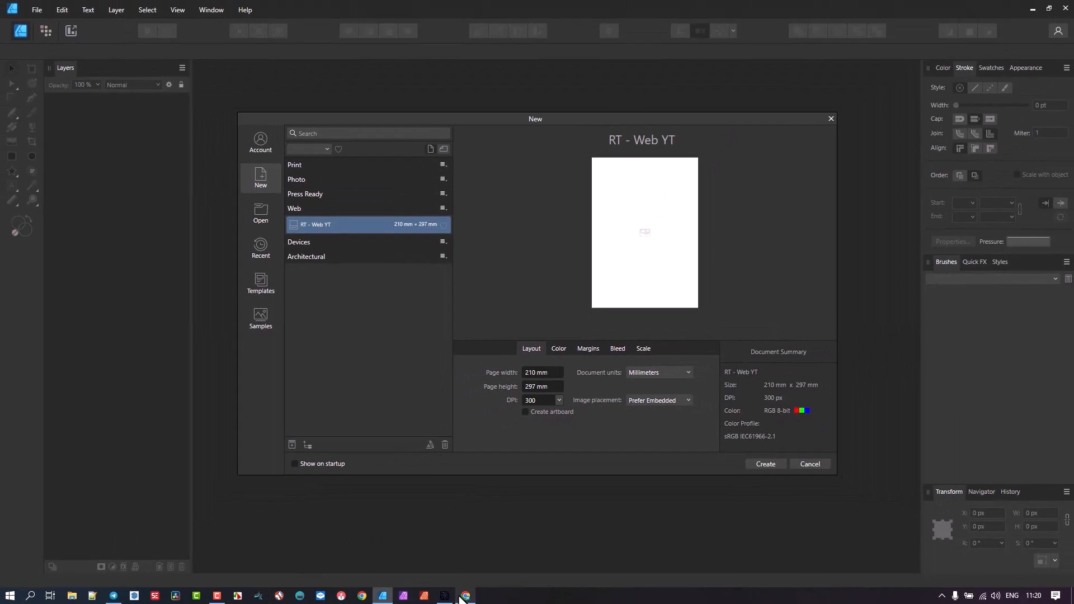
{"action": "mouse_move", "coordinate": [438, 588]}
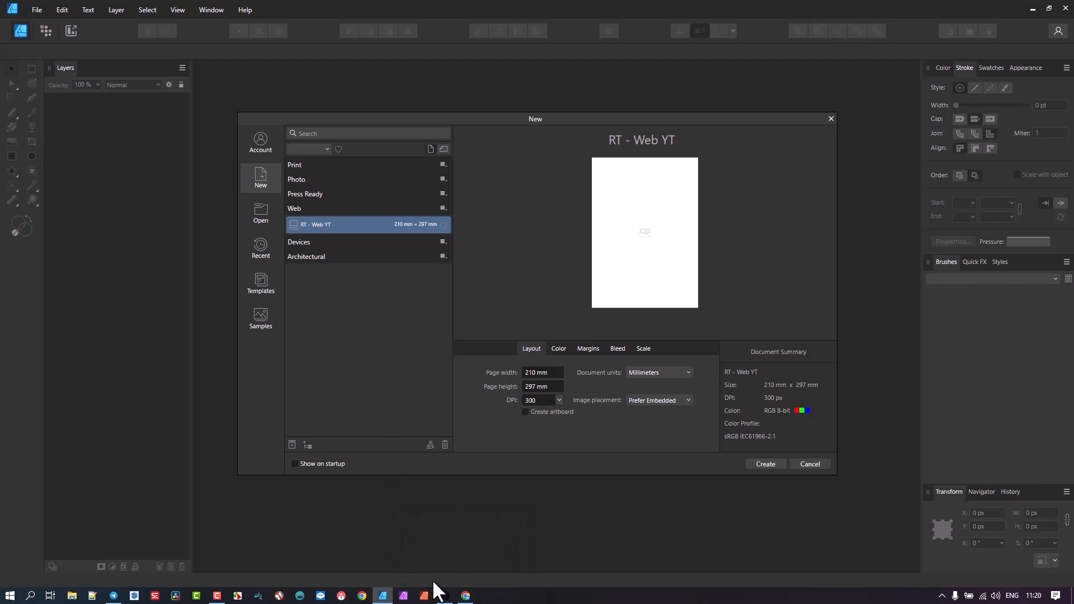
{"action": "mouse_move", "coordinate": [455, 576]}
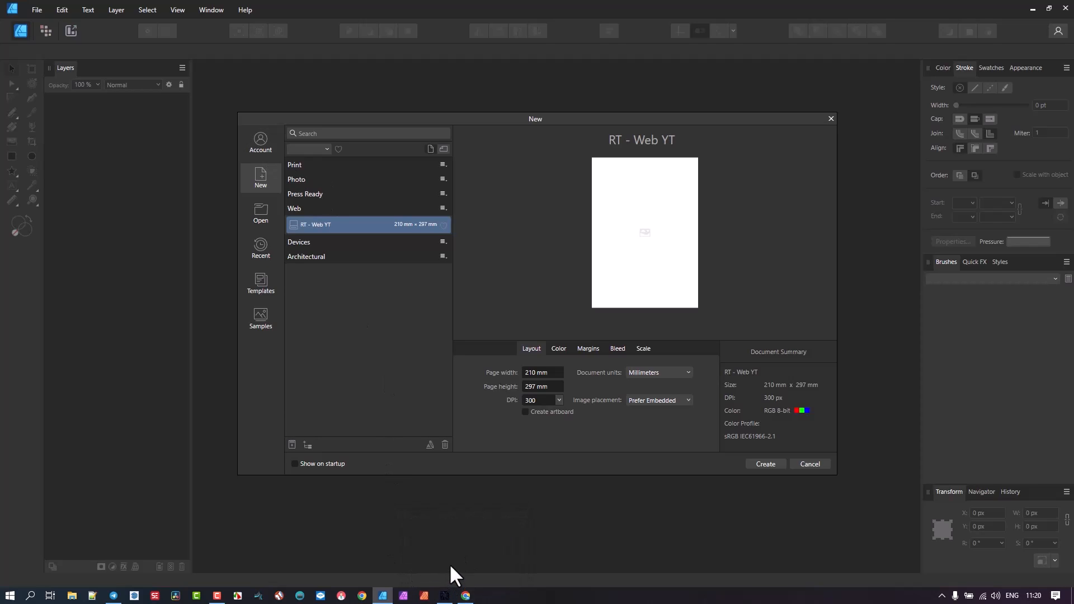
{"action": "mouse_move", "coordinate": [552, 352]}
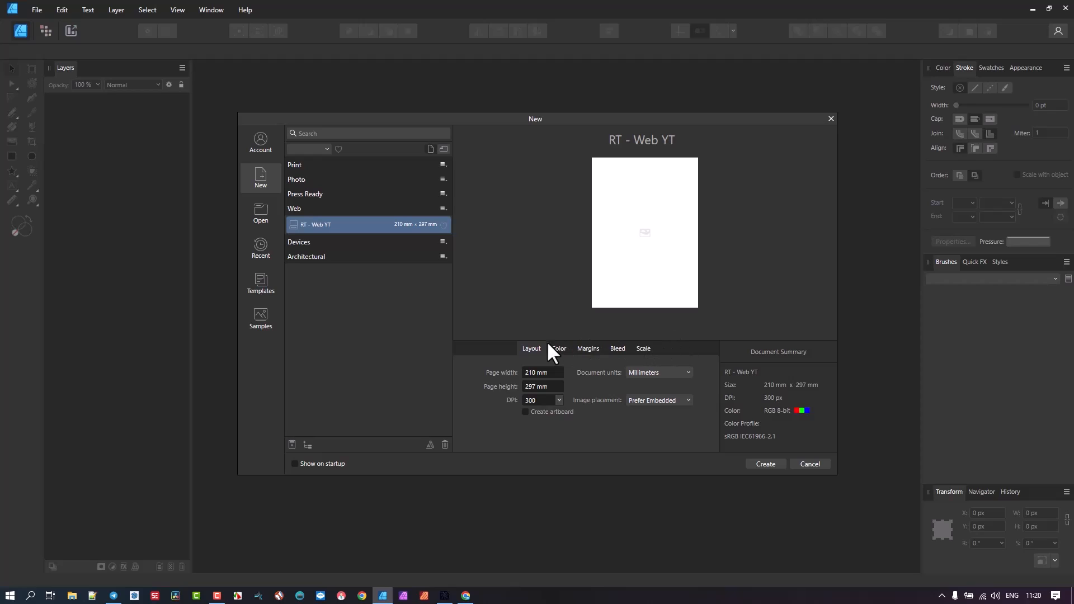
{"action": "mouse_move", "coordinate": [535, 549]}
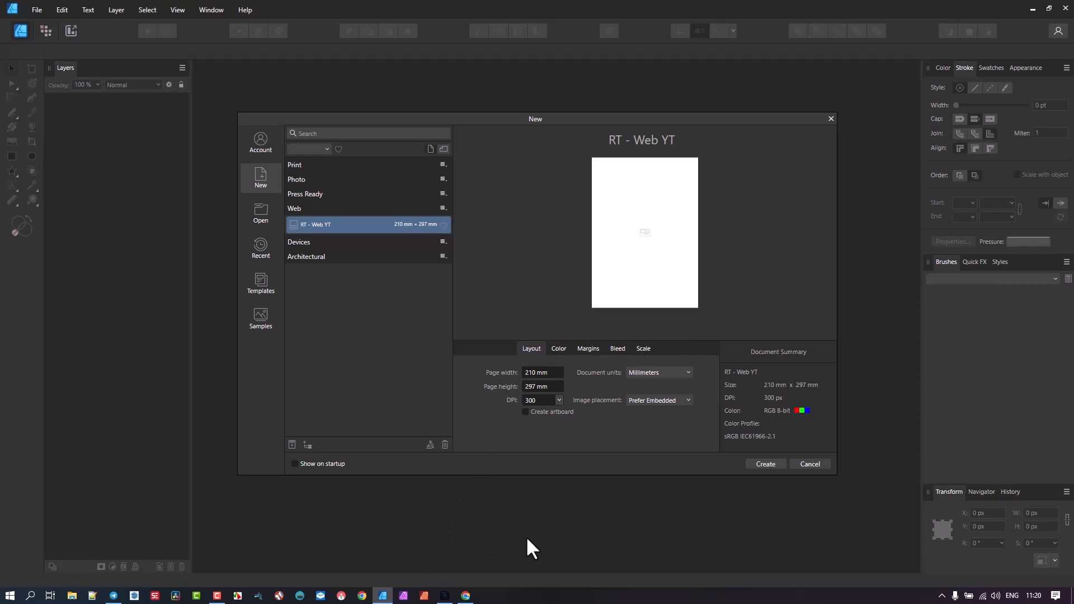
{"action": "mouse_move", "coordinate": [591, 367]}
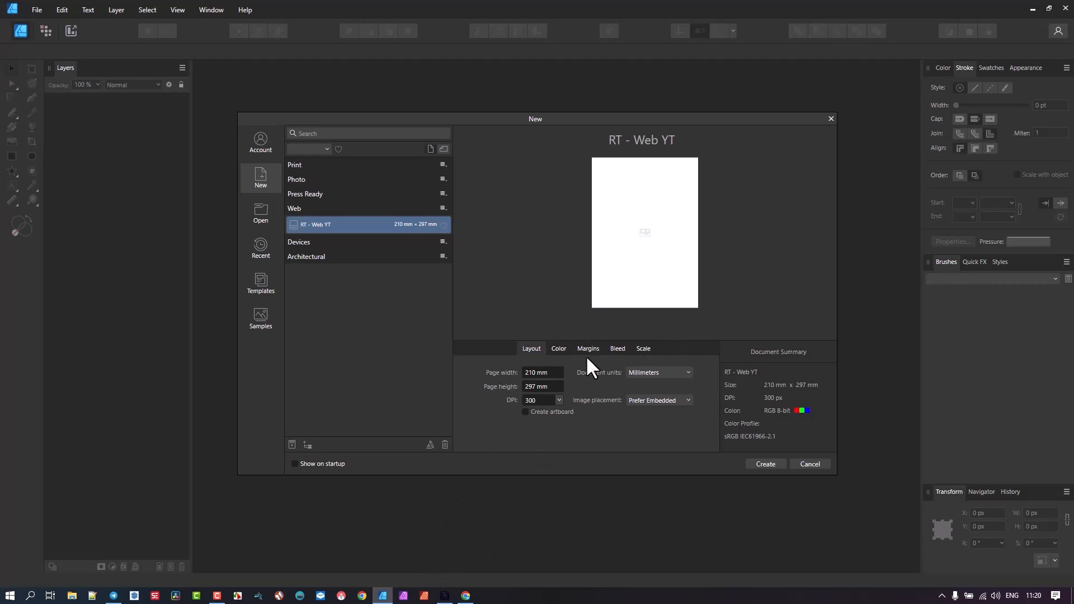
{"action": "mouse_move", "coordinate": [339, 235]}
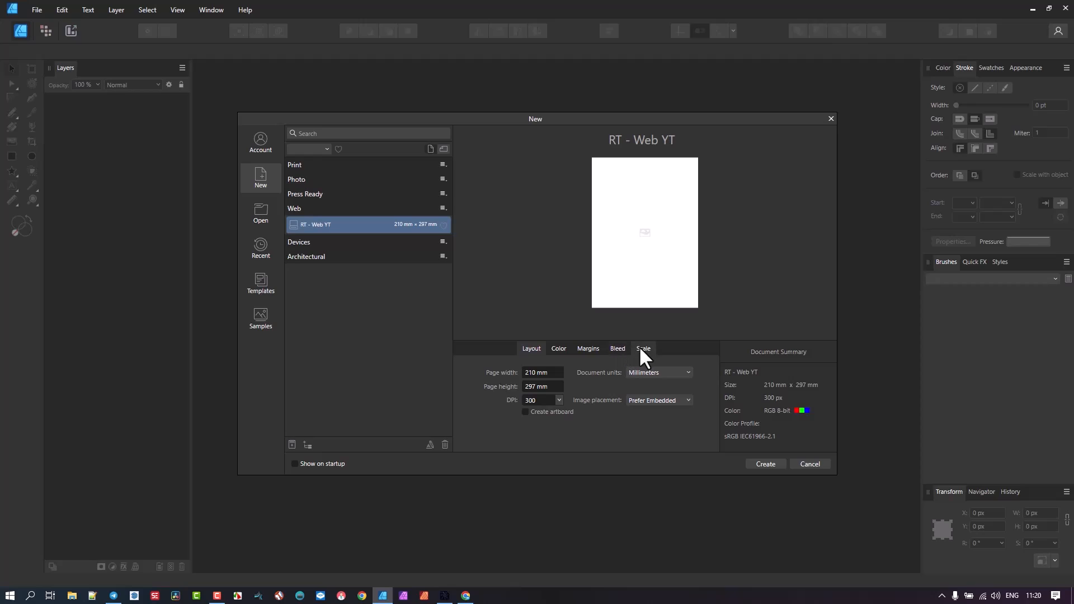
View the drawing-scale settings for the RT - Web YT preset (210 × 297 mm, 300 DPI)
{"action": "left_click", "coordinate": [642, 348]}
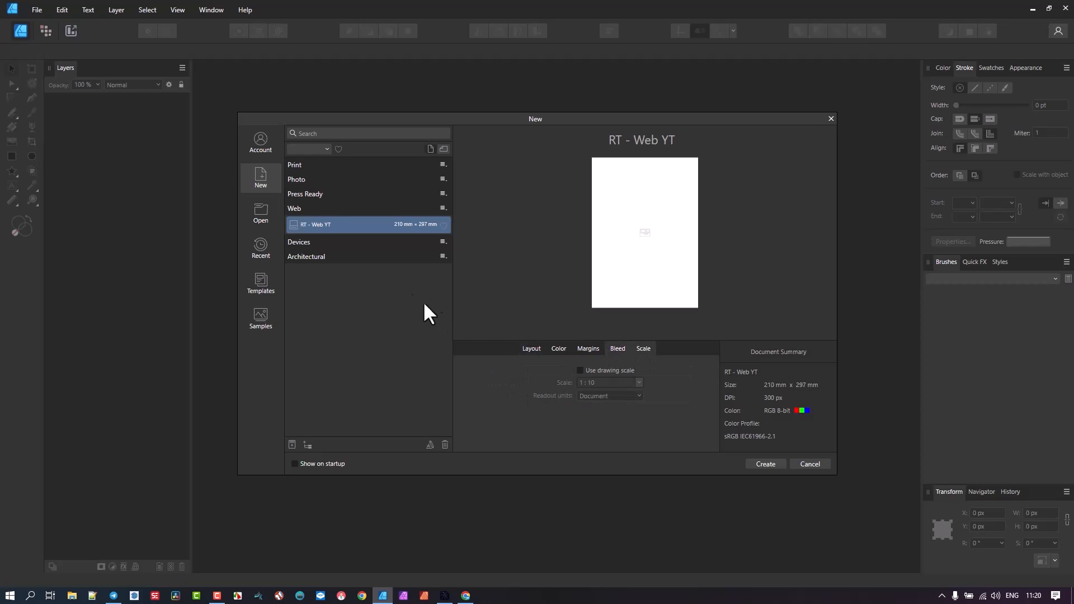
{"action": "mouse_move", "coordinate": [654, 442]}
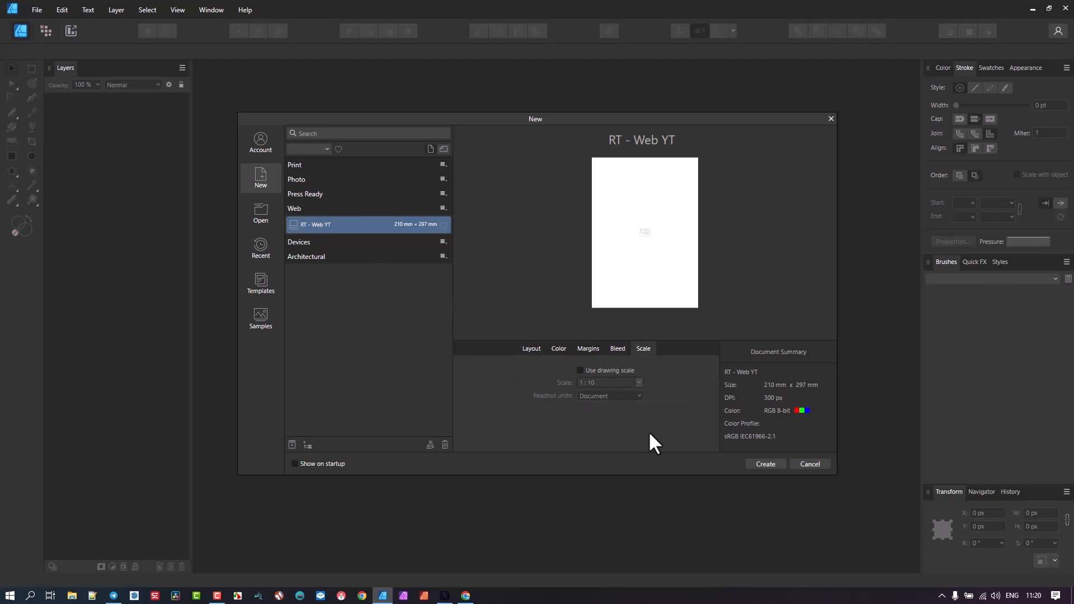
{"action": "mouse_move", "coordinate": [263, 123]}
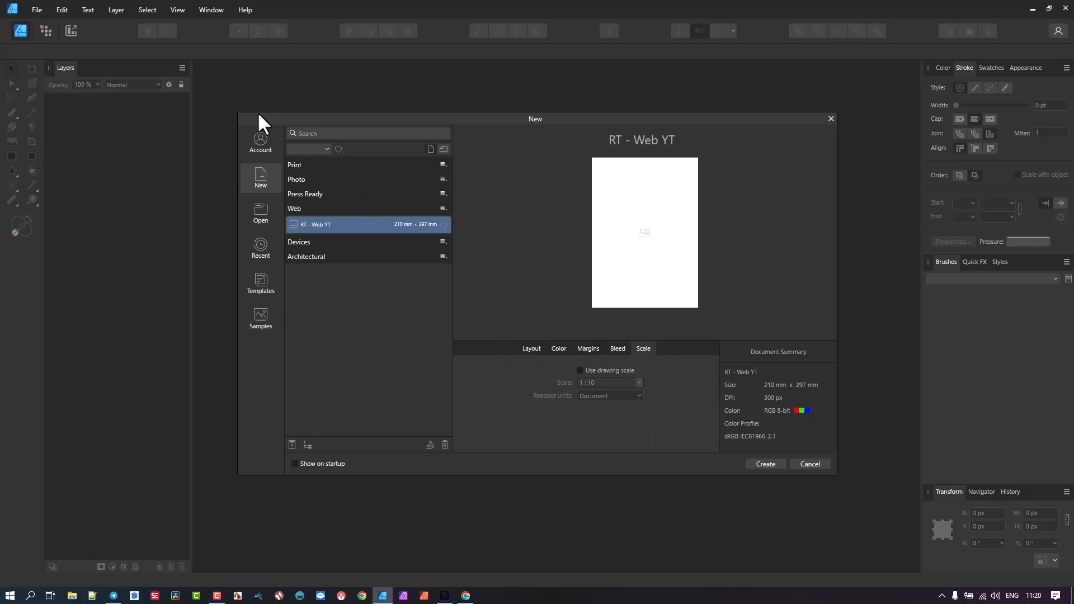
{"action": "mouse_move", "coordinate": [420, 351]}
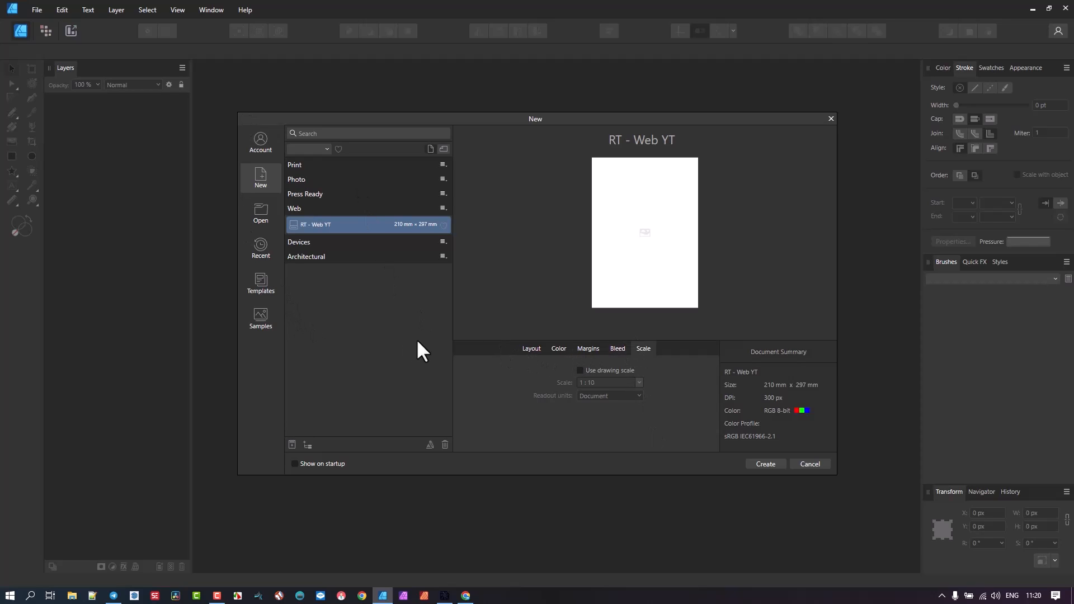
{"action": "mouse_move", "coordinate": [530, 312]}
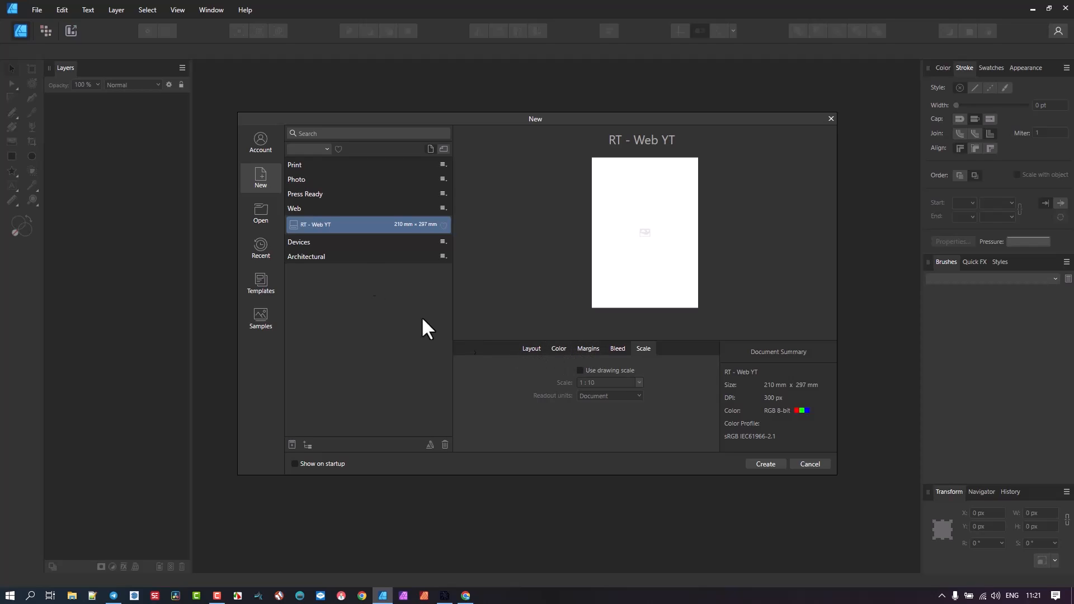
{"action": "mouse_move", "coordinate": [521, 322]}
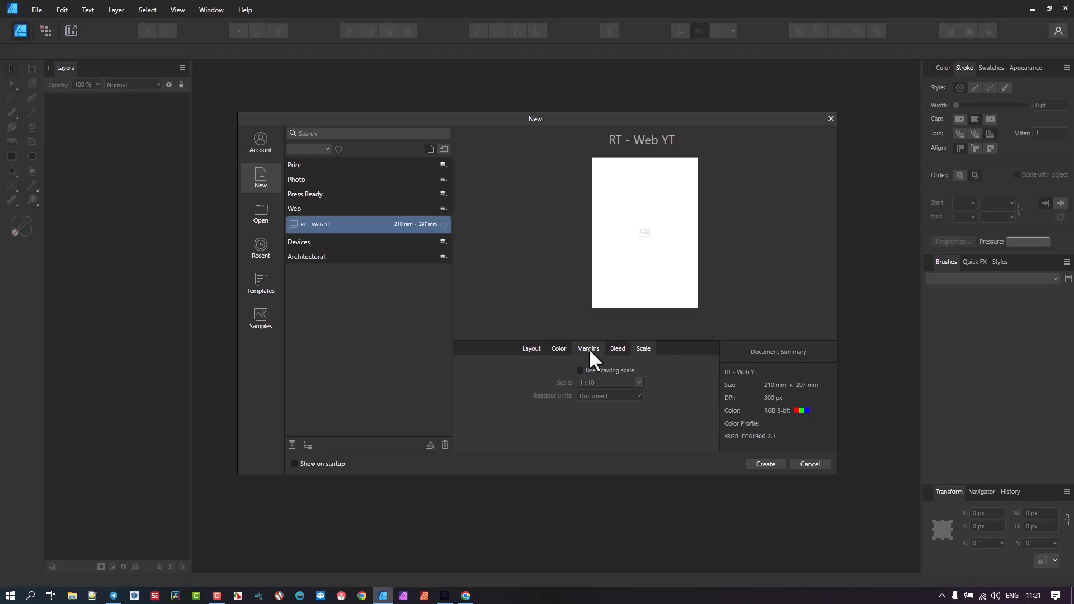
{"action": "mouse_move", "coordinate": [527, 327]}
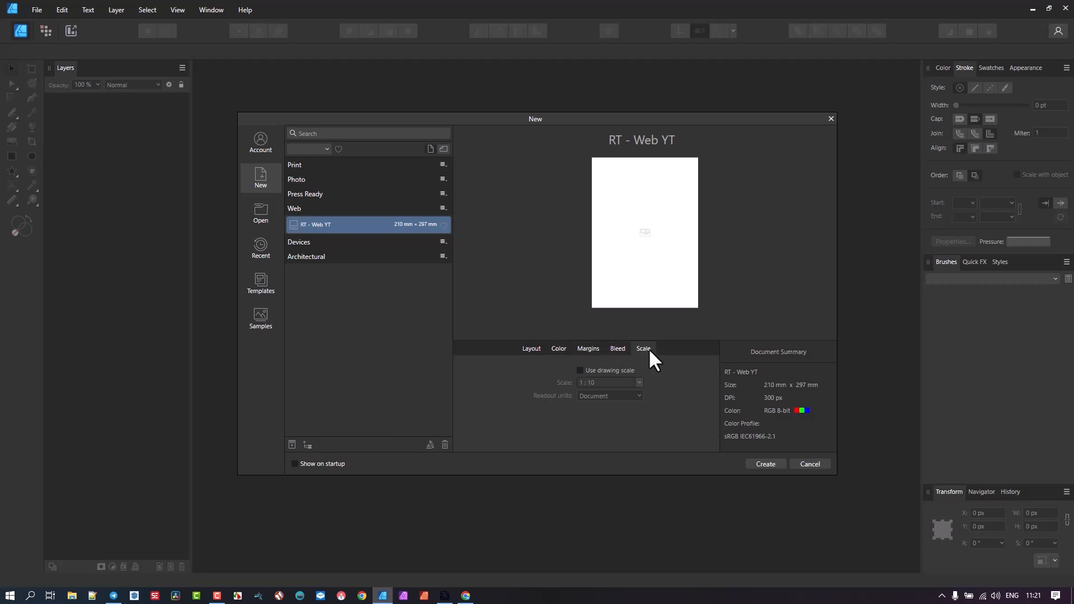
{"action": "mouse_move", "coordinate": [643, 380]}
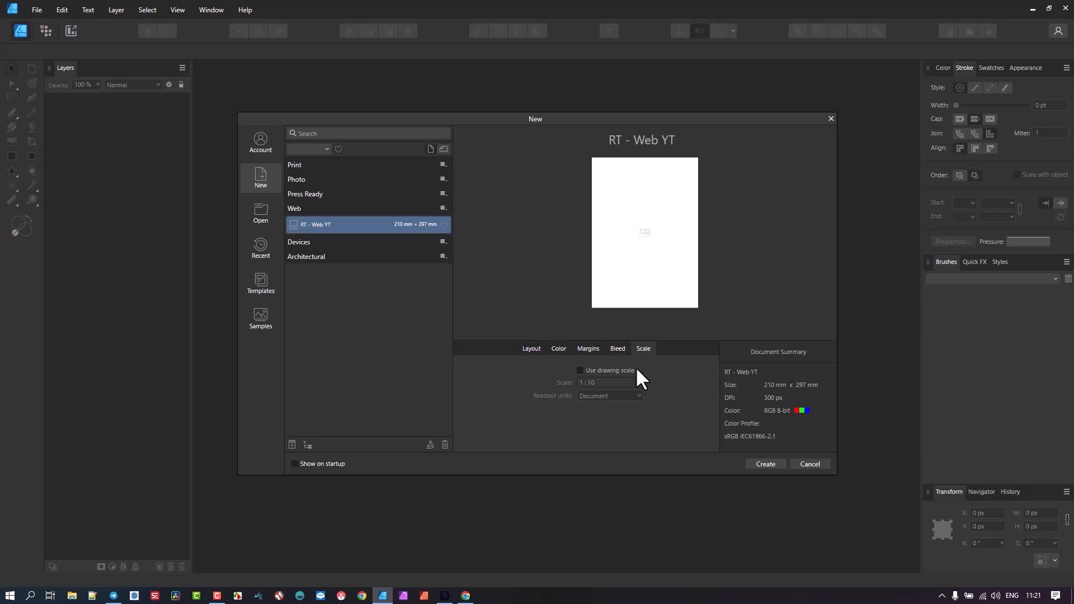
{"action": "mouse_move", "coordinate": [651, 372]}
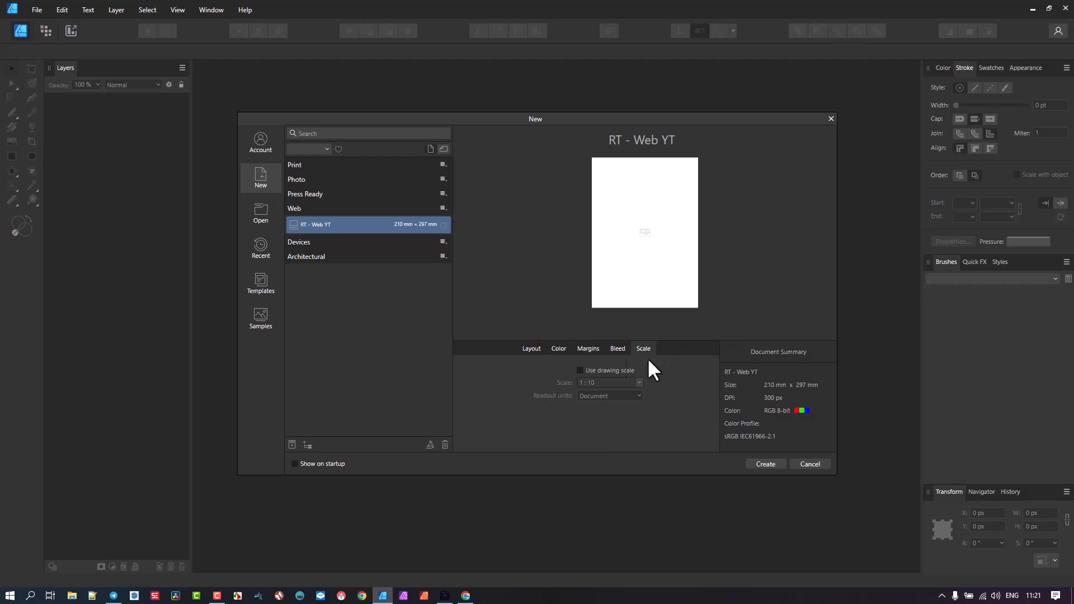
{"action": "mouse_move", "coordinate": [676, 444]}
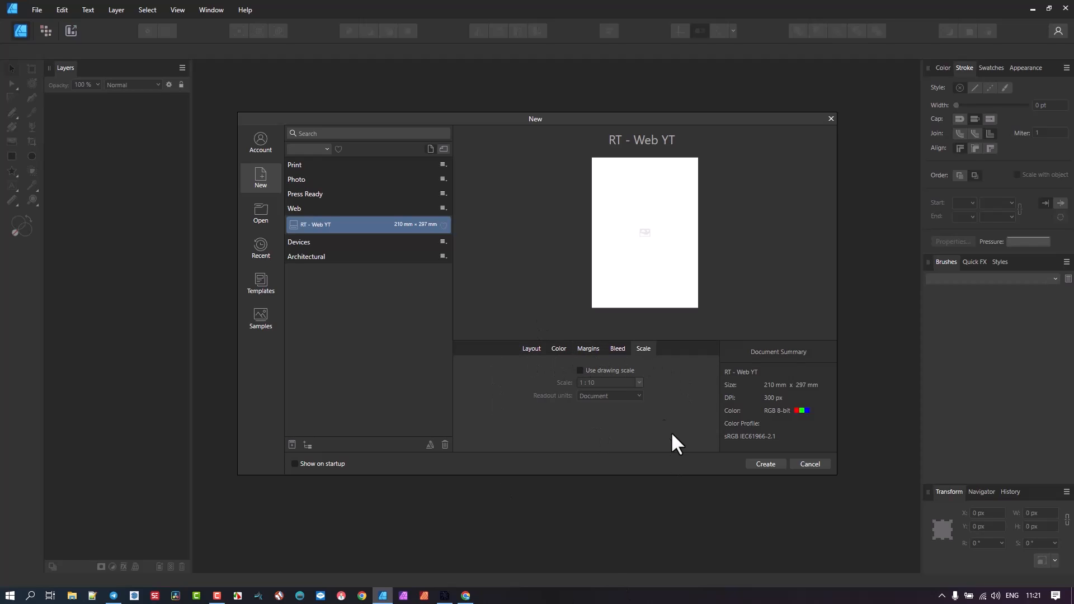
{"action": "mouse_move", "coordinate": [545, 545]}
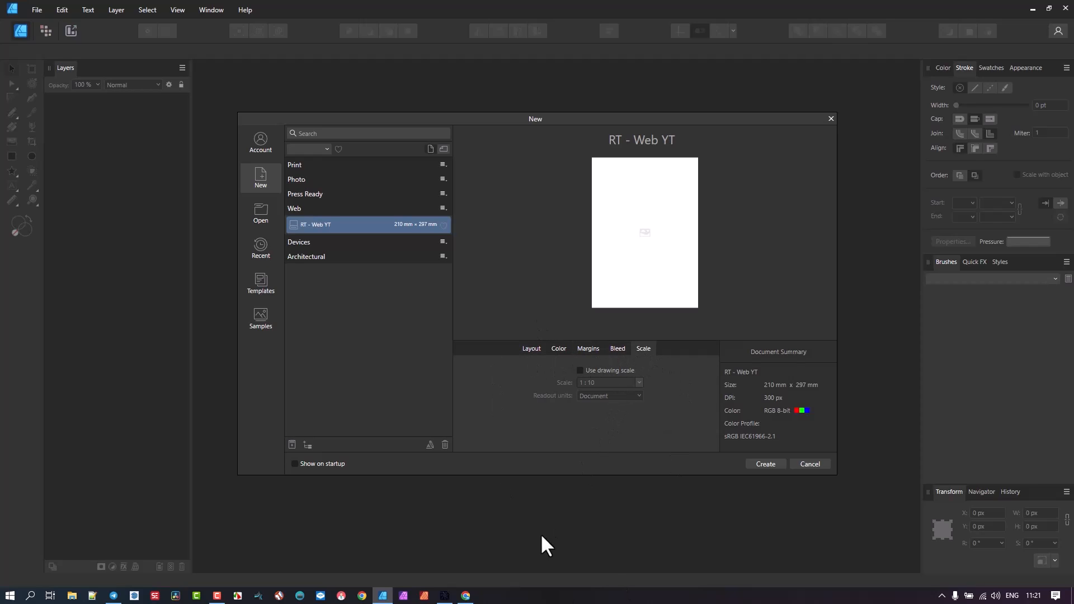
{"action": "mouse_move", "coordinate": [520, 540]}
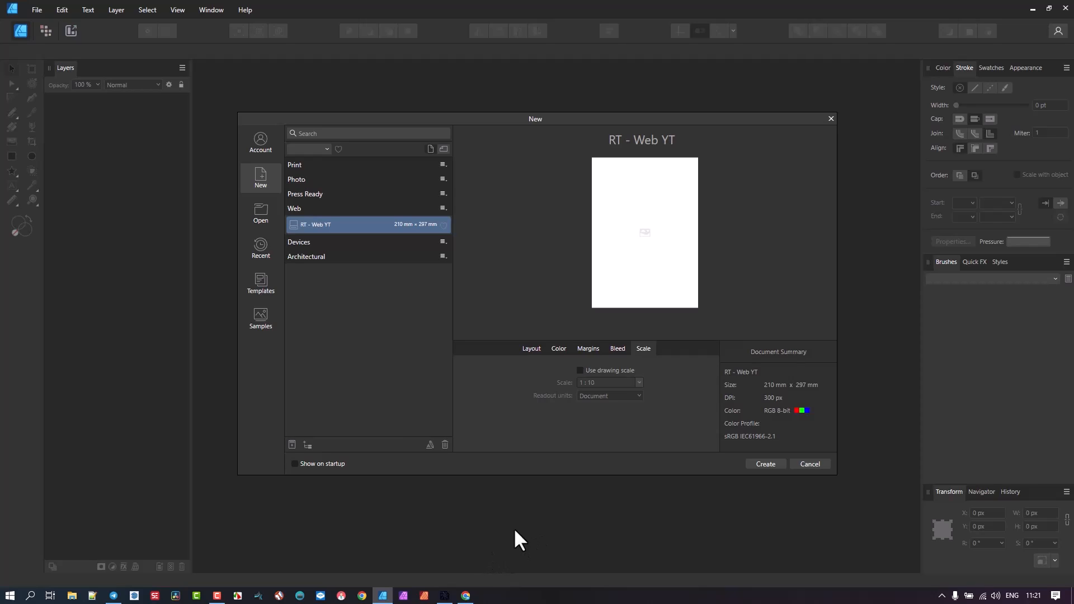
{"action": "mouse_move", "coordinate": [790, 480]}
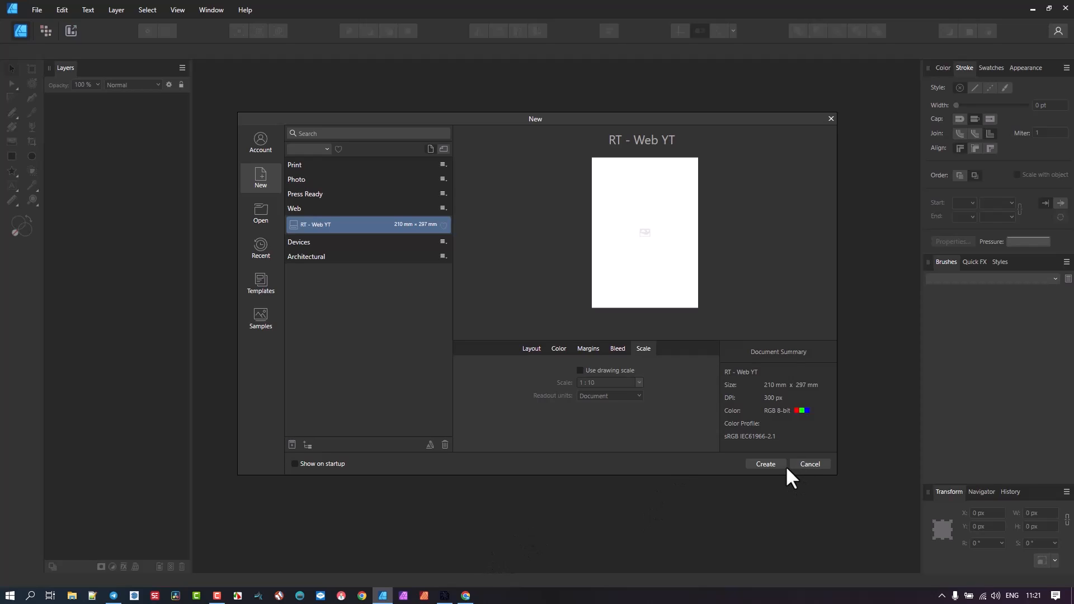
{"action": "mouse_move", "coordinate": [657, 531]}
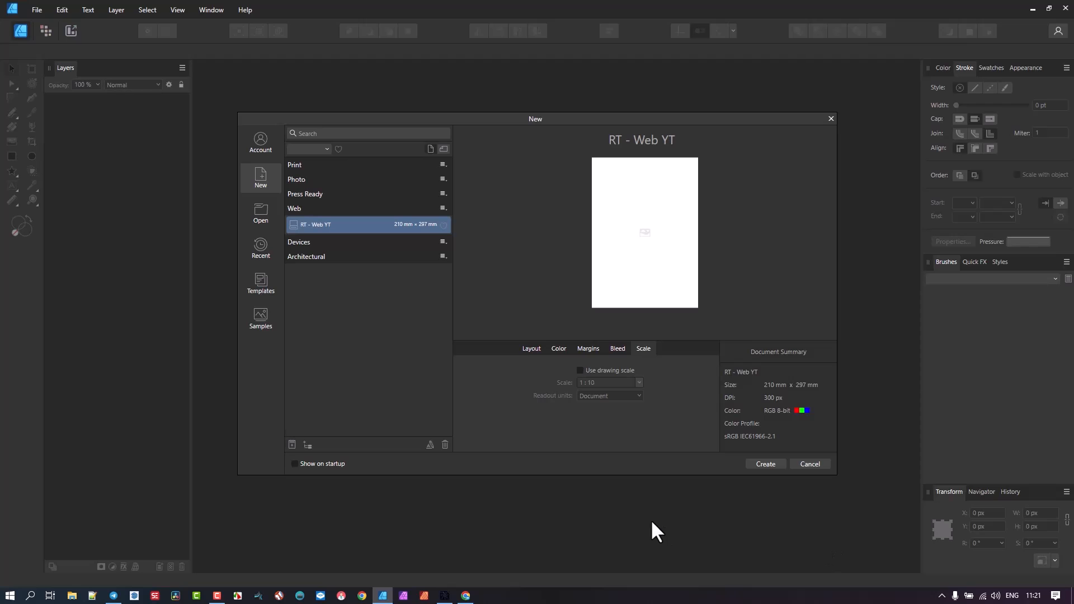
{"action": "mouse_move", "coordinate": [649, 529]}
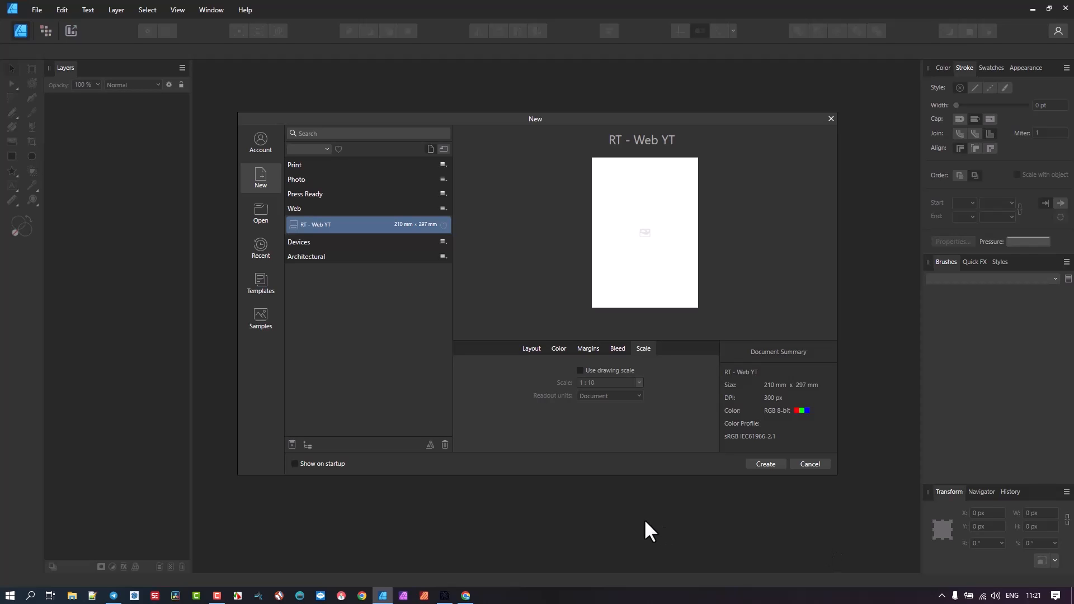